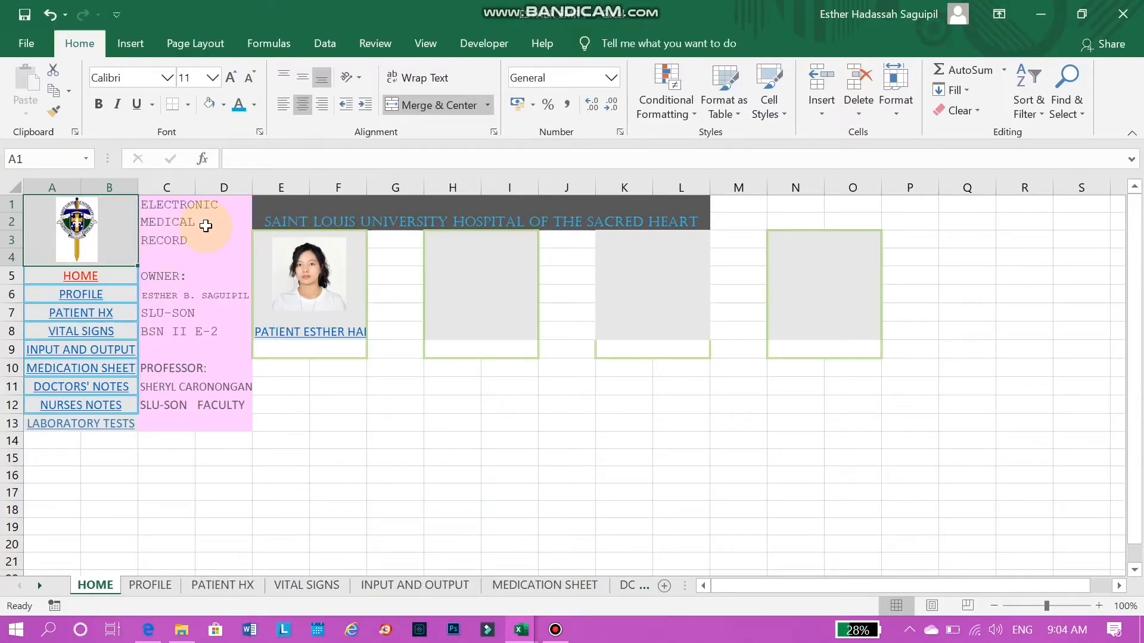
pyautogui.moveTo(285, 252)
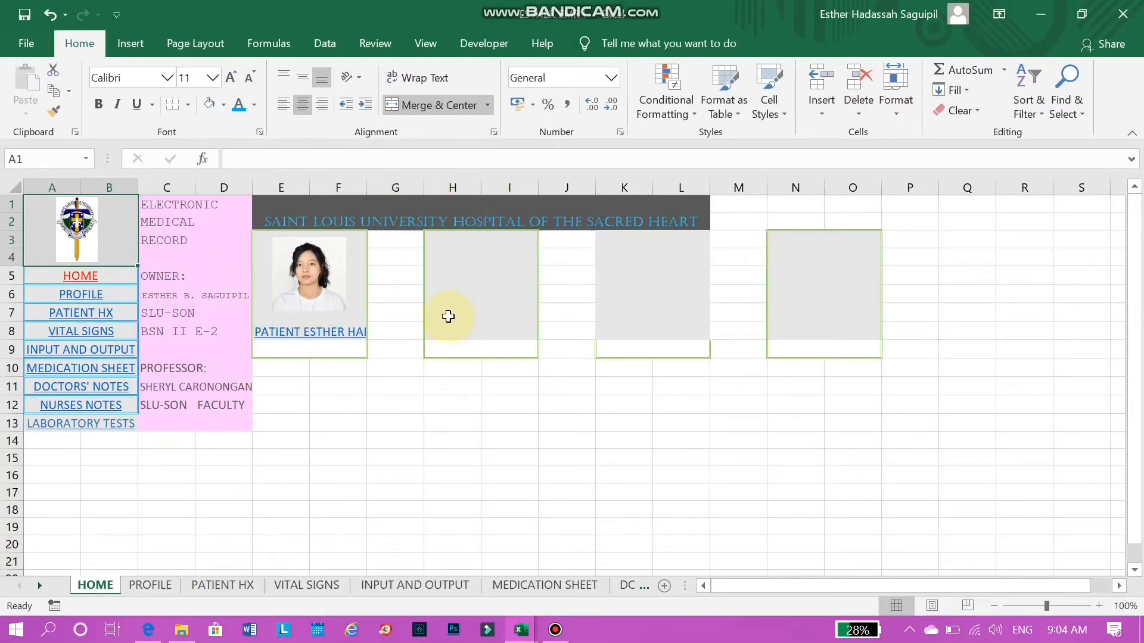
# Follow the patient photo's link on the HOME dashboard to reach the PROFILE sheet
pyautogui.click(309, 274)
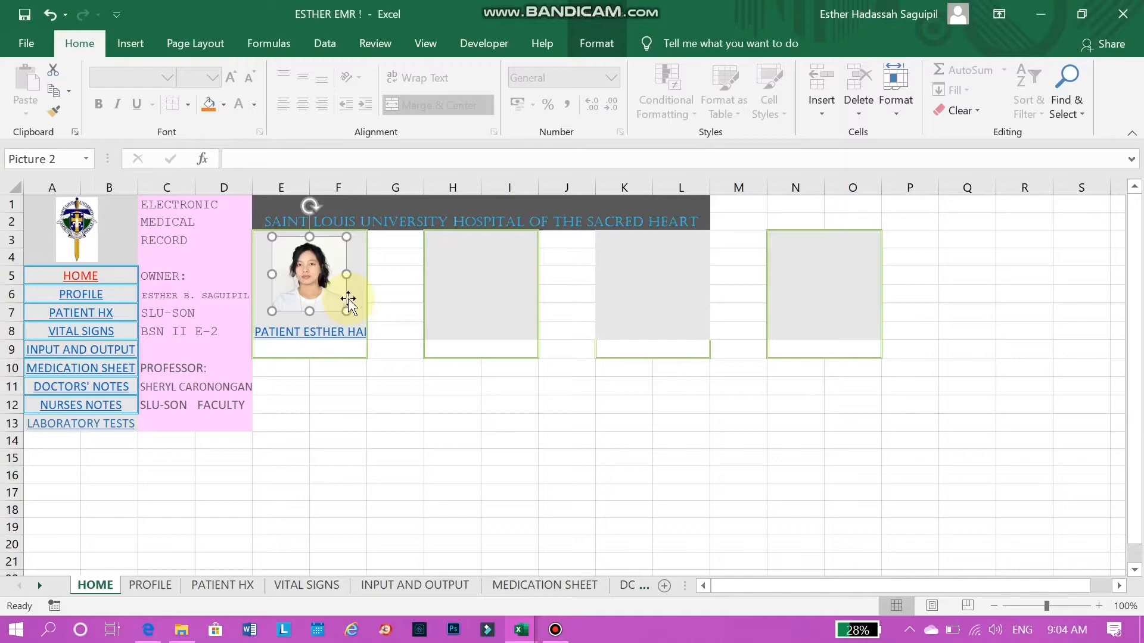
pyautogui.click(470, 294)
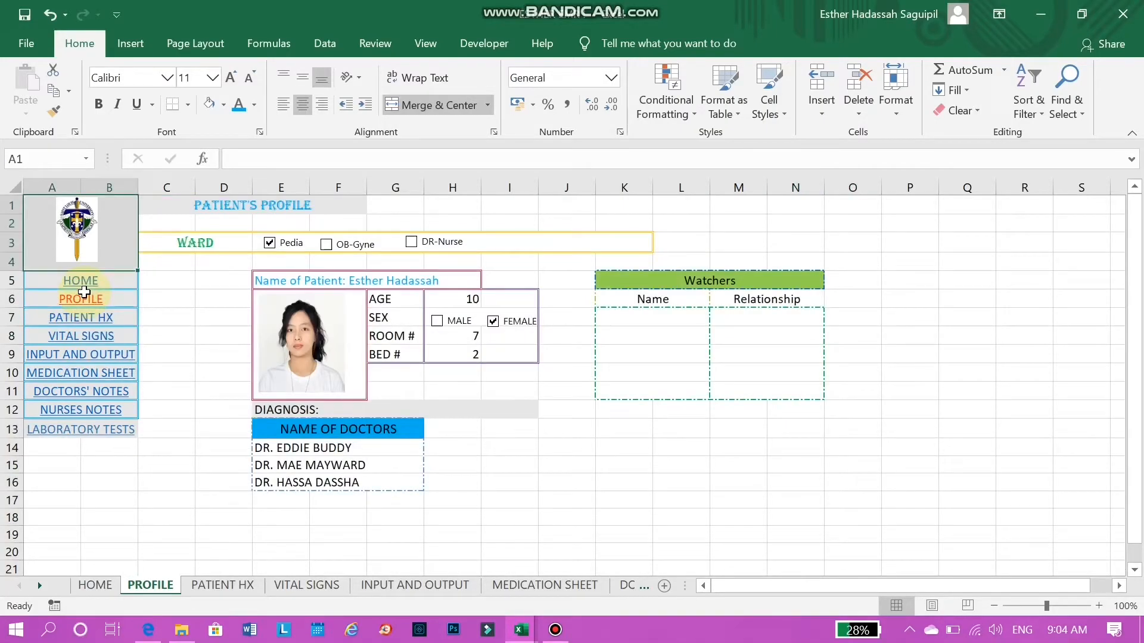
pyautogui.moveTo(80, 336)
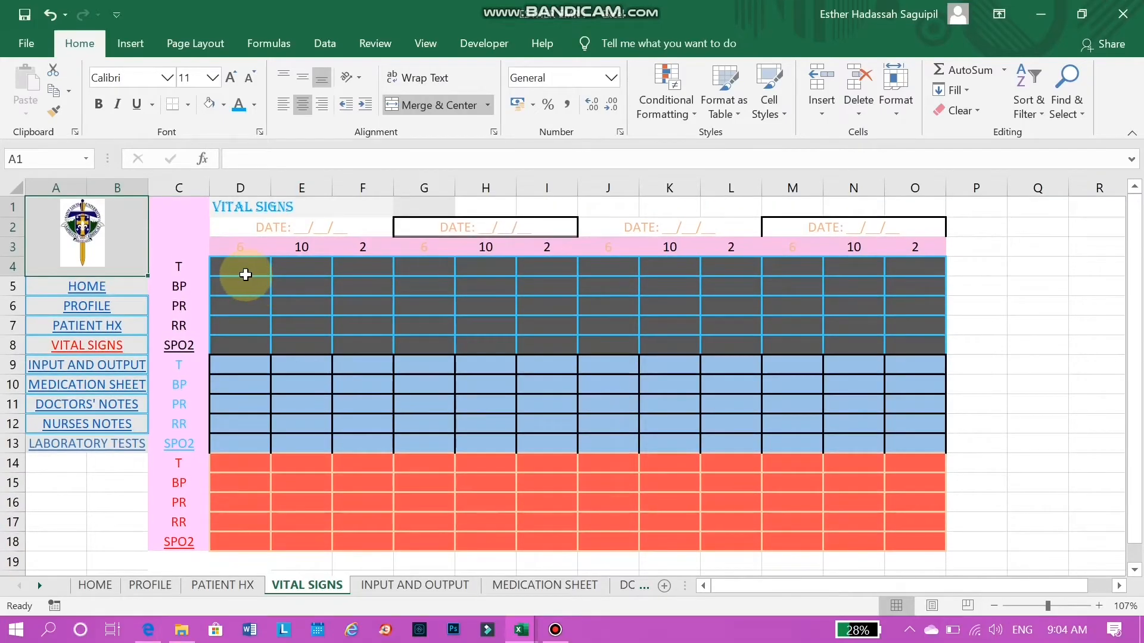
# Enter a temperature of 37 in the red-block temperature cell, then clear it again
pyautogui.click(240, 266)
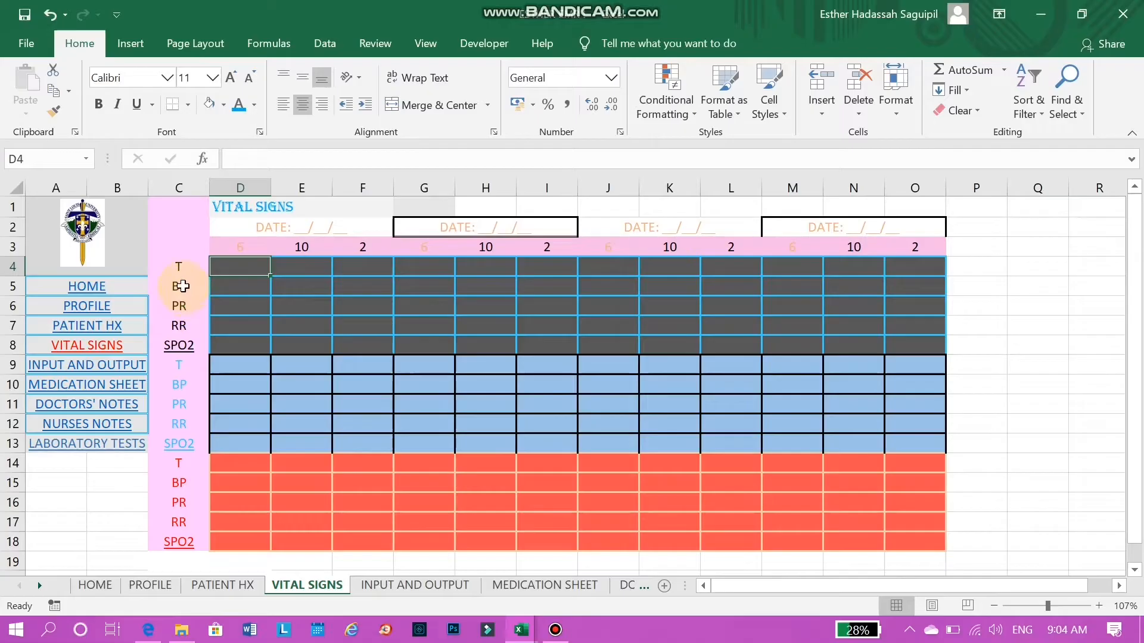
pyautogui.moveTo(181, 323)
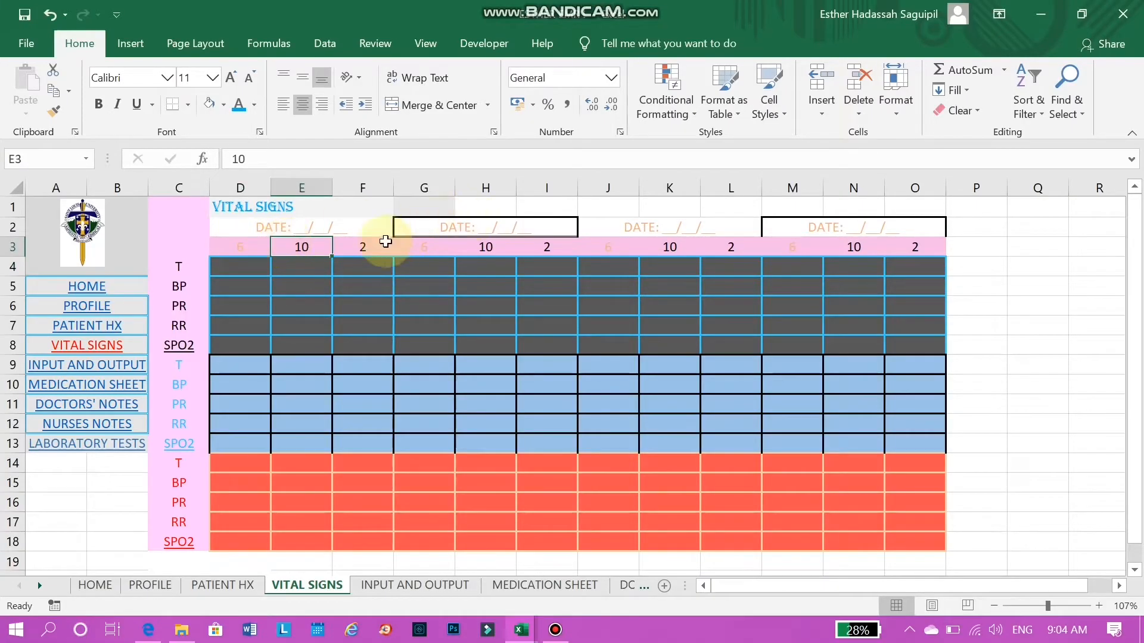
pyautogui.moveTo(303, 444)
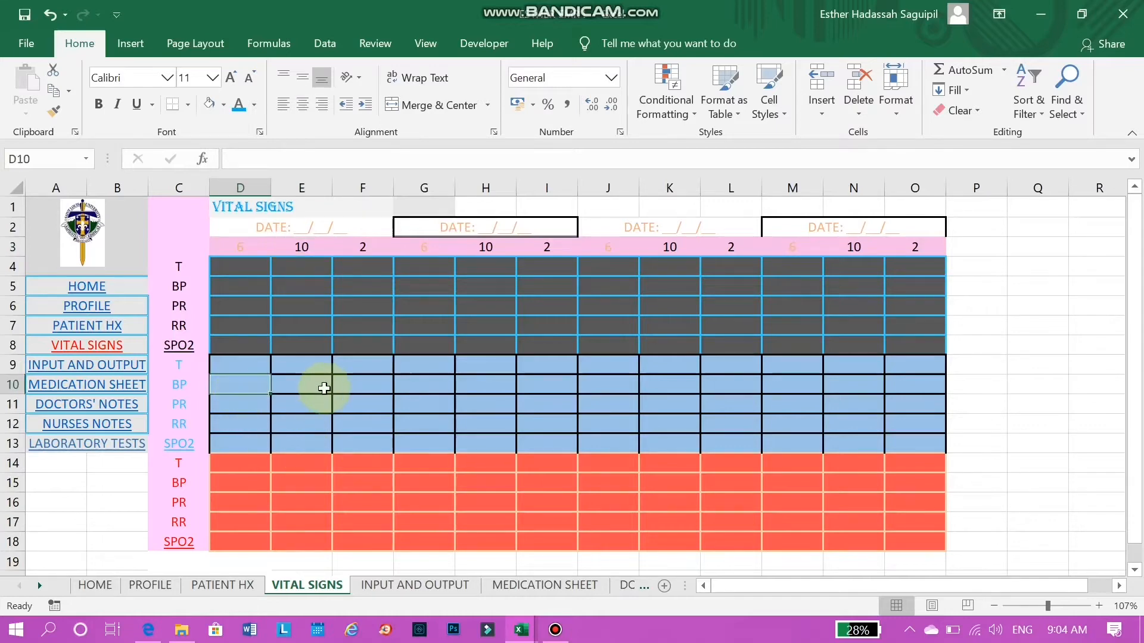
pyautogui.moveTo(207, 487)
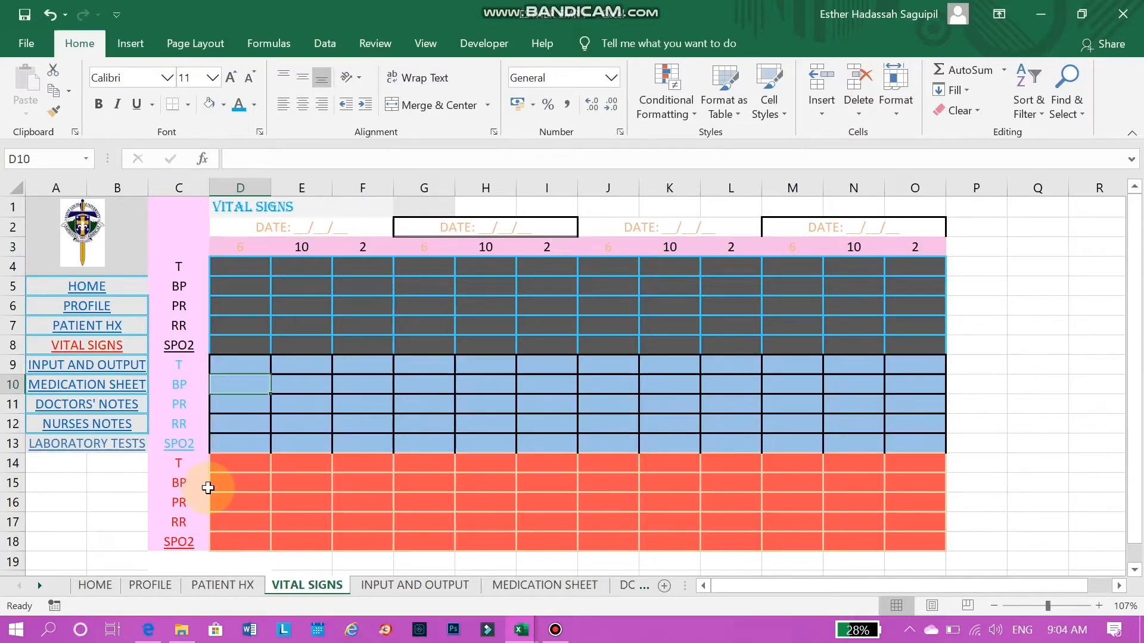
pyautogui.click(240, 483)
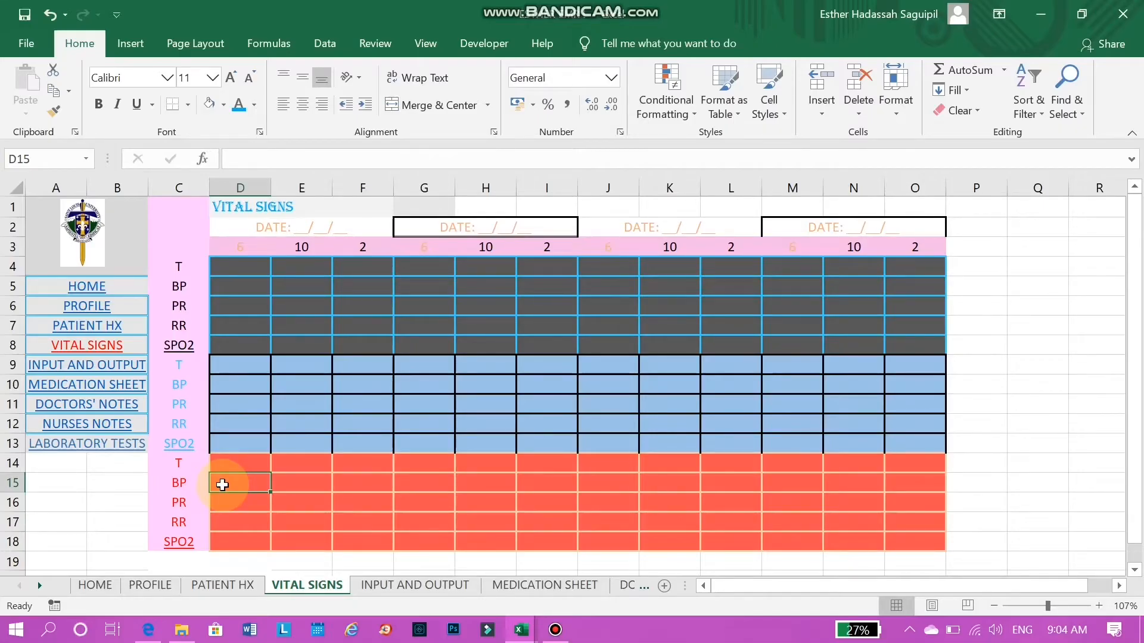
pyautogui.click(240, 463)
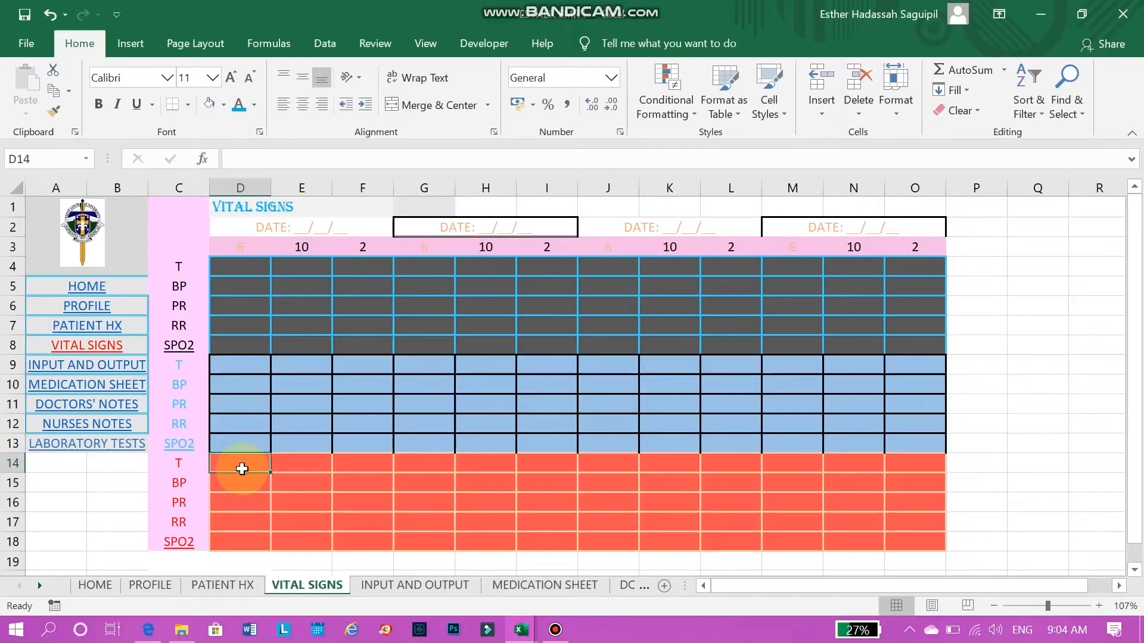
pyautogui.write('3')
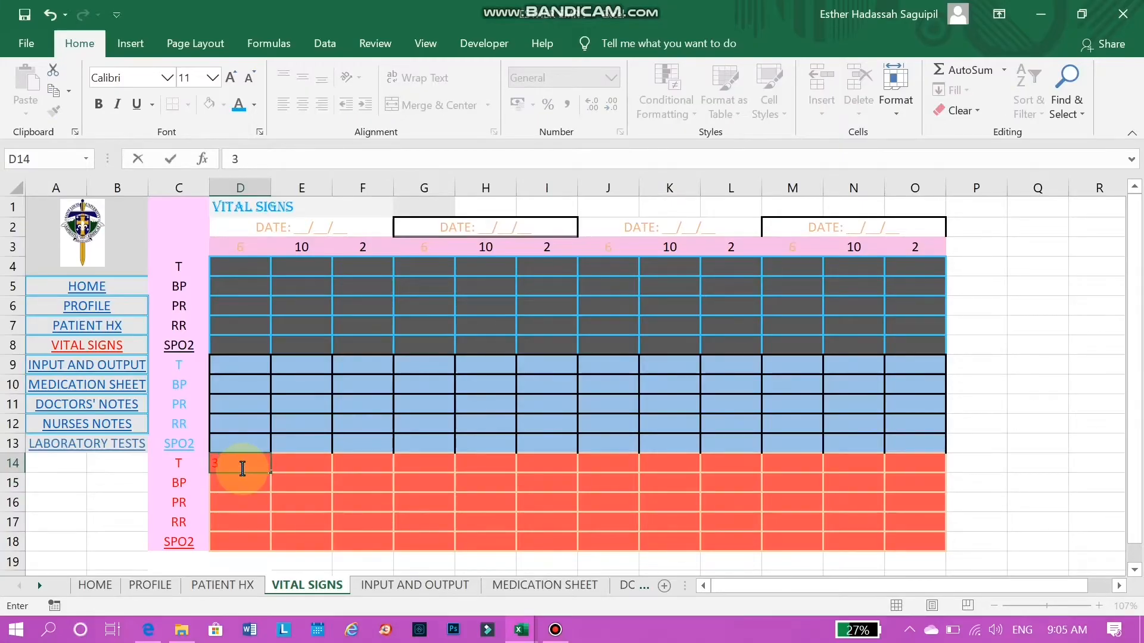
pyautogui.write('7')
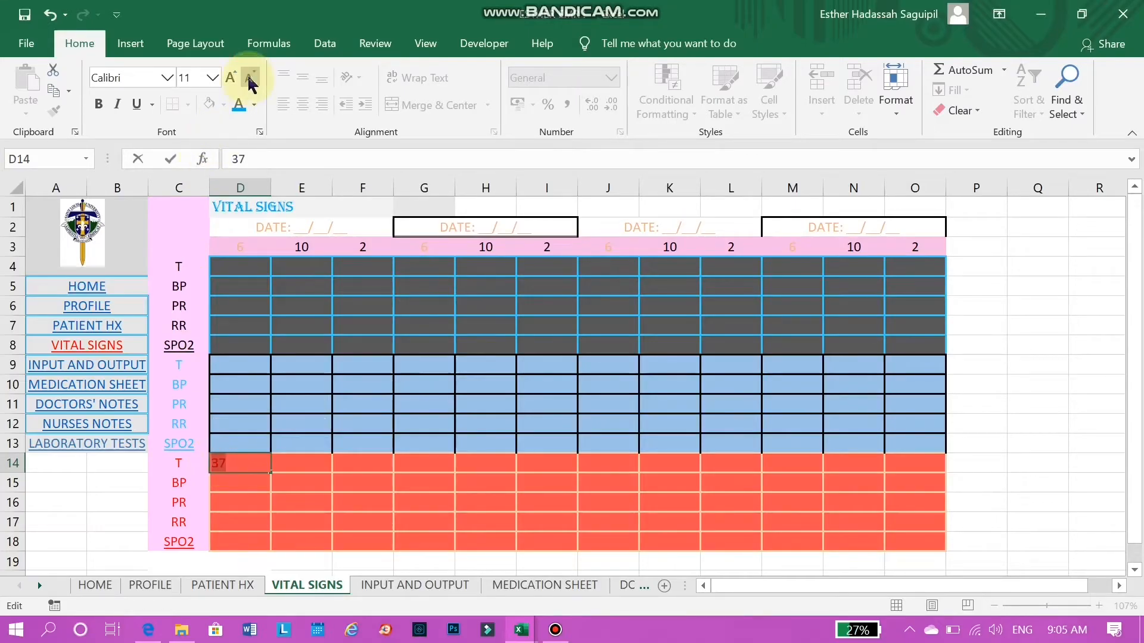
pyautogui.click(253, 105)
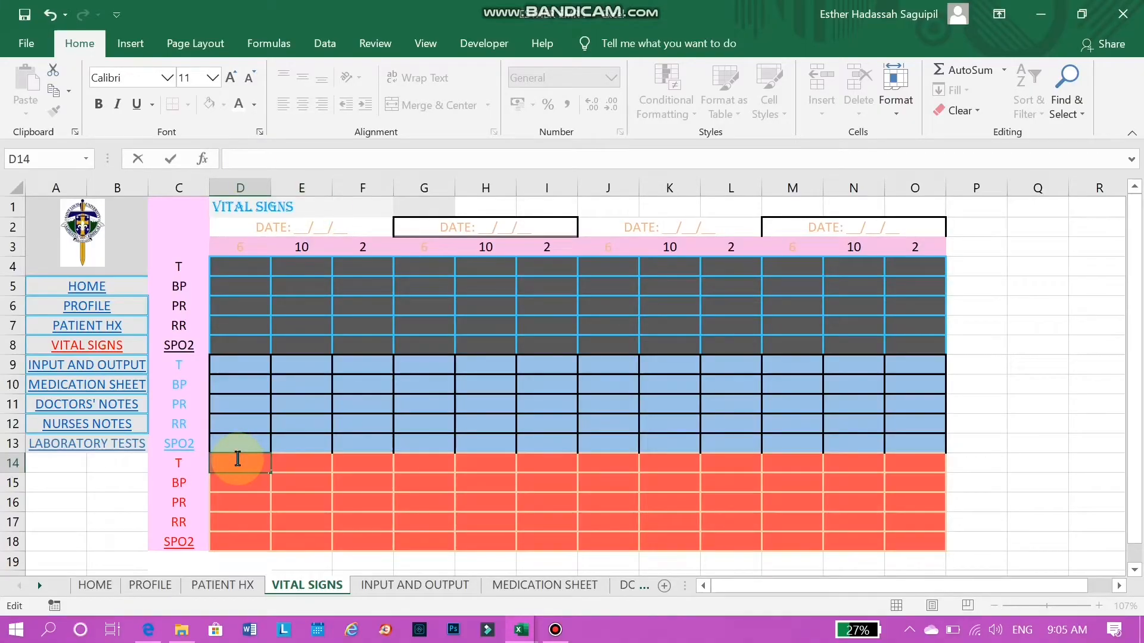
# Follow the MEDICATION SHEET link in the navigation list
pyautogui.click(86, 365)
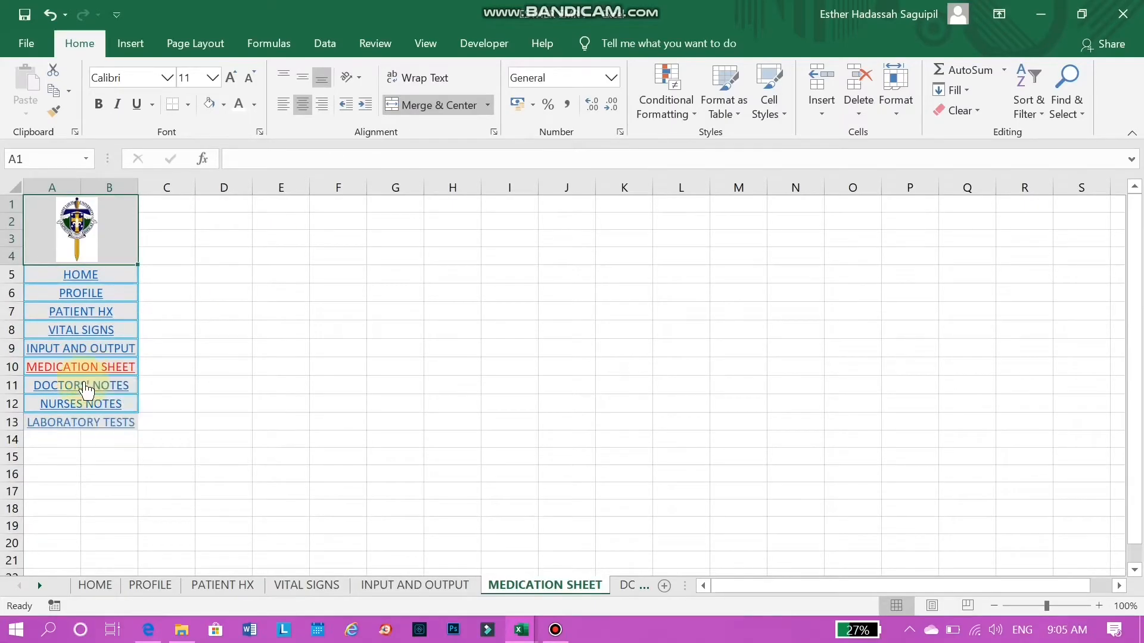
# Move through DOCTORS' NOTES to NURSES NOTES and select the ACTION column heading
pyautogui.click(80, 384)
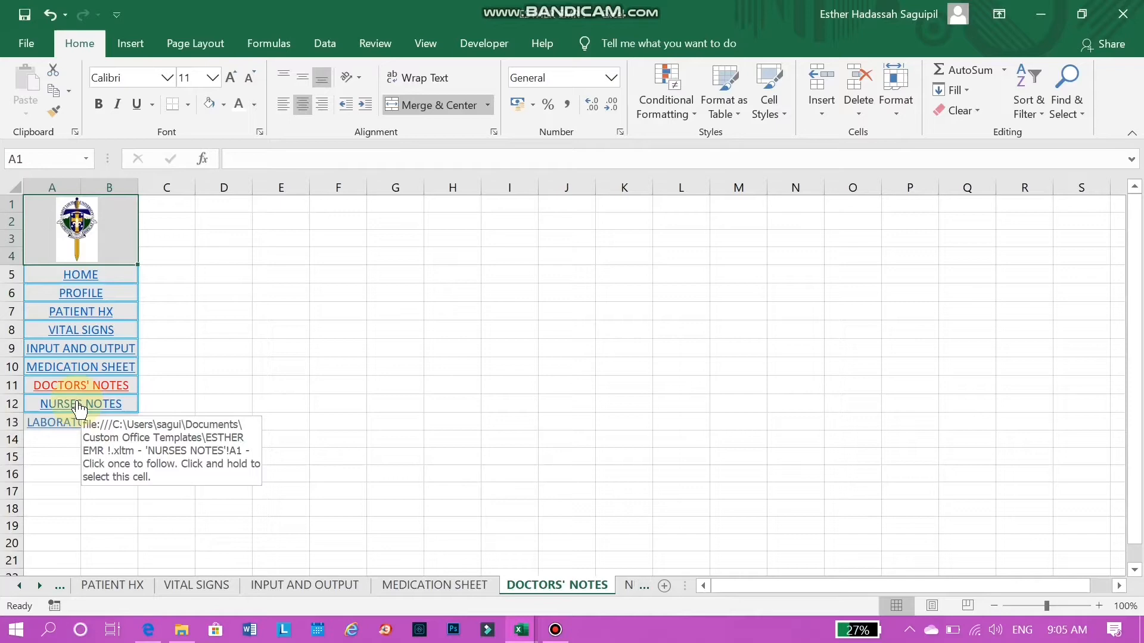
pyautogui.click(80, 403)
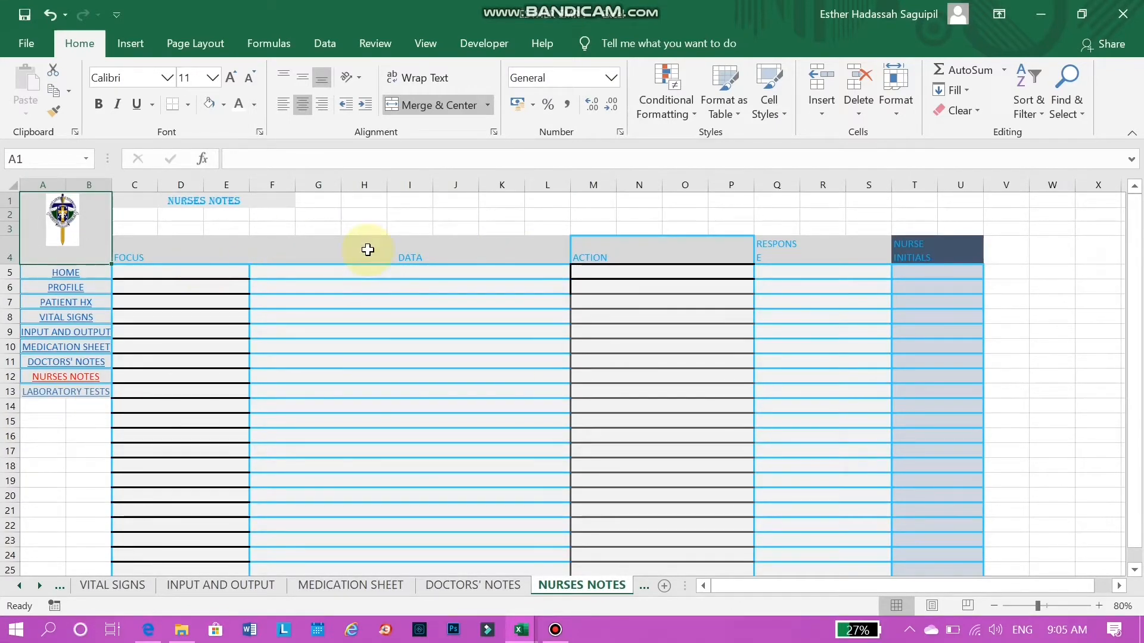
pyautogui.click(615, 248)
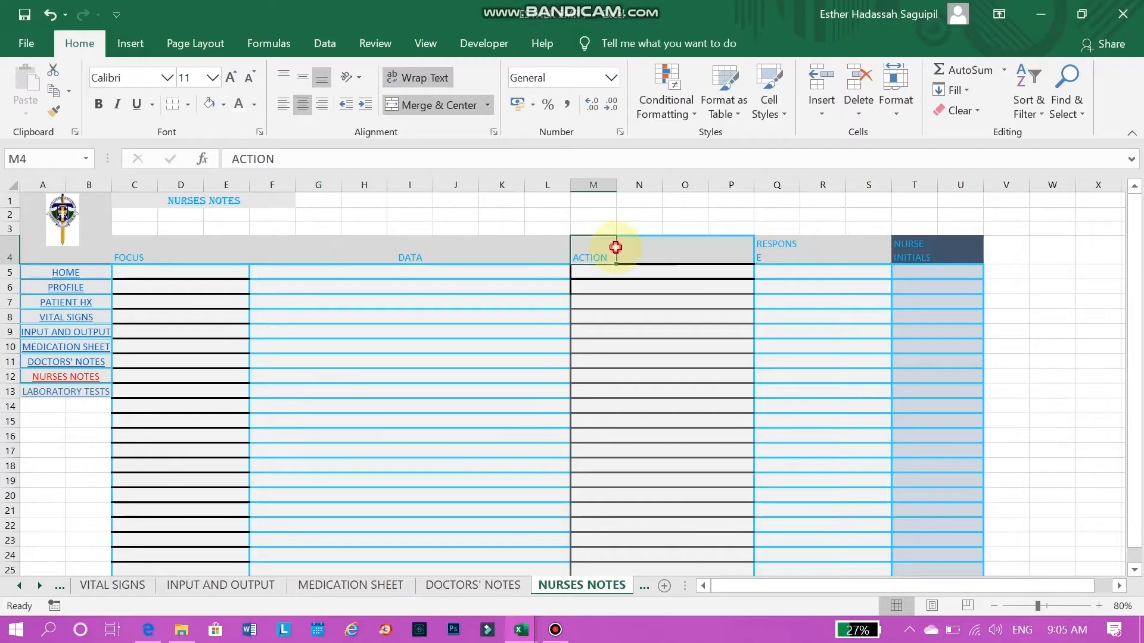
pyautogui.moveTo(666, 275)
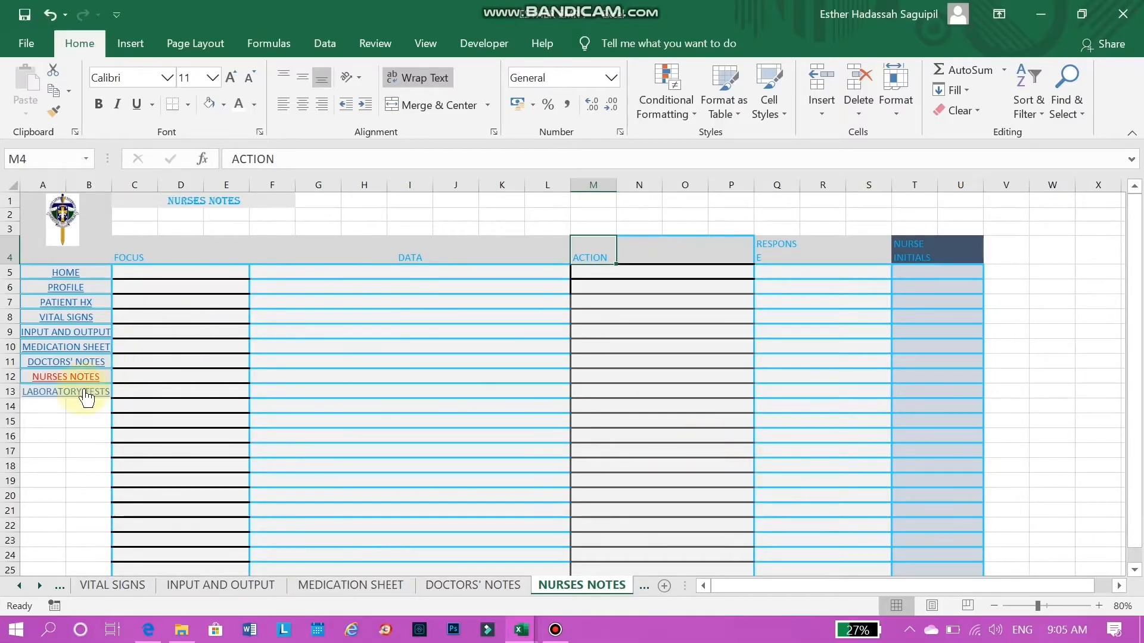
# Follow the LABORATORY TESTS link in the navigation list
pyautogui.click(480, 584)
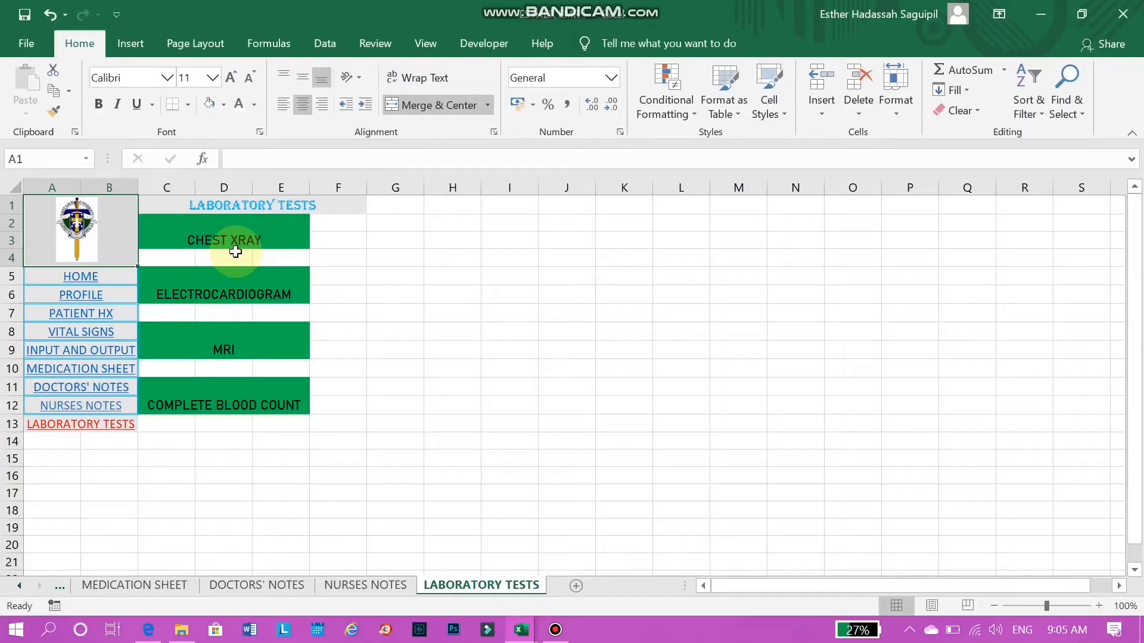
pyautogui.moveTo(493, 249)
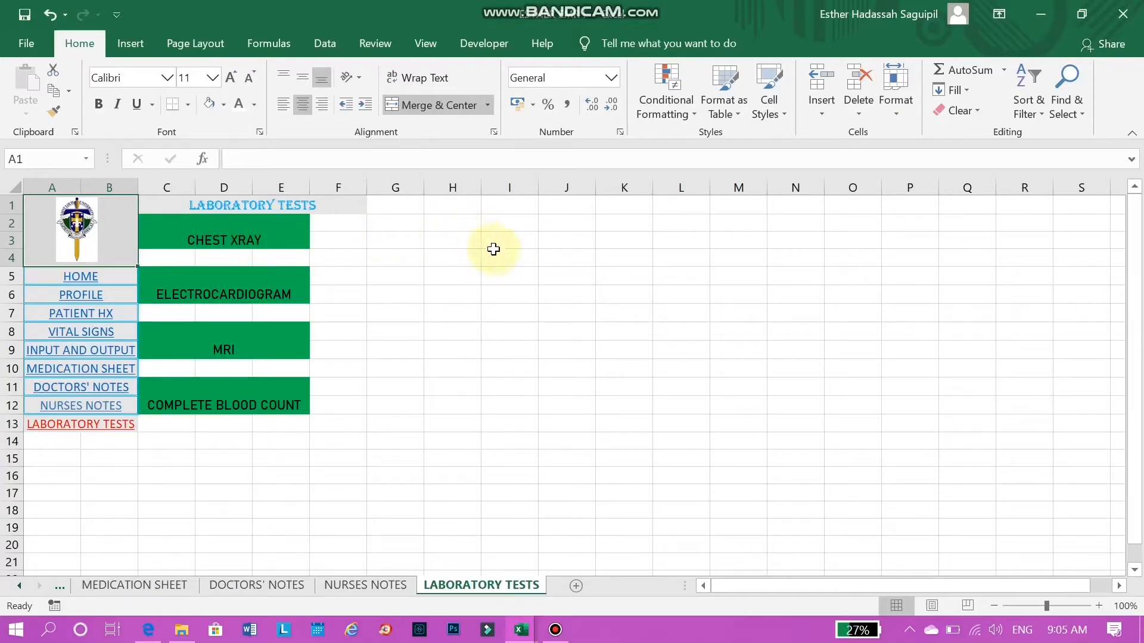
pyautogui.moveTo(533, 260)
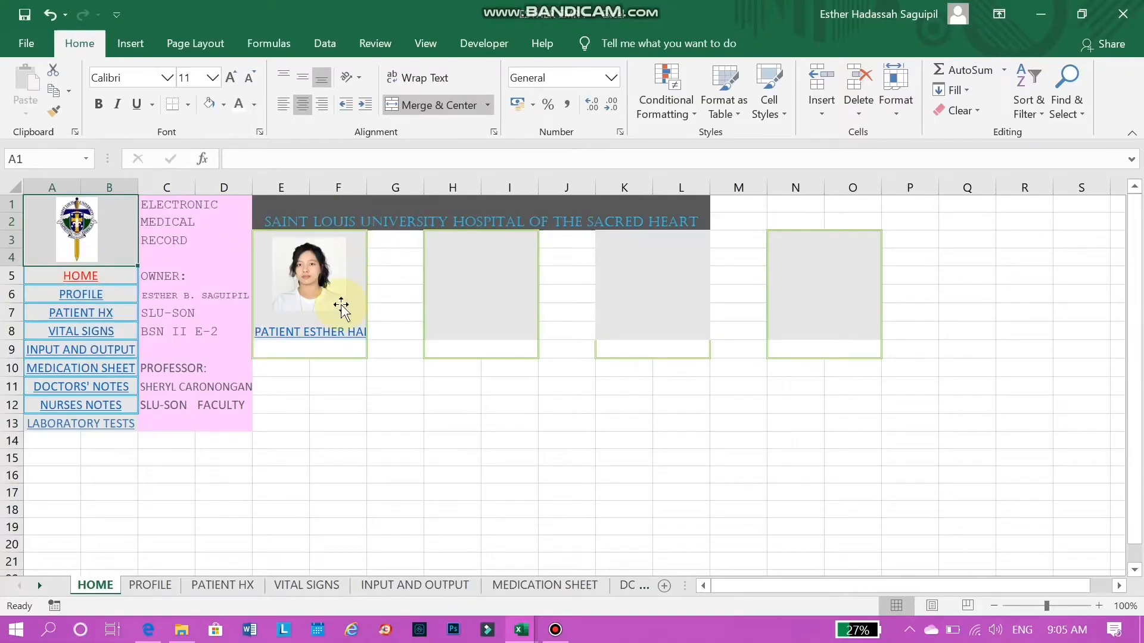
pyautogui.moveTo(332, 336)
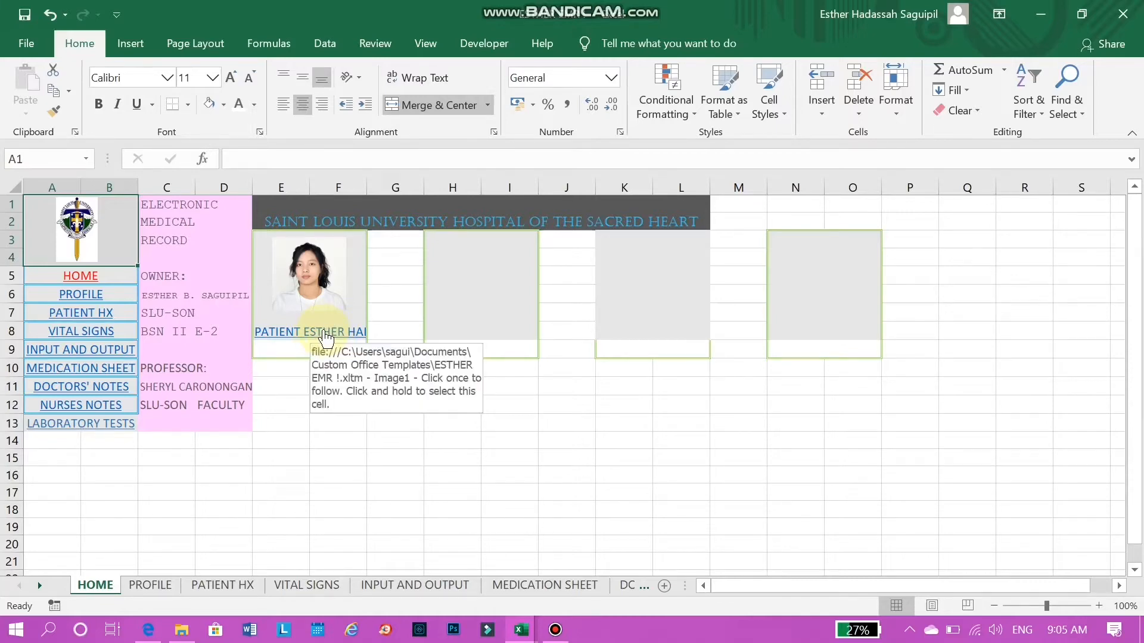
# Follow the patient photo's link from HOME to the PROFILE sheet
pyautogui.click(80, 298)
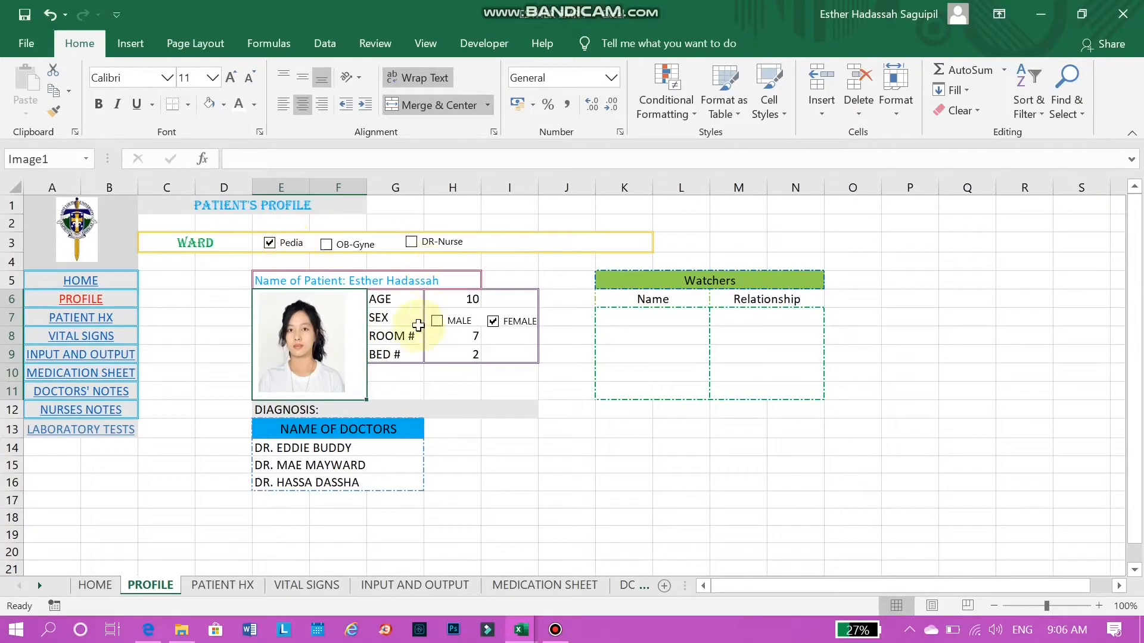
# Review the AGE, ROOM # and doctors cells, unticking and reticking the FEMALE checkbox
pyautogui.click(306, 343)
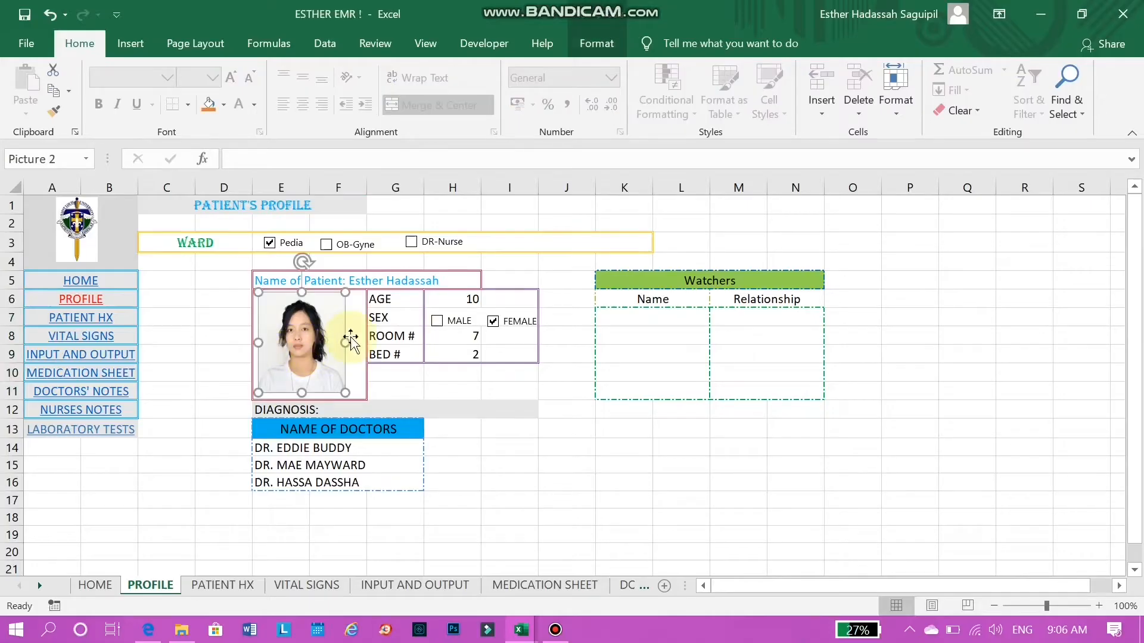
pyautogui.click(472, 299)
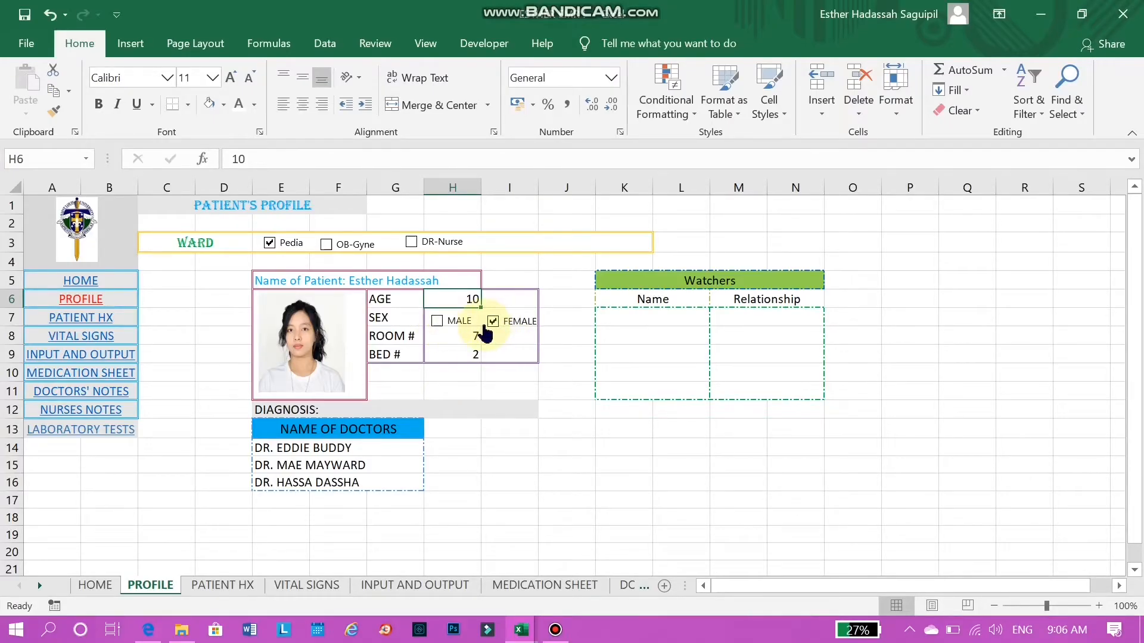
pyautogui.click(493, 320)
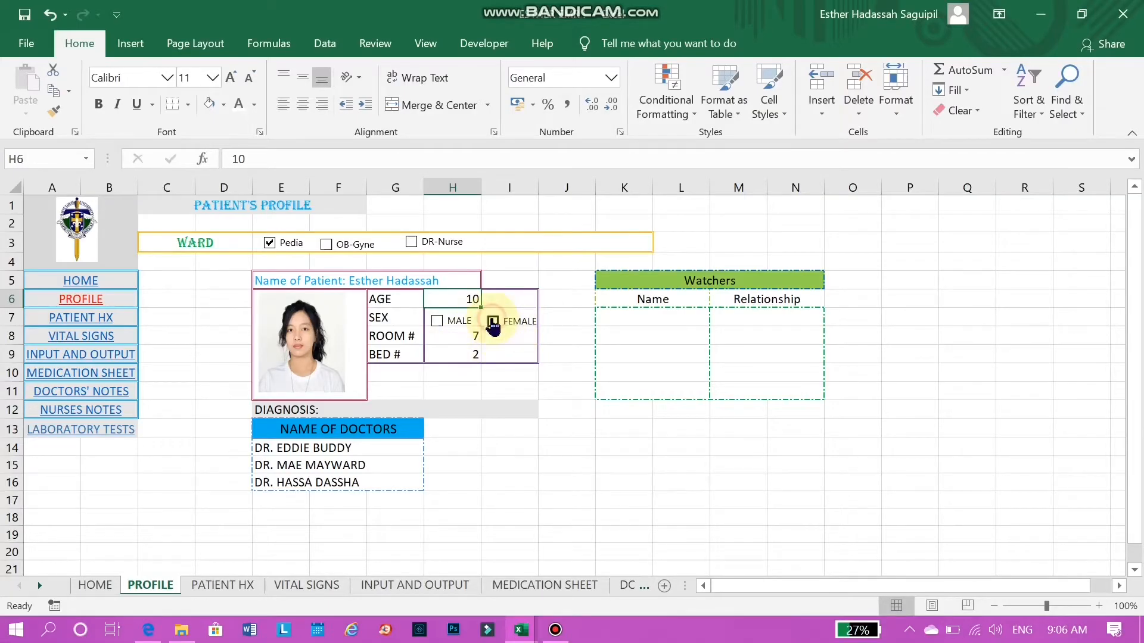
pyautogui.click(492, 321)
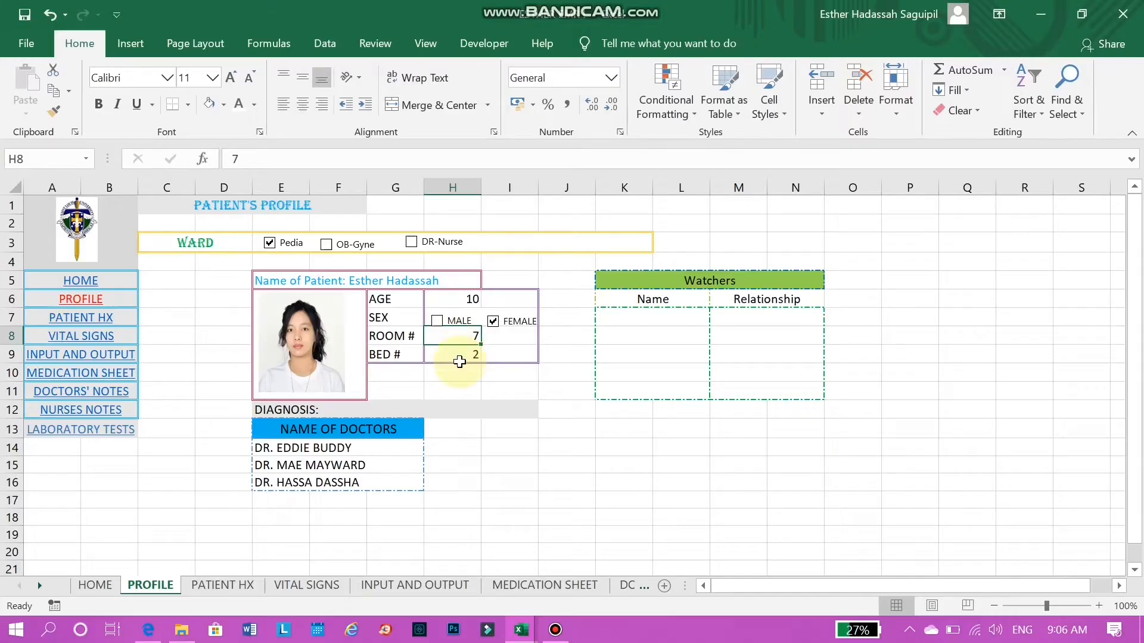
pyautogui.click(453, 355)
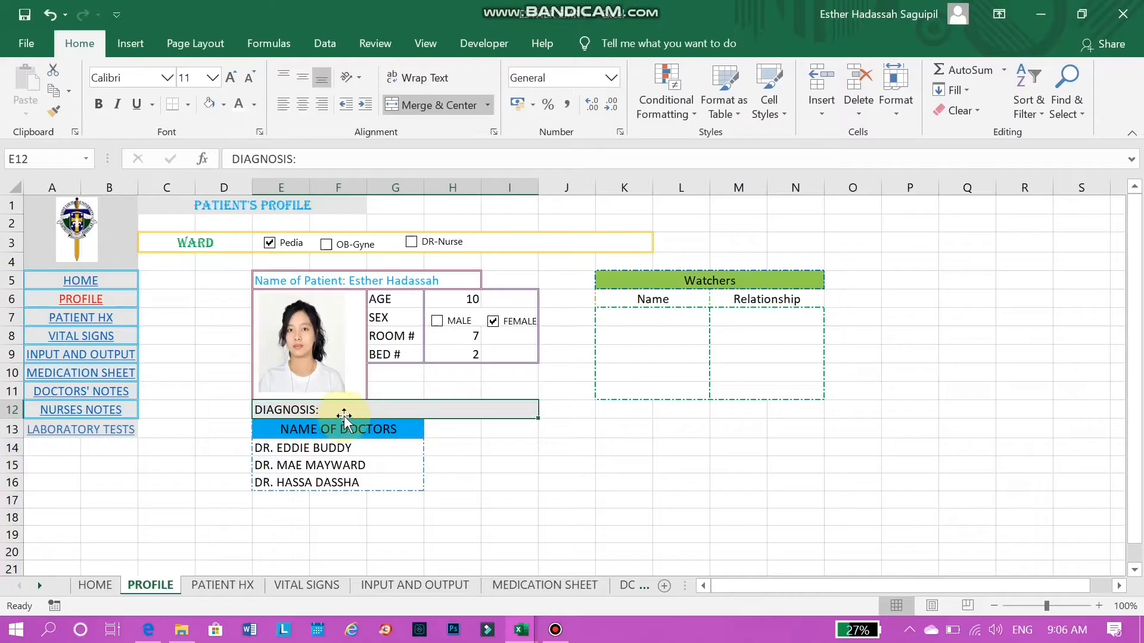
pyautogui.moveTo(405, 444)
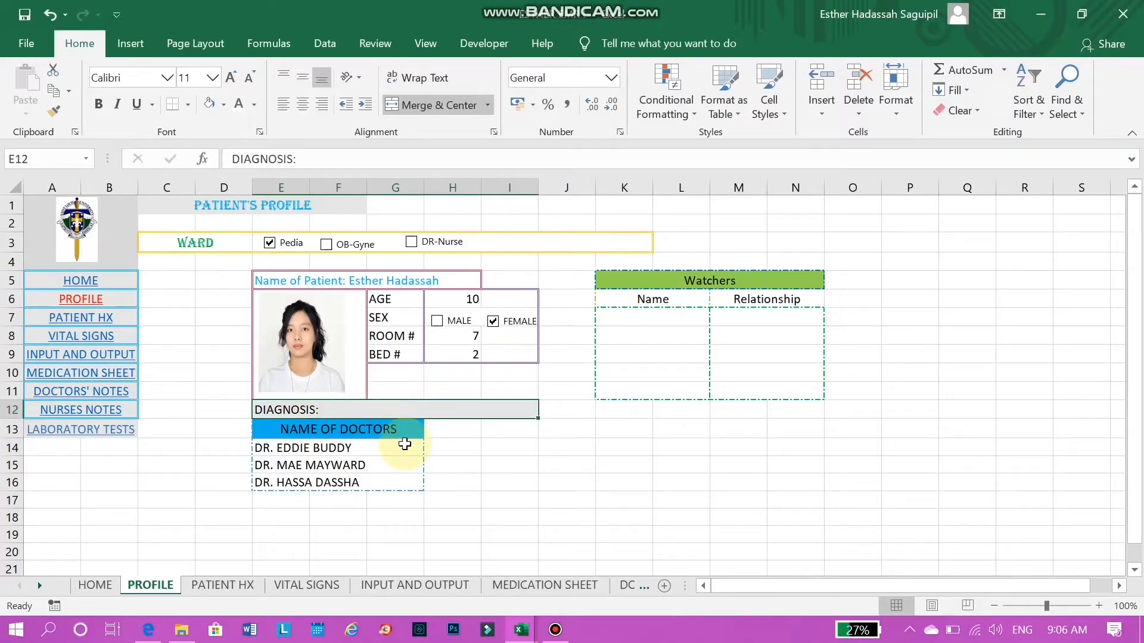
pyautogui.click(337, 429)
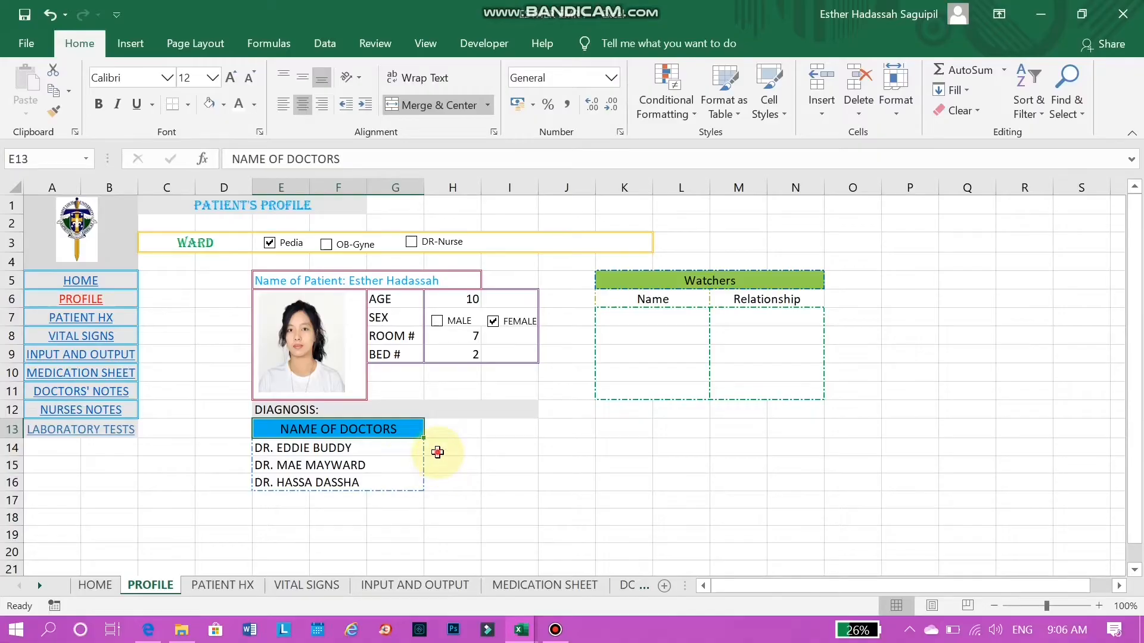
pyautogui.click(509, 465)
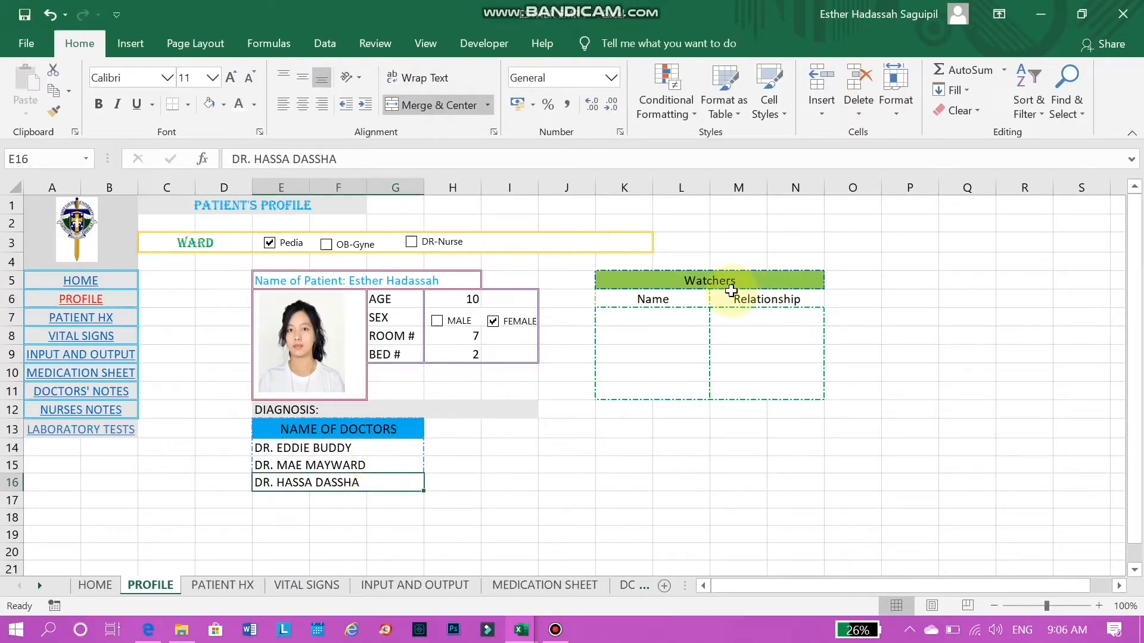
# Inspect the empty Watchers Name/Relationship cells, then follow the HOME link to the dashboard
pyautogui.click(707, 280)
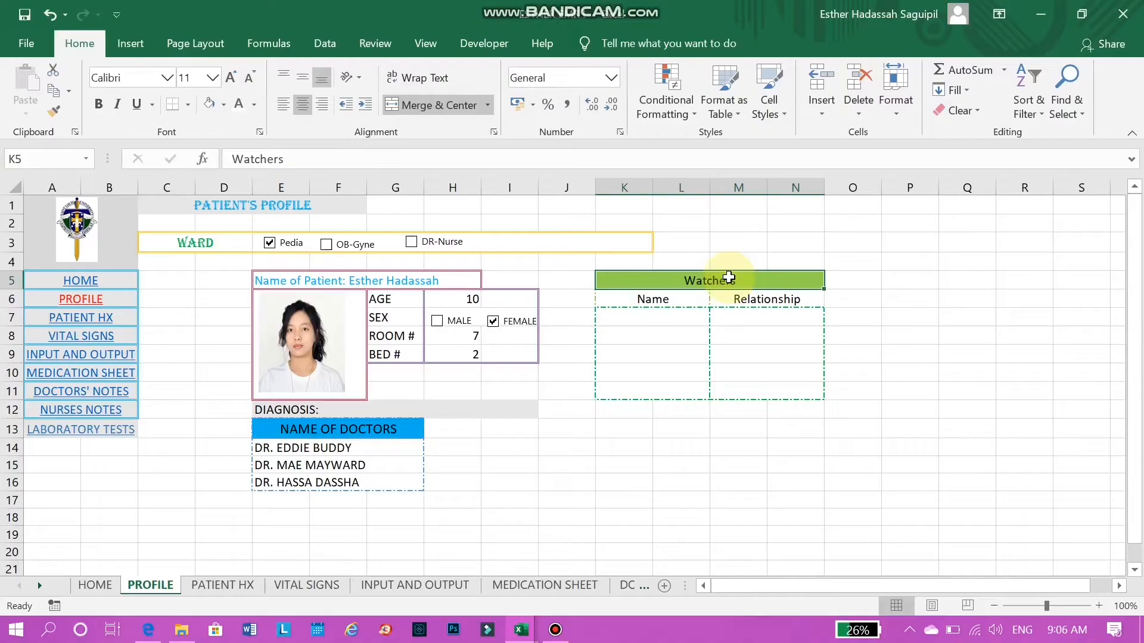
pyautogui.moveTo(685, 321)
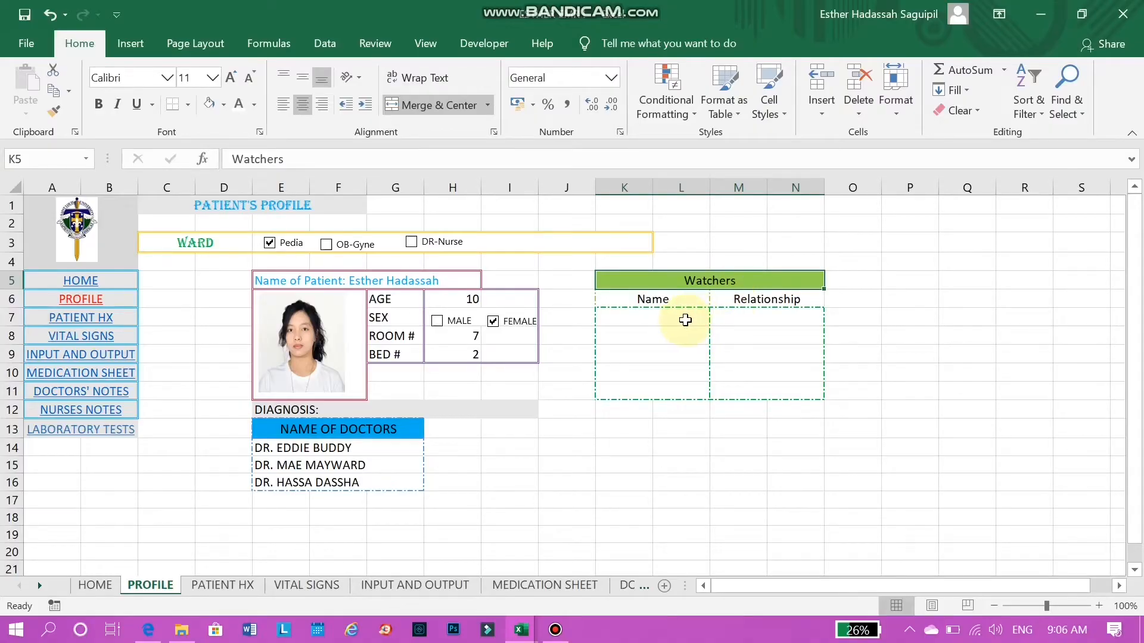
pyautogui.click(651, 317)
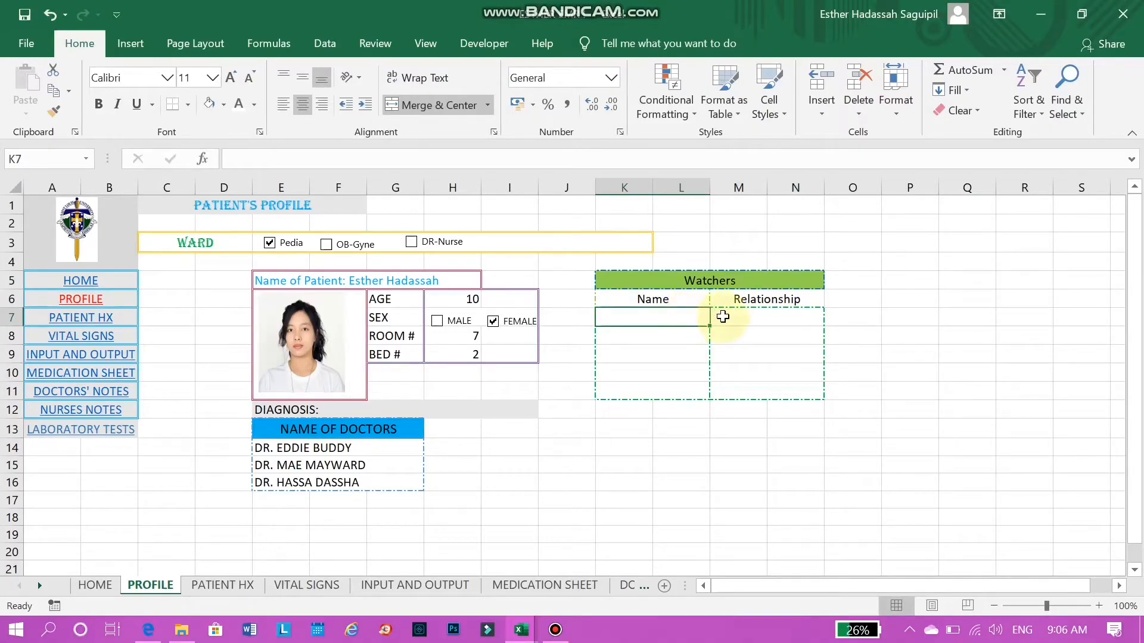
pyautogui.click(765, 317)
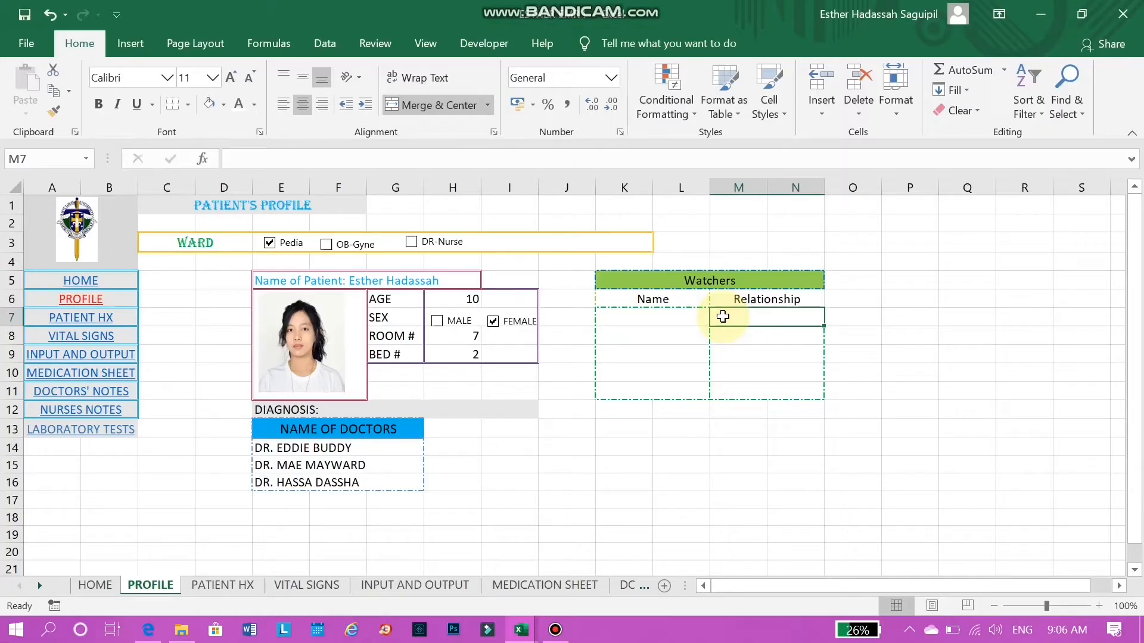
pyautogui.click(651, 316)
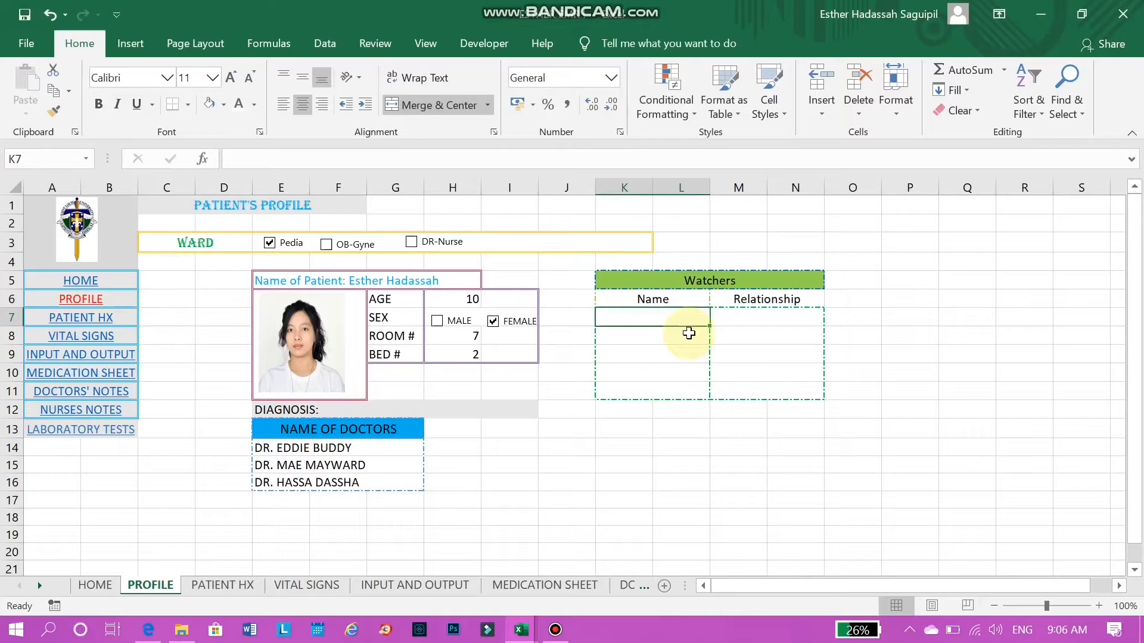
pyautogui.click(652, 329)
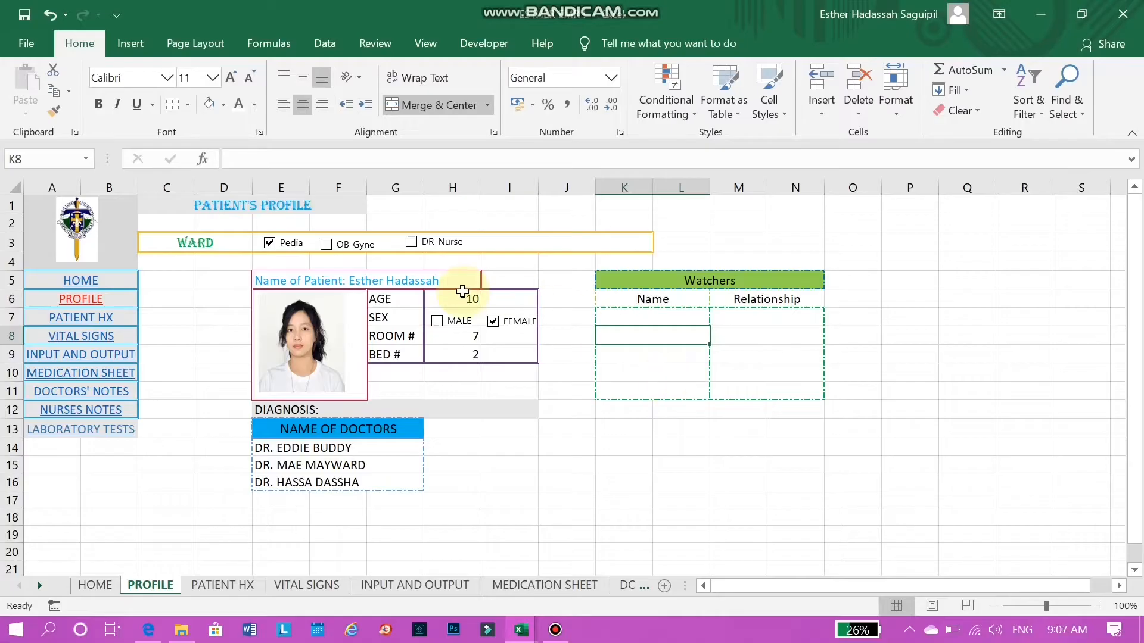
pyautogui.click(251, 205)
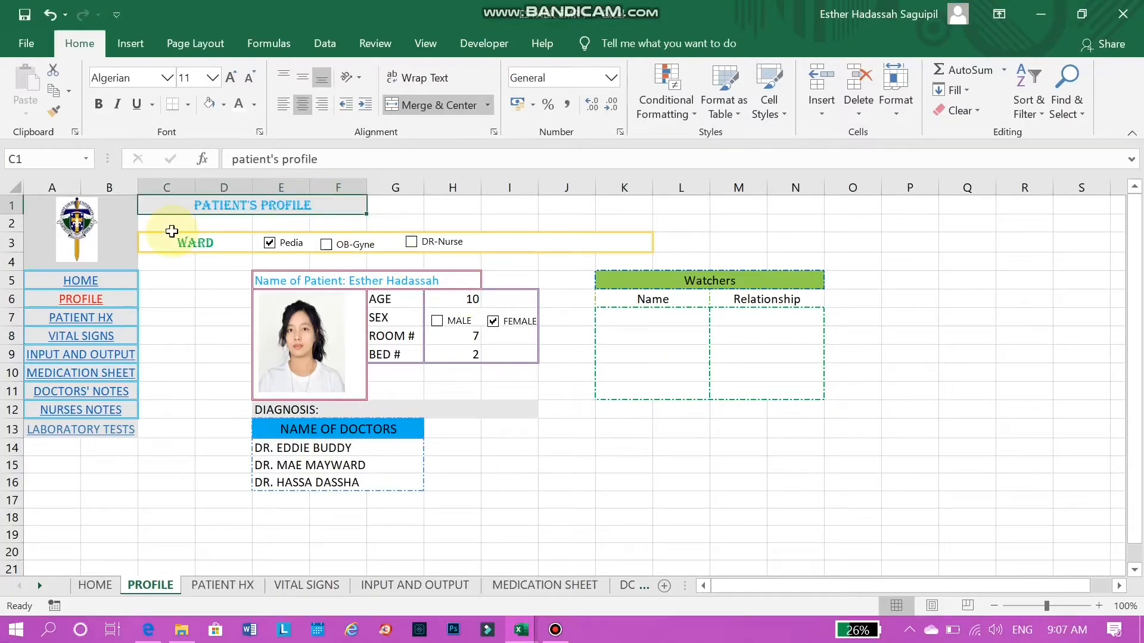
pyautogui.moveTo(80, 280)
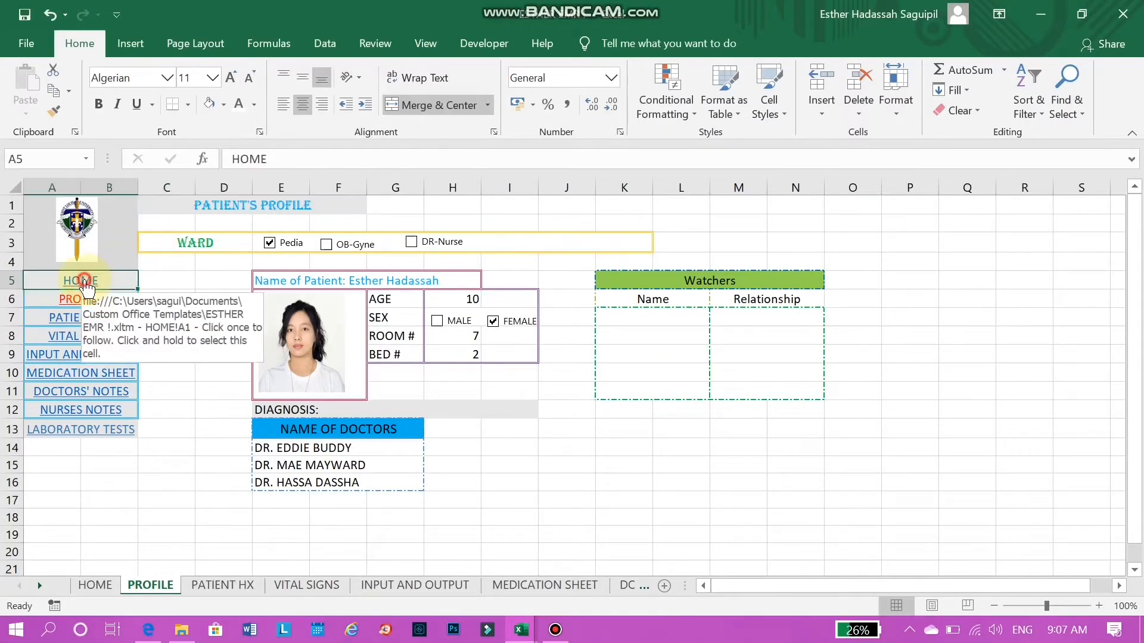
pyautogui.click(80, 280)
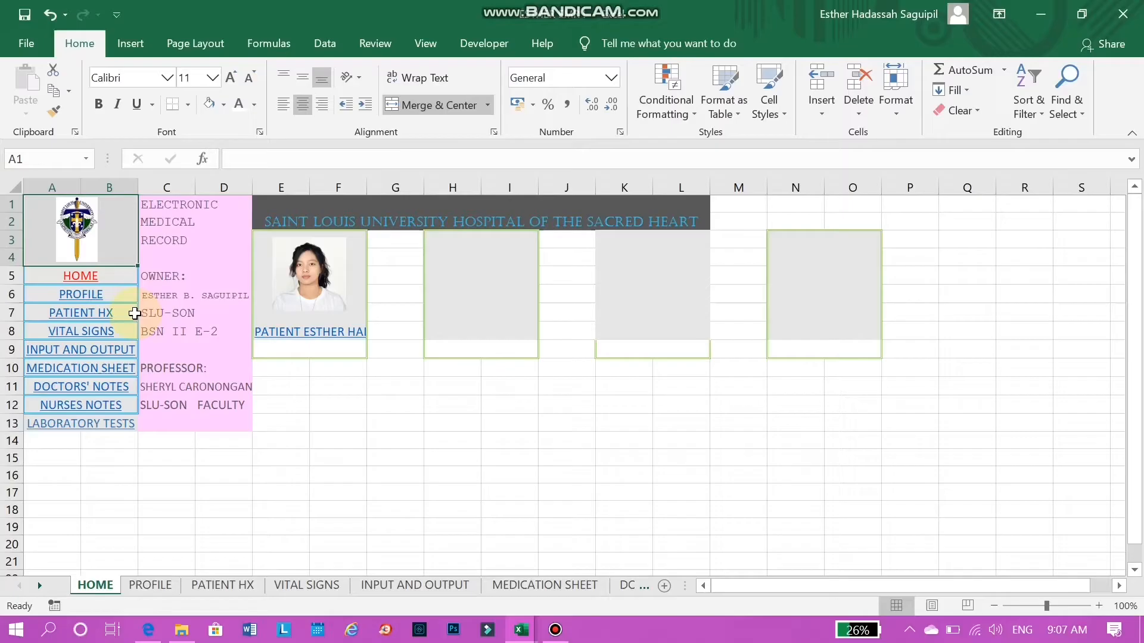
pyautogui.moveTo(174, 436)
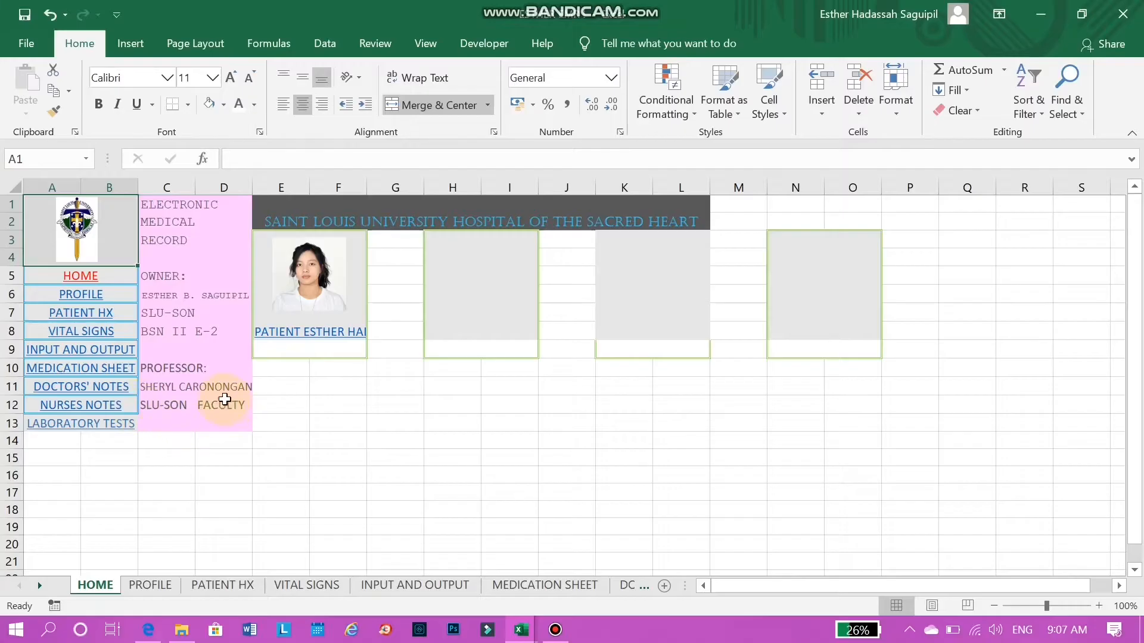
pyautogui.moveTo(287, 439)
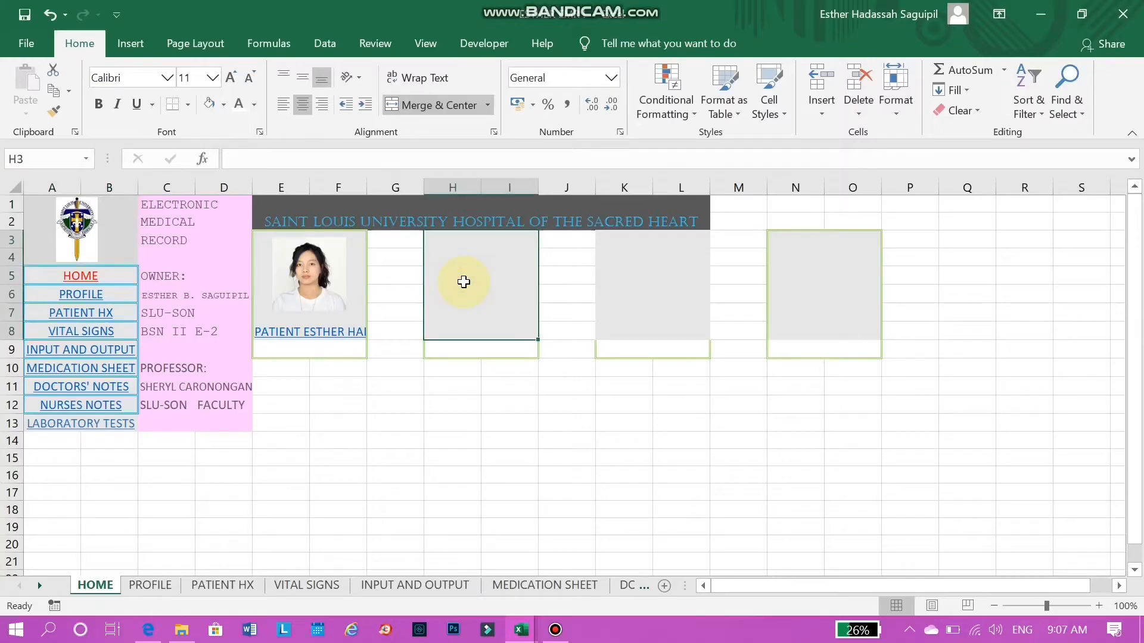
pyautogui.moveTo(645, 298)
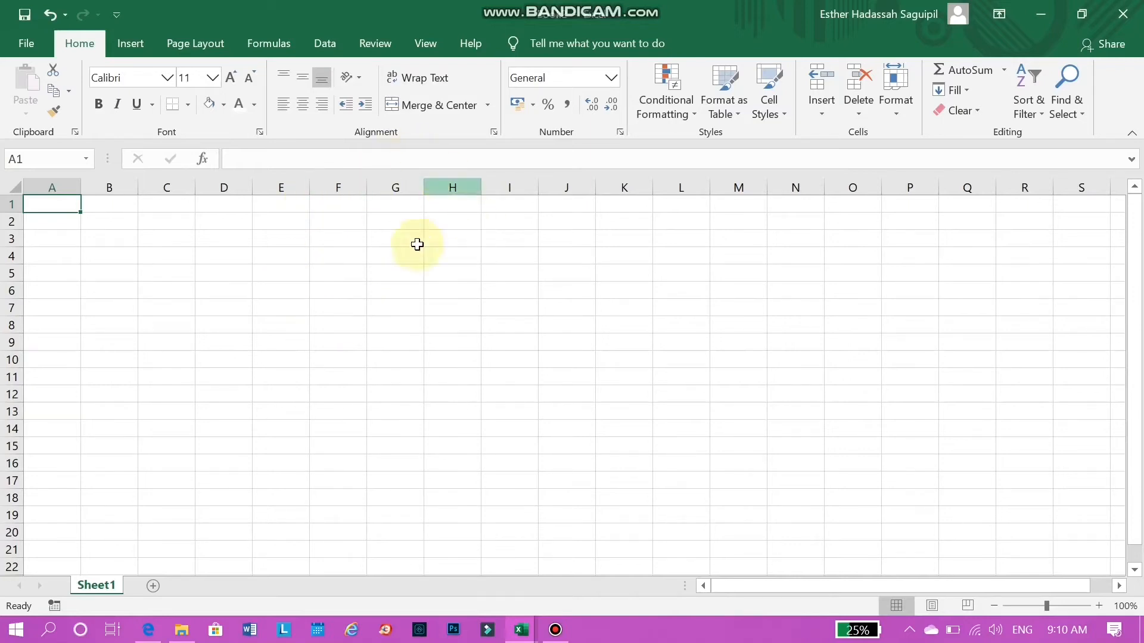
pyautogui.moveTo(338, 272)
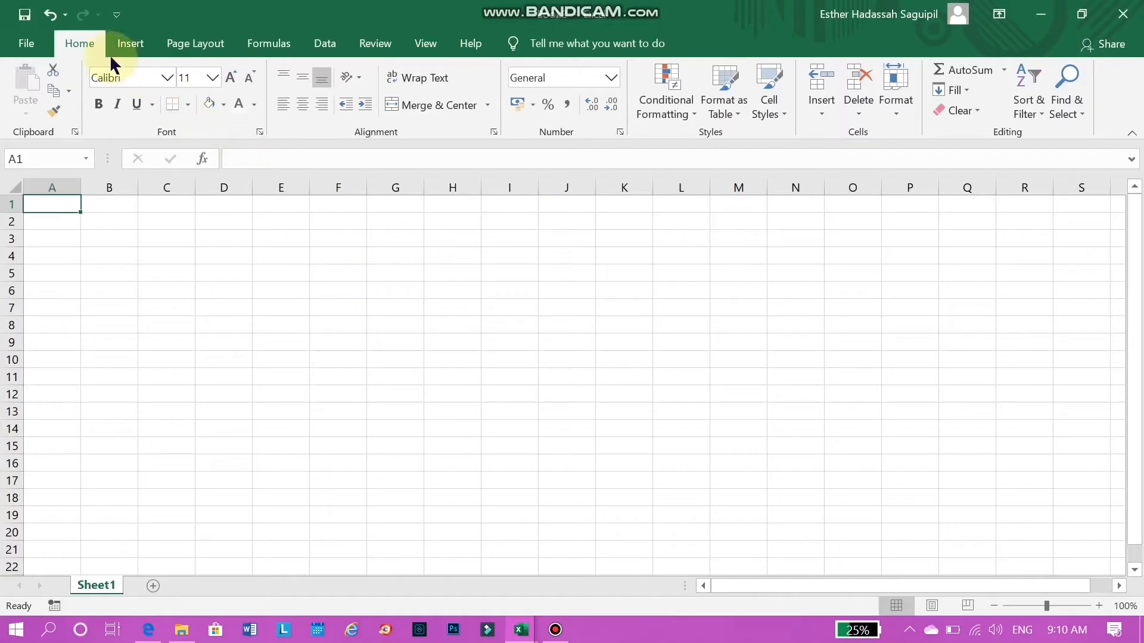
# Enable the Developer tab via Customize the Ribbon in the blank workbook
pyautogui.rightClick(95, 55)
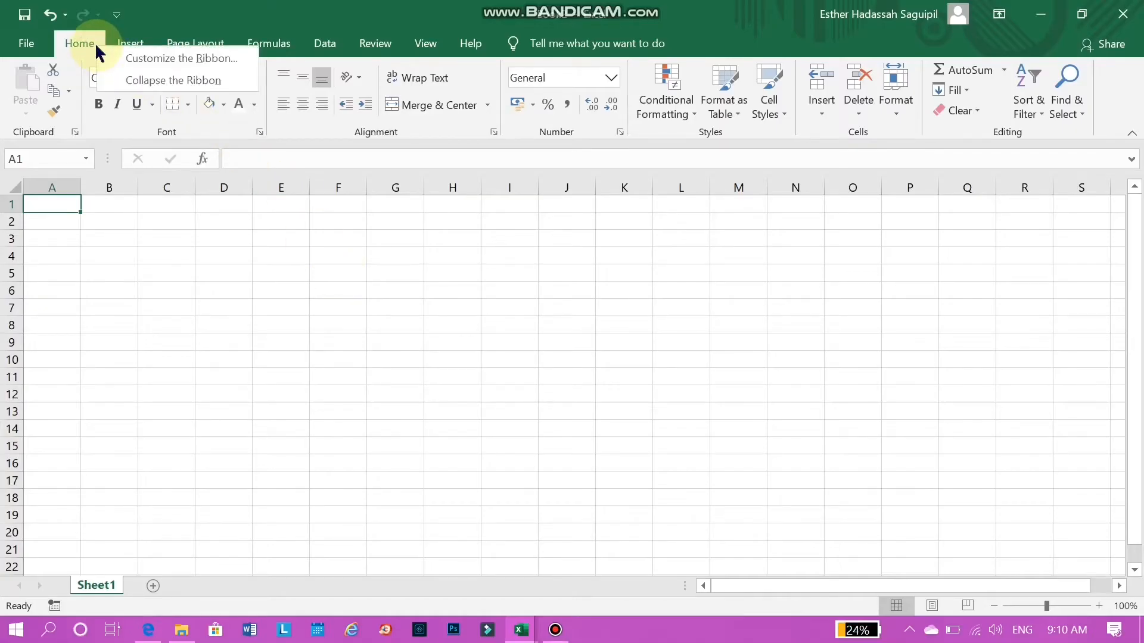
pyautogui.click(184, 58)
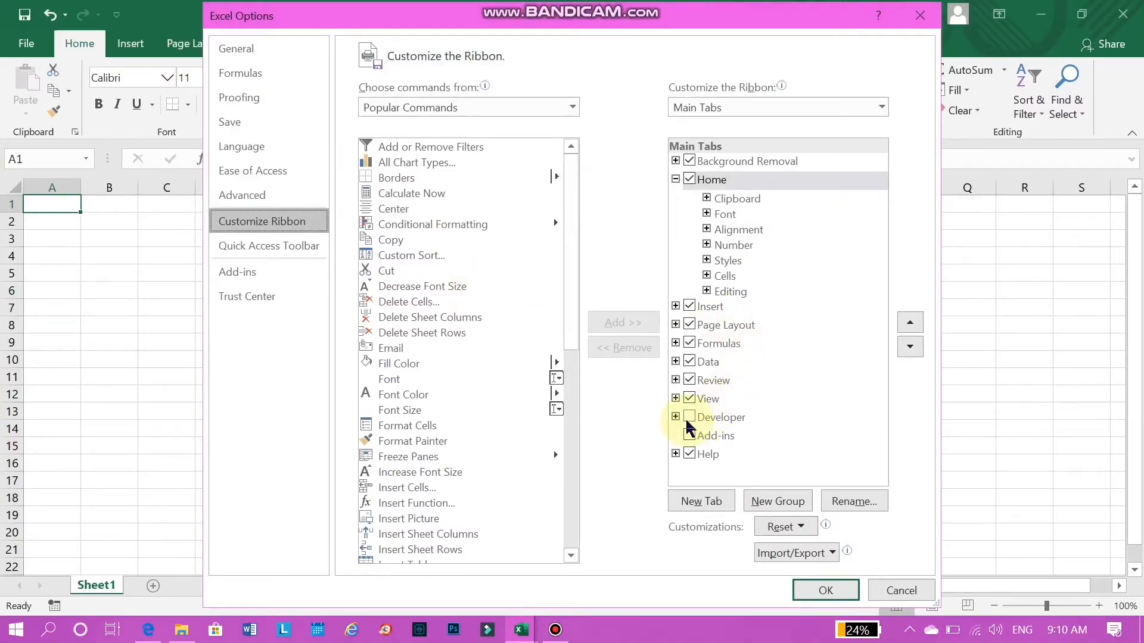
pyautogui.click(688, 417)
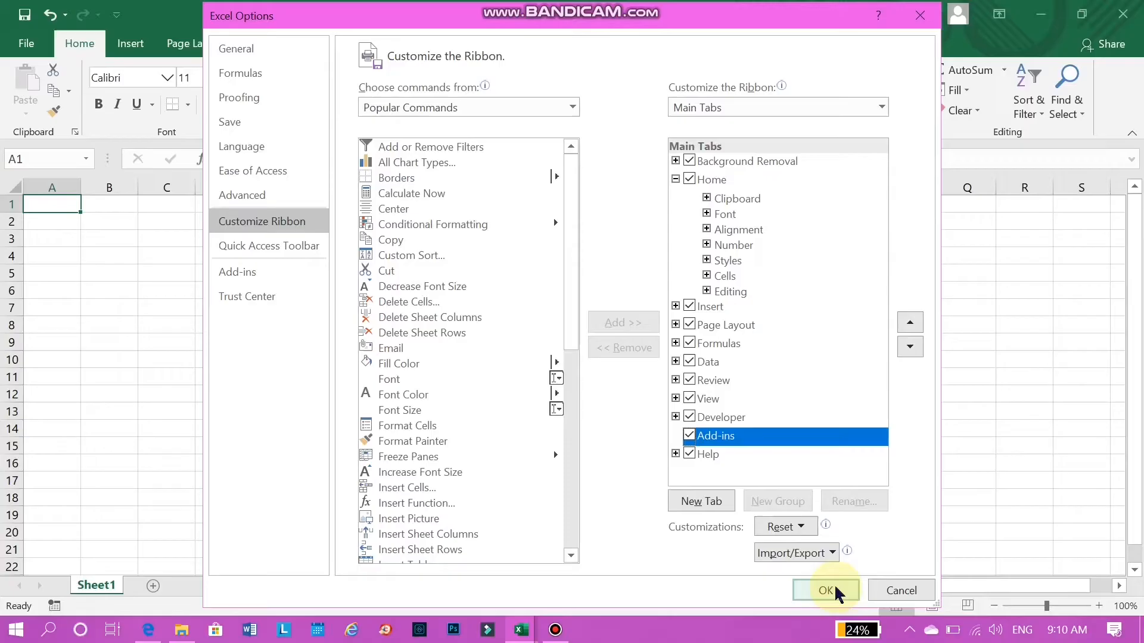
pyautogui.click(824, 590)
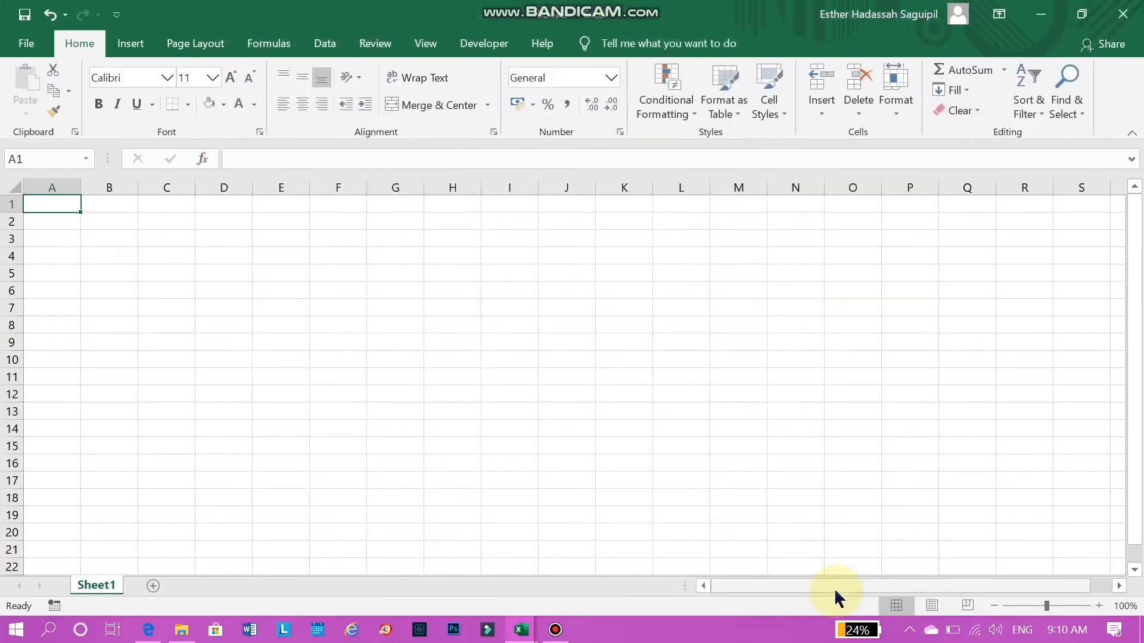
pyautogui.moveTo(212, 262)
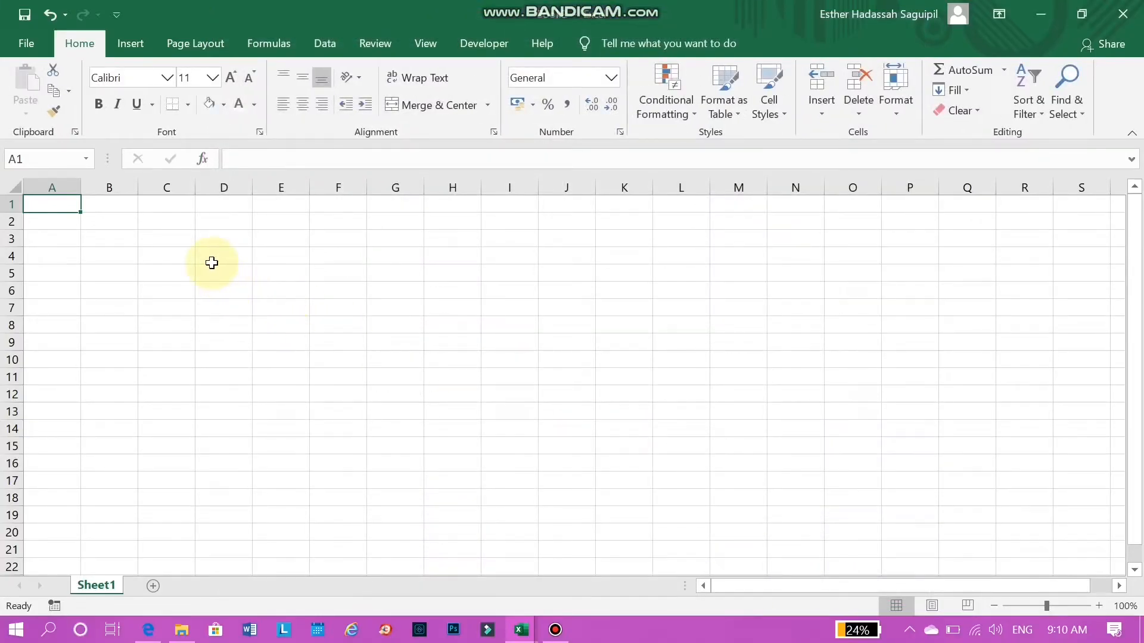
pyautogui.moveTo(484, 43)
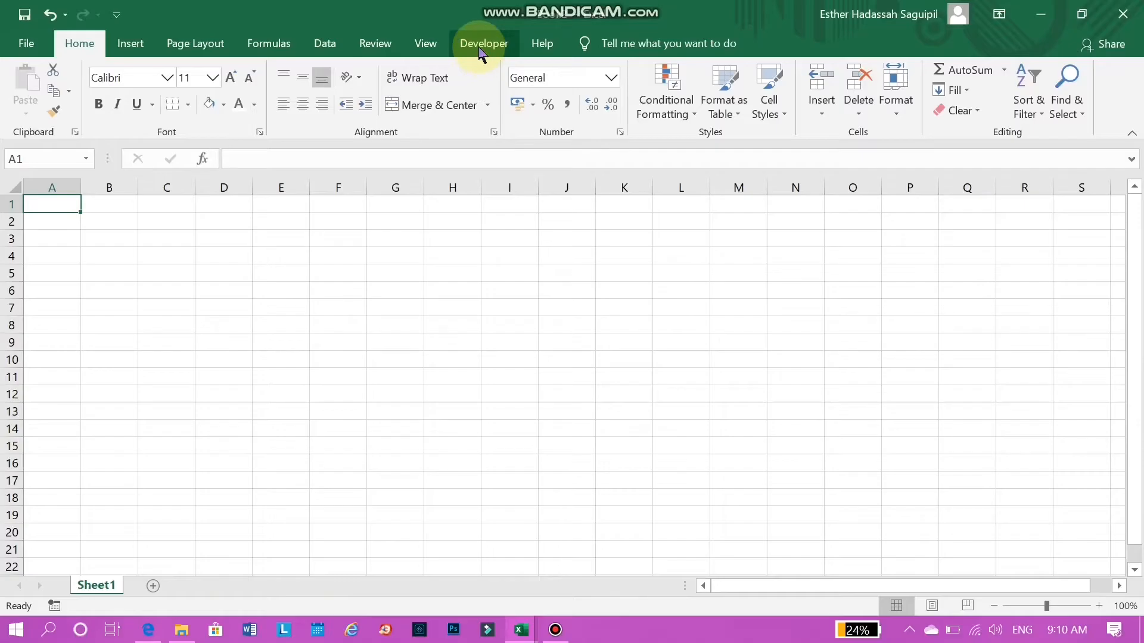
# View the Developer Insert form controls, then select cells A1 through D1 for a heading
pyautogui.click(484, 43)
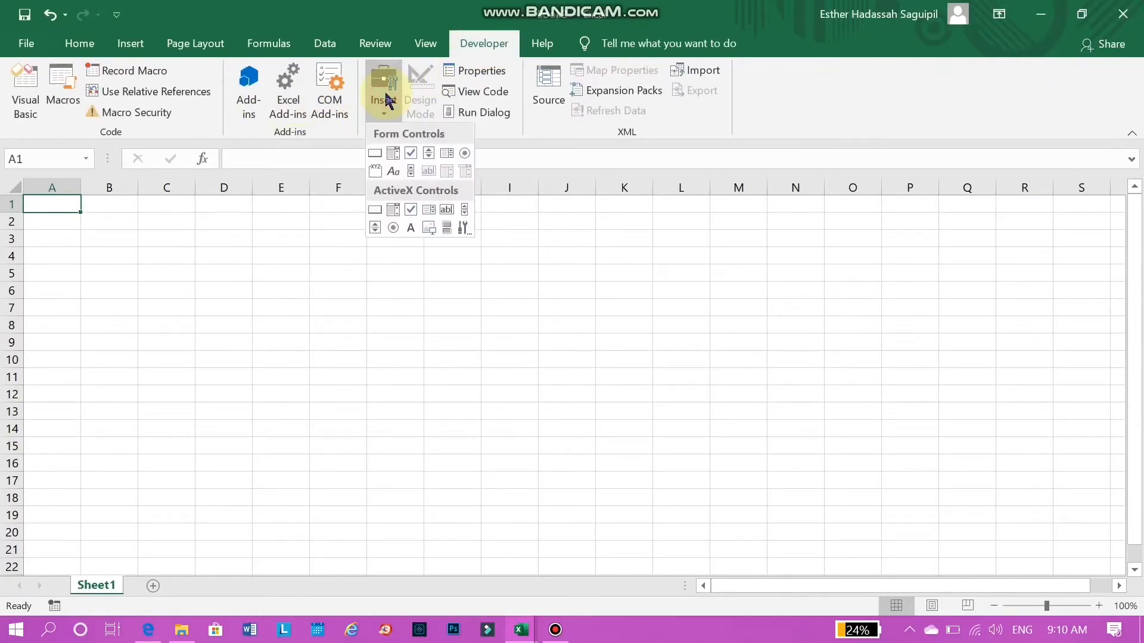
pyautogui.moveTo(411, 153)
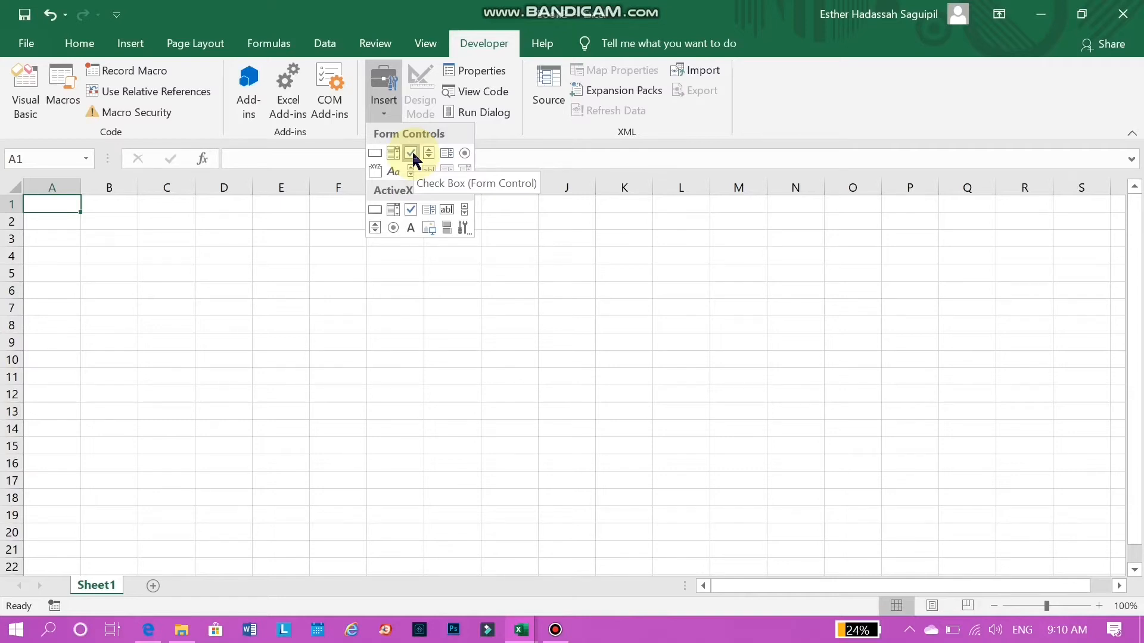
pyautogui.click(411, 154)
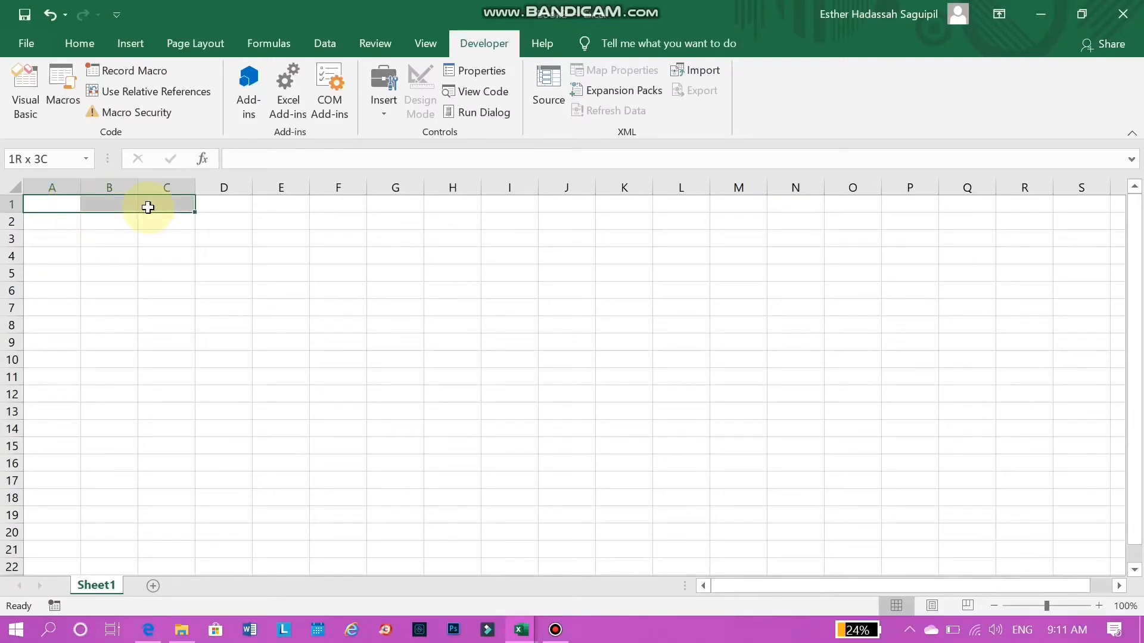
pyautogui.moveTo(148, 207); pyautogui.dragTo(212, 212)
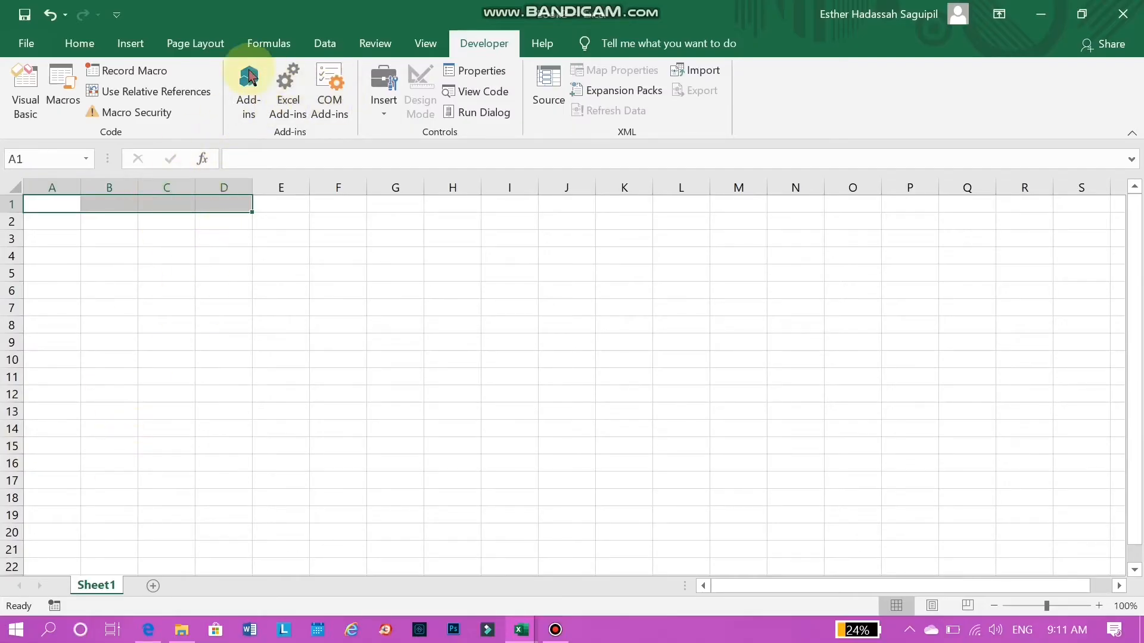
pyautogui.click(80, 43)
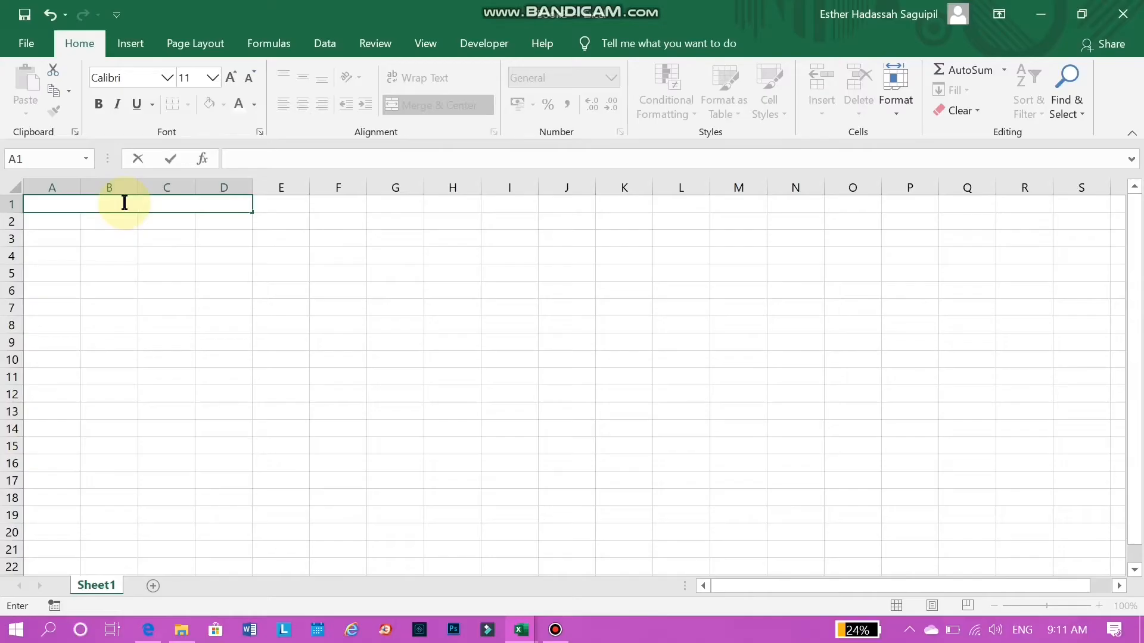
# Enter the heading EMR, rename Sheet1 to HOME, and merge cells A2:B2
pyautogui.write('EMR')
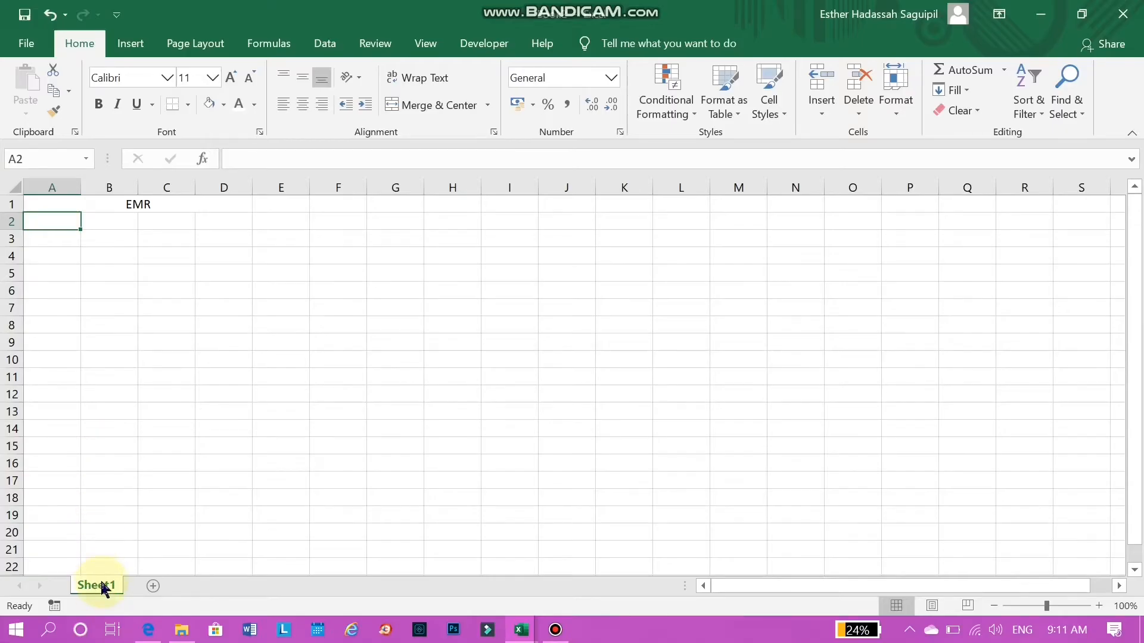
pyautogui.doubleClick(96, 585)
pyautogui.write('HOME')
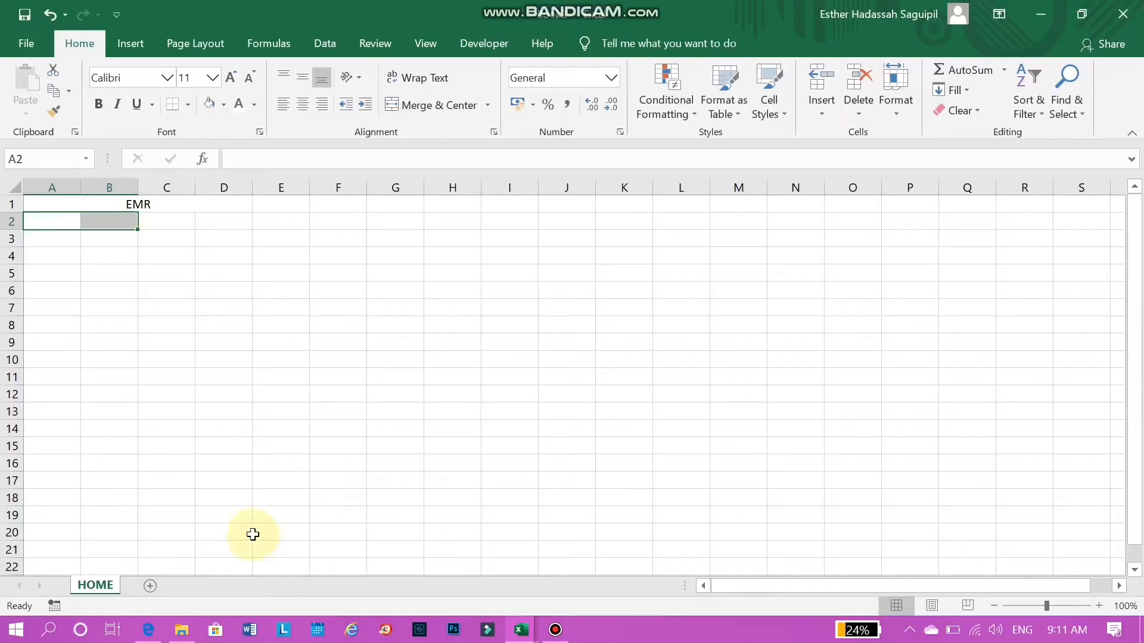
pyautogui.moveTo(518, 629)
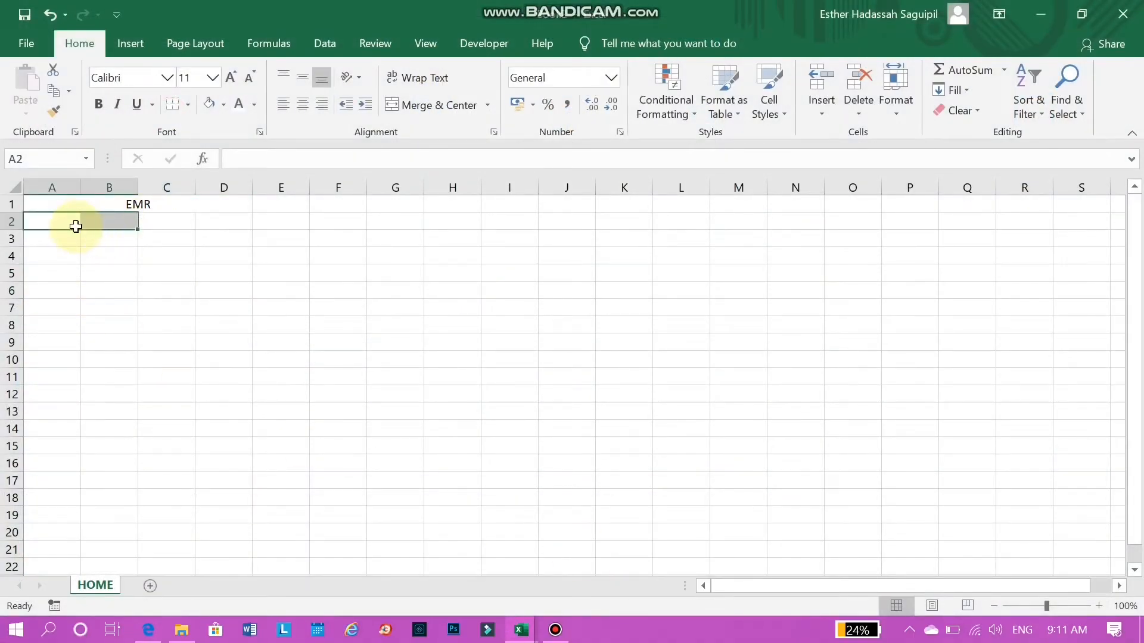
pyautogui.click(438, 105)
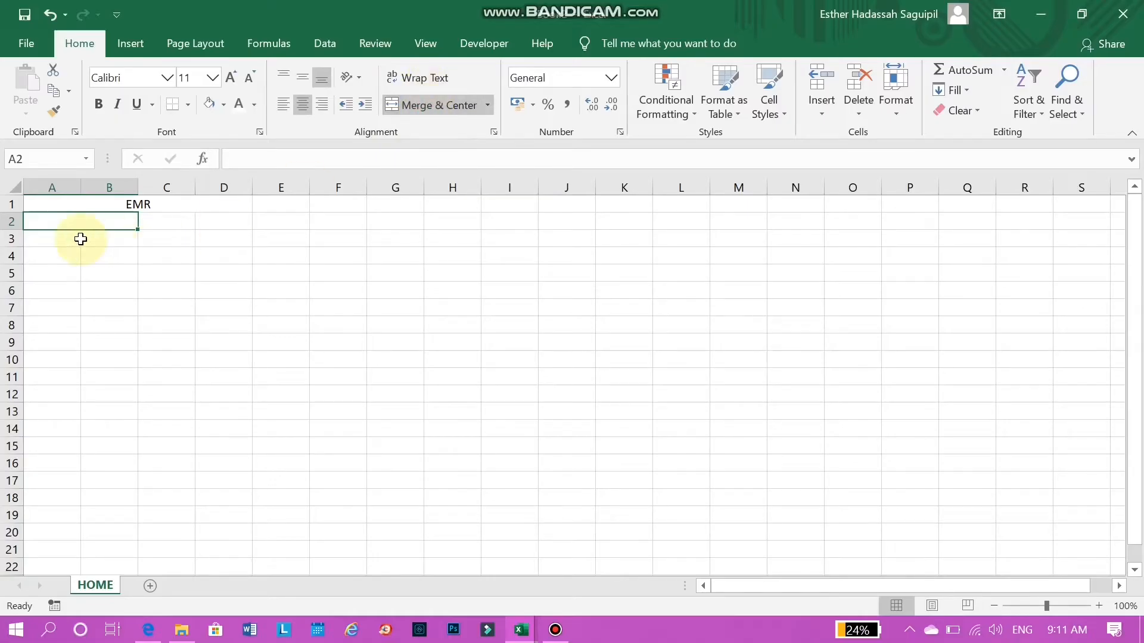
pyautogui.moveTo(115, 227)
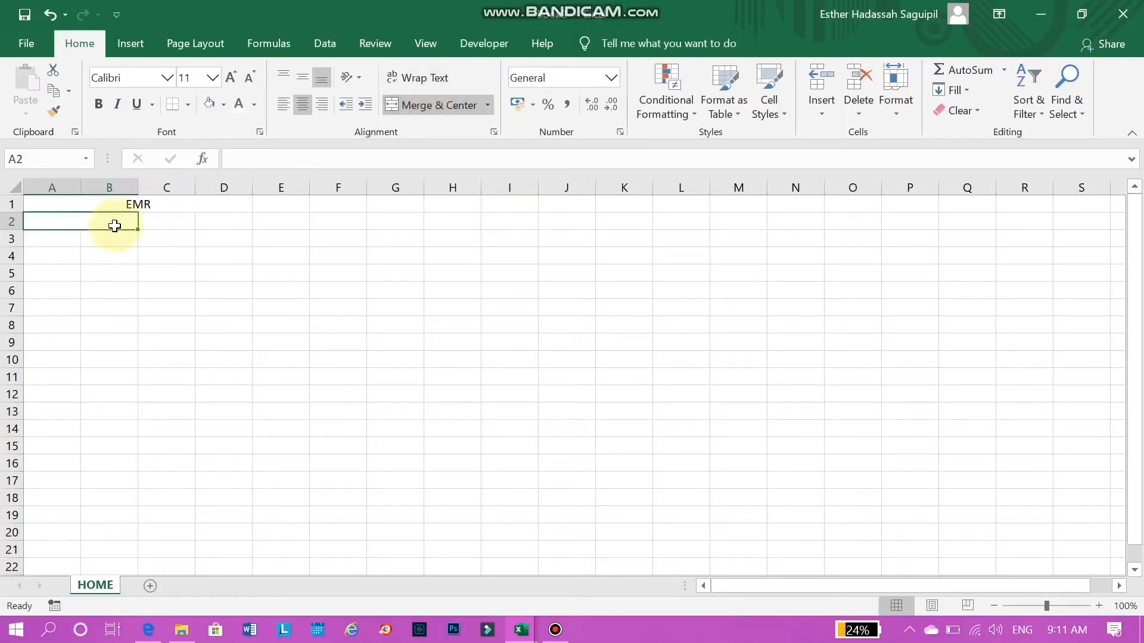
# Make merged cell A2 a HOME hyperlink pointing to the HOME sheet in this document
pyautogui.rightClick(114, 223)
pyautogui.write('HOME')
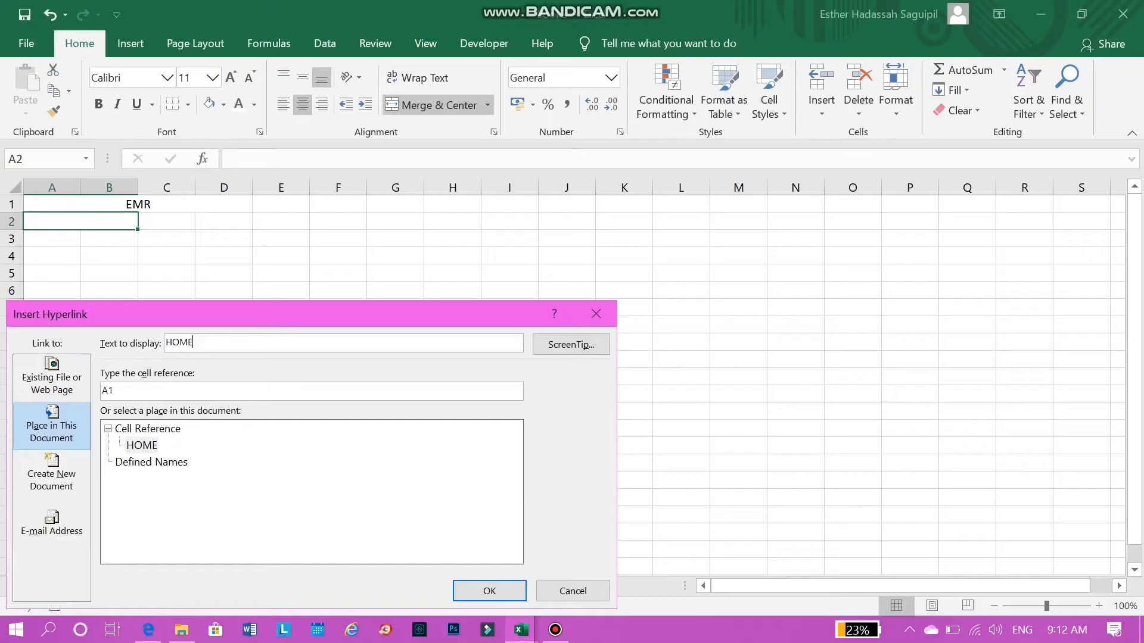
pyautogui.moveTo(120, 356)
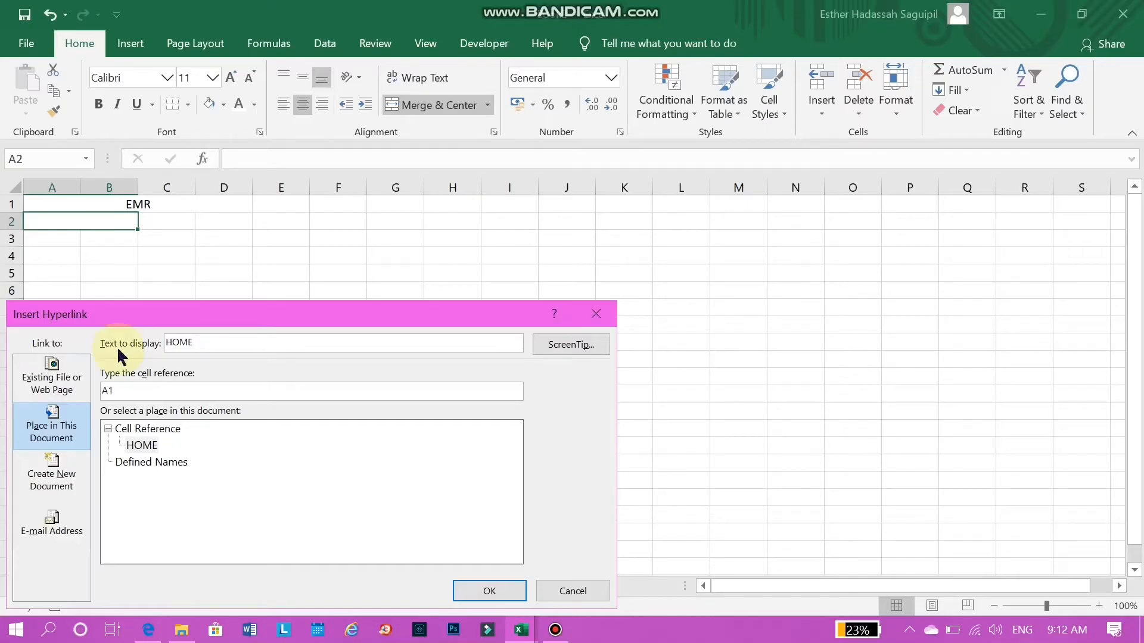
pyautogui.click(51, 376)
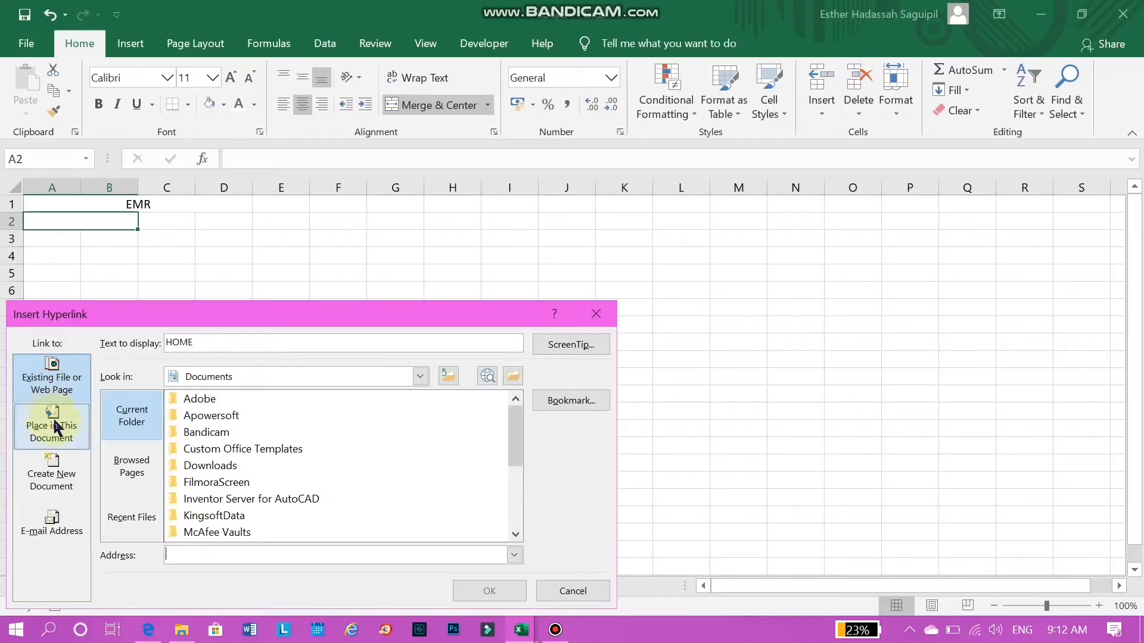
pyautogui.click(52, 426)
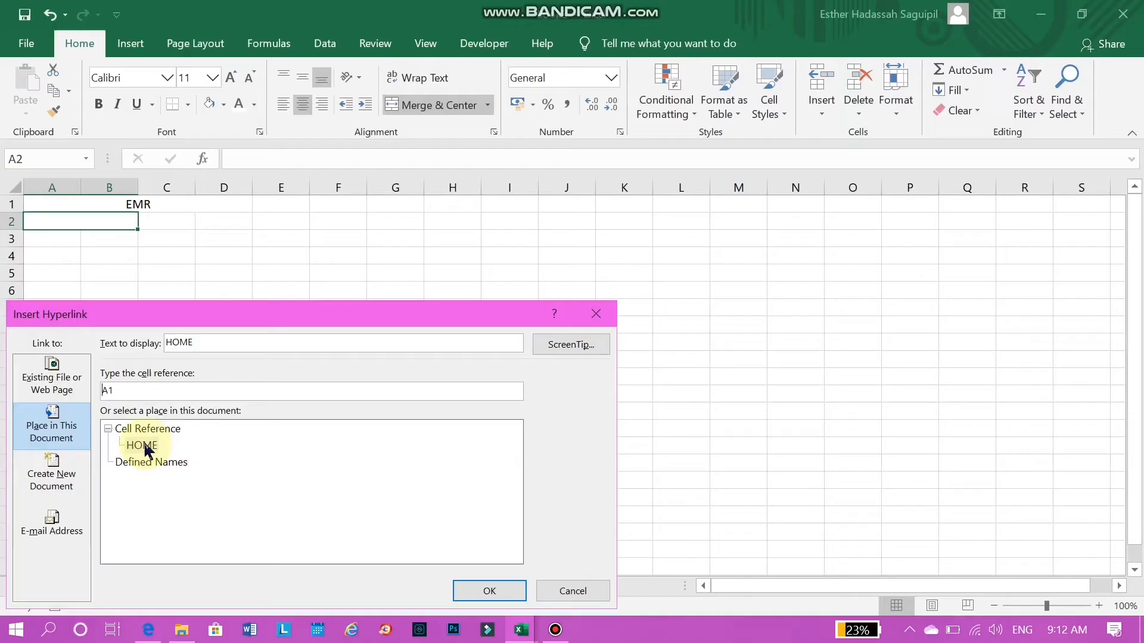
pyautogui.click(140, 444)
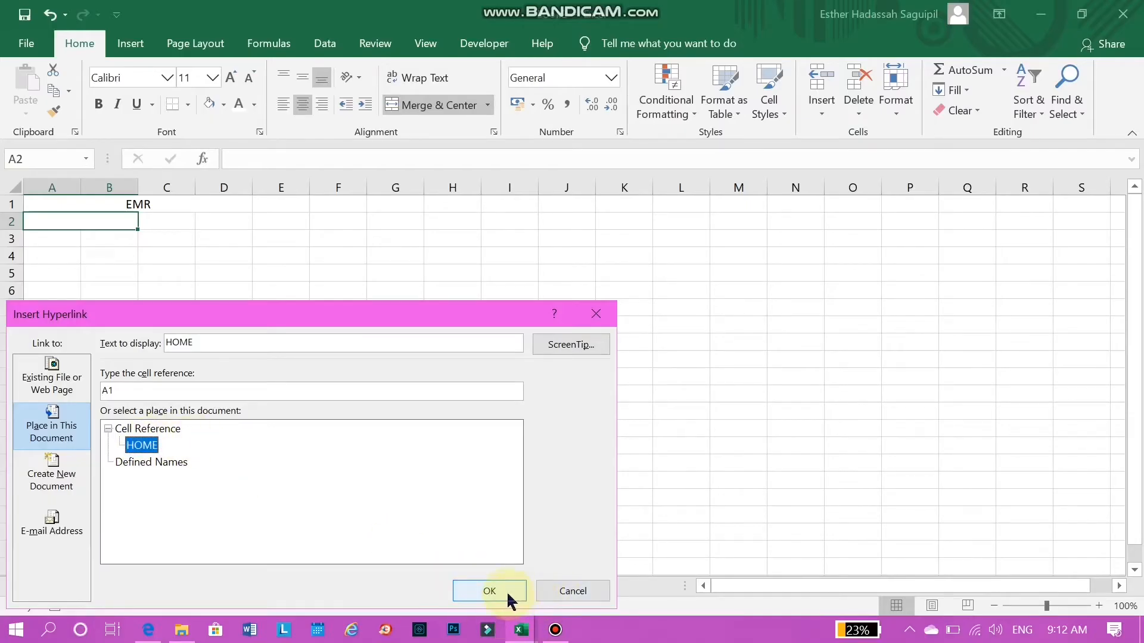
pyautogui.click(489, 591)
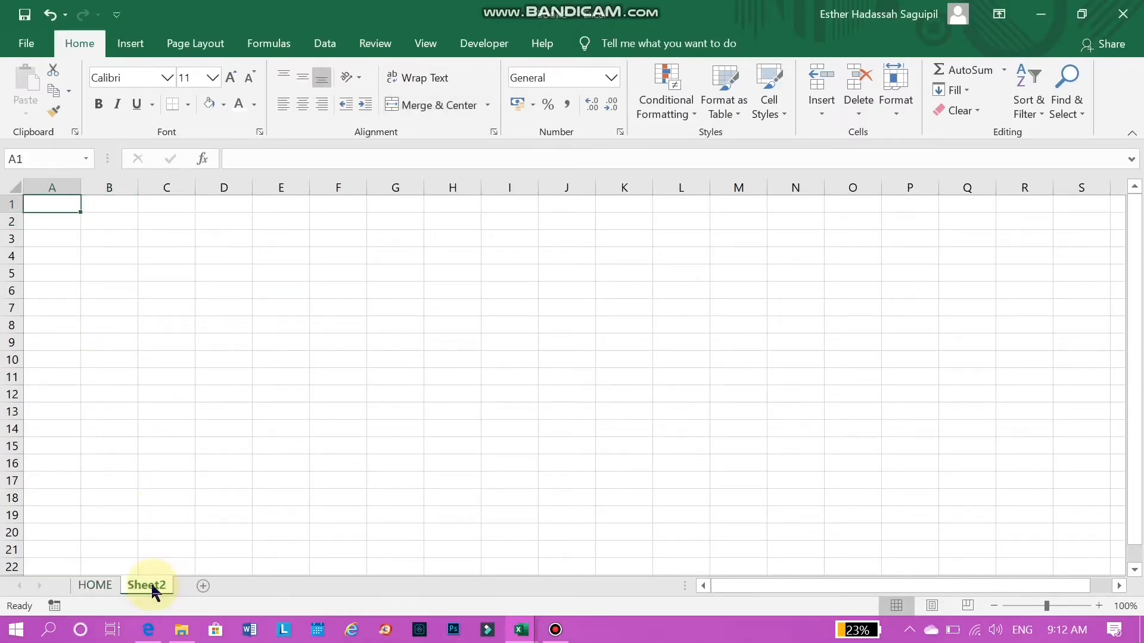
# Name the second sheet PROFILE, then select A3 back on the HOME sheet
pyautogui.doubleClick(145, 585)
pyautogui.write('PROFILE')
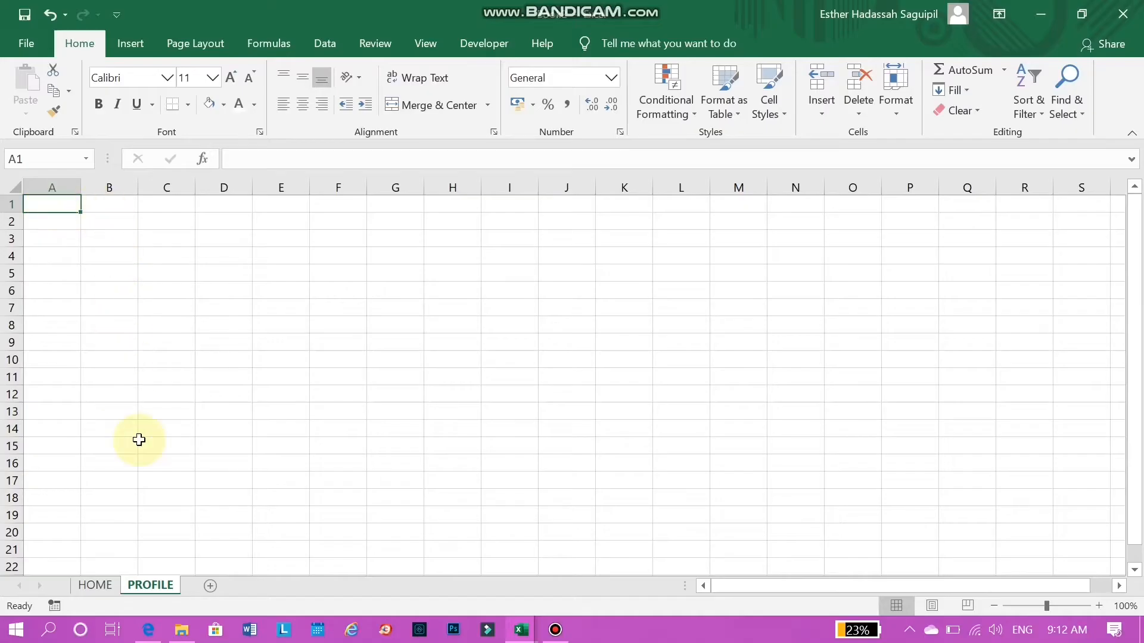
pyautogui.click(94, 584)
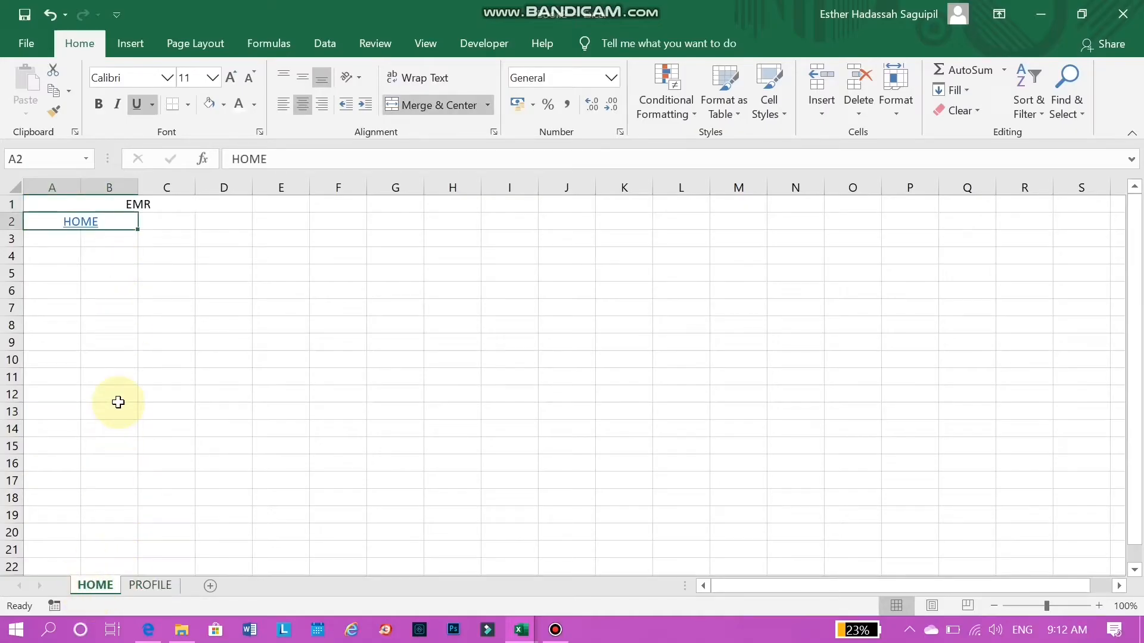
pyautogui.click(80, 239)
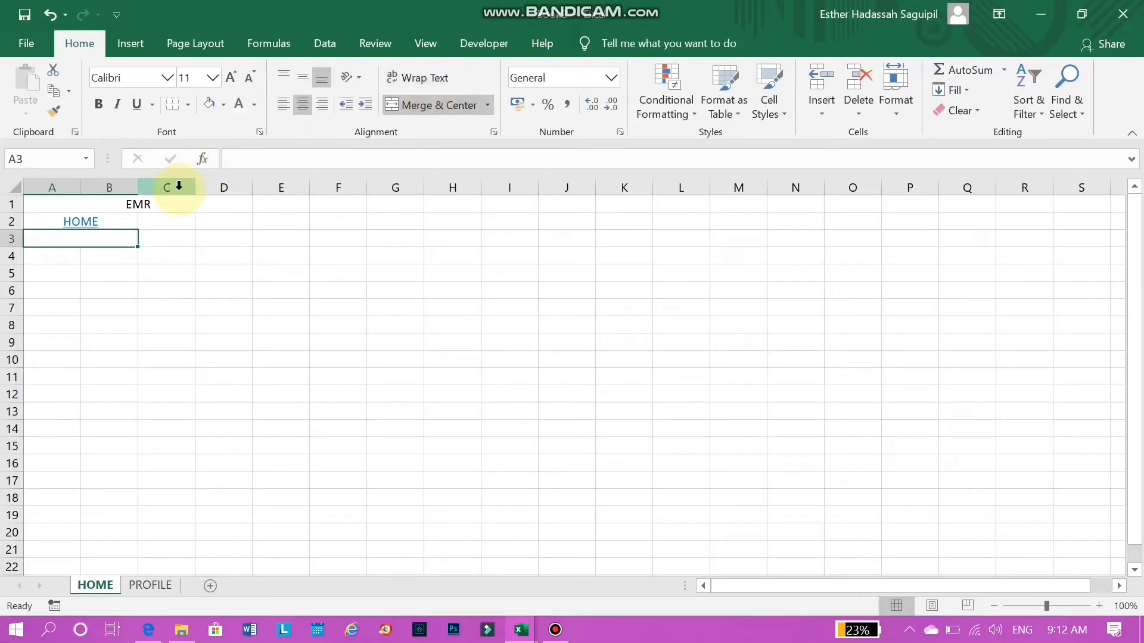
# Link A3 to the PROFILE sheet with display text PROFILE and follow it
pyautogui.rightClick(80, 238)
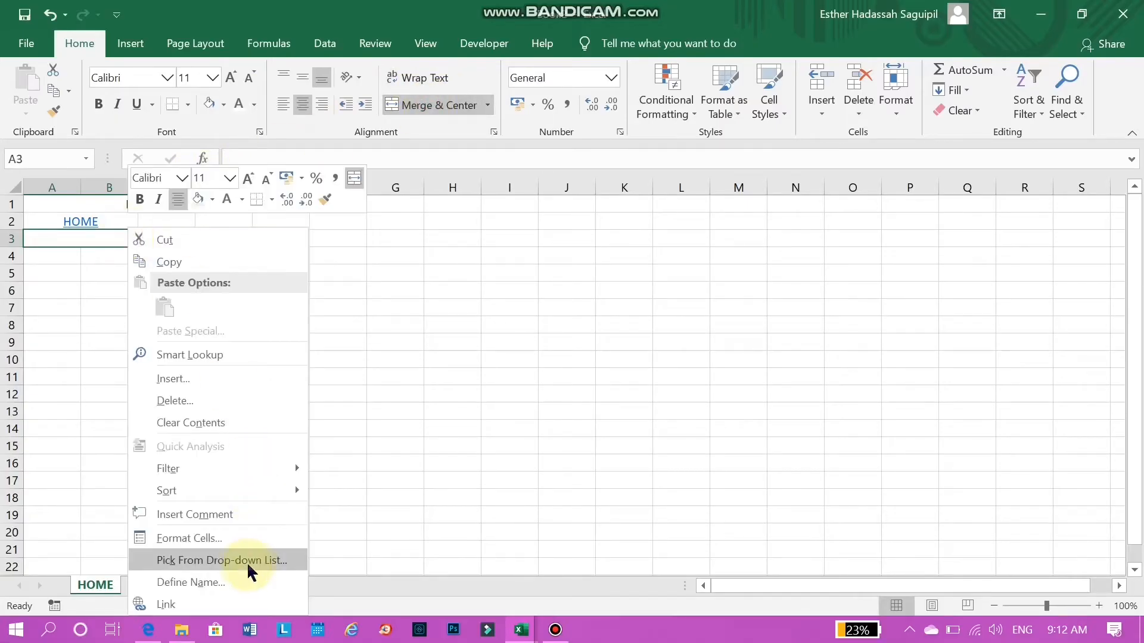
pyautogui.click(166, 604)
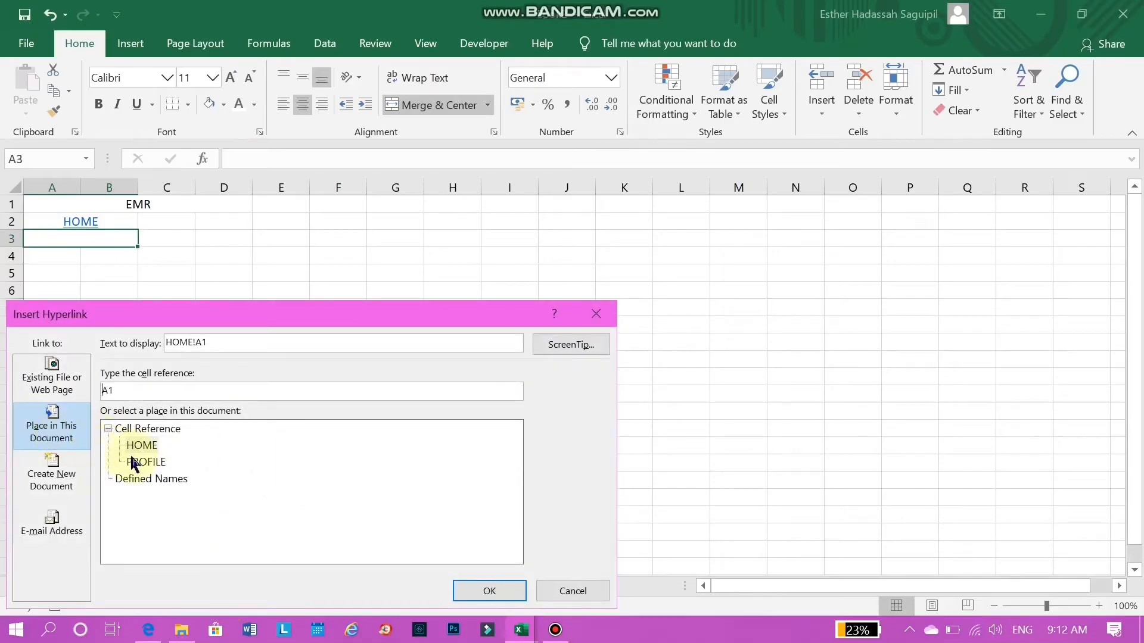
pyautogui.click(145, 462)
pyautogui.write('PROFILE')
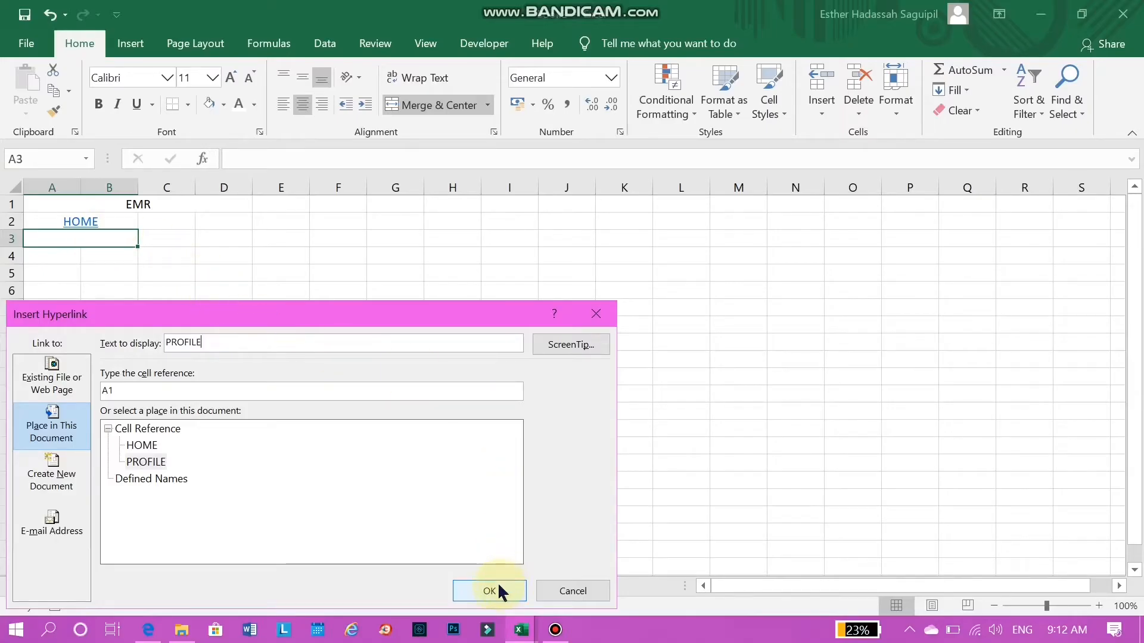
pyautogui.click(489, 591)
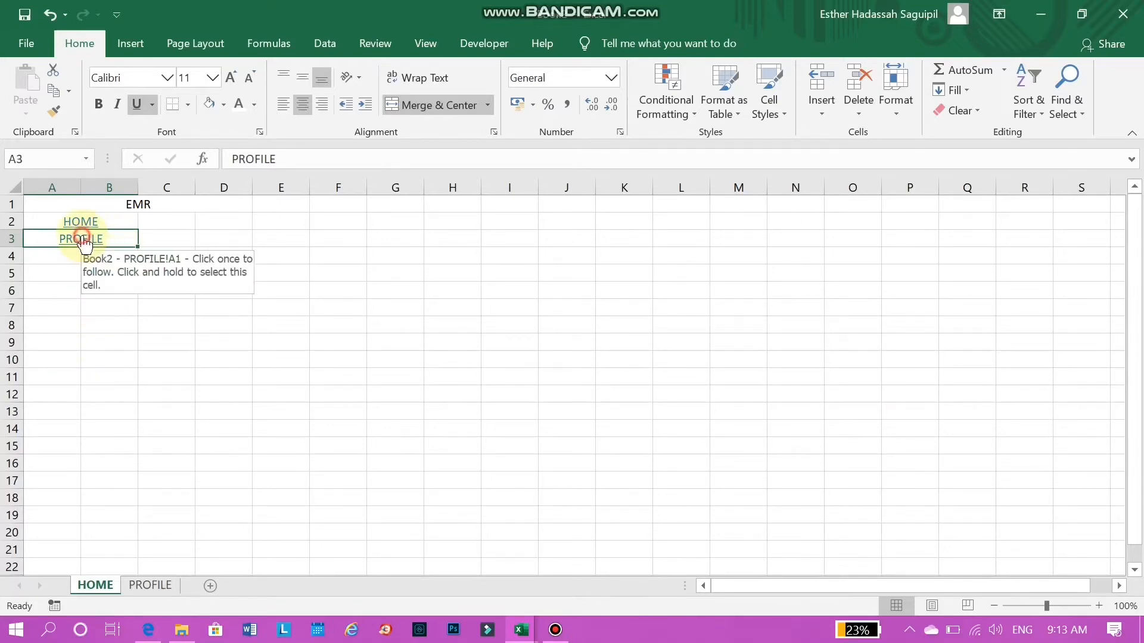
pyautogui.click(80, 238)
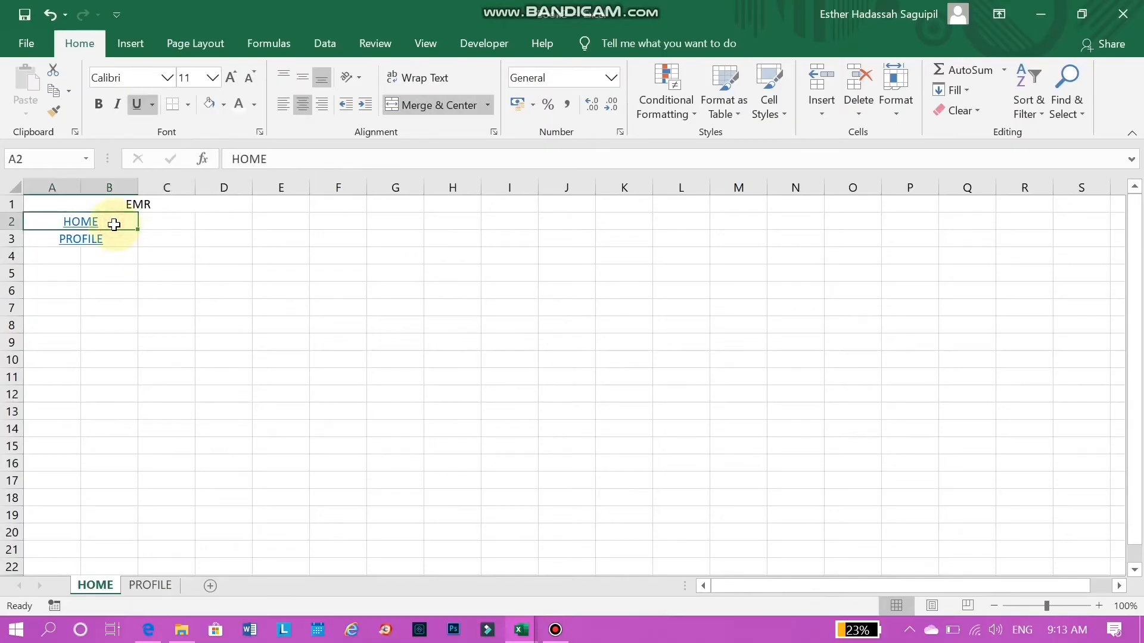
# Paste the HOME and PROFILE links onto the PROFILE sheet, then add a blank Sheet3
pyautogui.moveTo(80, 221); pyautogui.dragTo(80, 240)
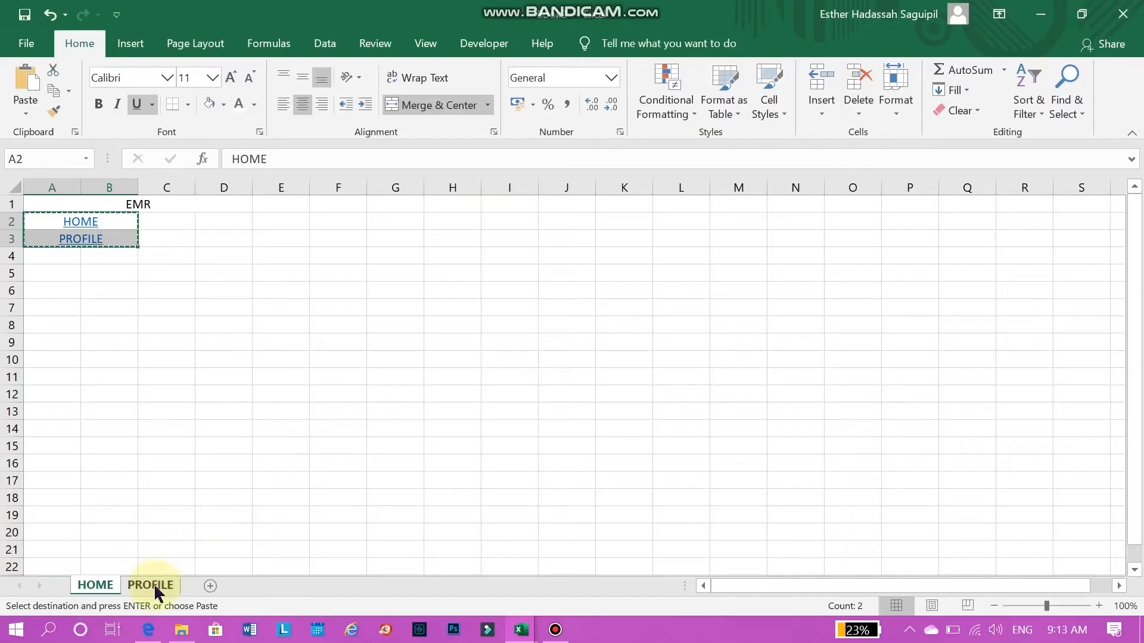
pyautogui.click(150, 585)
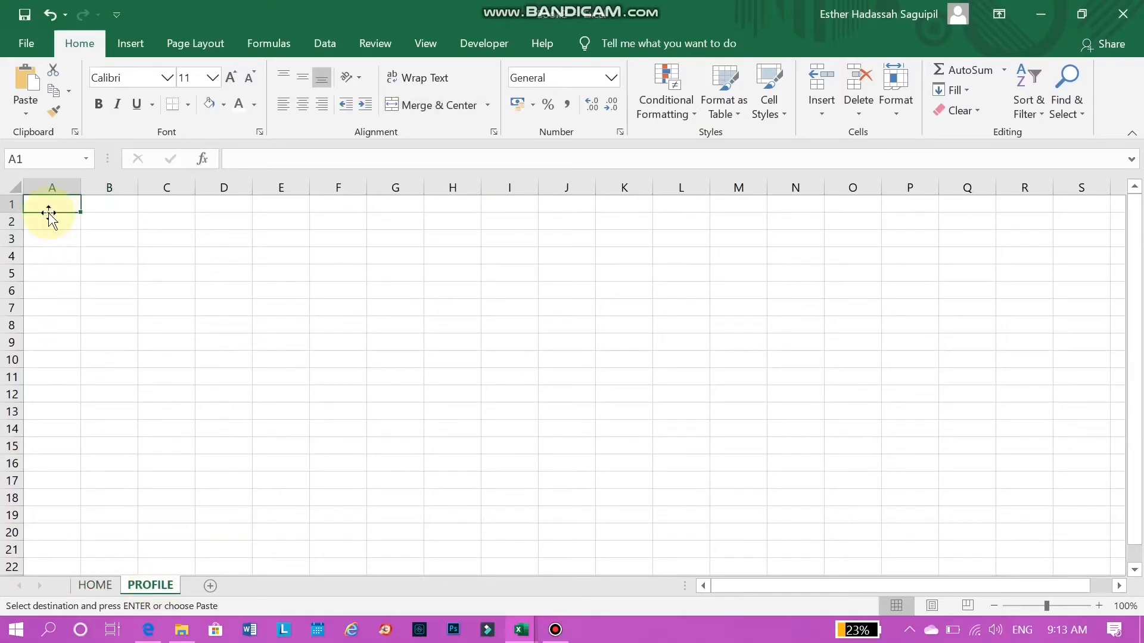
pyautogui.press('ctrl+v')
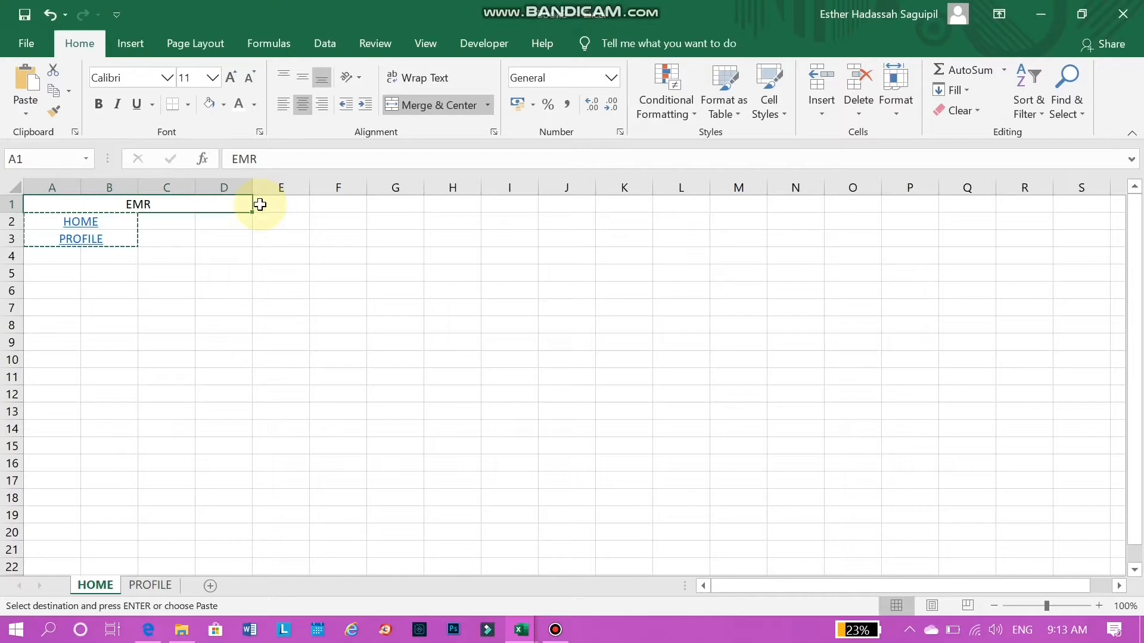
pyautogui.click(80, 238)
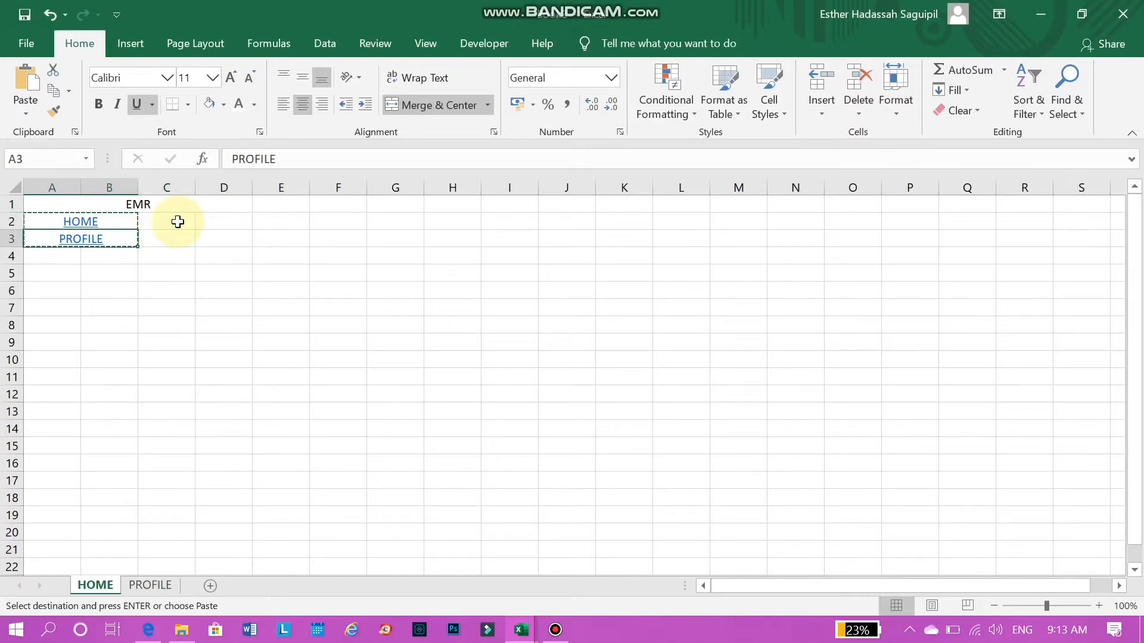
pyautogui.click(166, 221)
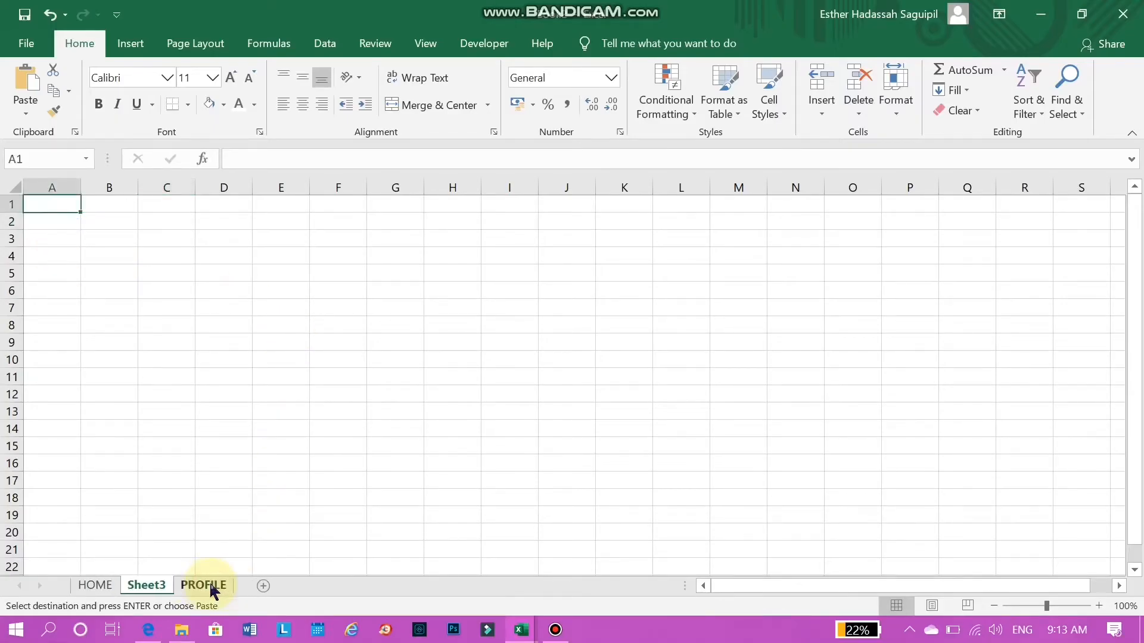
# Rename the new third sheet VITAL SIGNS and return to the HOME sheet
pyautogui.click(146, 584)
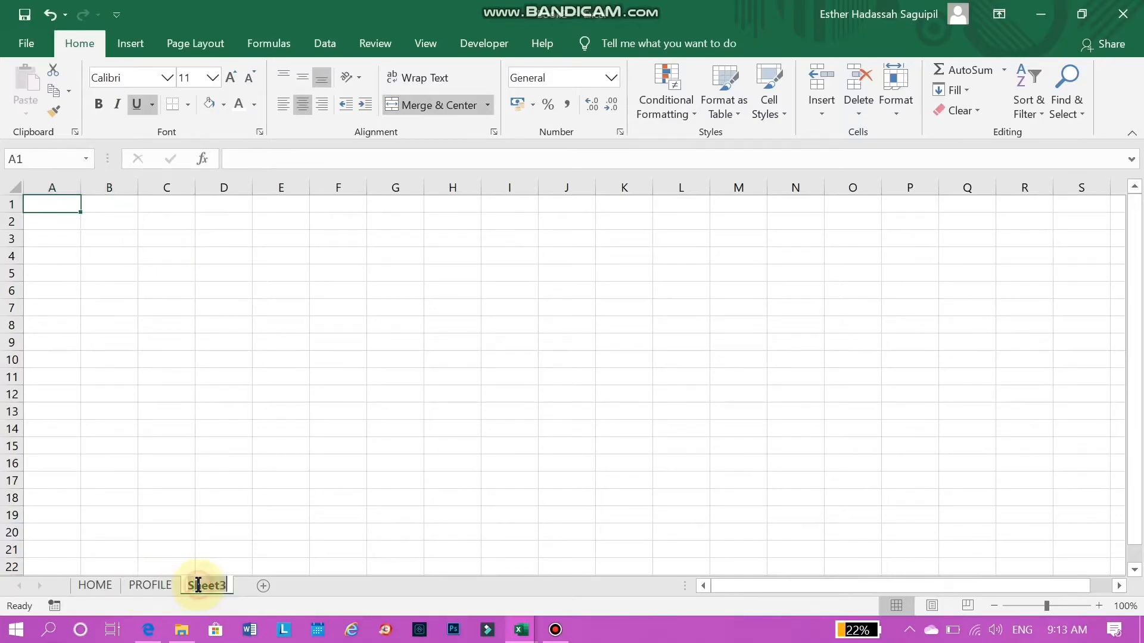
pyautogui.write('V')
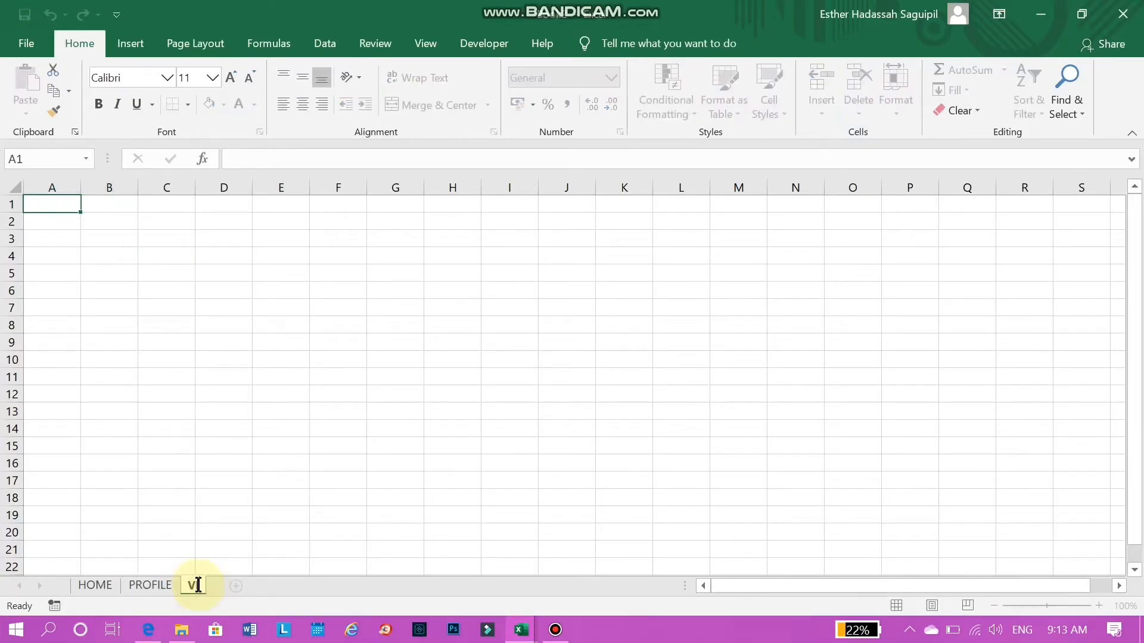
pyautogui.write('TAL')
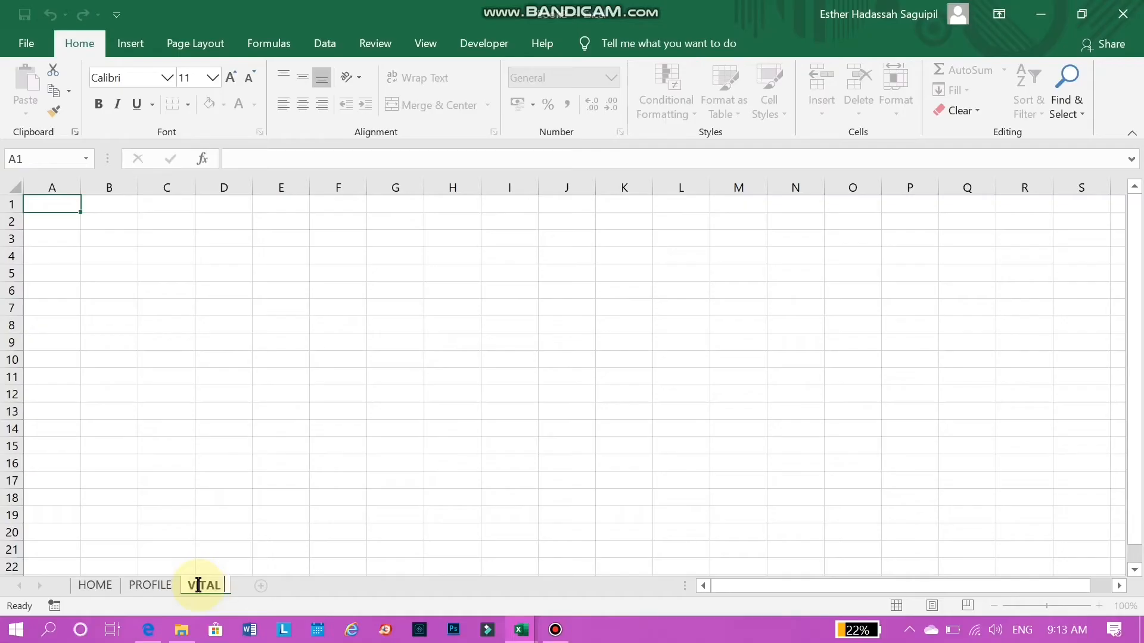
pyautogui.write('SIGNS')
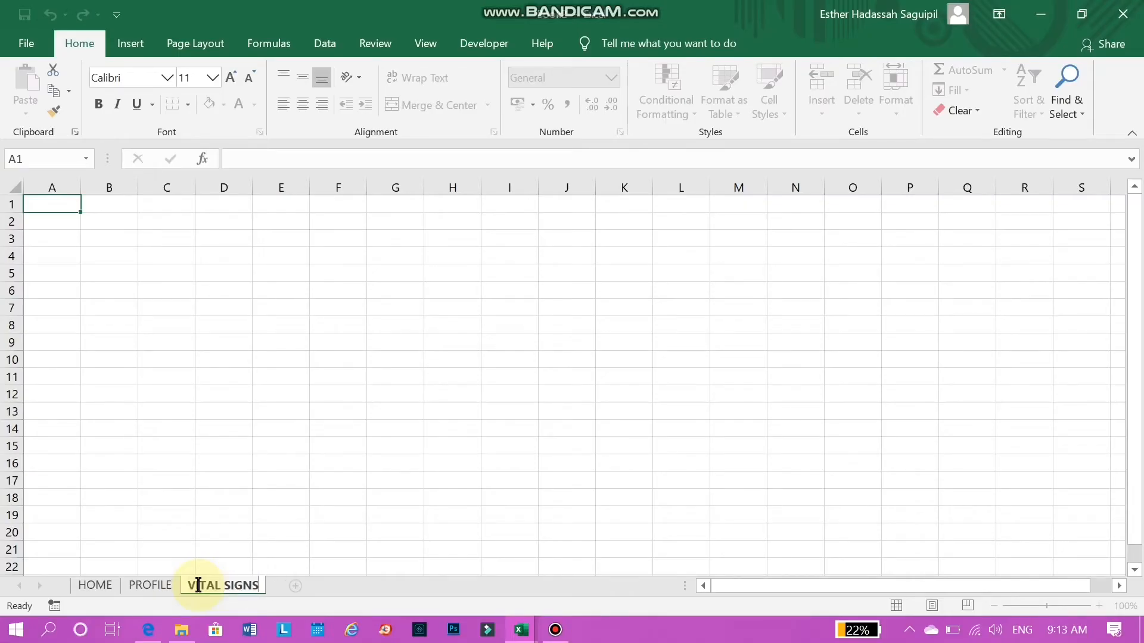
pyautogui.click(94, 584)
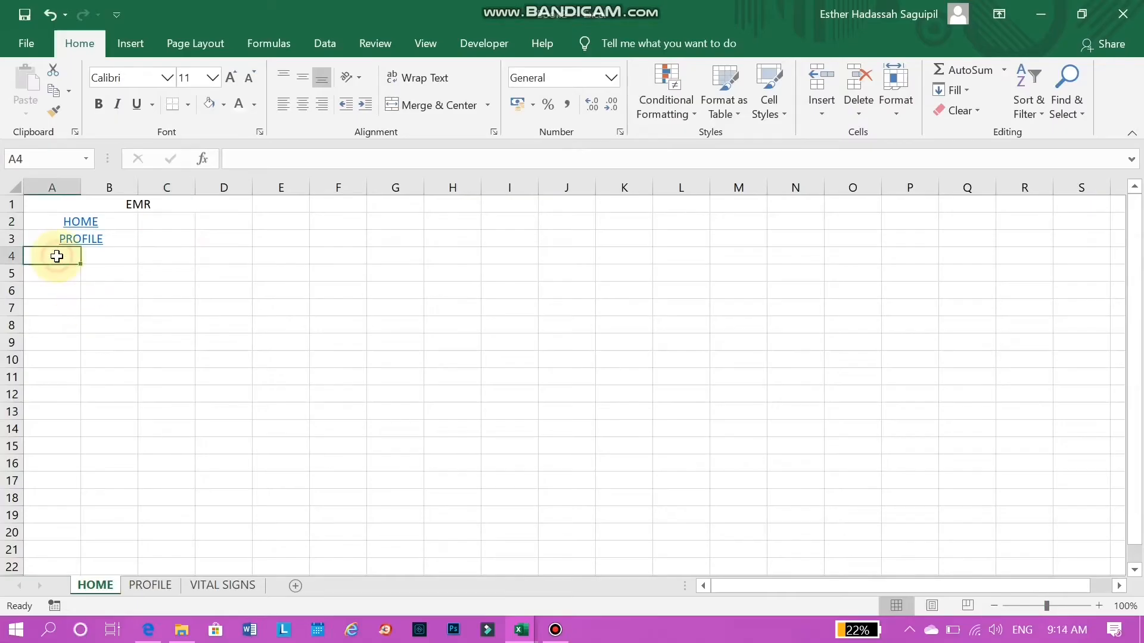
# Link A4:B4 to the VITAL SIGNS sheet with display text VITAL SIGNS
pyautogui.moveTo(56, 255); pyautogui.dragTo(103, 255)
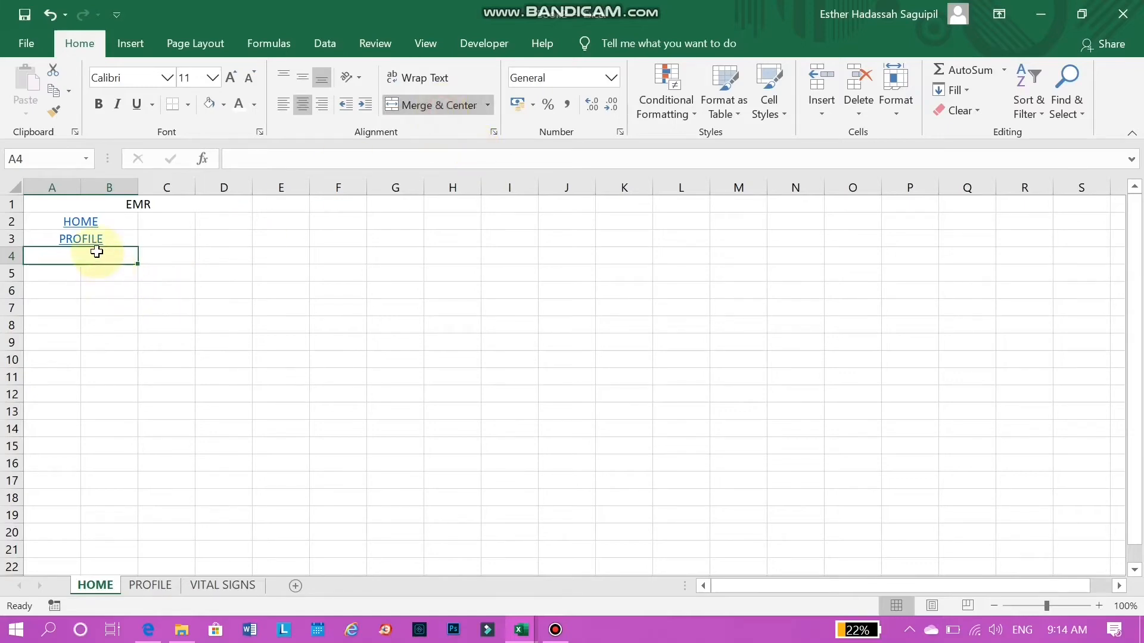
pyautogui.rightClick(97, 251)
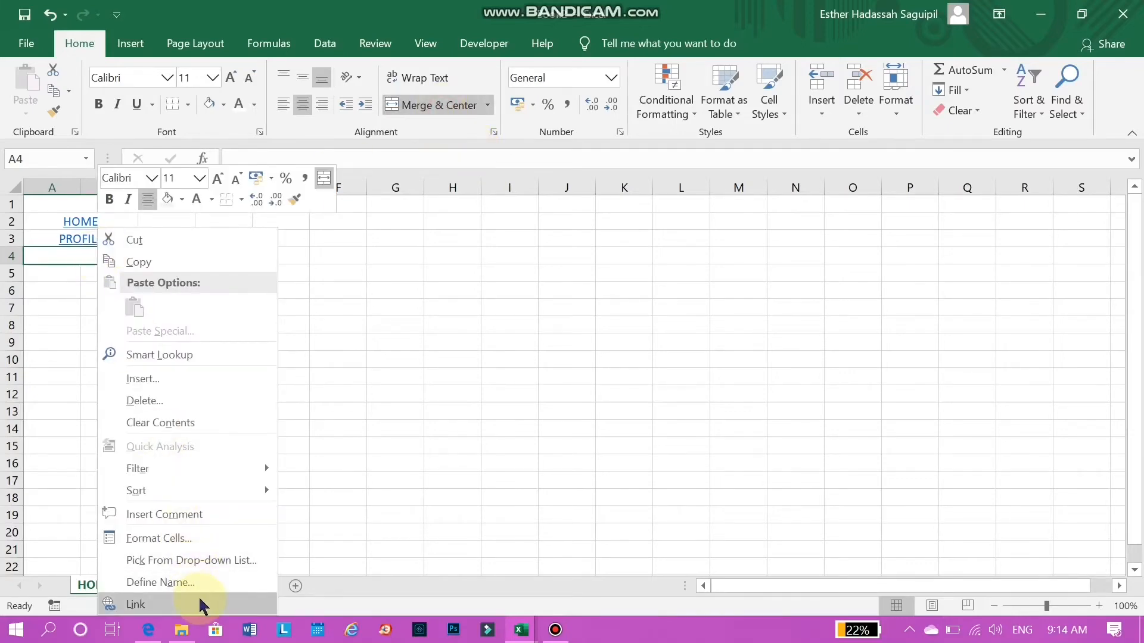
pyautogui.click(136, 604)
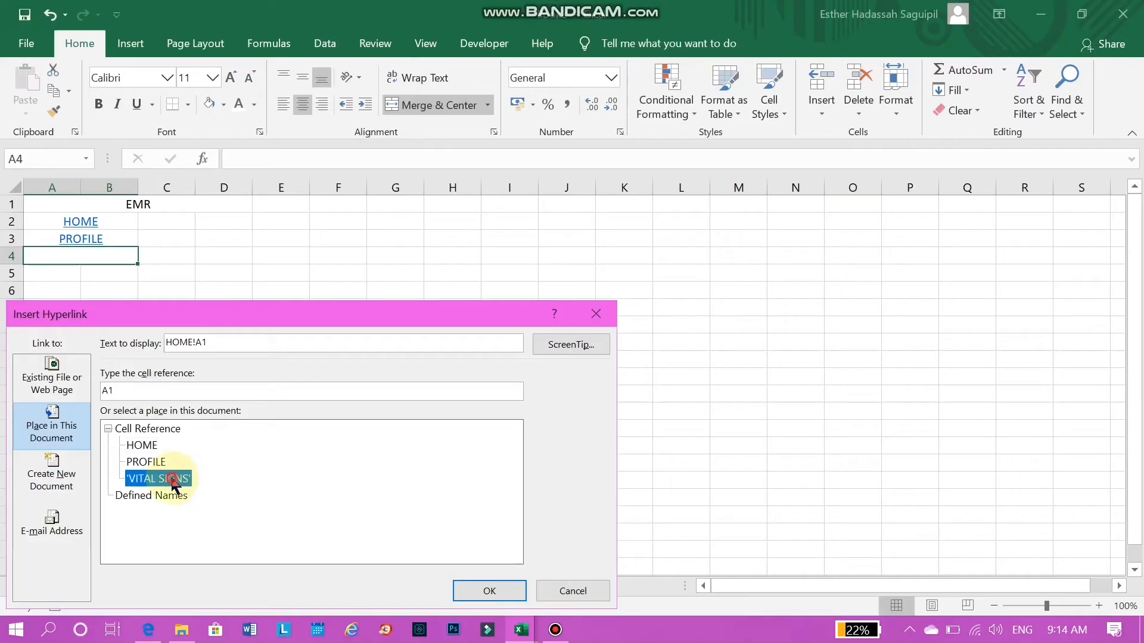
pyautogui.click(158, 479)
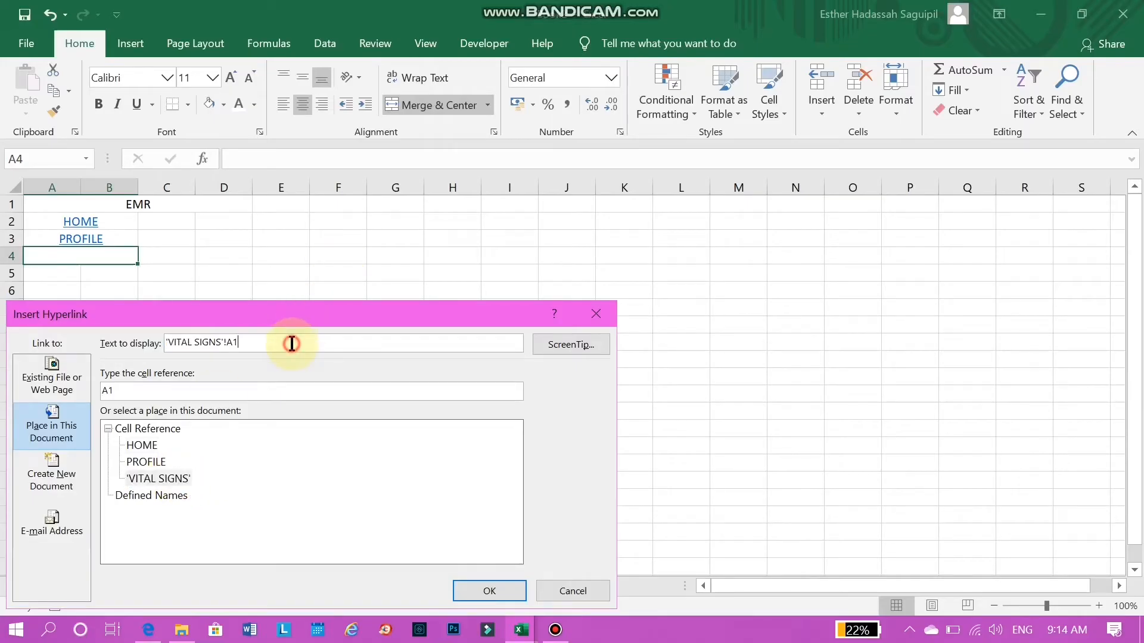
pyautogui.press('BackSpace')
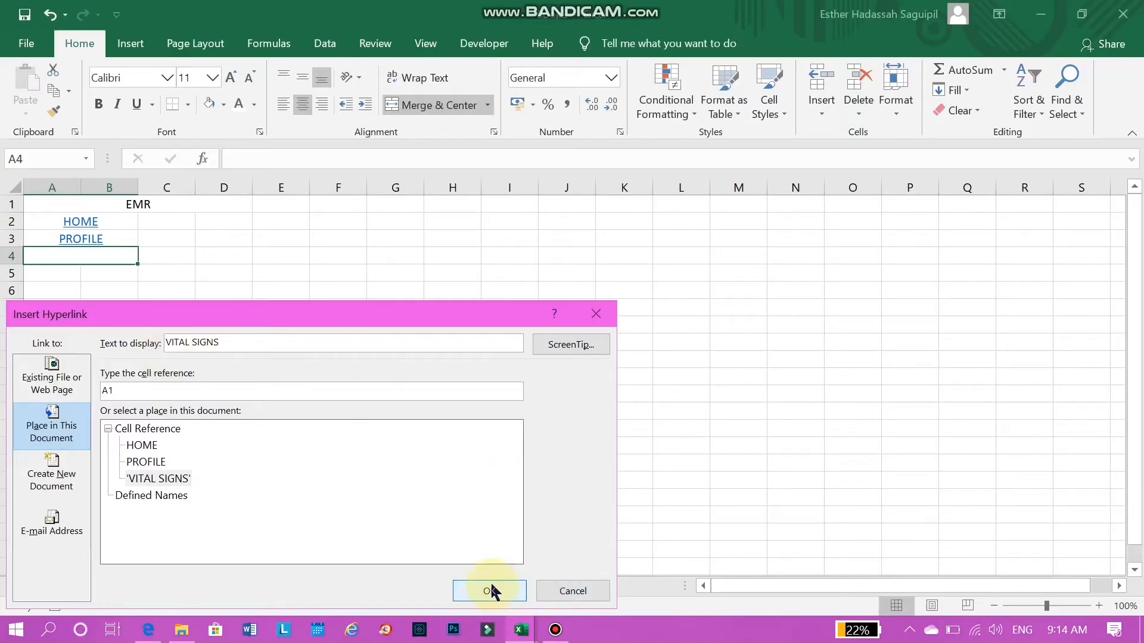
pyautogui.click(490, 591)
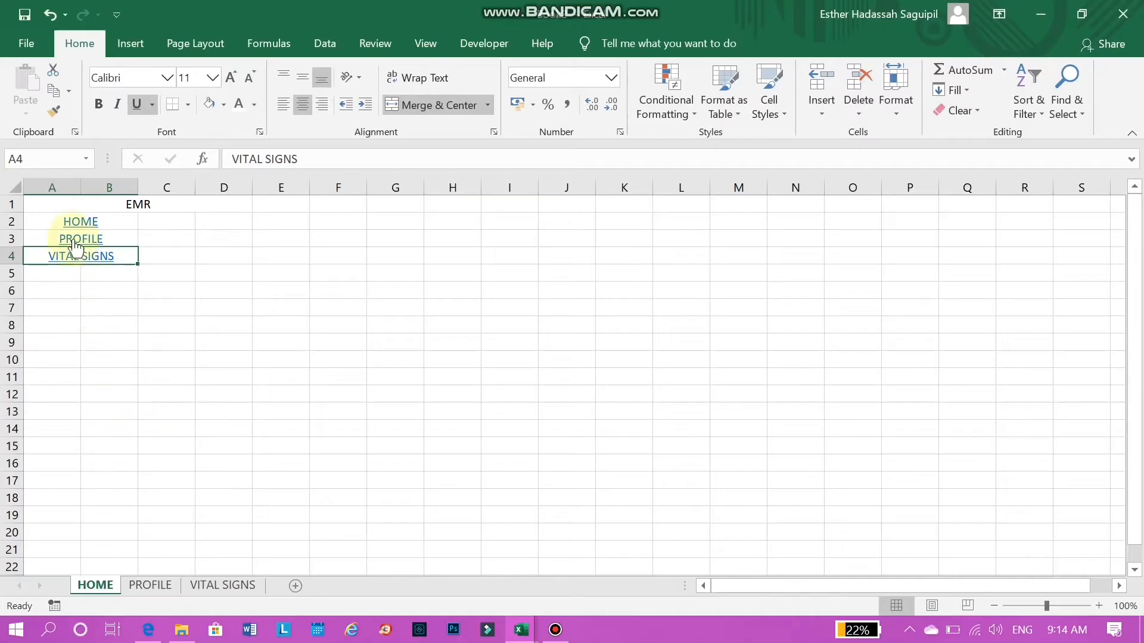
pyautogui.click(80, 222)
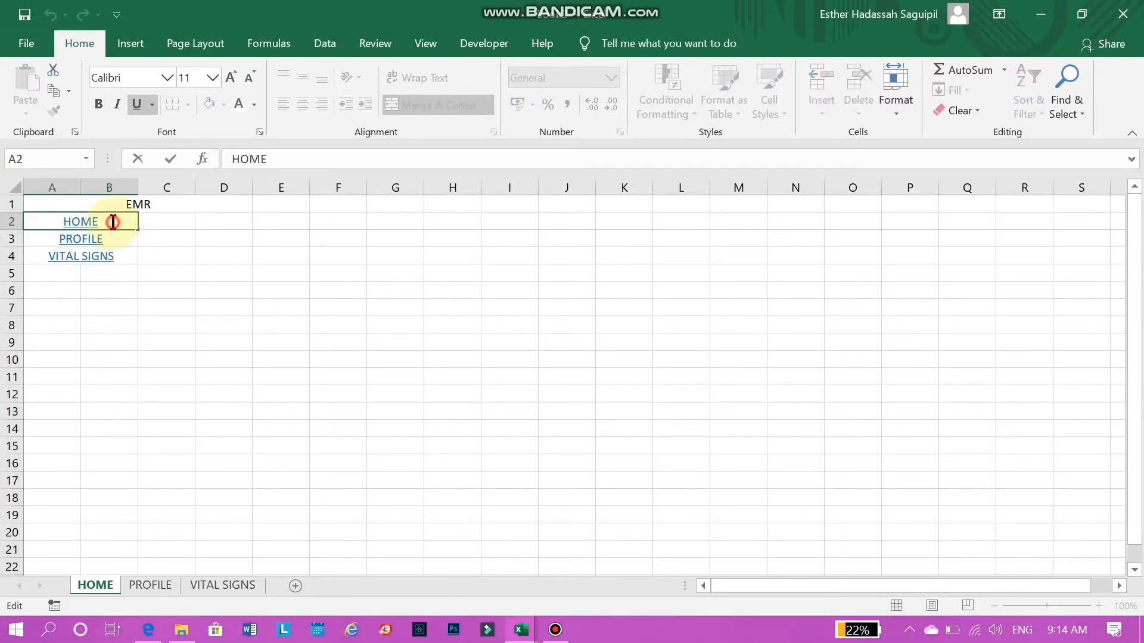
# Paste the three HOME, PROFILE and VITAL SIGNS links onto the VITAL SIGNS sheet
pyautogui.click(76, 239)
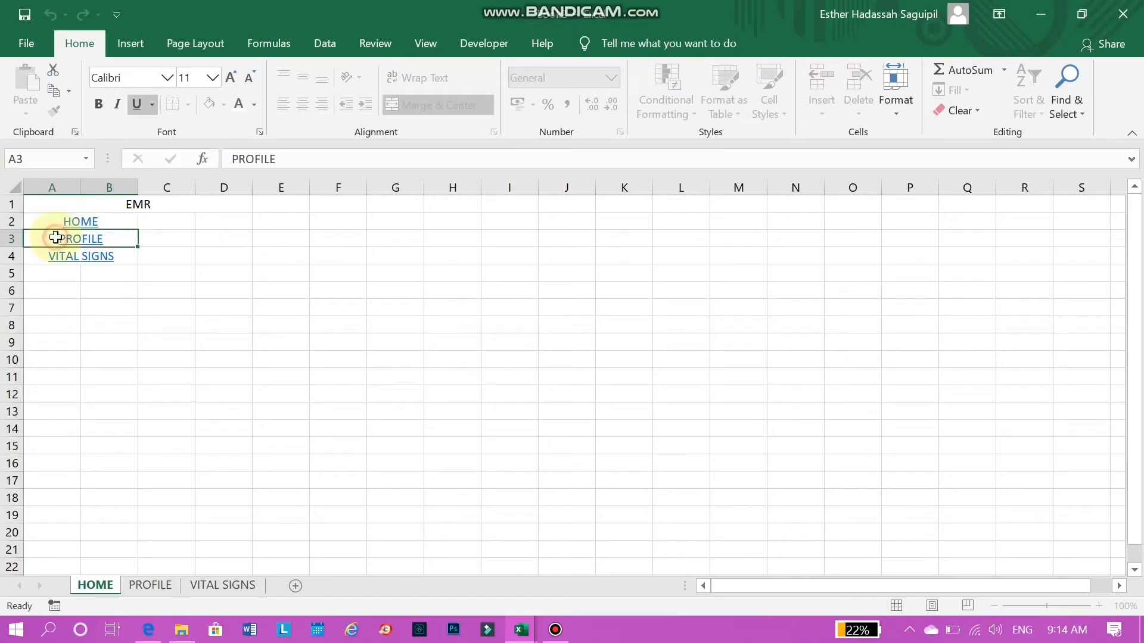
pyautogui.moveTo(52, 221); pyautogui.dragTo(109, 274)
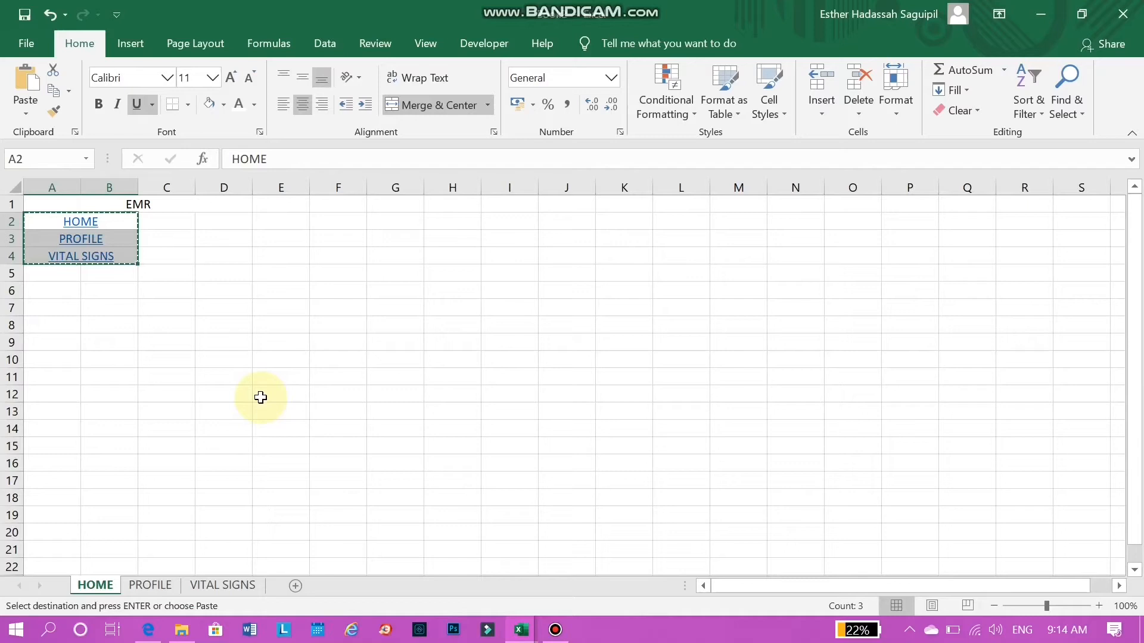
pyautogui.click(221, 585)
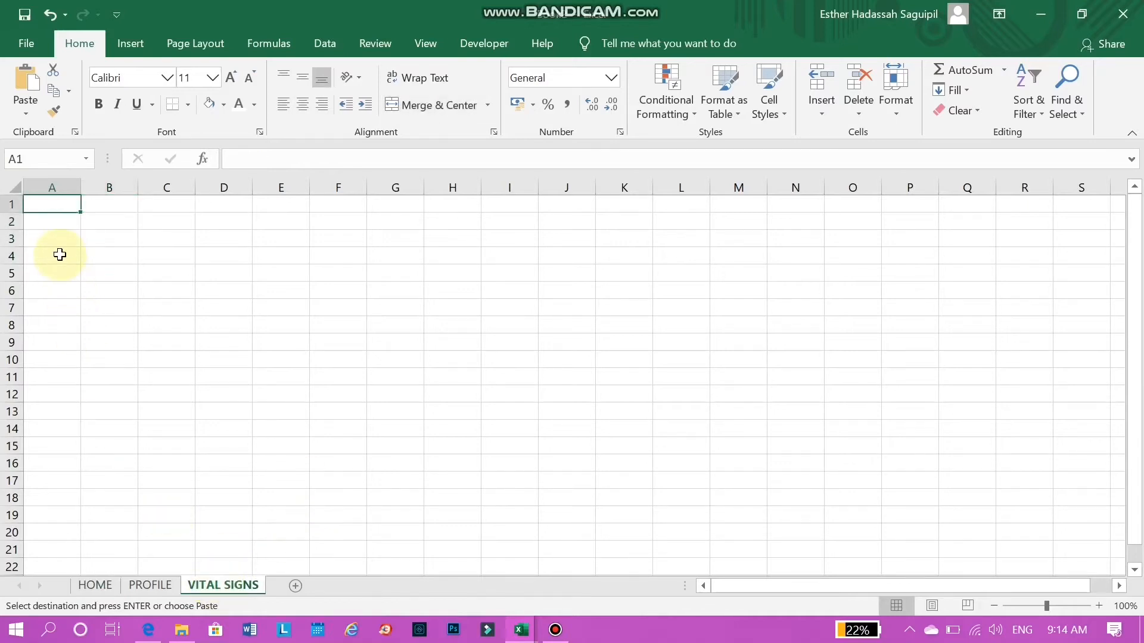
pyautogui.press('ctrl+v')
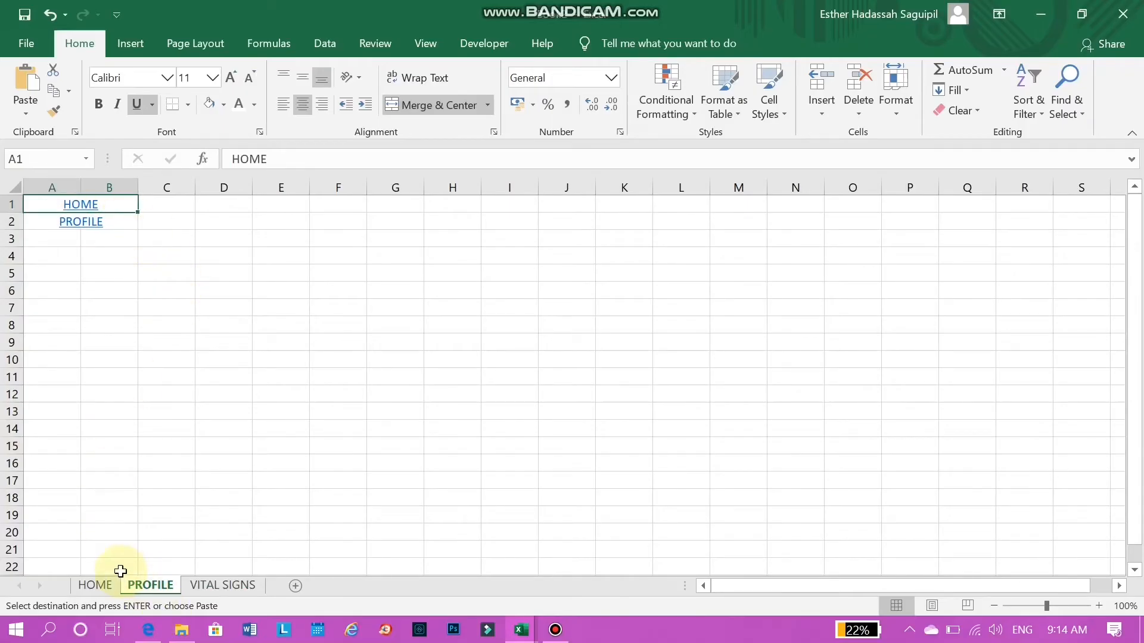
pyautogui.moveTo(62, 518)
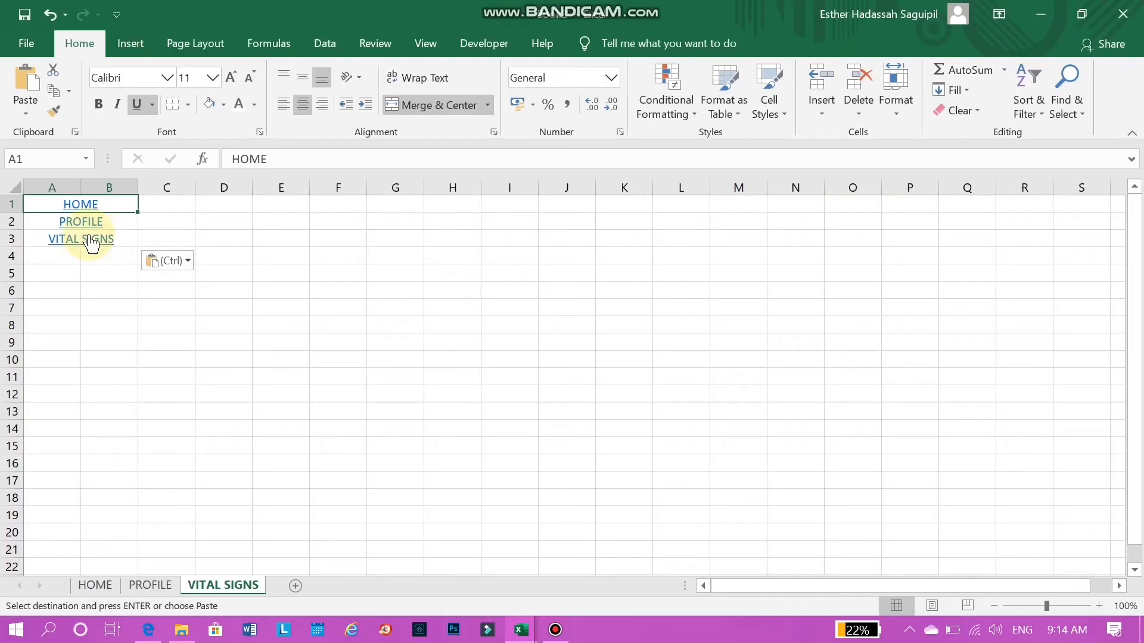
pyautogui.moveTo(128, 245)
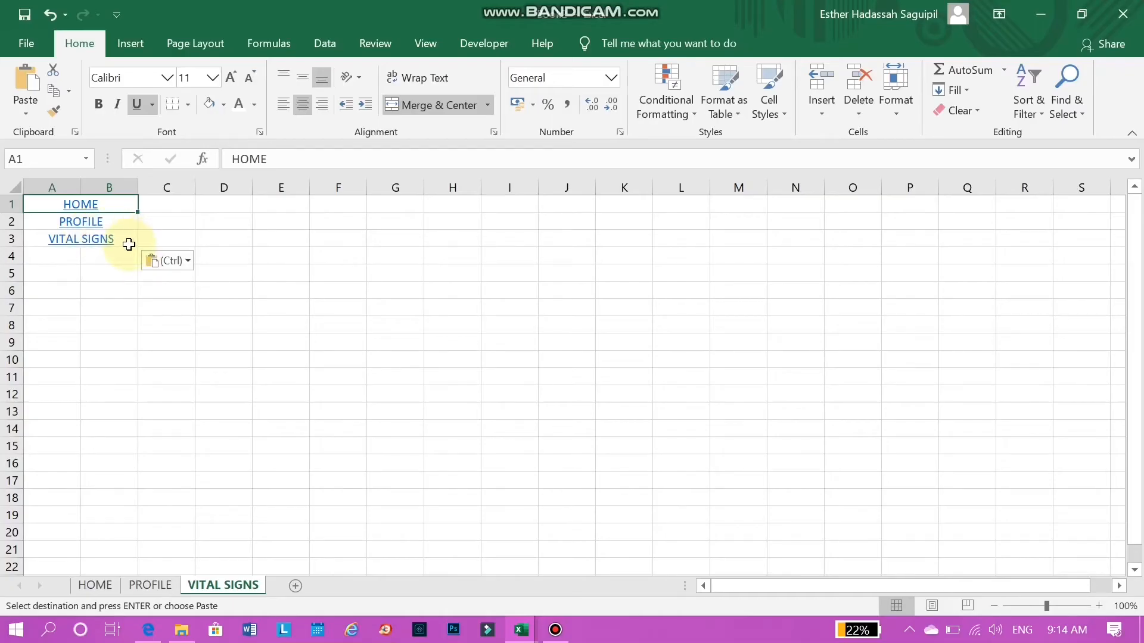
# Copy the VITAL SIGNS link over to the PROFILE sheet
pyautogui.rightClick(80, 238)
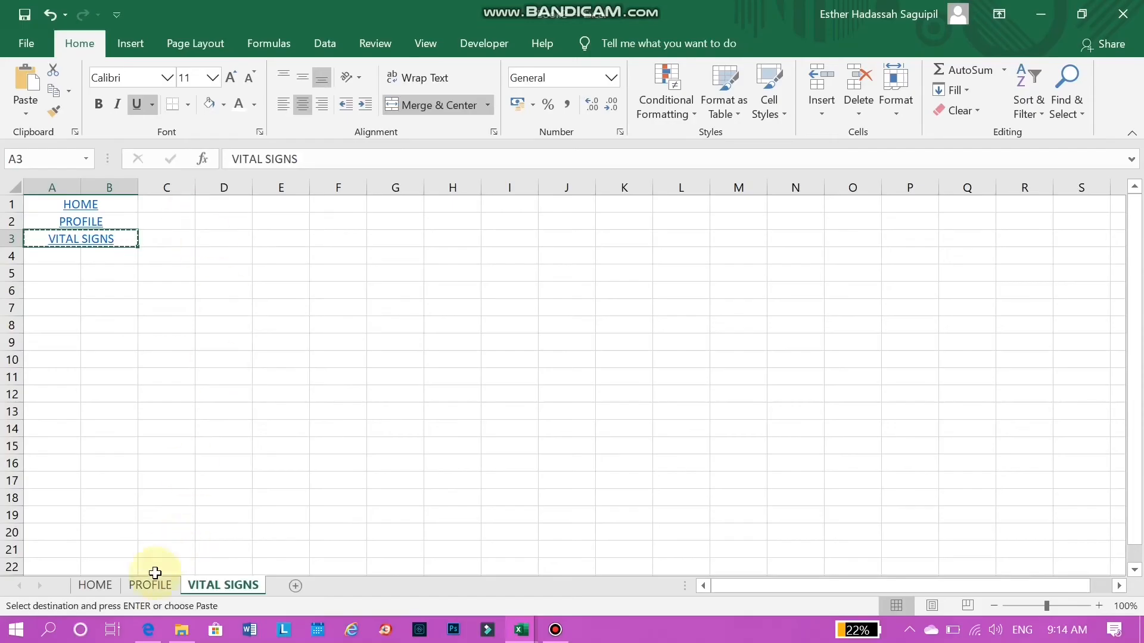
pyautogui.click(151, 585)
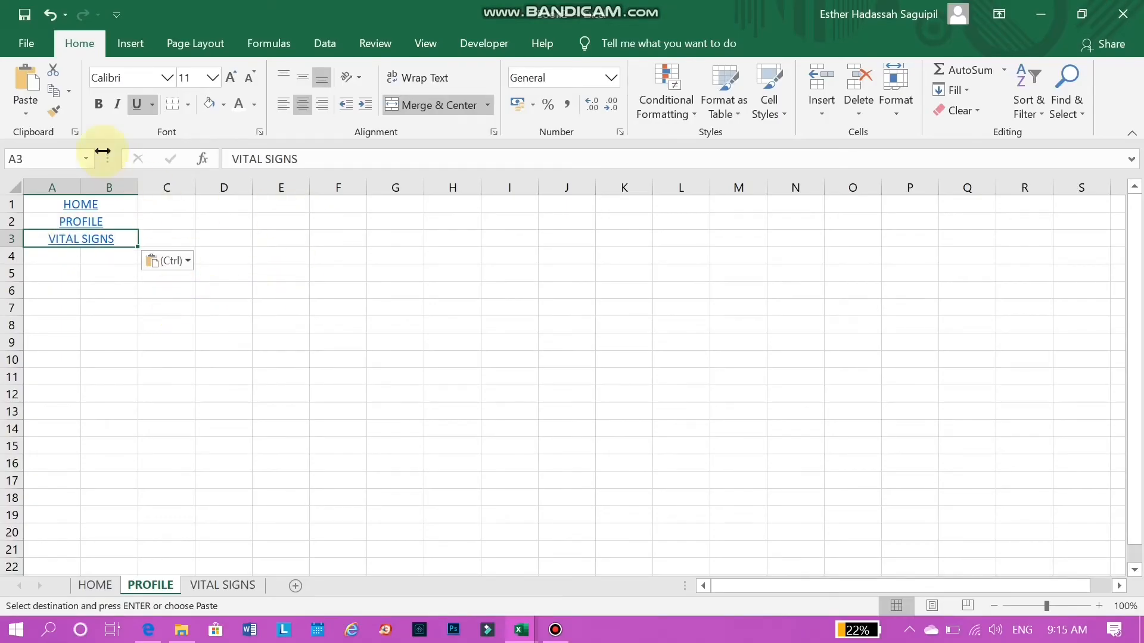
# Give the EMR title cell a light blue fill and red font colour
pyautogui.click(95, 584)
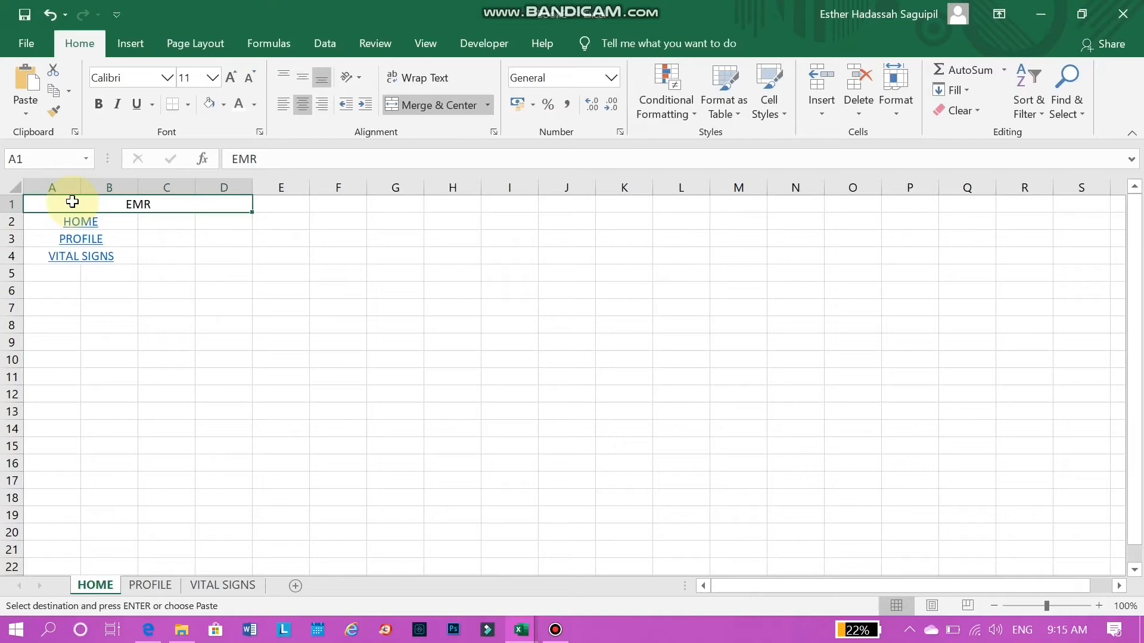
pyautogui.moveTo(191, 214)
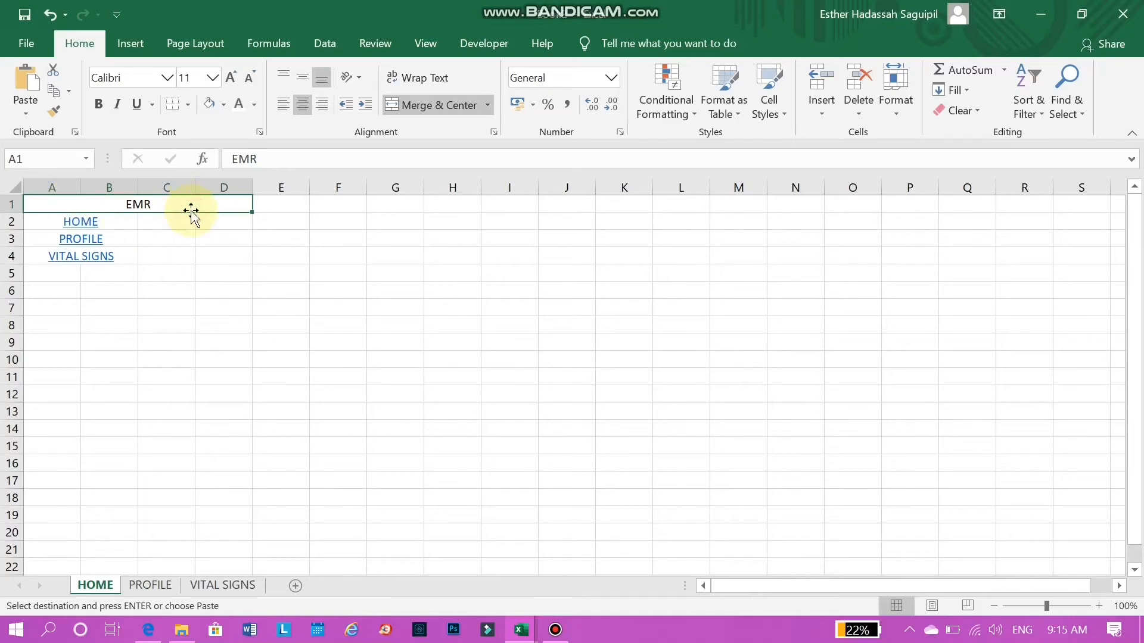
pyautogui.rightClick(179, 213)
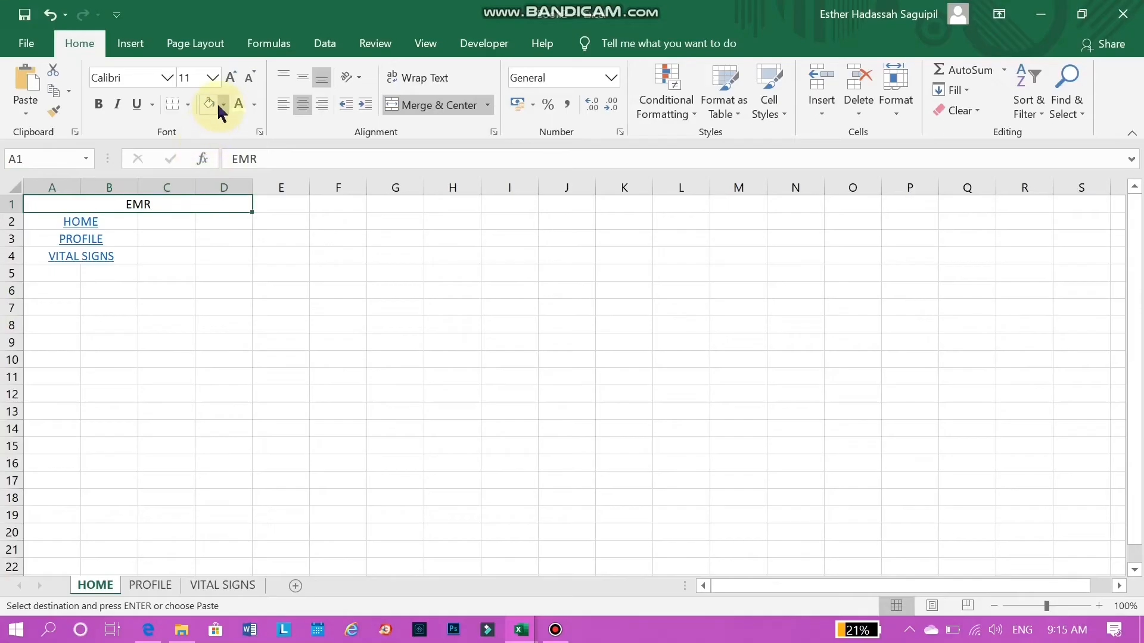
pyautogui.click(224, 105)
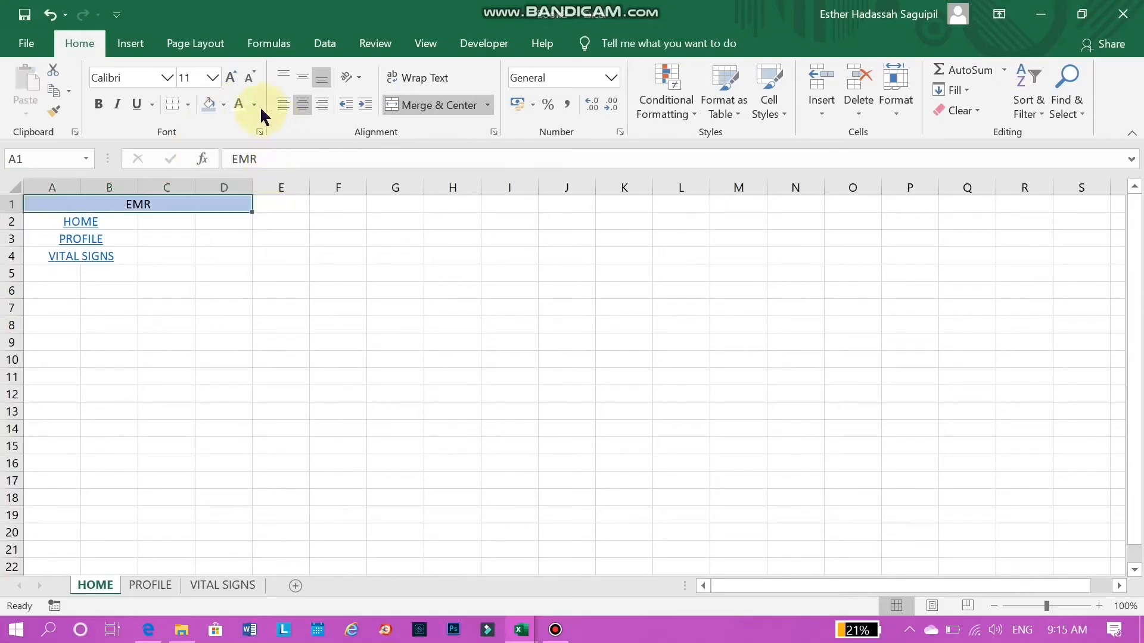
pyautogui.click(255, 105)
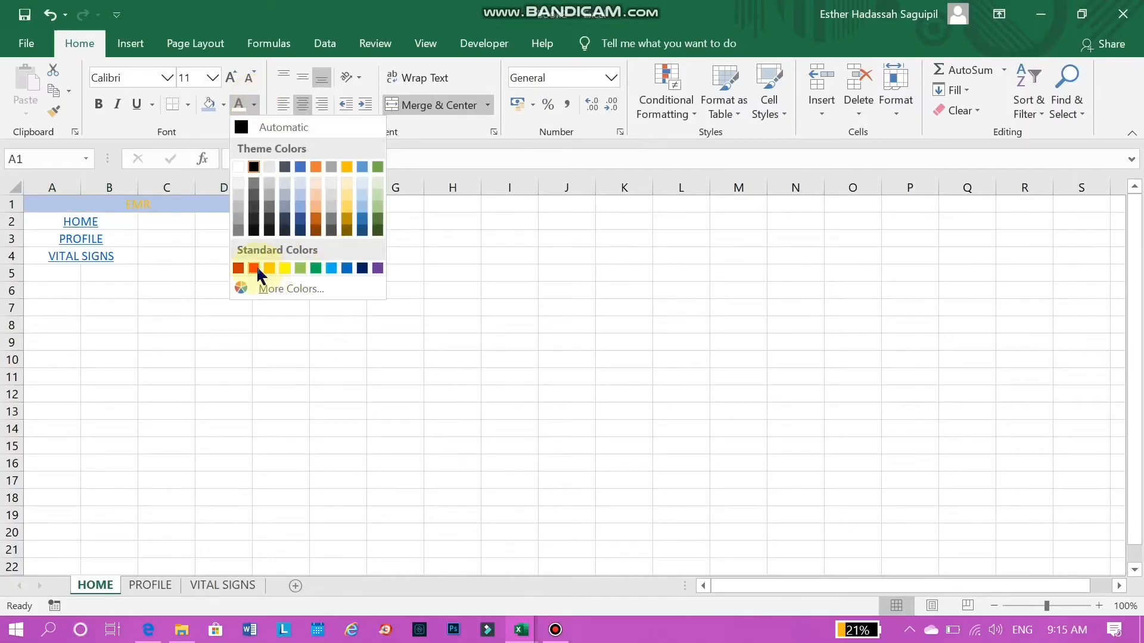
pyautogui.click(254, 268)
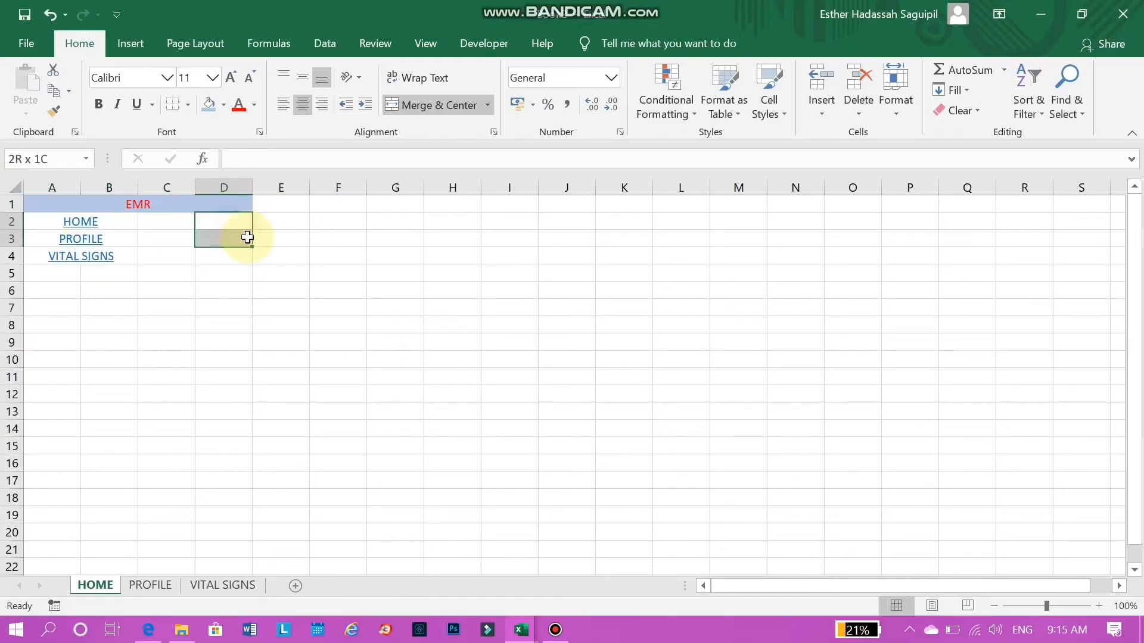
# Merge D2:E7 into one large box for the photo
pyautogui.moveTo(224, 237); pyautogui.dragTo(281, 294)
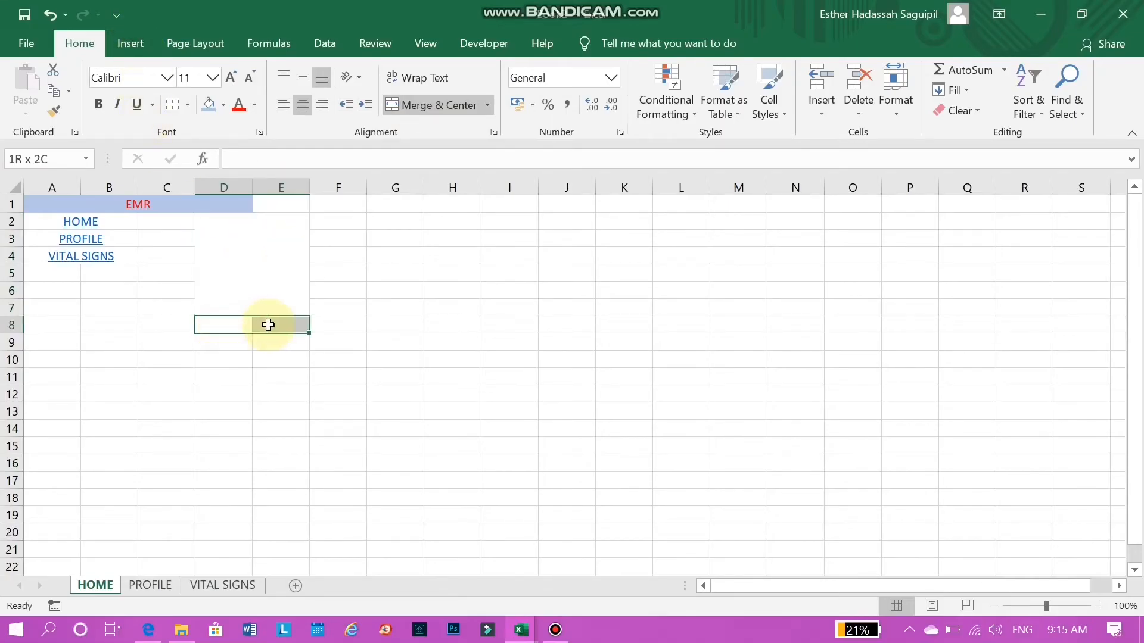
pyautogui.click(439, 105)
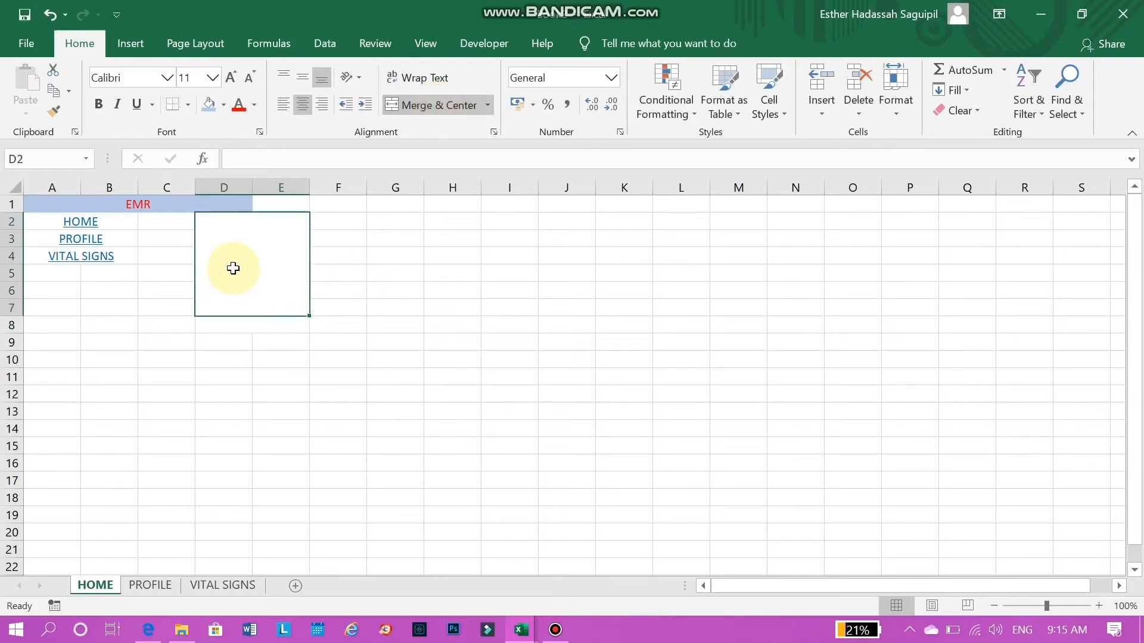
pyautogui.click(130, 43)
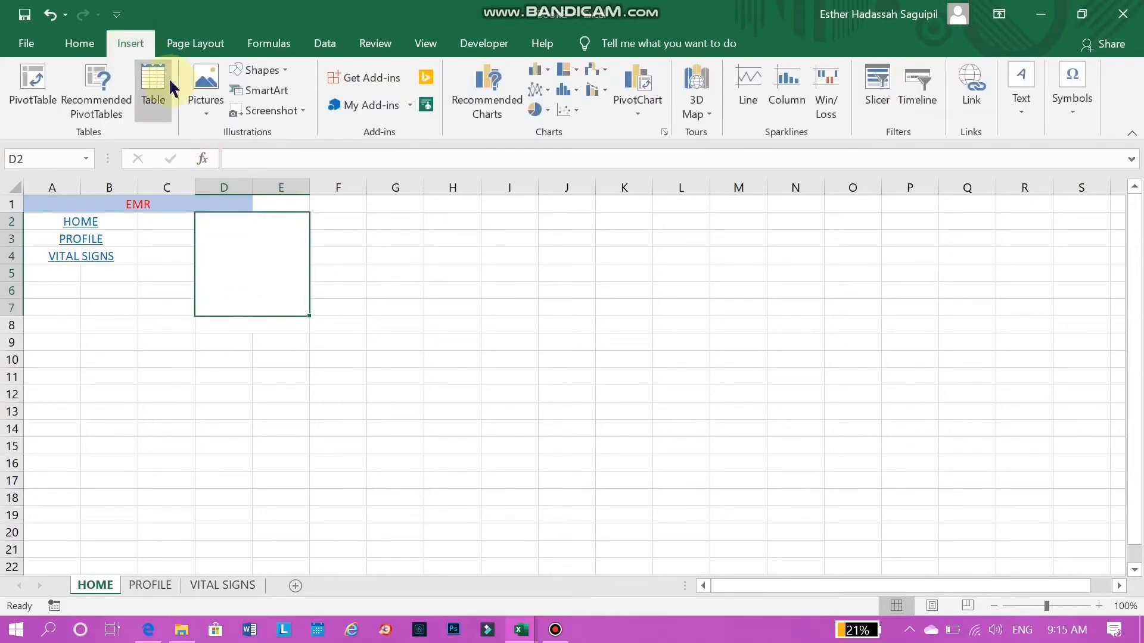
# Insert the patient photo from this device onto the HOME sheet
pyautogui.click(205, 84)
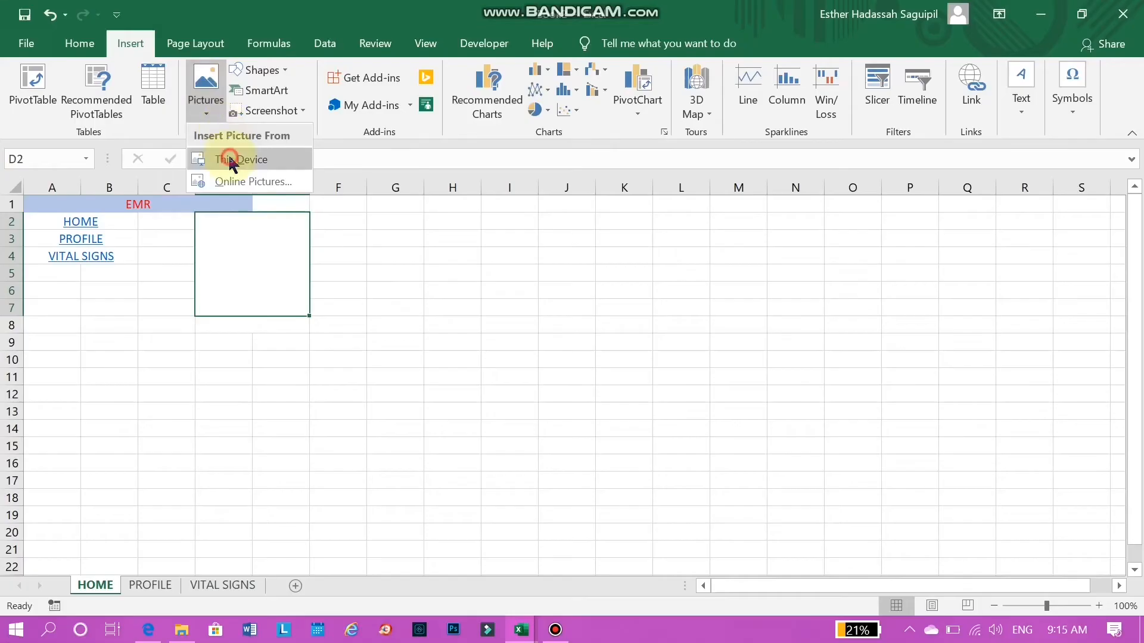
pyautogui.click(240, 158)
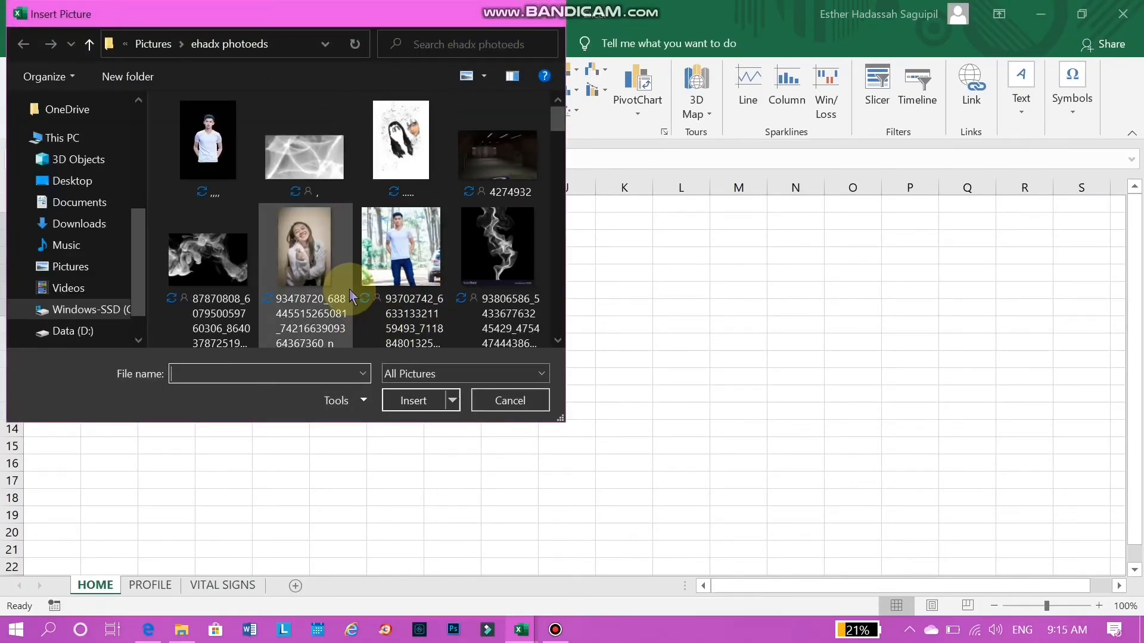
pyautogui.scroll(-3)
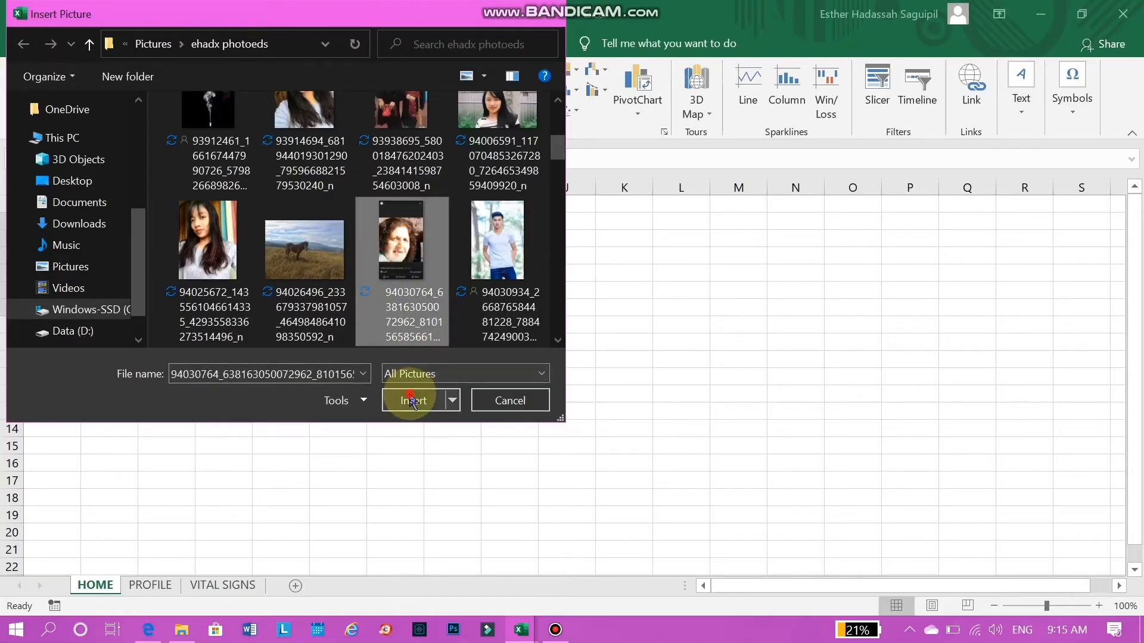
pyautogui.click(413, 400)
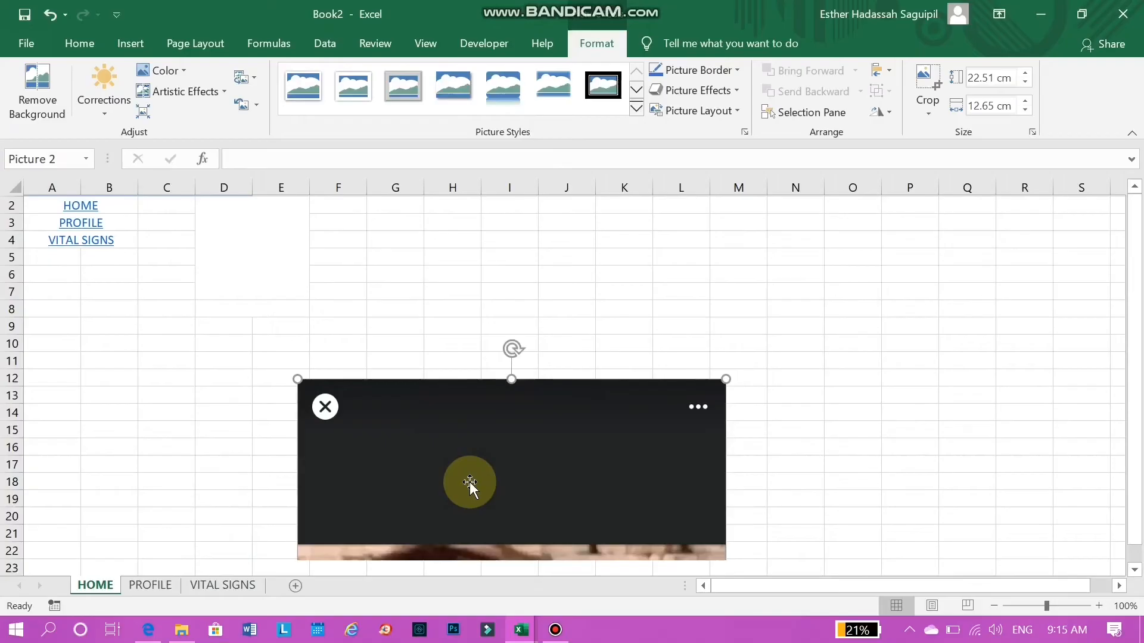
# Crop the photo to the face, shrink it and fit it into the merged D2 box
pyautogui.scroll(-3)
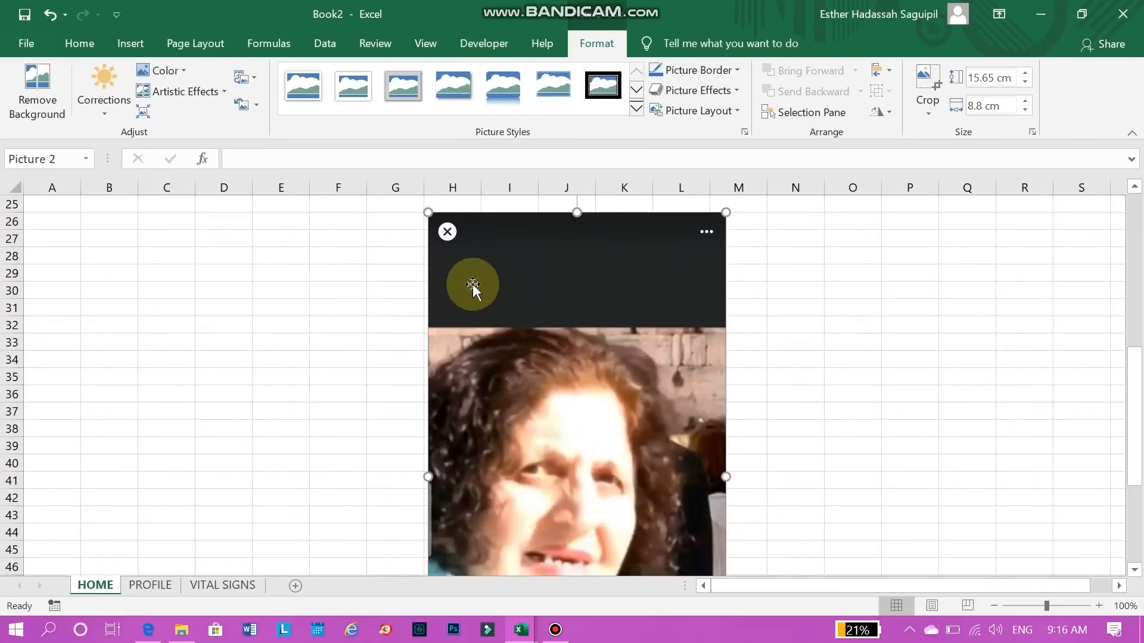
pyautogui.moveTo(473, 285); pyautogui.dragTo(590, 425)
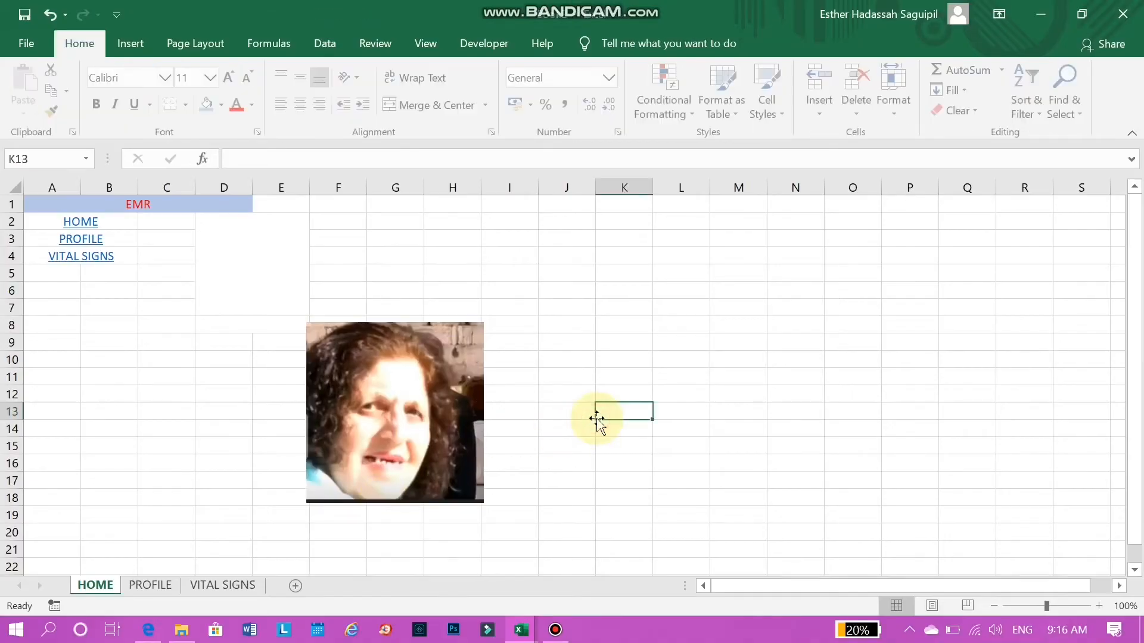
pyautogui.click(395, 413)
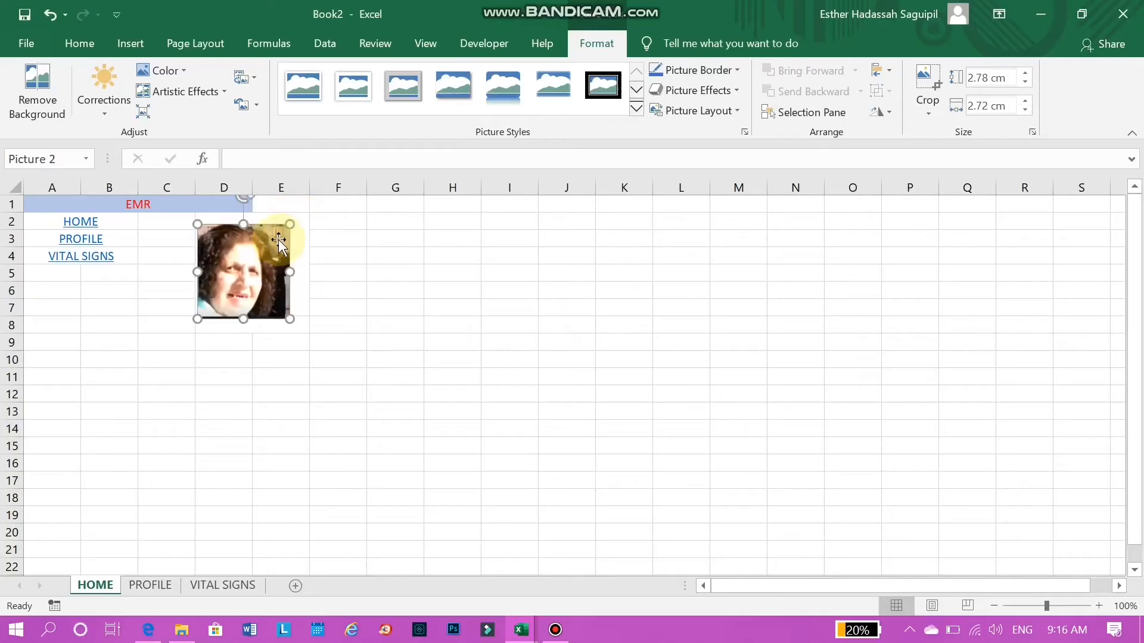
pyautogui.moveTo(243, 271); pyautogui.dragTo(253, 262)
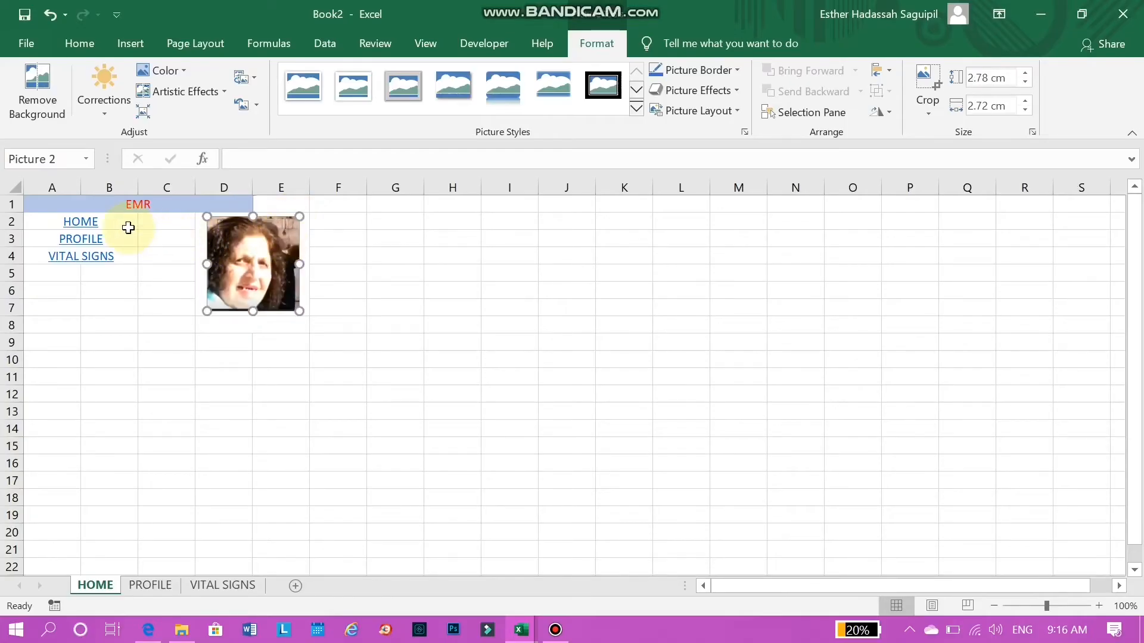
pyautogui.click(150, 585)
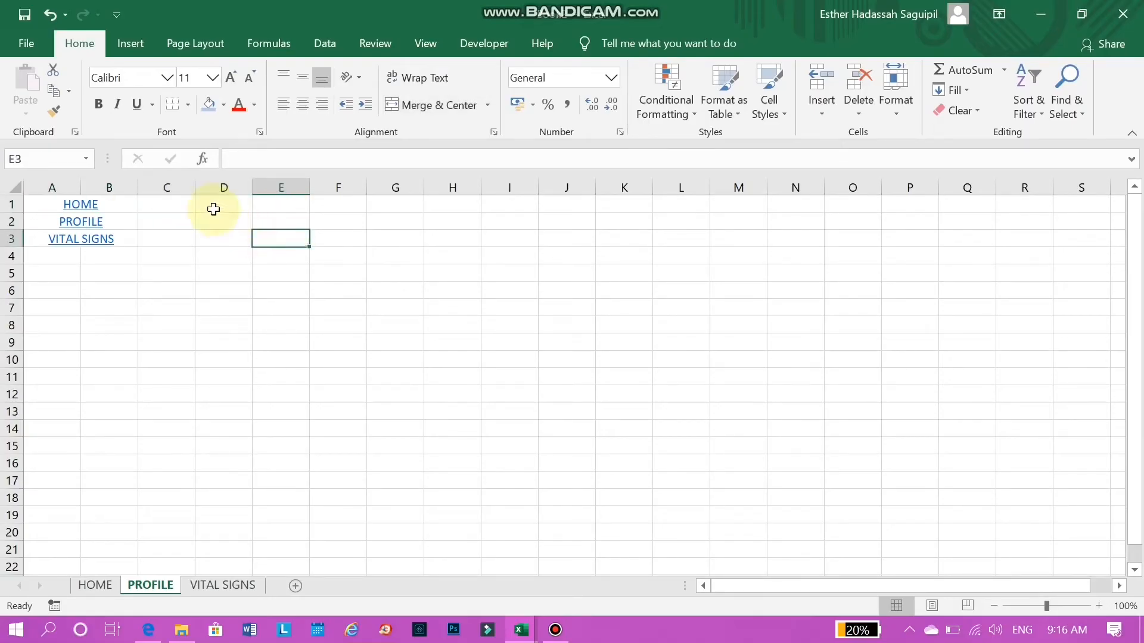
# Add a red PROFILE heading merged and centred across D1:F1
pyautogui.moveTo(212, 210); pyautogui.dragTo(337, 213)
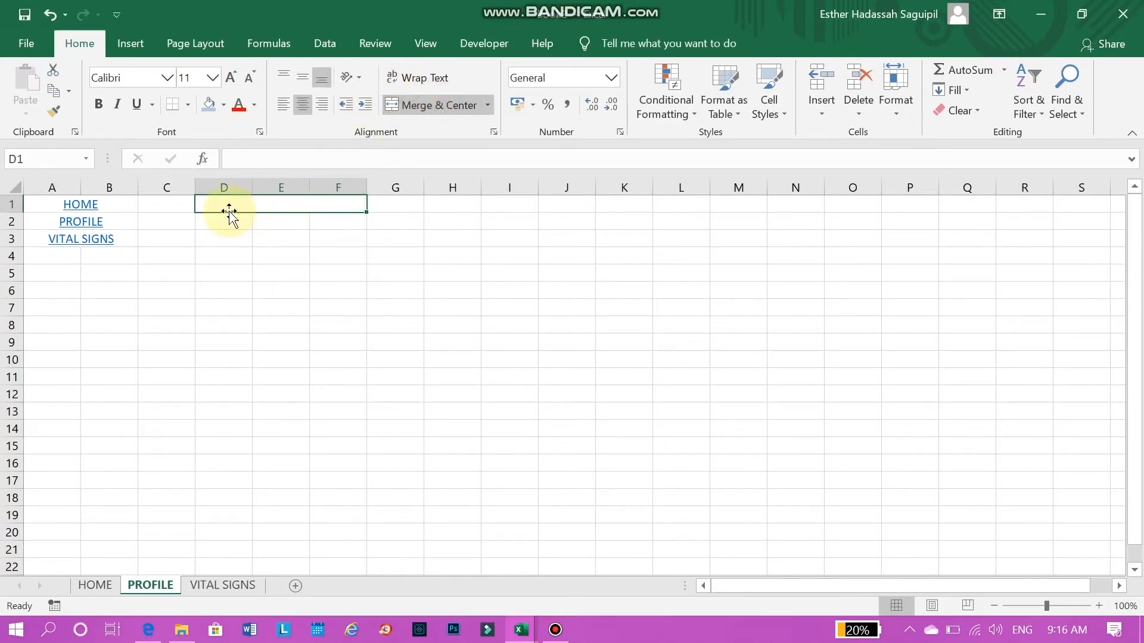
pyautogui.write('P')
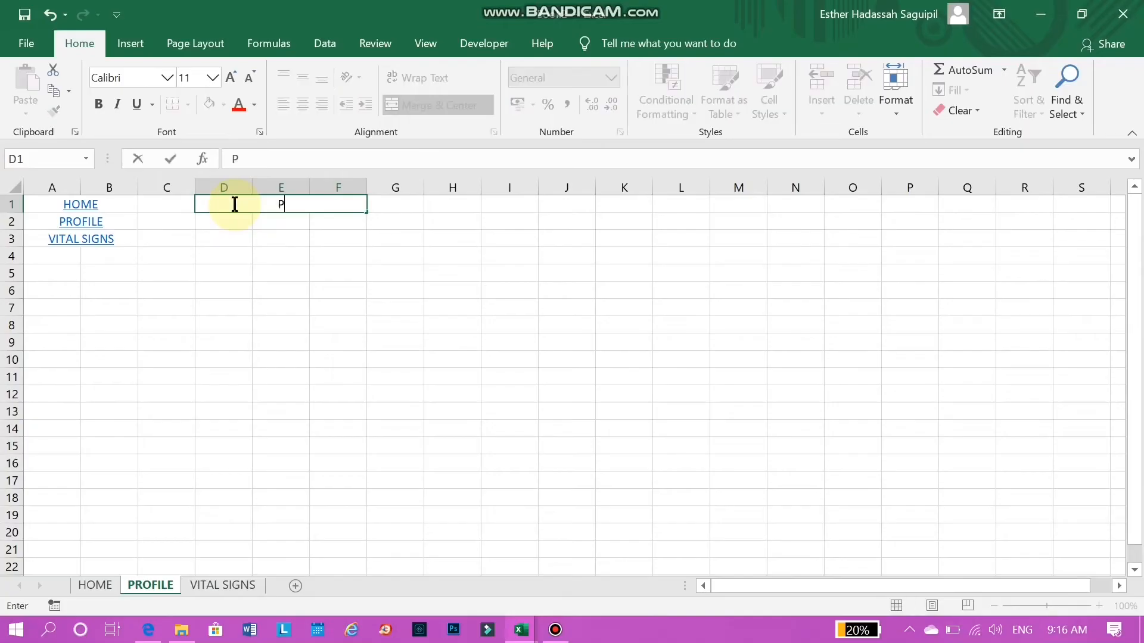
pyautogui.write('ROFILE')
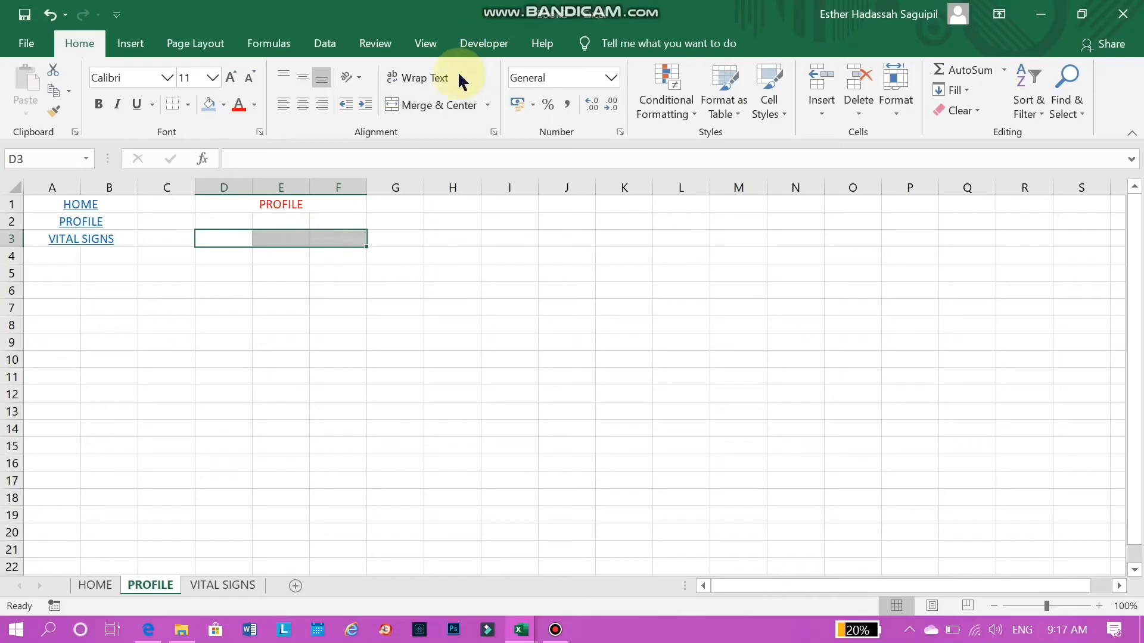
# Enter the name ESTHER centred across merged cells D3:F3
pyautogui.write('E')
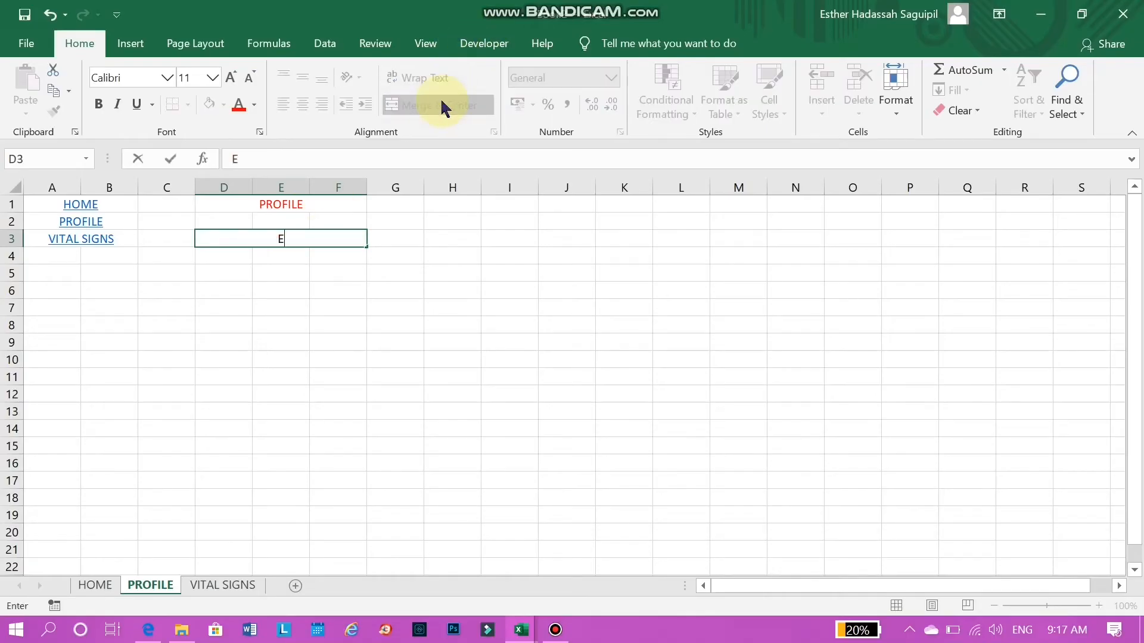
pyautogui.write('STHER')
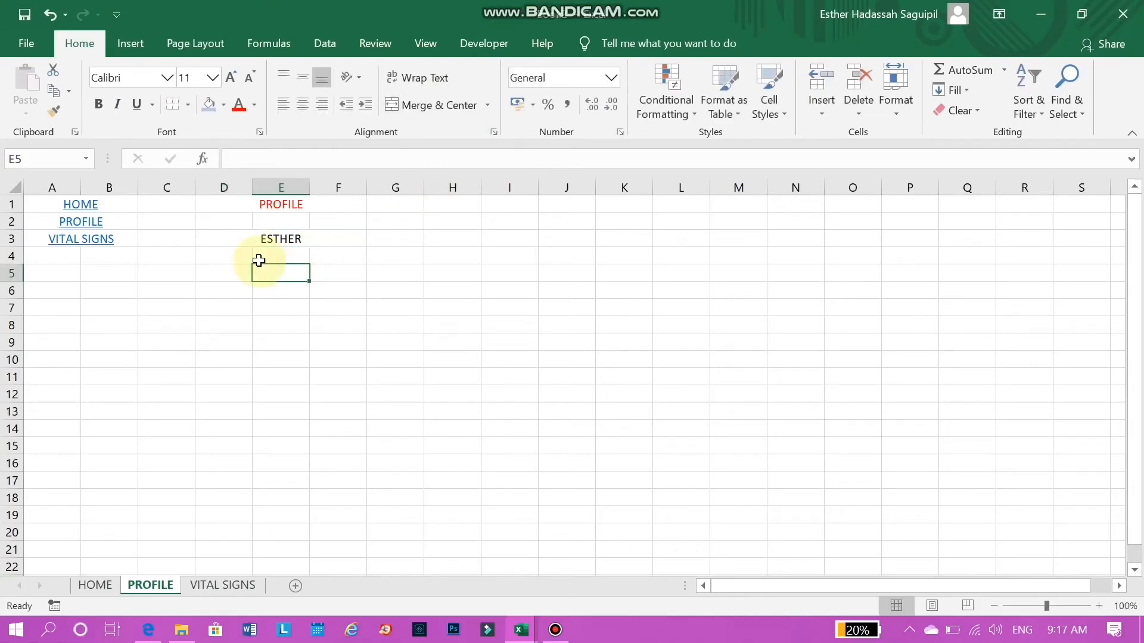
# Merge cells D4:F11 on the PROFILE sheet into one block
pyautogui.click(224, 255)
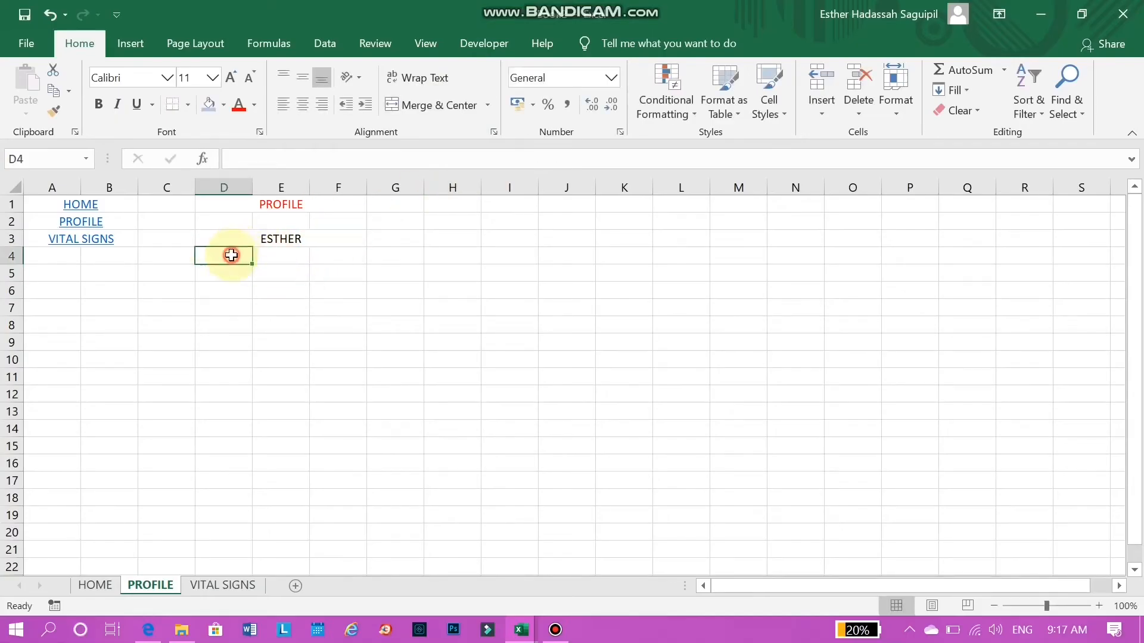
pyautogui.moveTo(231, 255); pyautogui.dragTo(324, 318)
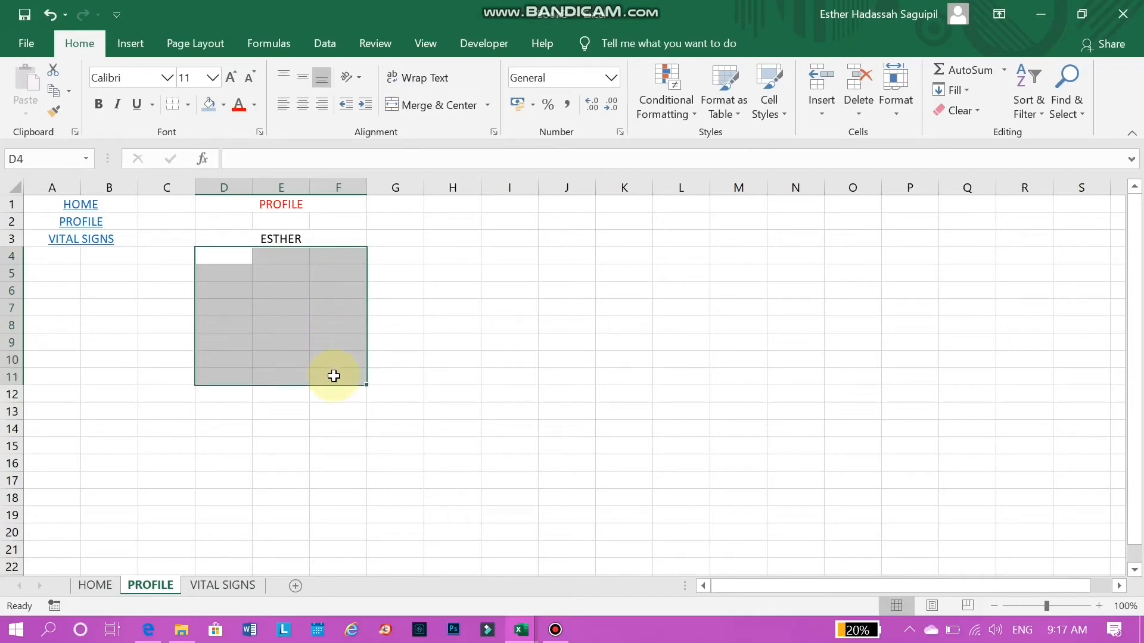
pyautogui.click(429, 104)
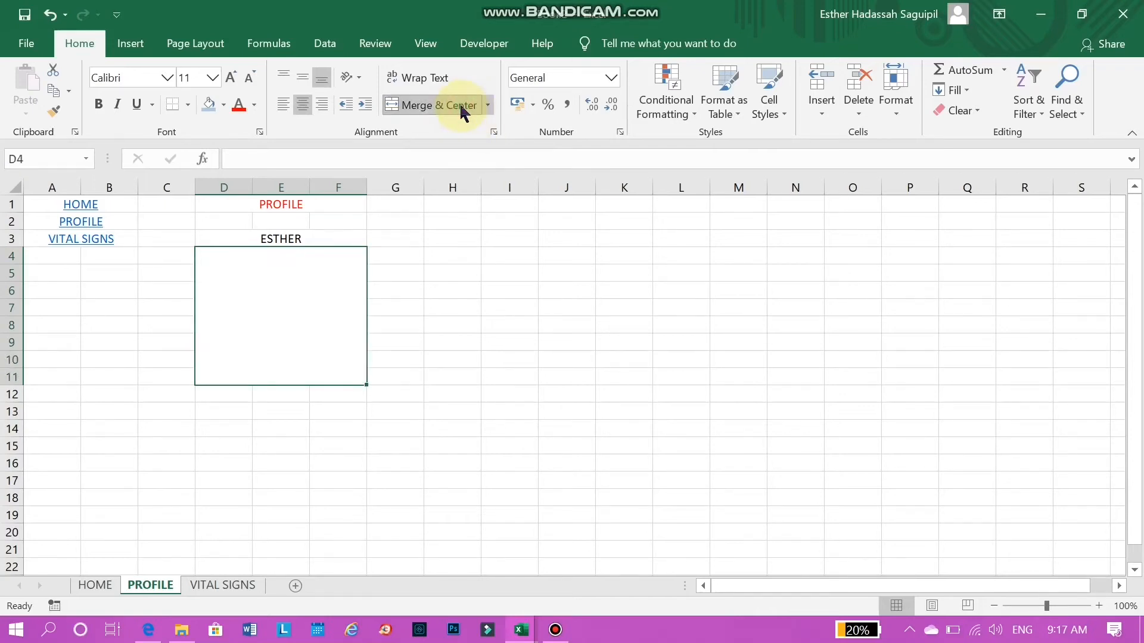
pyautogui.moveTo(80, 221)
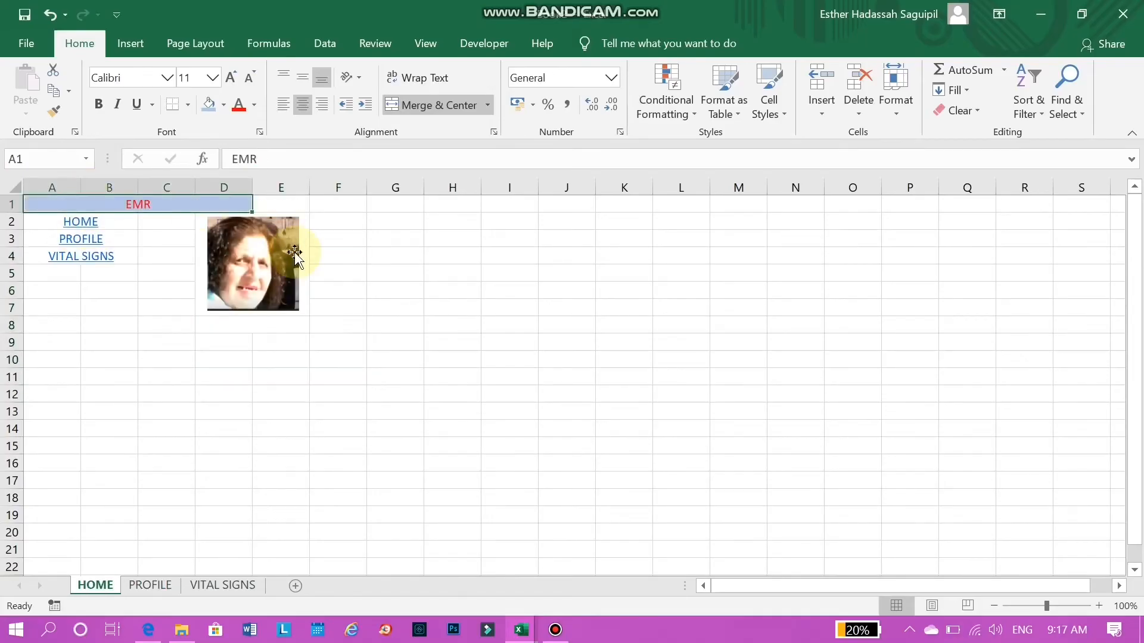
# Copy the HOME photo into the merged block and enlarge it beneath the name
pyautogui.click(251, 262)
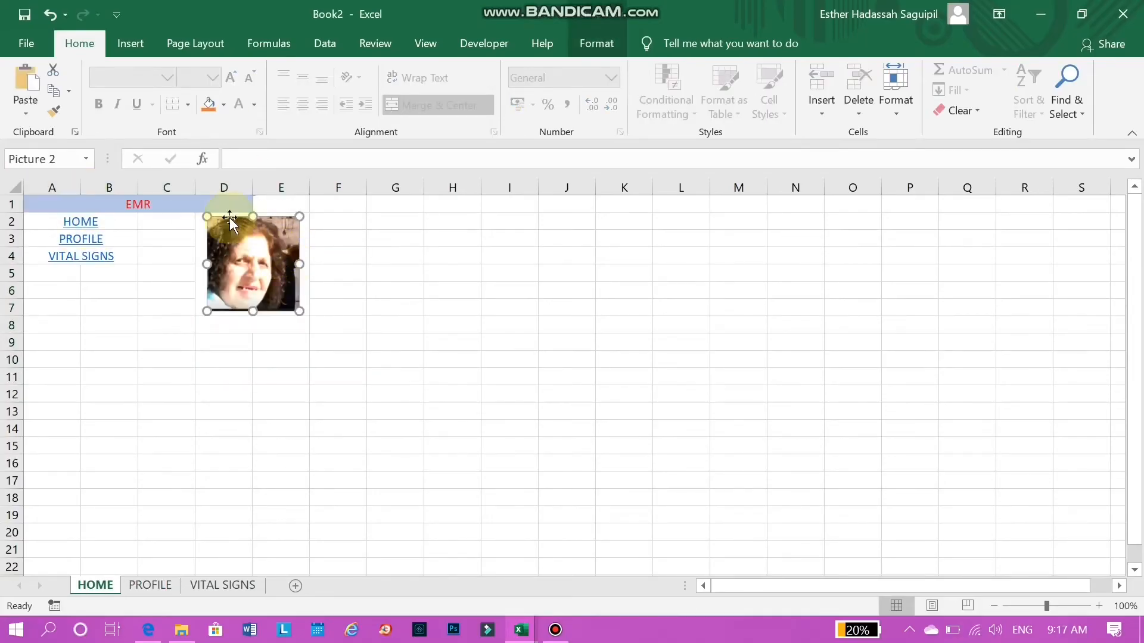
pyautogui.click(150, 585)
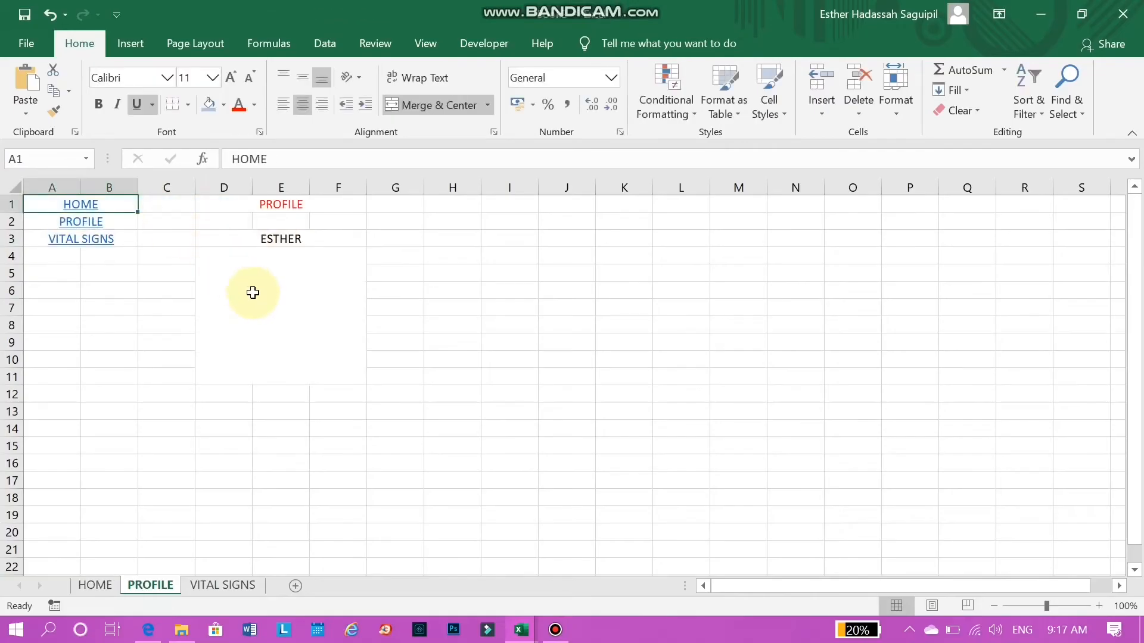
pyautogui.press('ctrl+v')
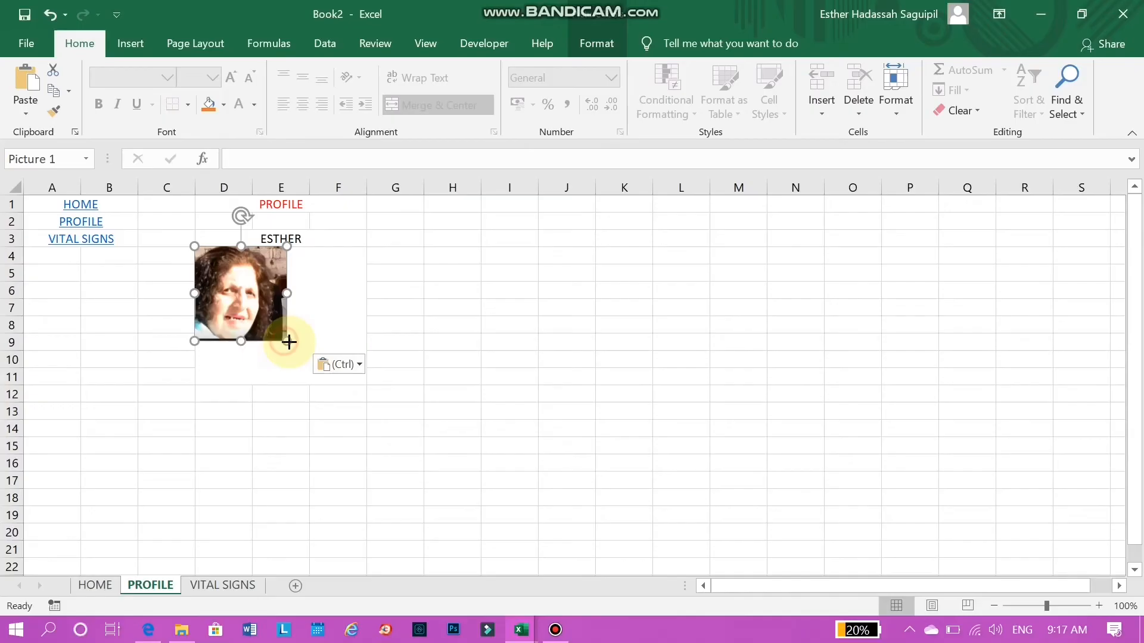
pyautogui.moveTo(287, 341); pyautogui.dragTo(340, 394)
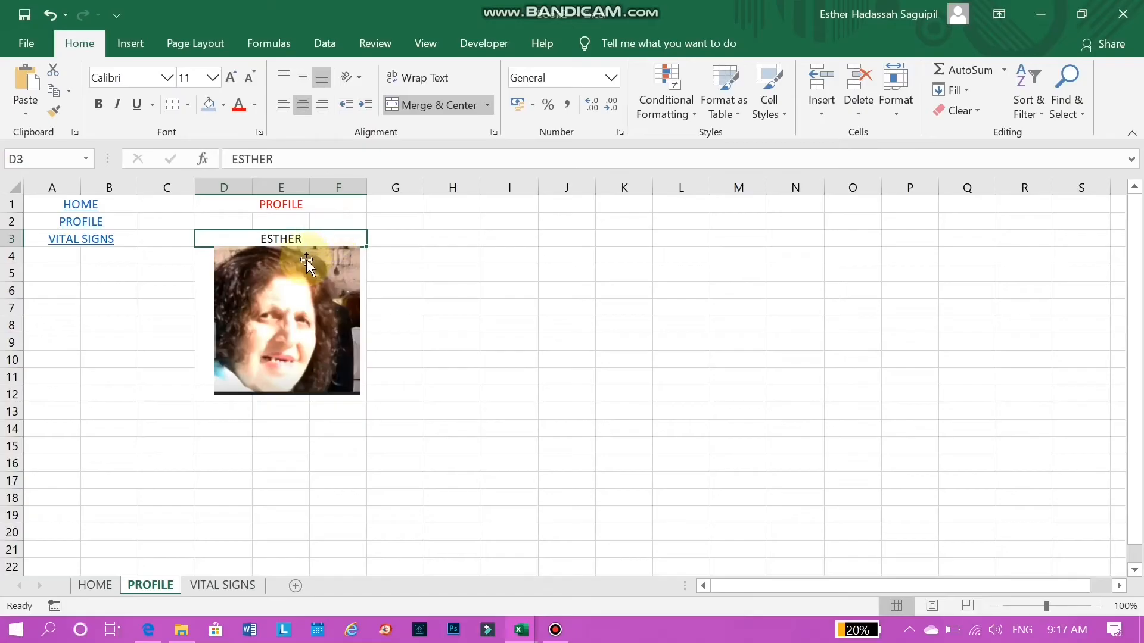
pyautogui.moveTo(306, 247)
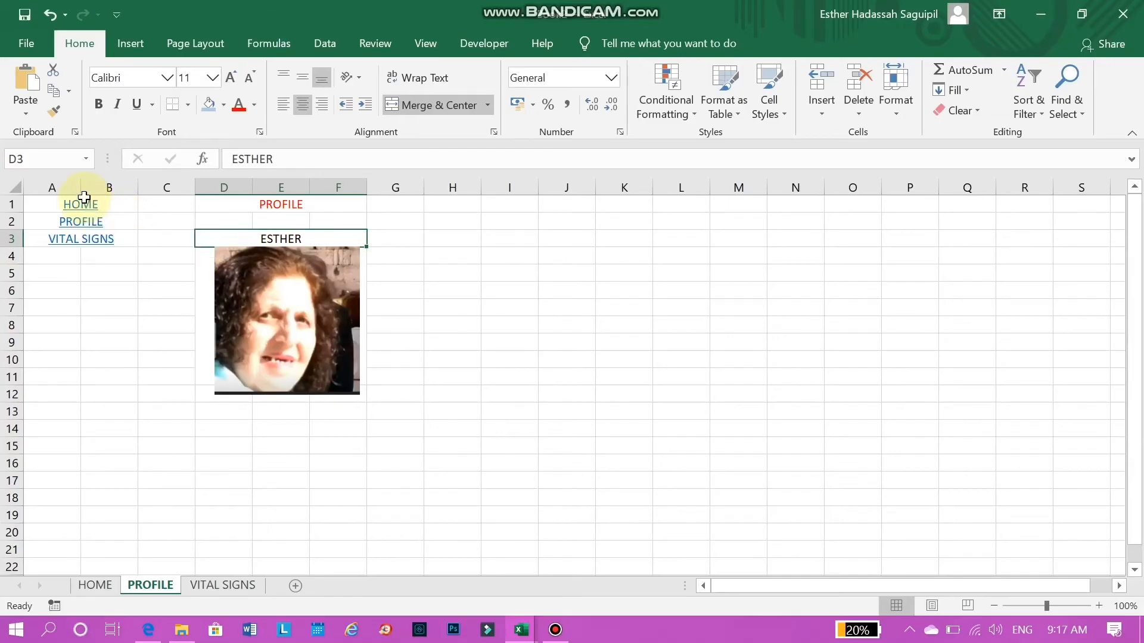
# Insert a hyperlink in HOME cell D8 displaying ESTHER and pointing to cell D3
pyautogui.click(95, 583)
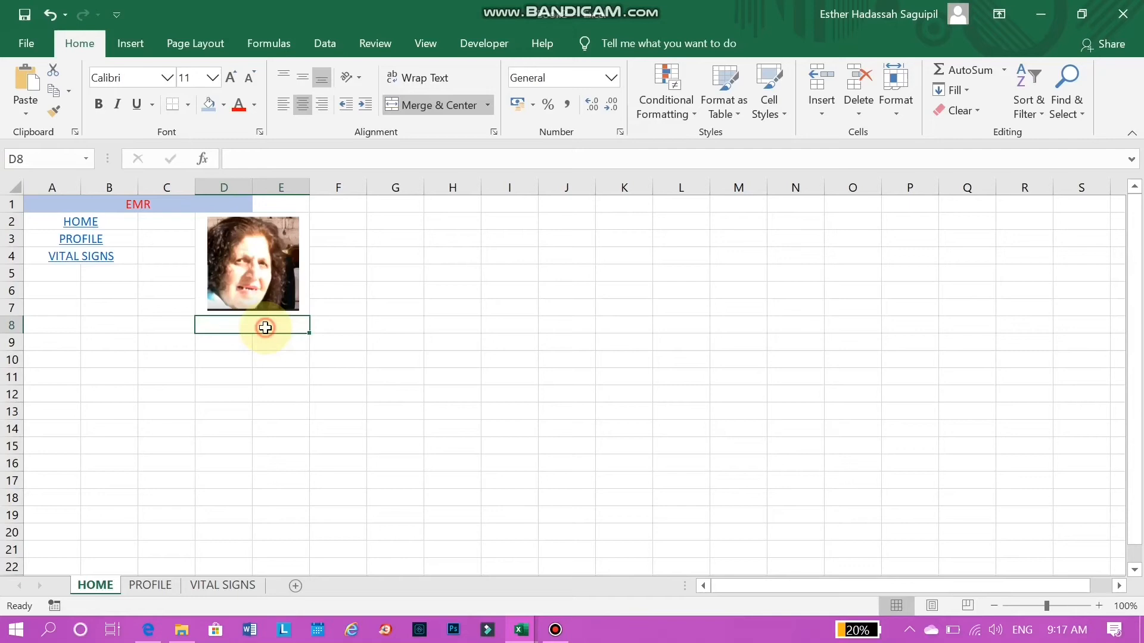
pyautogui.rightClick(264, 326)
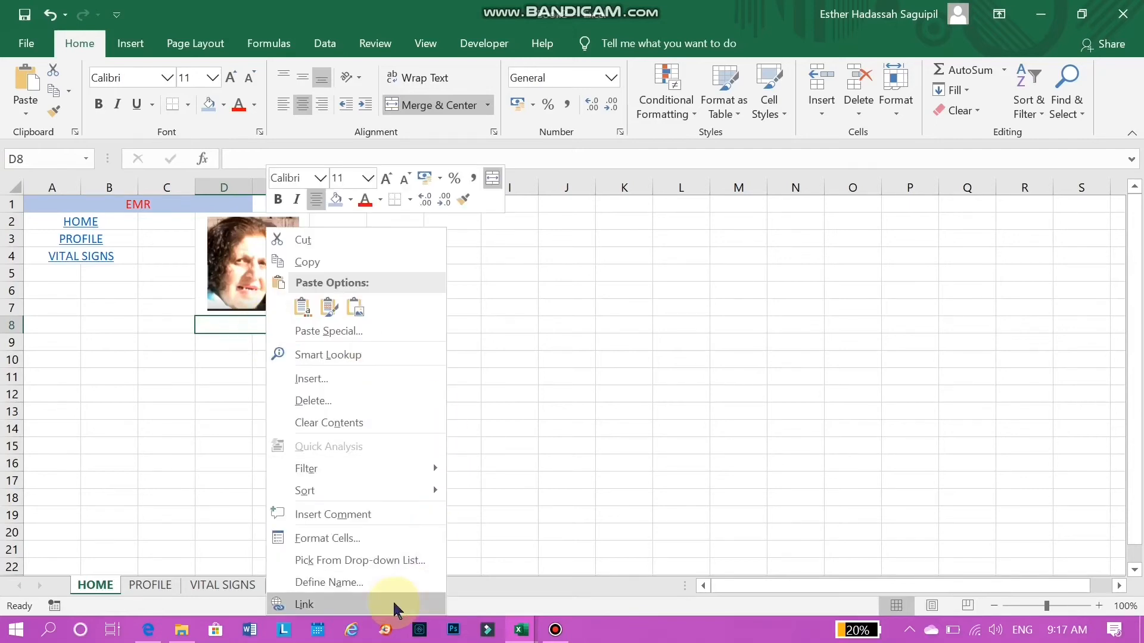
pyautogui.click(304, 604)
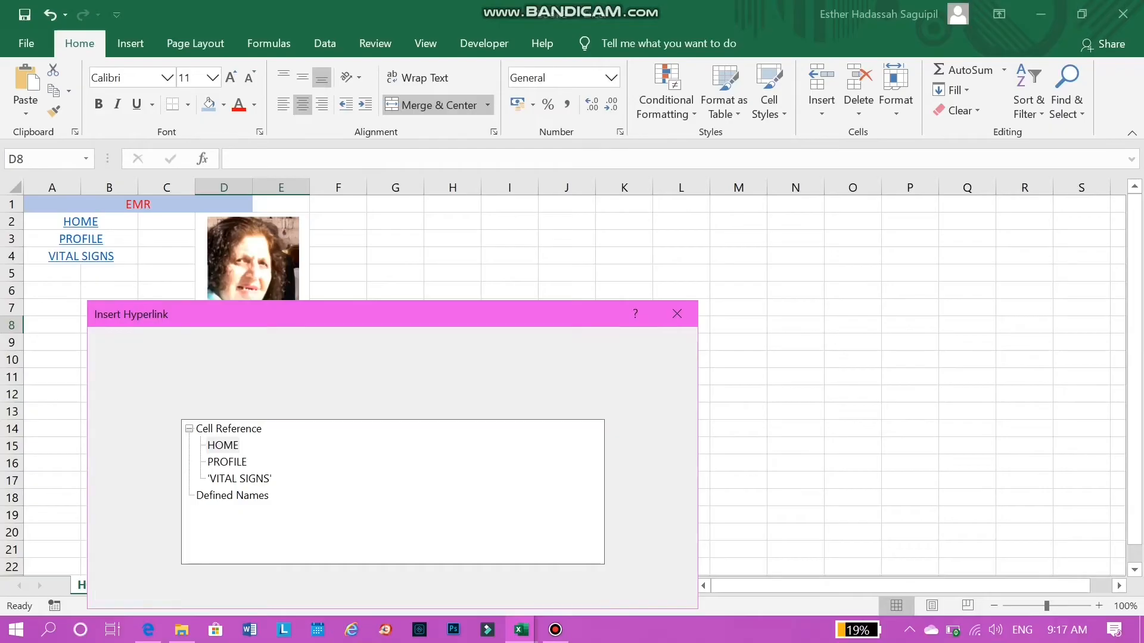
pyautogui.click(132, 425)
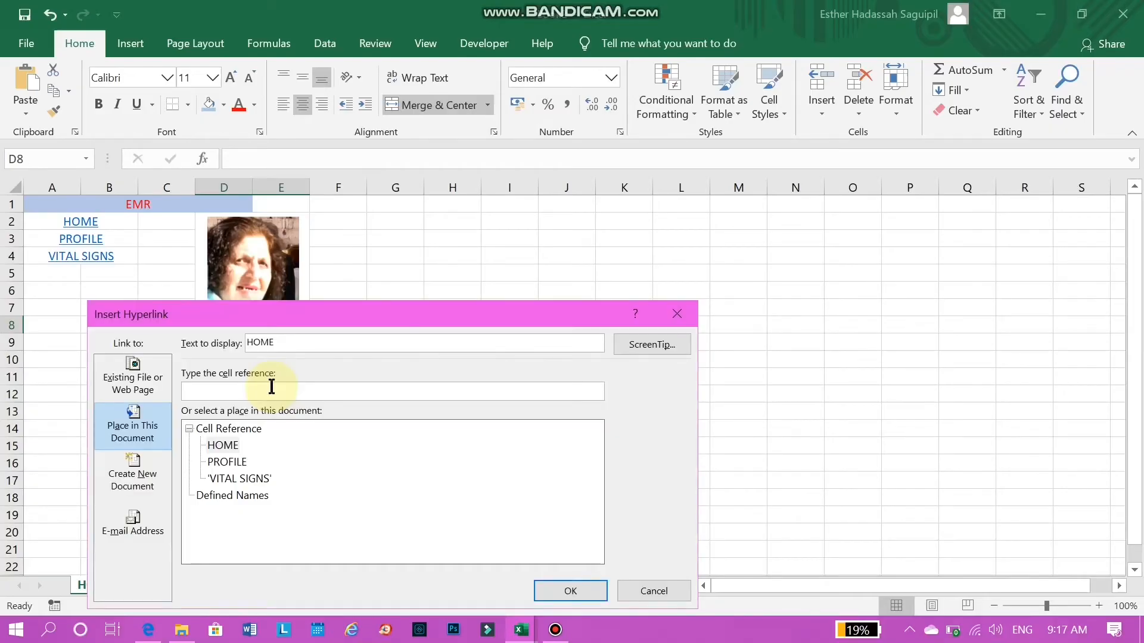
pyautogui.write('D')
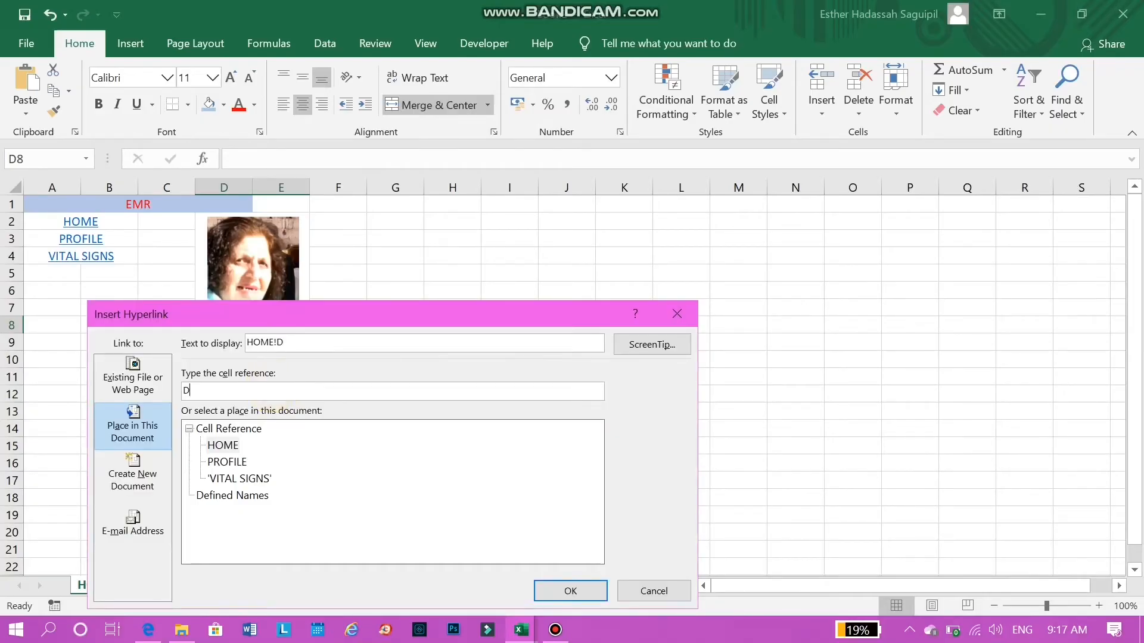
pyautogui.write('3')
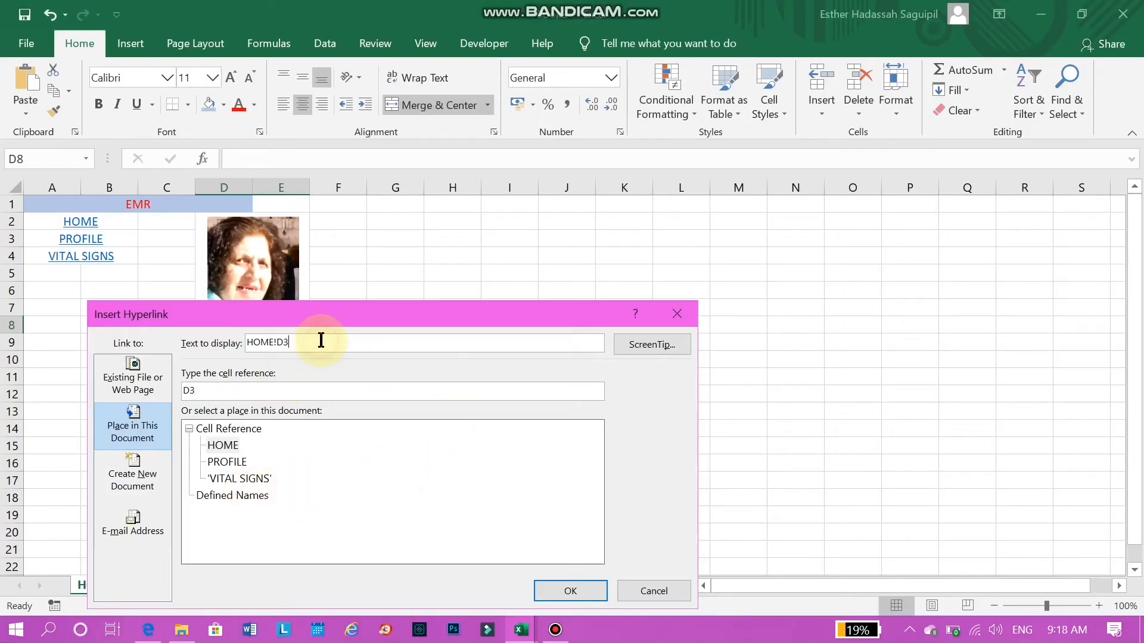
pyautogui.write('E')
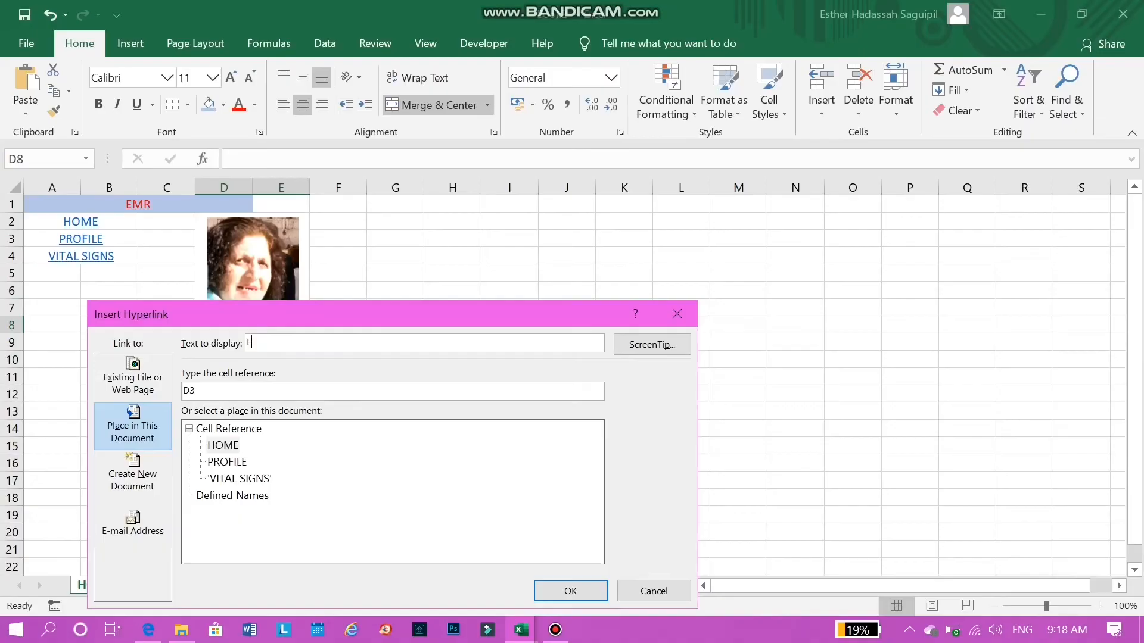
pyautogui.write('STHER')
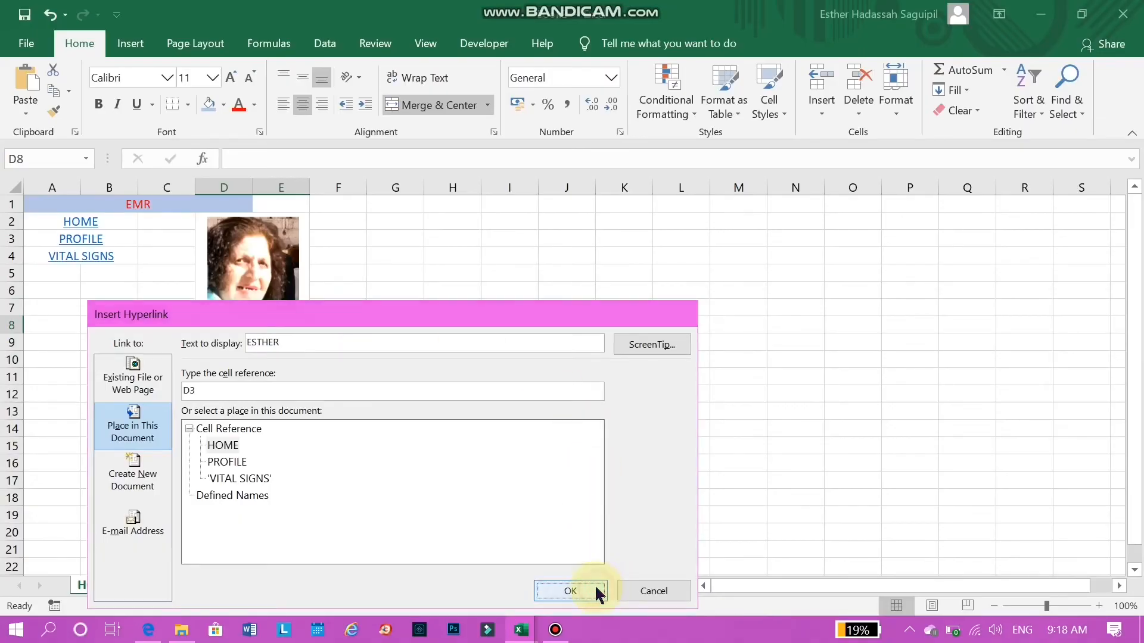
pyautogui.click(569, 591)
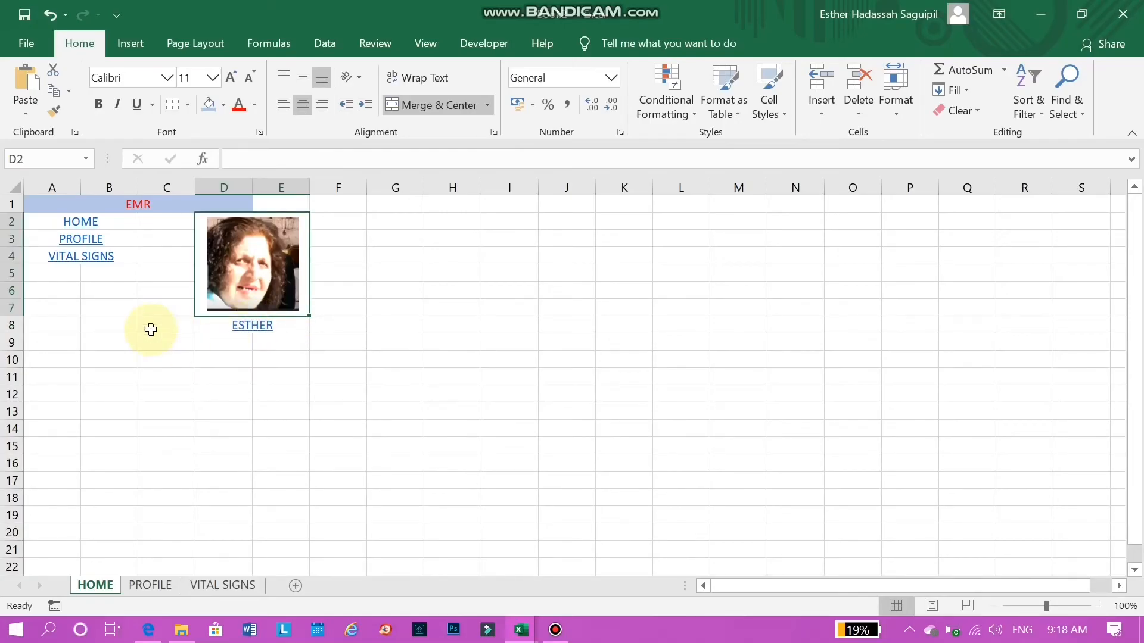
# Delete the ESTHER link from D8 on HOME after checking the name cell on PROFILE
pyautogui.click(251, 325)
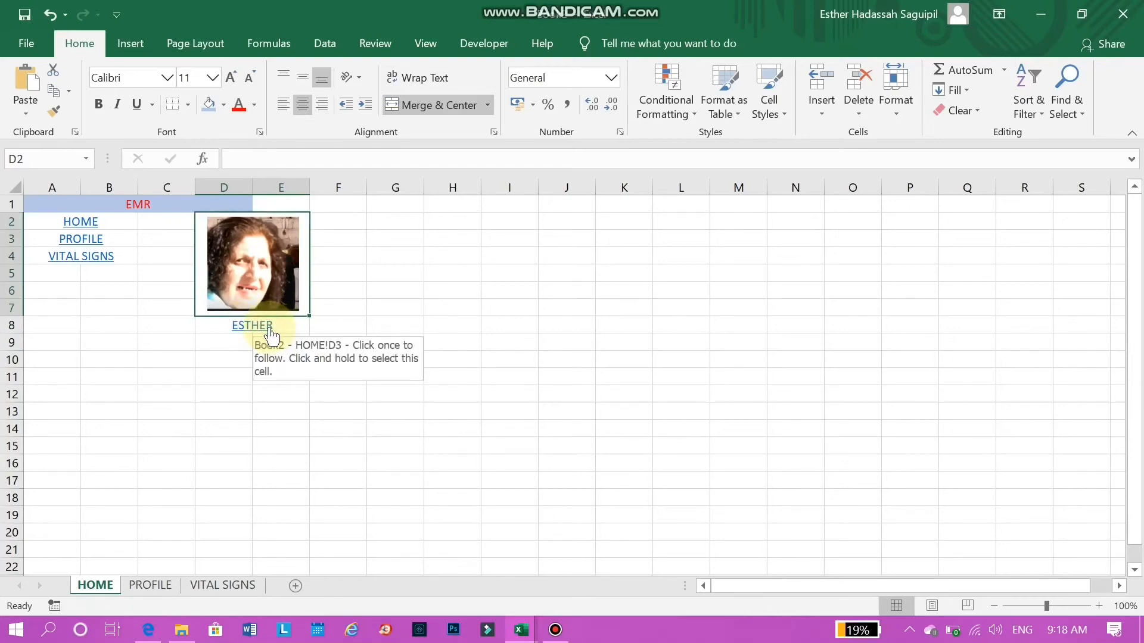
pyautogui.click(251, 324)
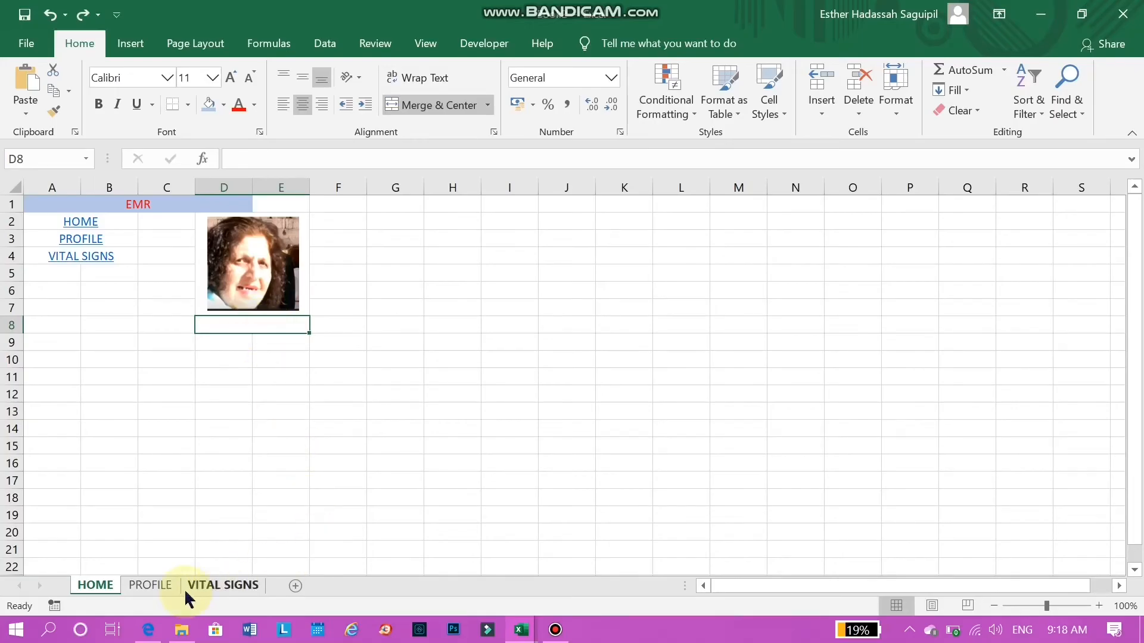
pyautogui.click(150, 584)
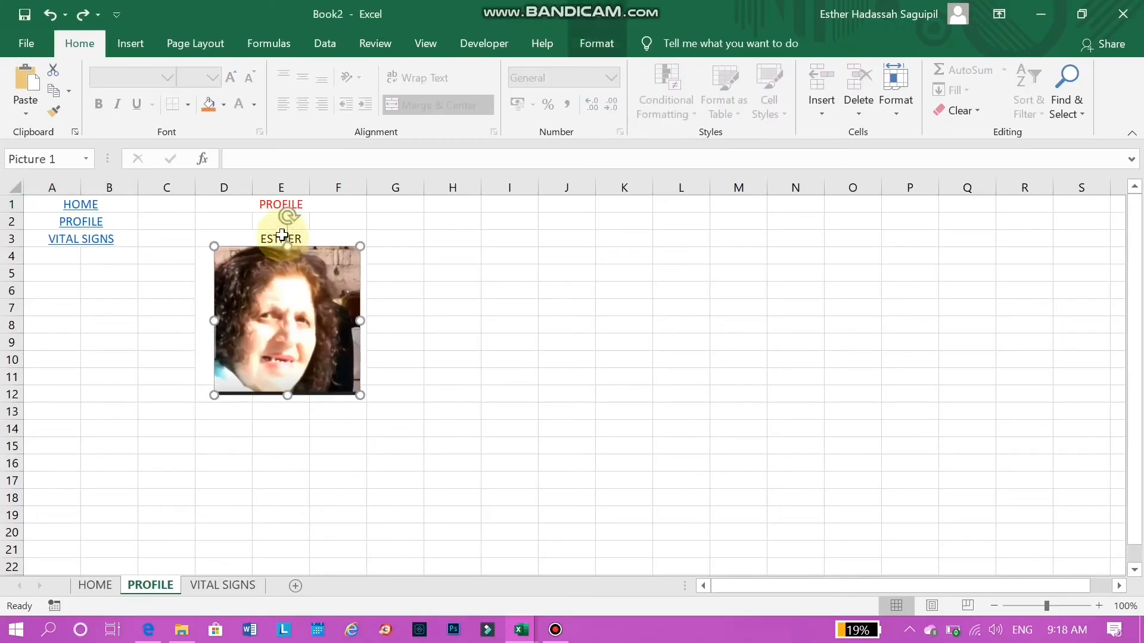
pyautogui.click(280, 239)
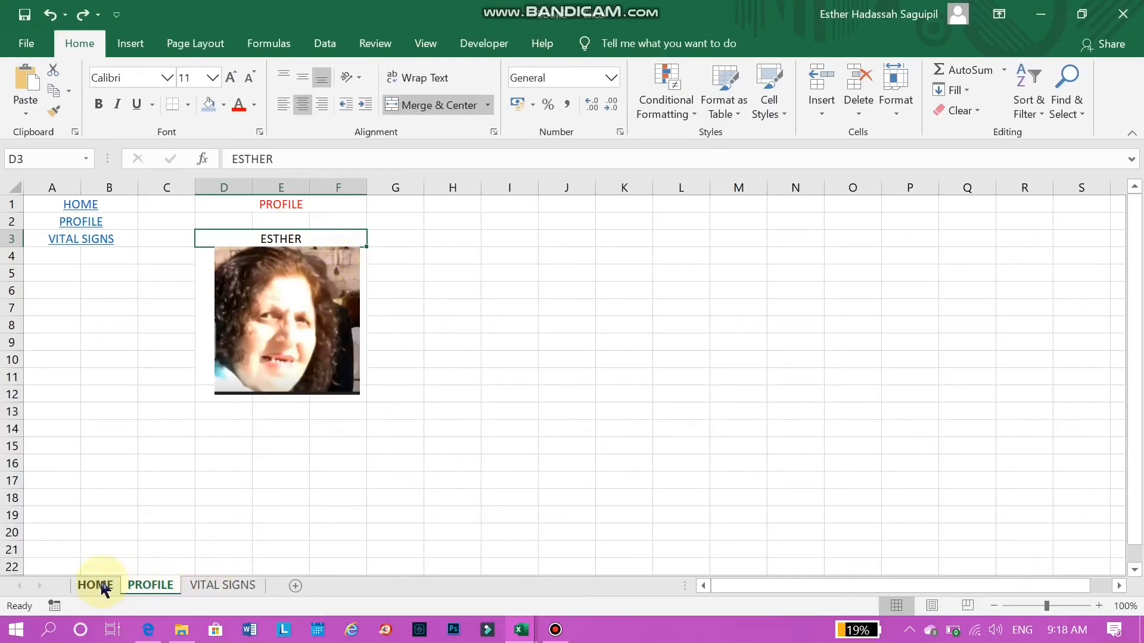
pyautogui.click(94, 585)
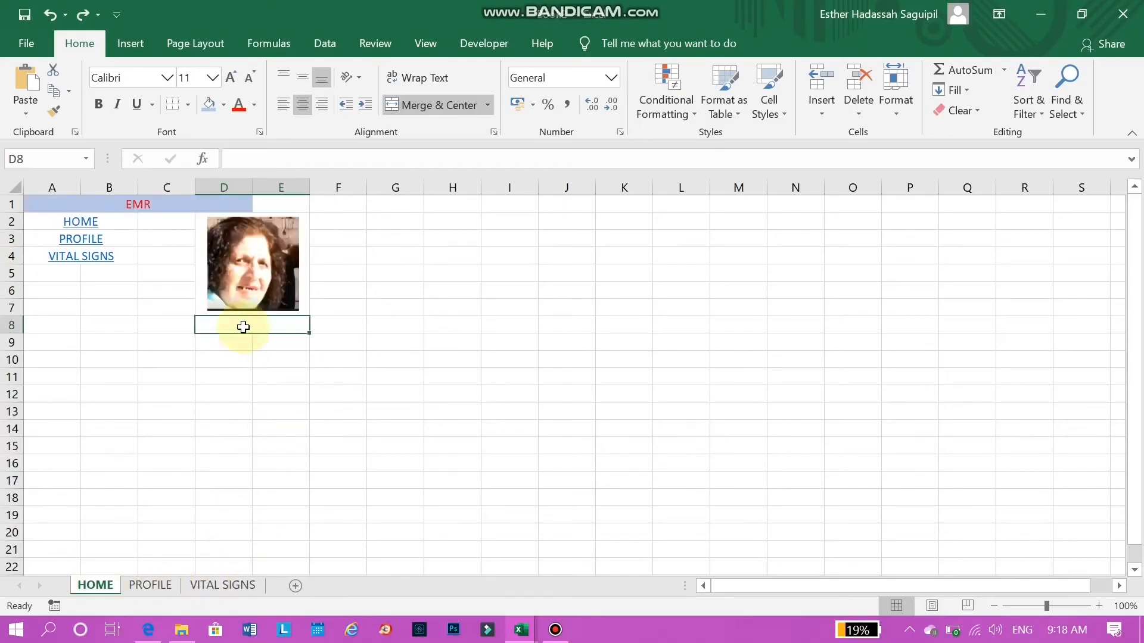
# Link HOME cell D8, shown as ESTHER, to cell D3 on the PROFILE sheet
pyautogui.rightClick(243, 327)
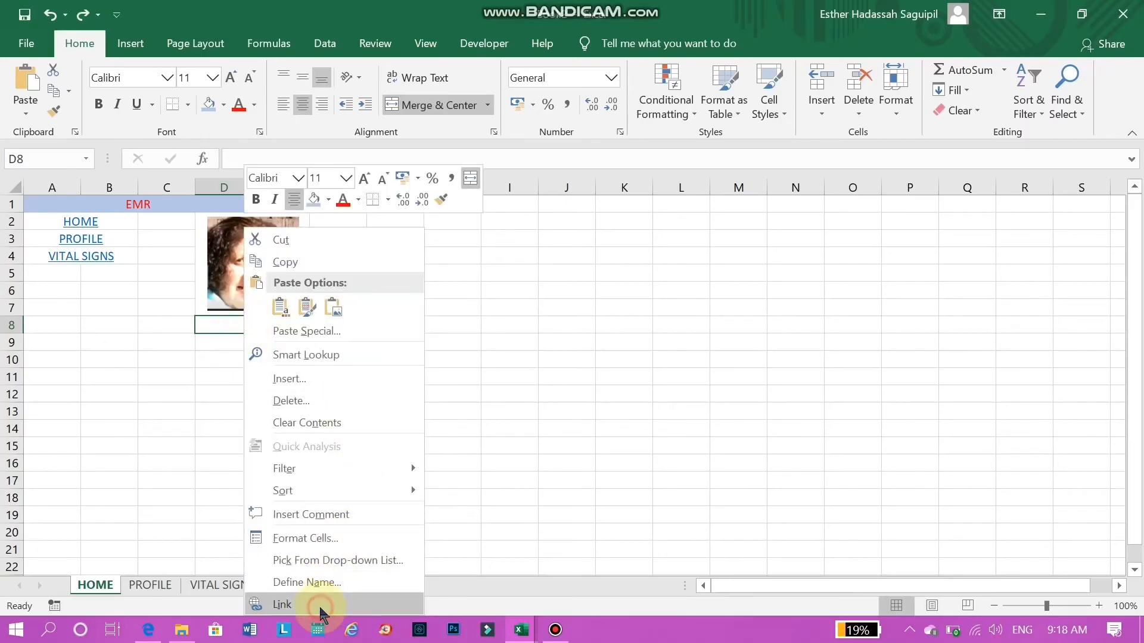
pyautogui.click(282, 604)
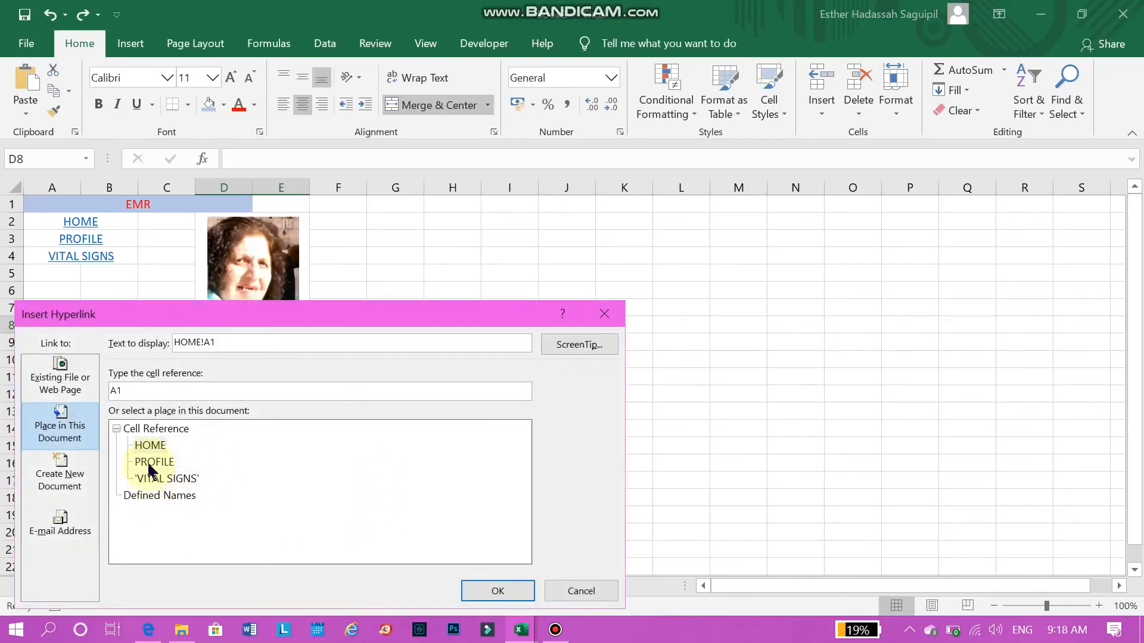
pyautogui.click(153, 462)
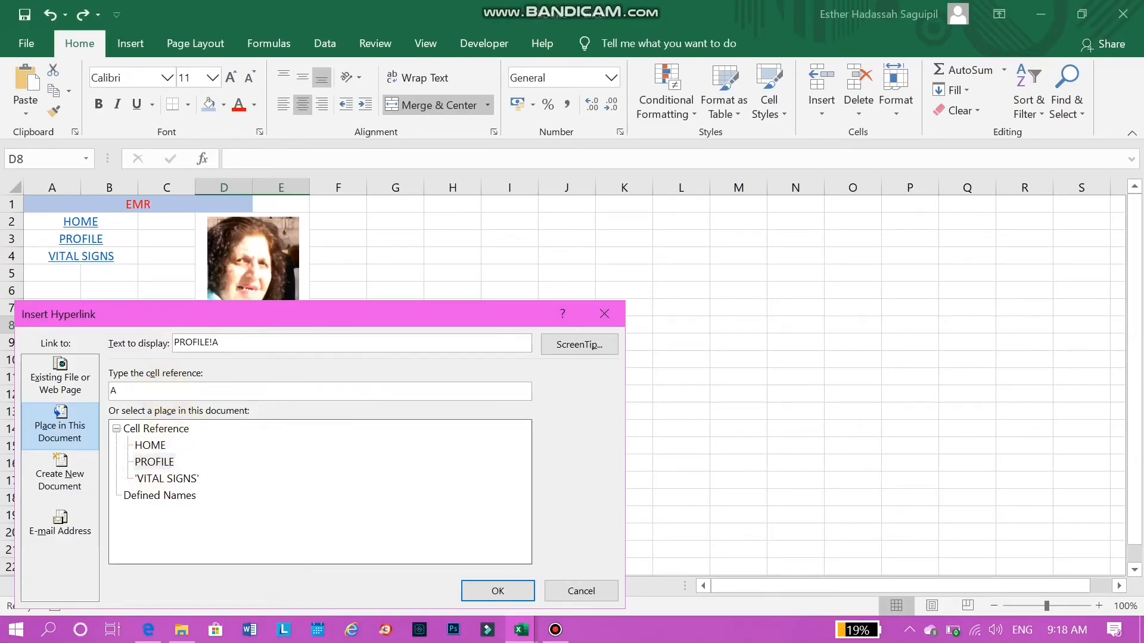
pyautogui.write('D')
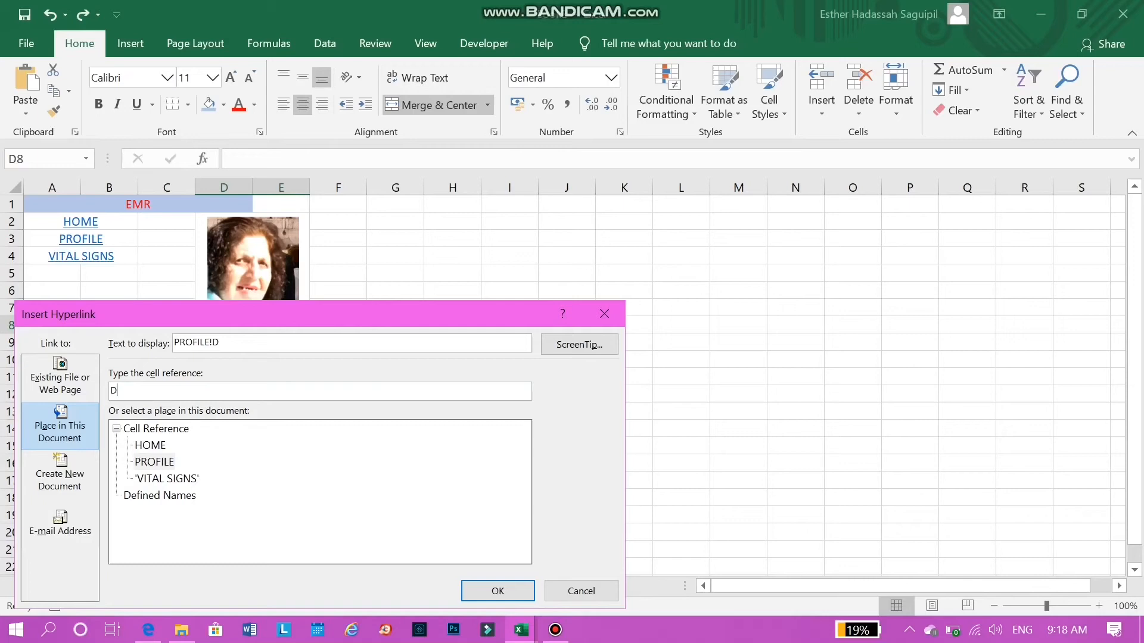
pyautogui.write('3')
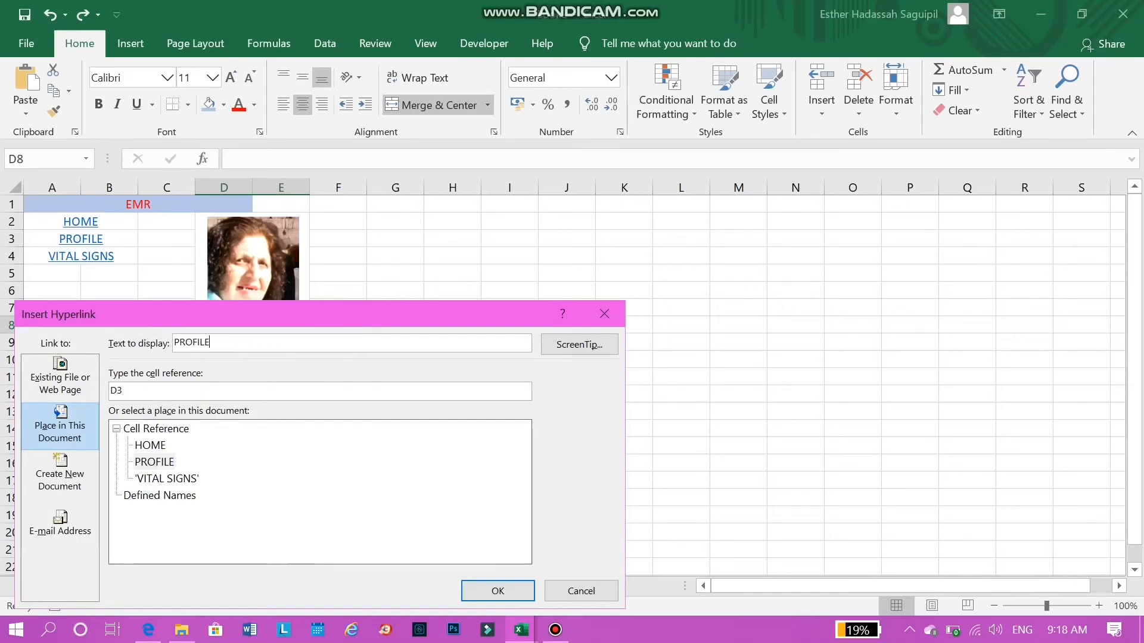
pyautogui.write('ESTHER')
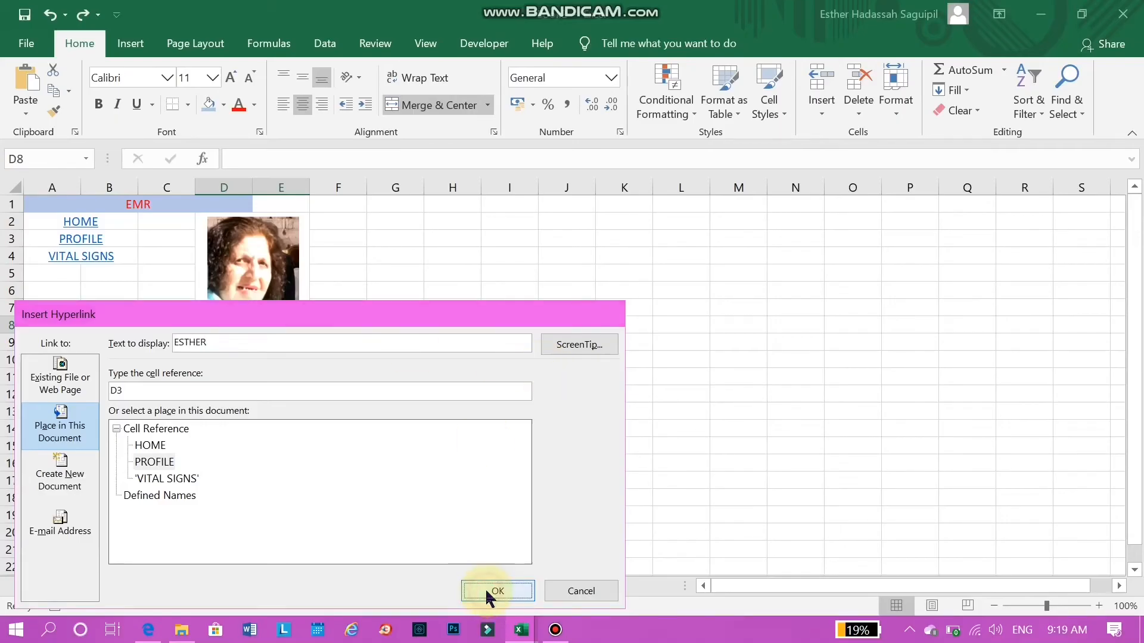
pyautogui.click(496, 591)
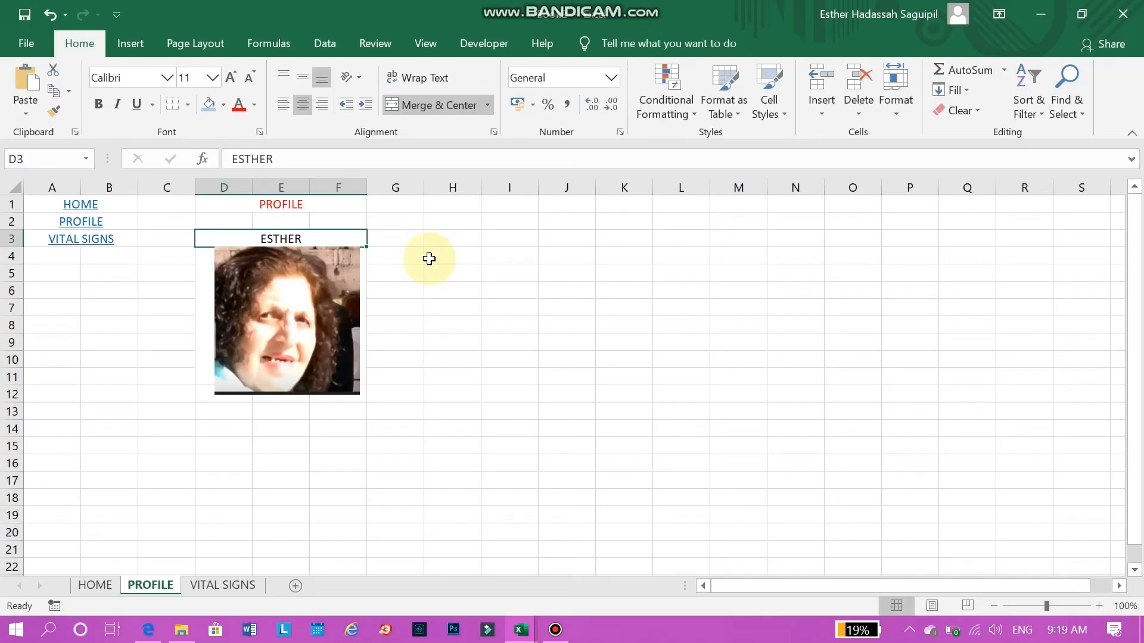
# Enter AGE, SEX and ROOM labels down column G from row 3
pyautogui.click(395, 242)
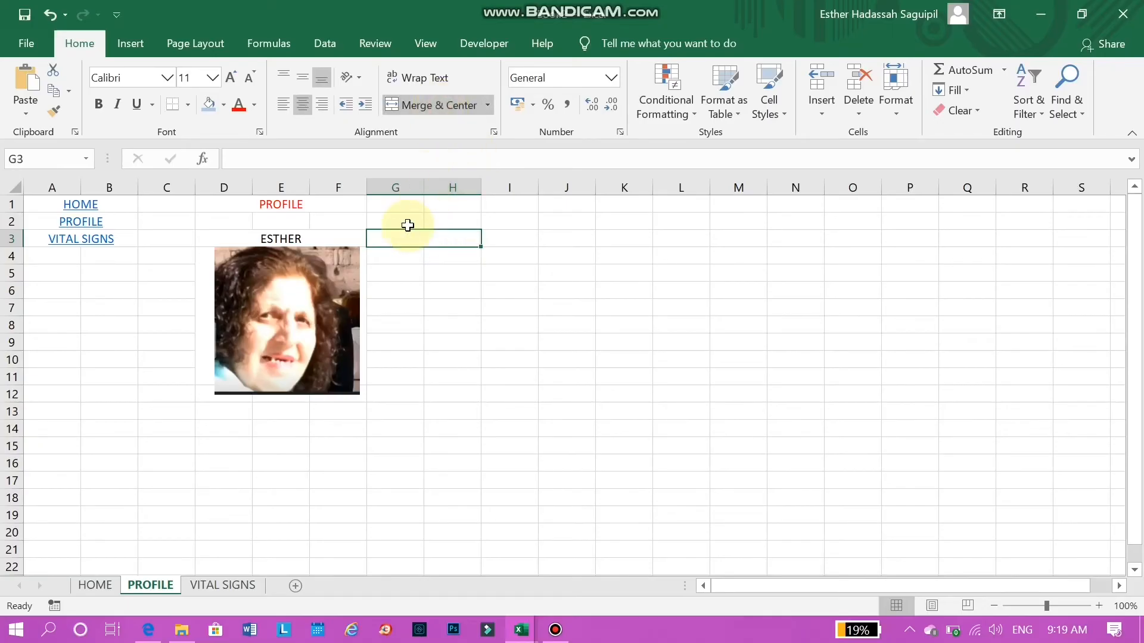
pyautogui.write('AGE')
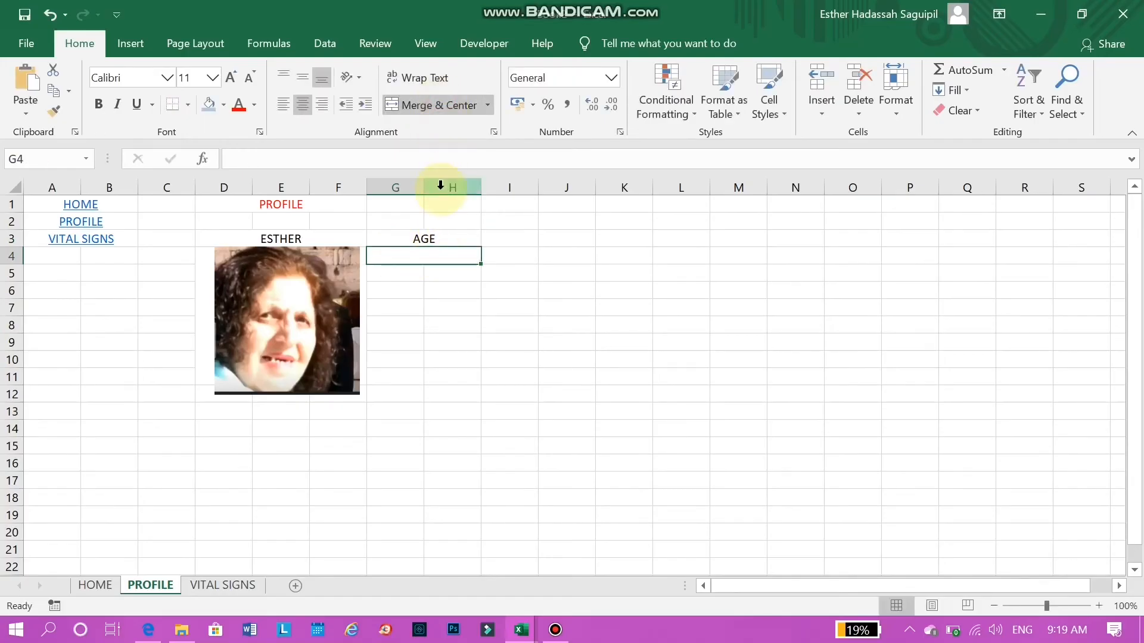
pyautogui.write('SEC')
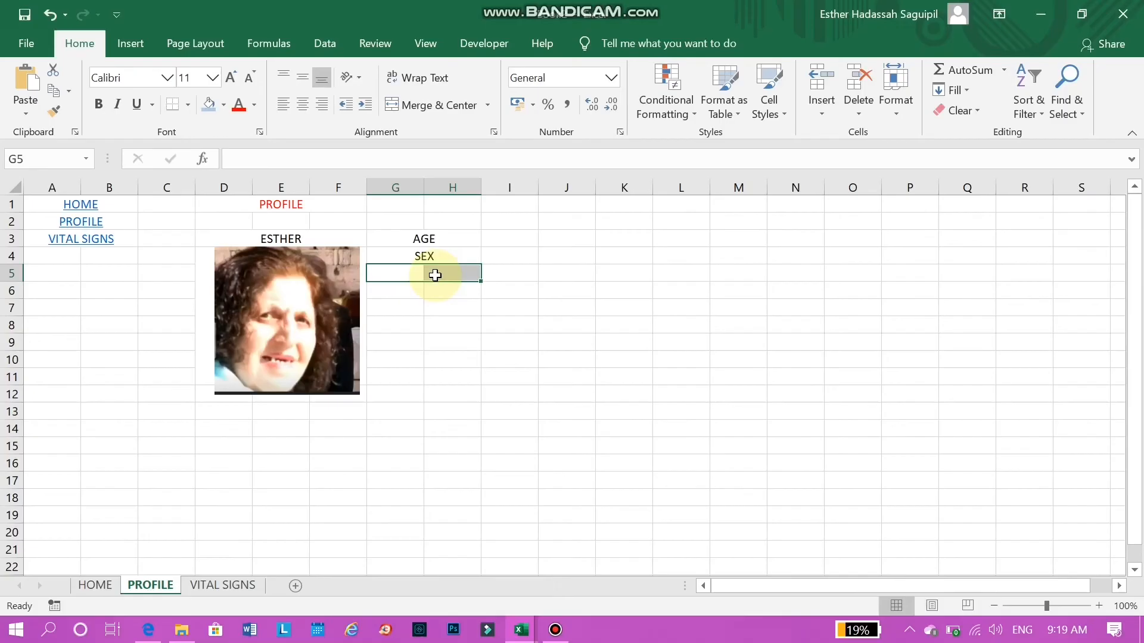
pyautogui.write('RO')
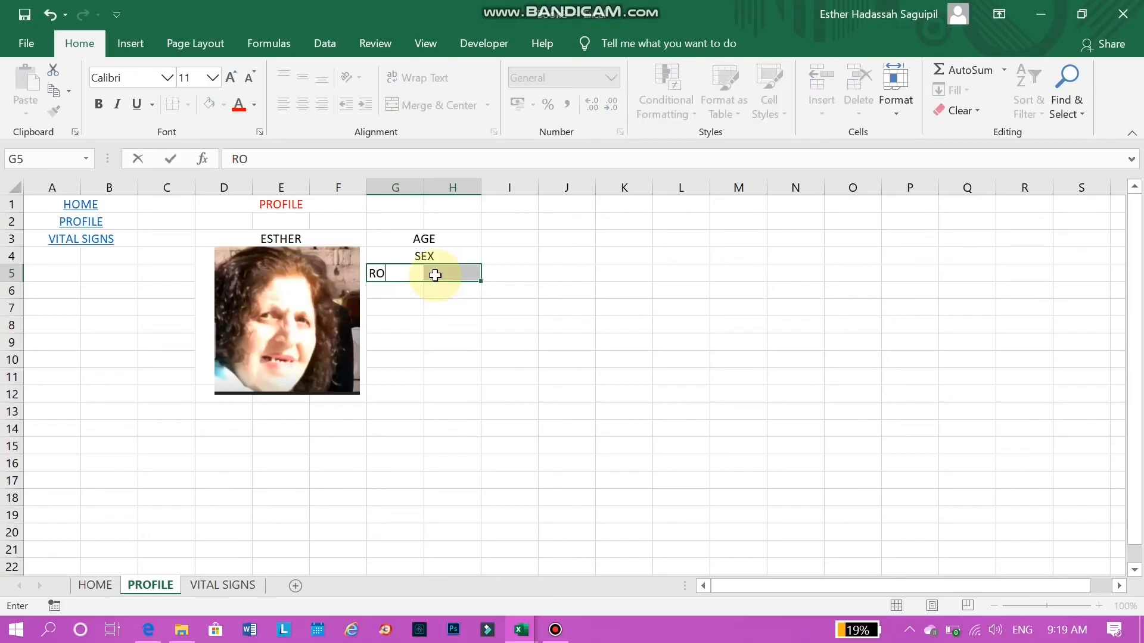
pyautogui.write('OM')
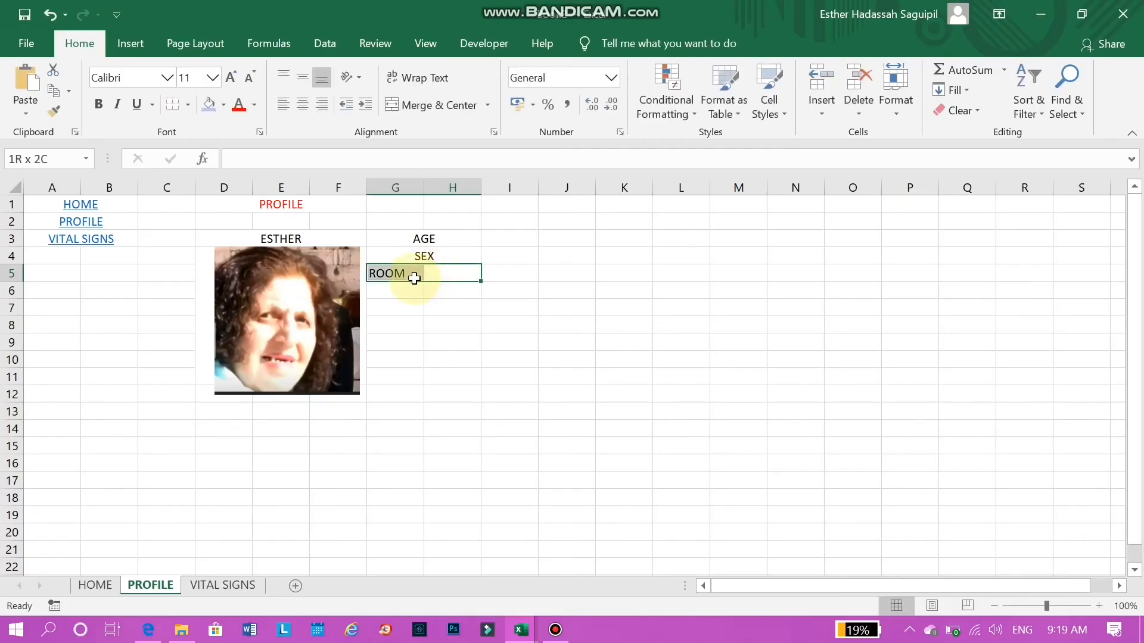
# Centre ROOM across columns G and H and add NUMBER in the row below
pyautogui.click(437, 105)
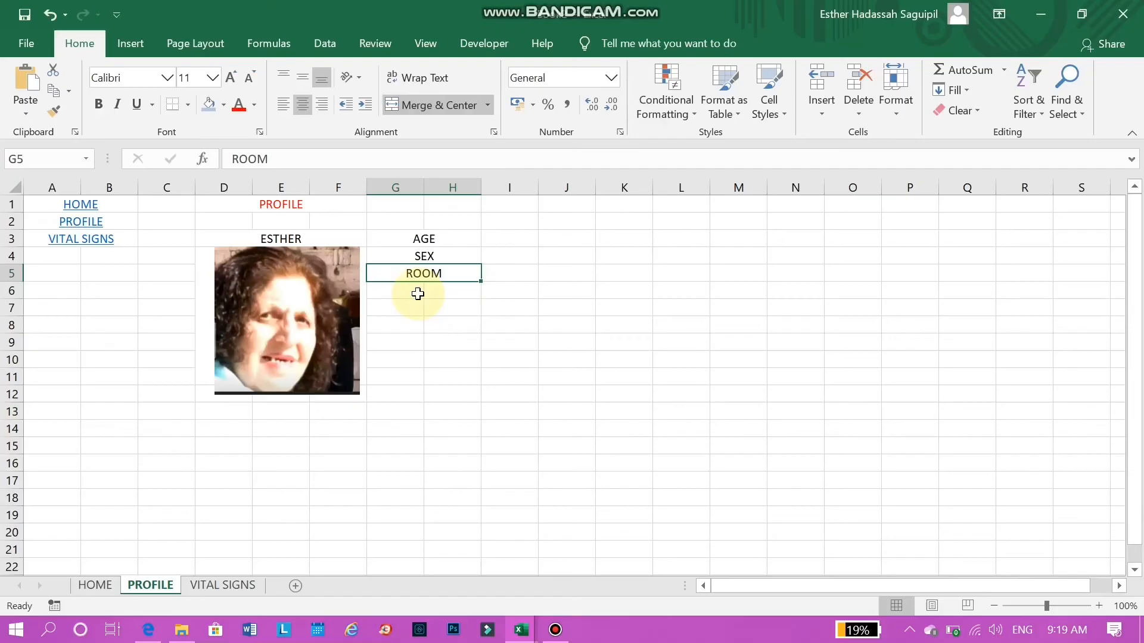
pyautogui.click(423, 290)
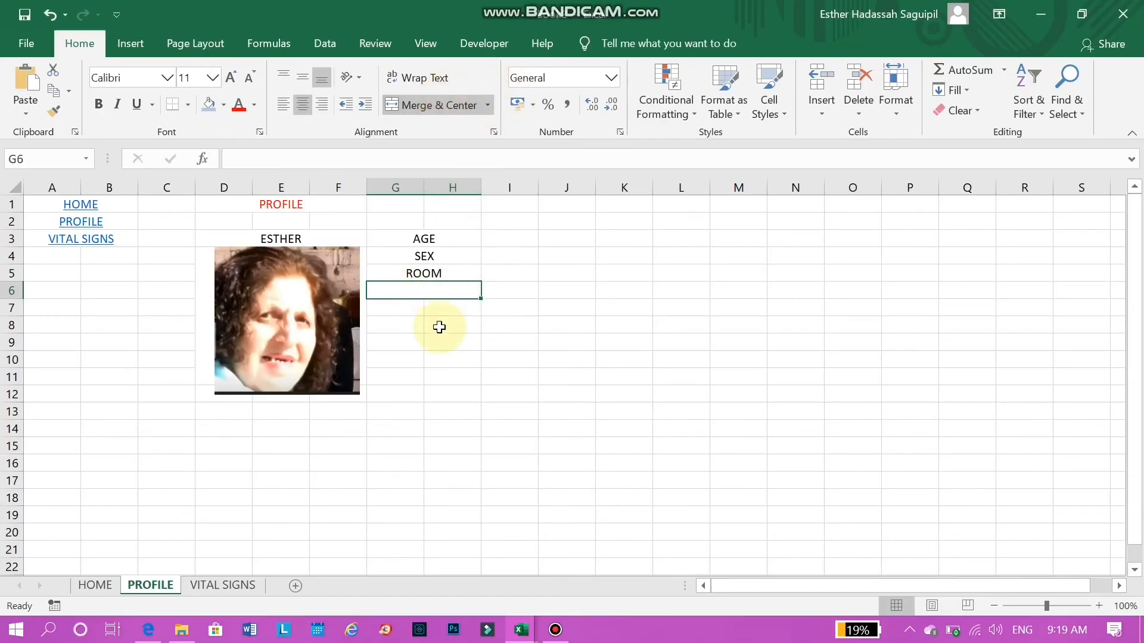
pyautogui.write('NUMBER')
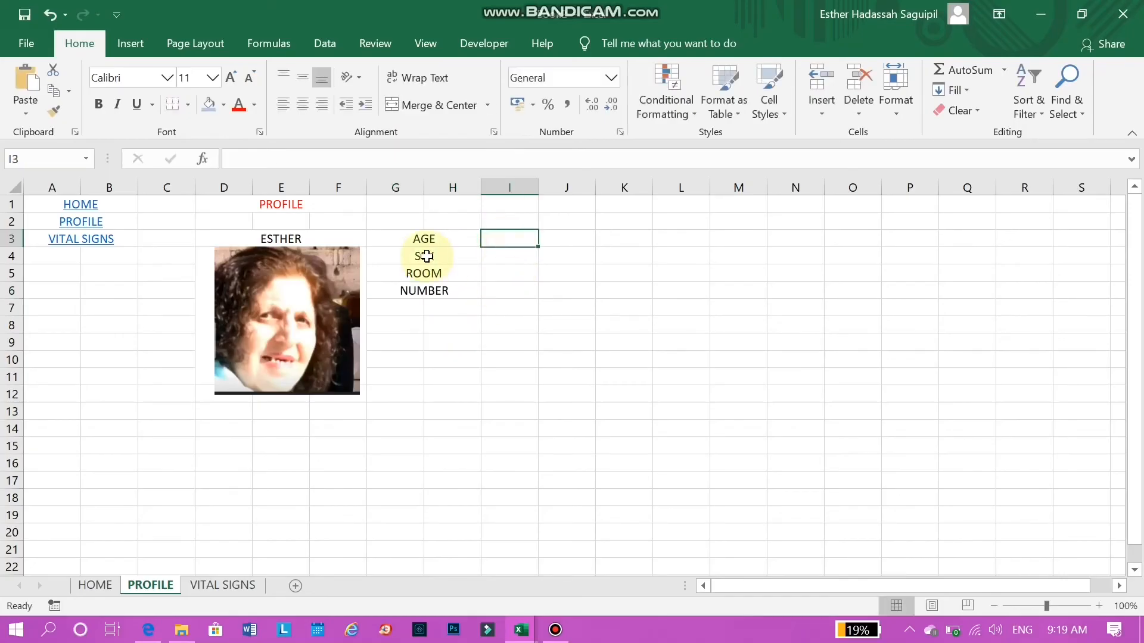
pyautogui.click(394, 238)
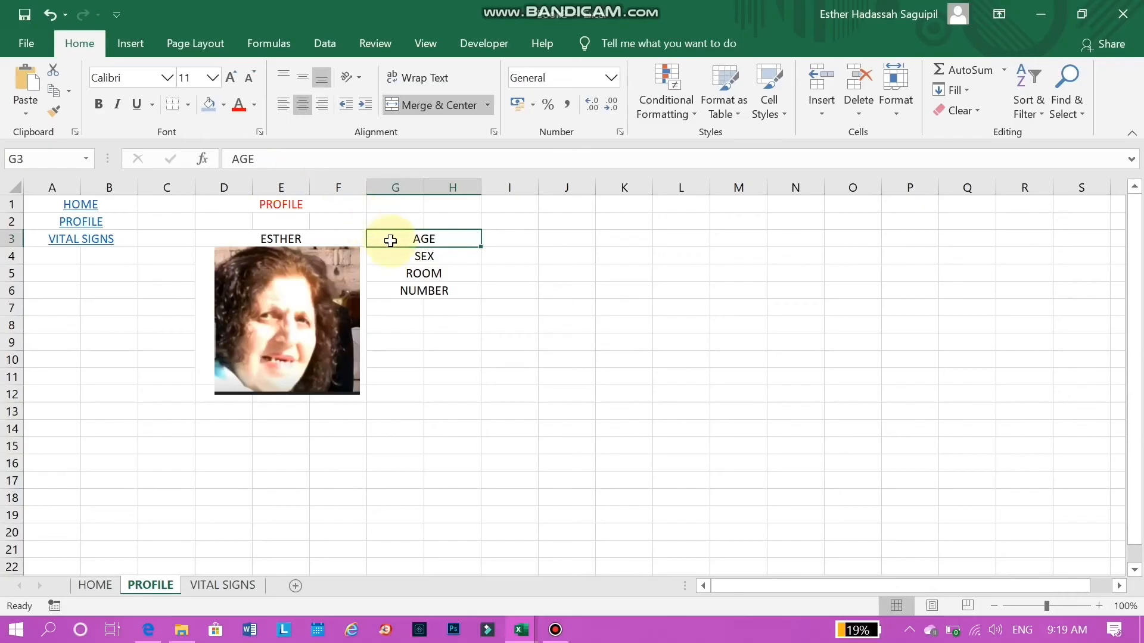
# Select the label block G3:J7 and bring up the border style choices
pyautogui.moveTo(391, 238); pyautogui.dragTo(531, 301)
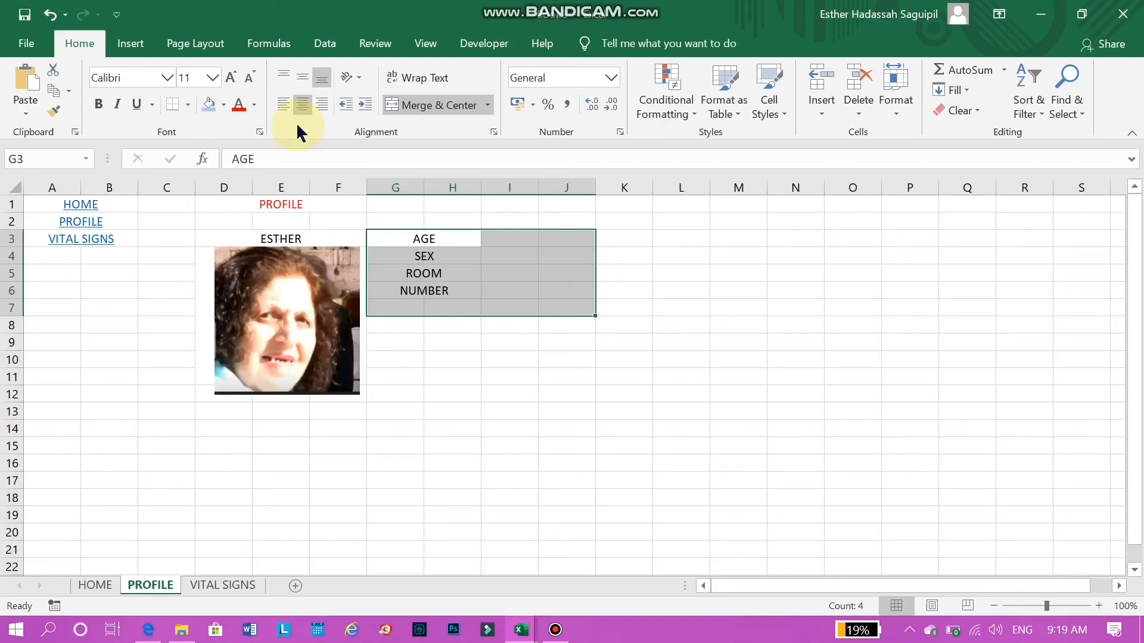
pyautogui.click(187, 105)
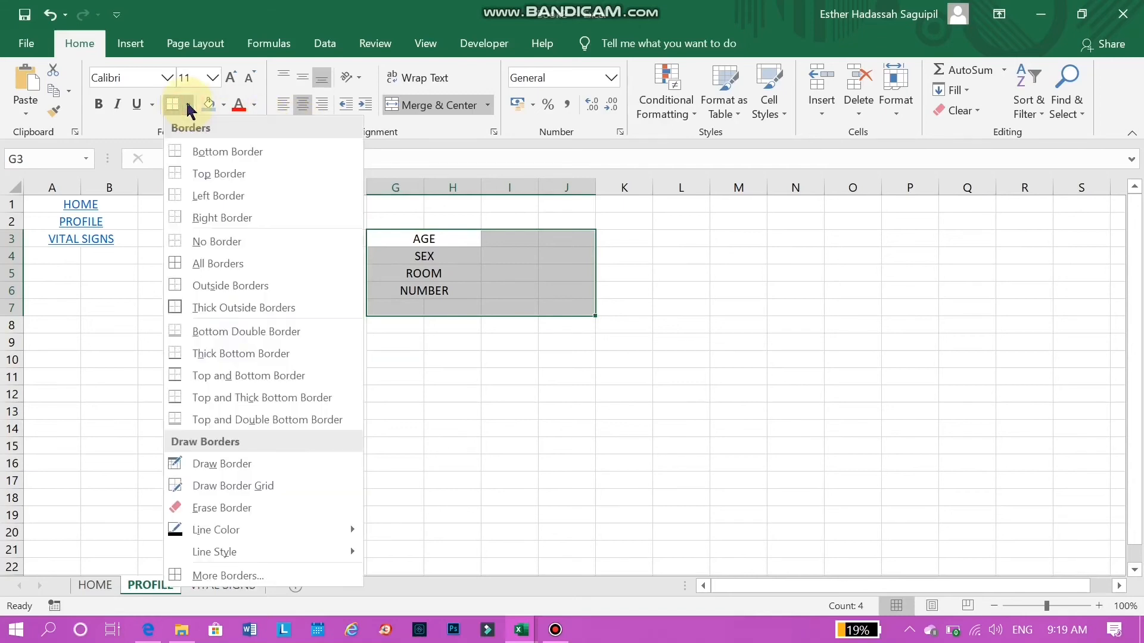
pyautogui.moveTo(213, 285)
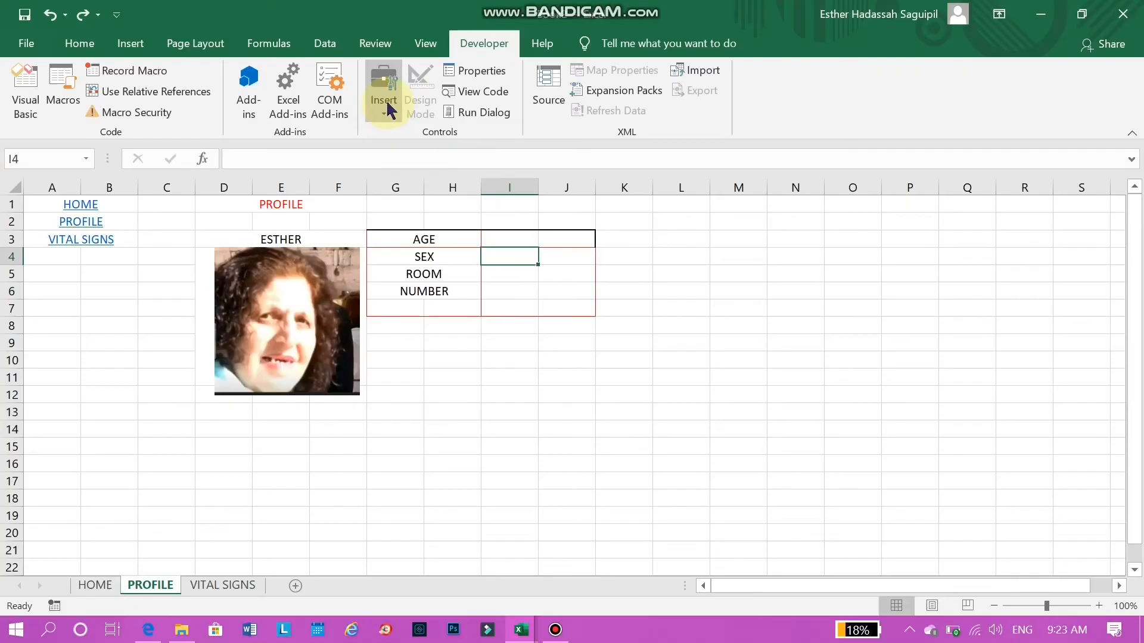
# Place a form-control checkbox in the SEX row and relabel it MALE
pyautogui.click(383, 100)
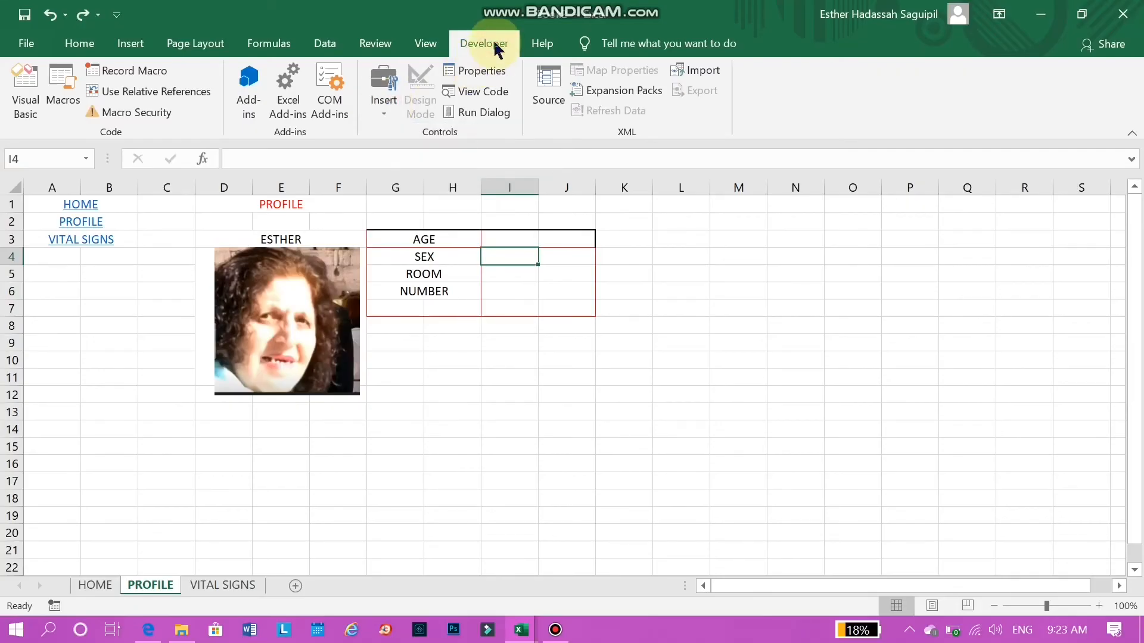
pyautogui.click(382, 87)
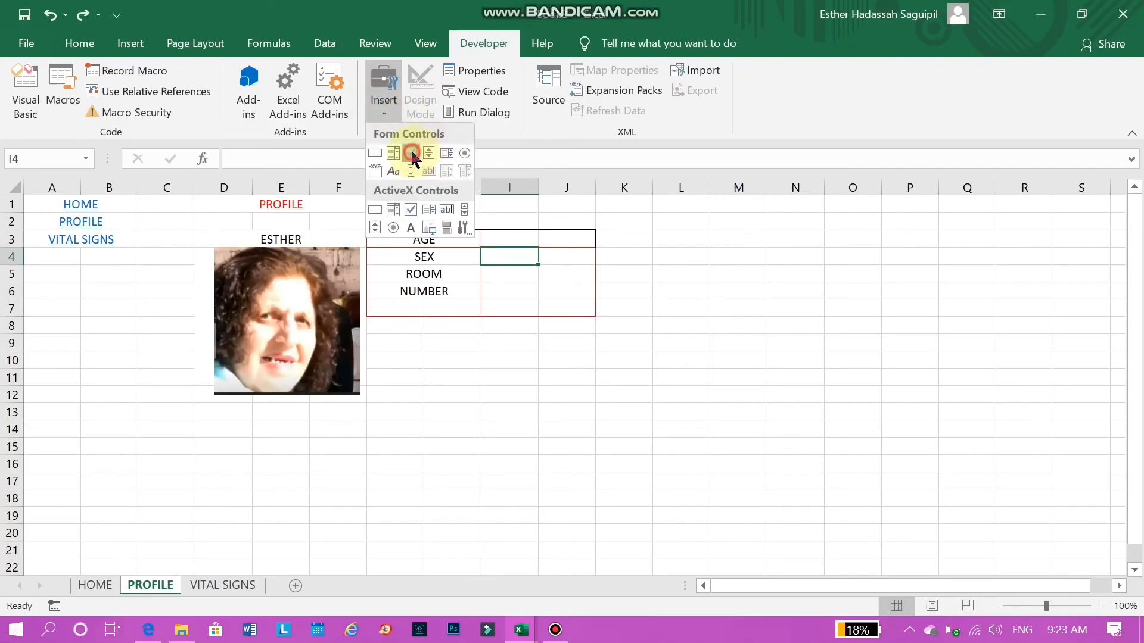
pyautogui.click(411, 154)
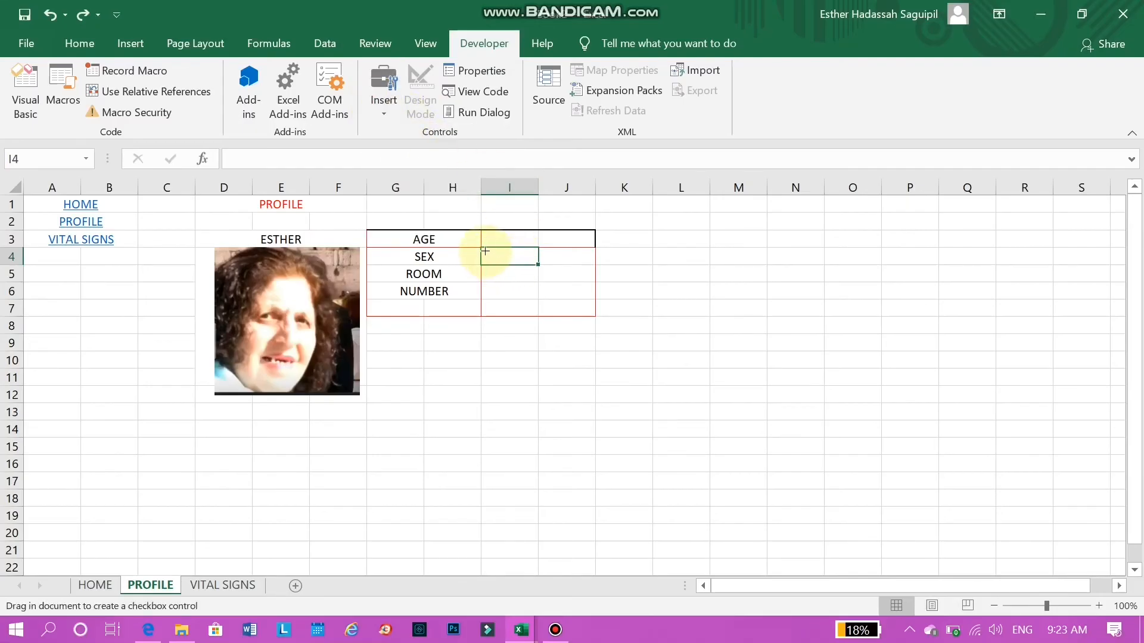
pyautogui.moveTo(483, 251); pyautogui.dragTo(539, 262)
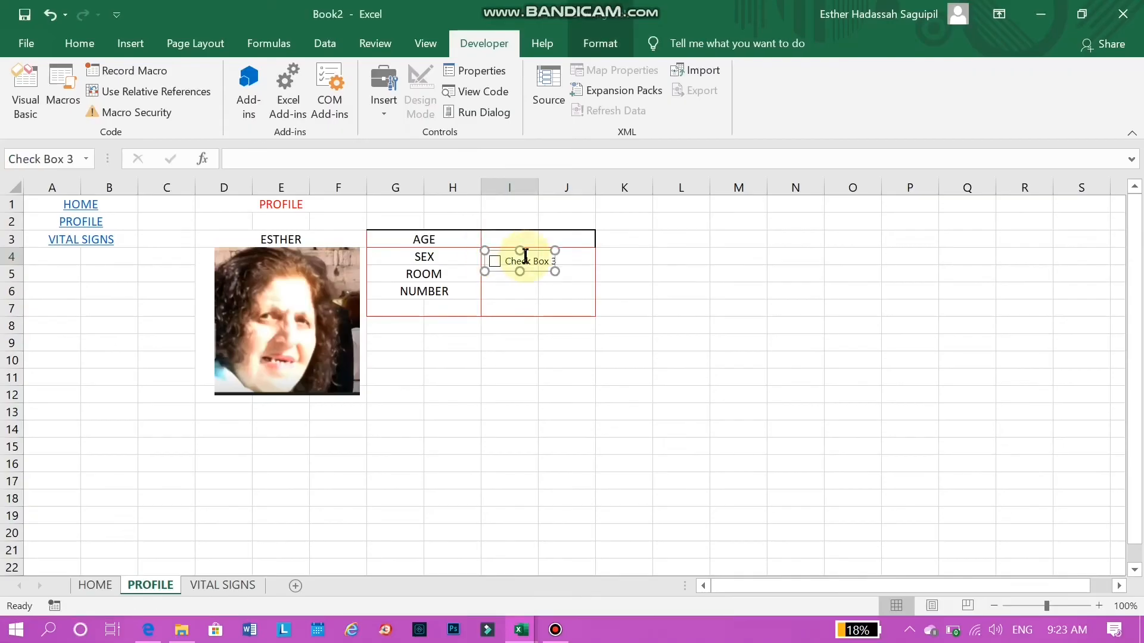
pyautogui.doubleClick(525, 261)
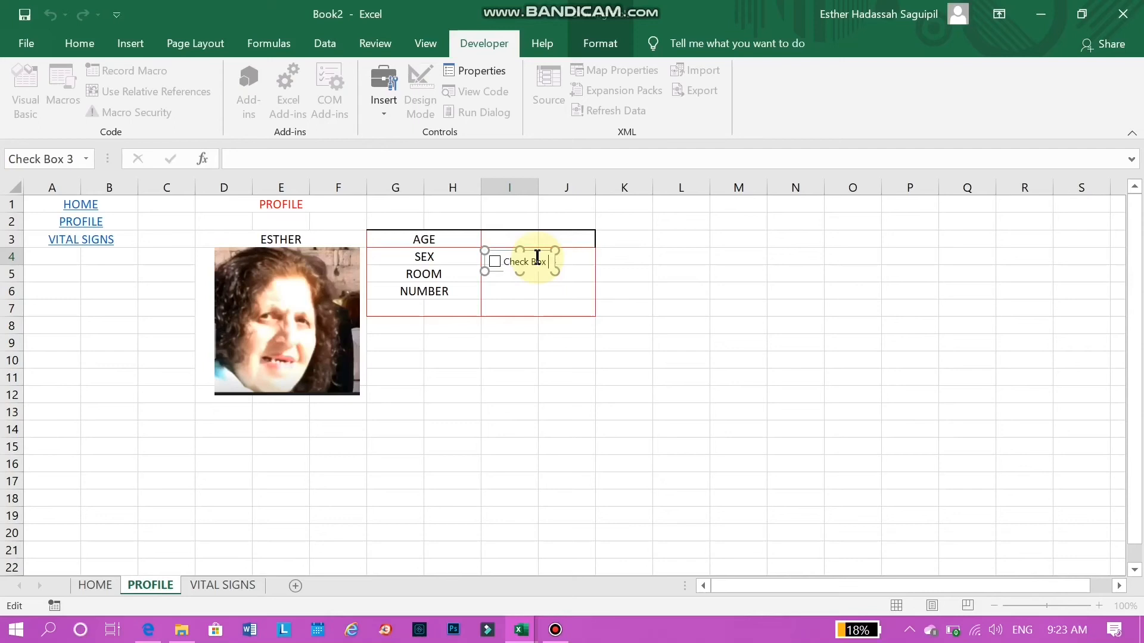
pyautogui.write('MALE')
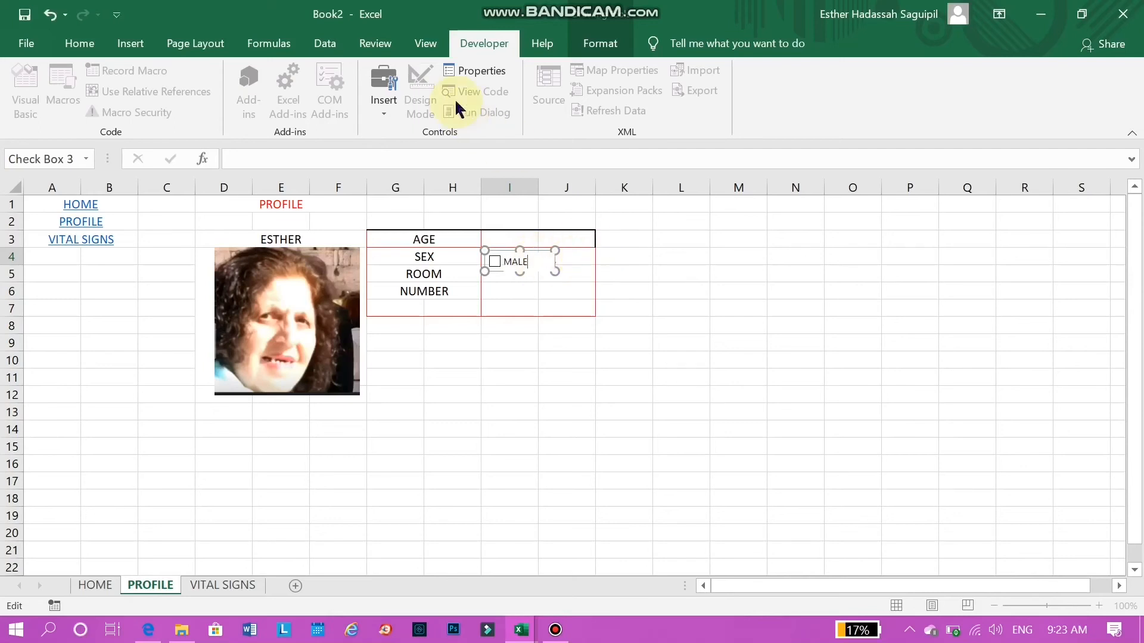
pyautogui.click(383, 86)
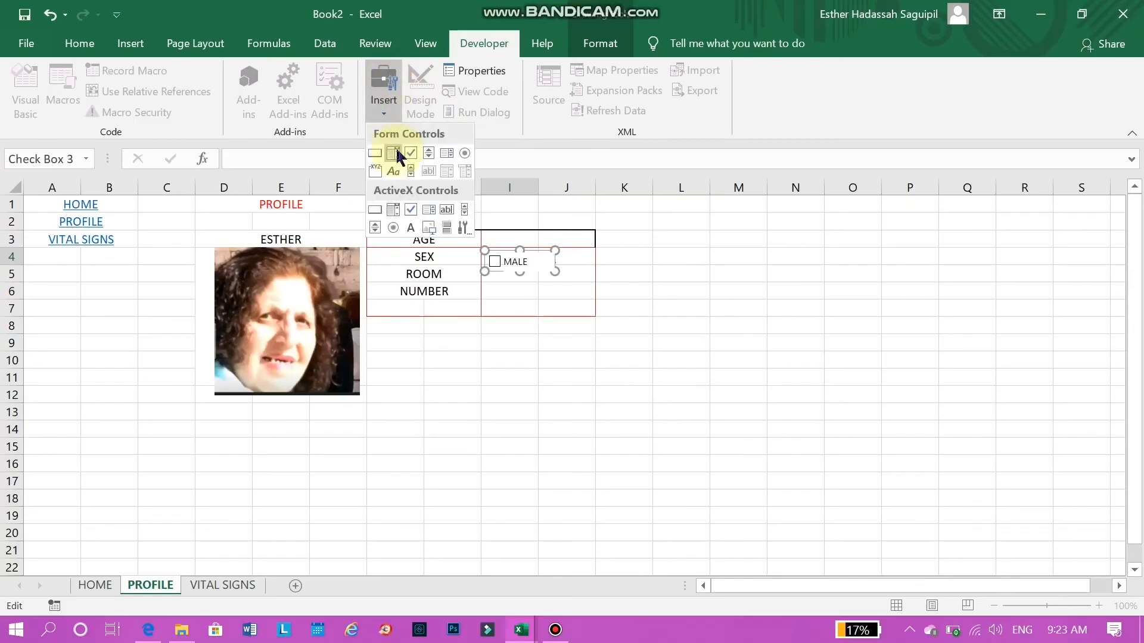
# Place a second checkbox beside MALE and caption it FEMALE
pyautogui.click(392, 154)
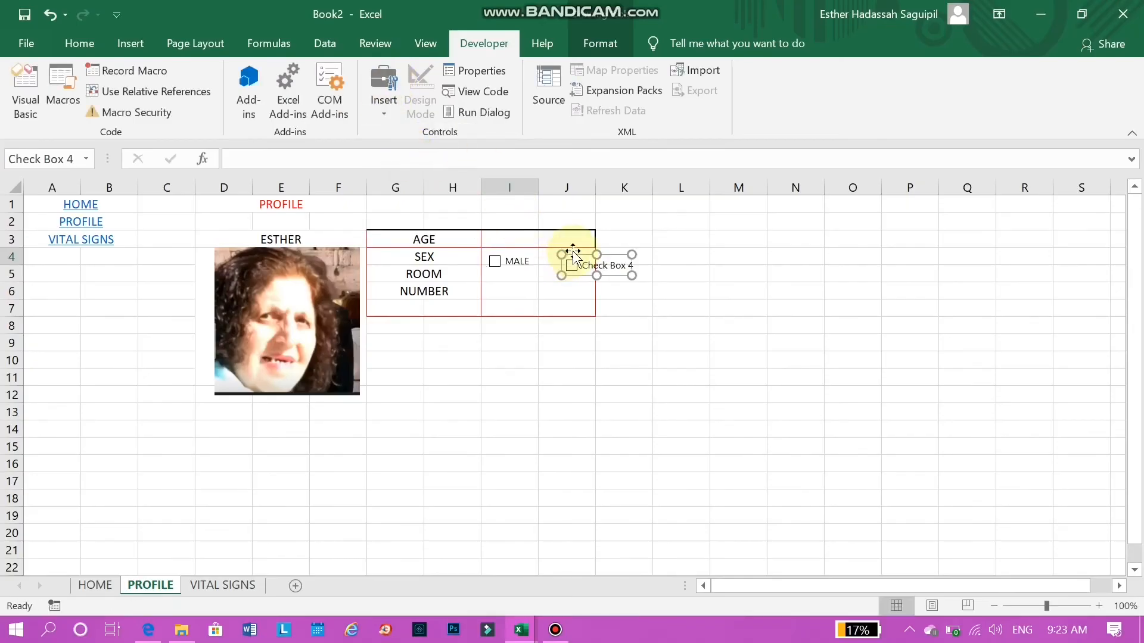
pyautogui.moveTo(591, 265); pyautogui.dragTo(565, 254)
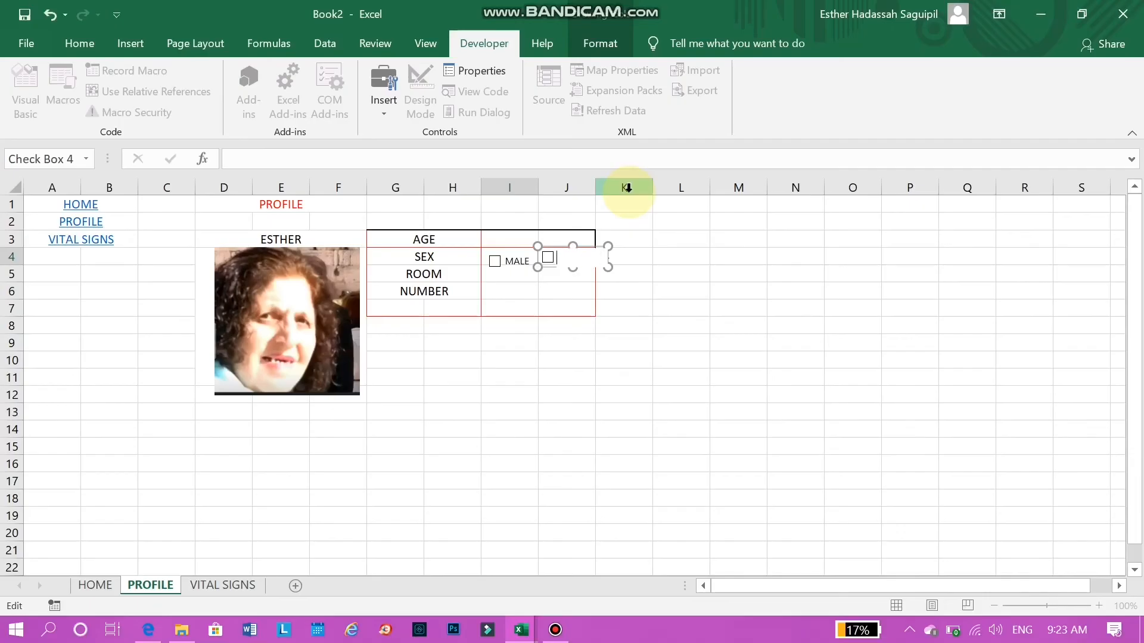
pyautogui.write('FEMALE')
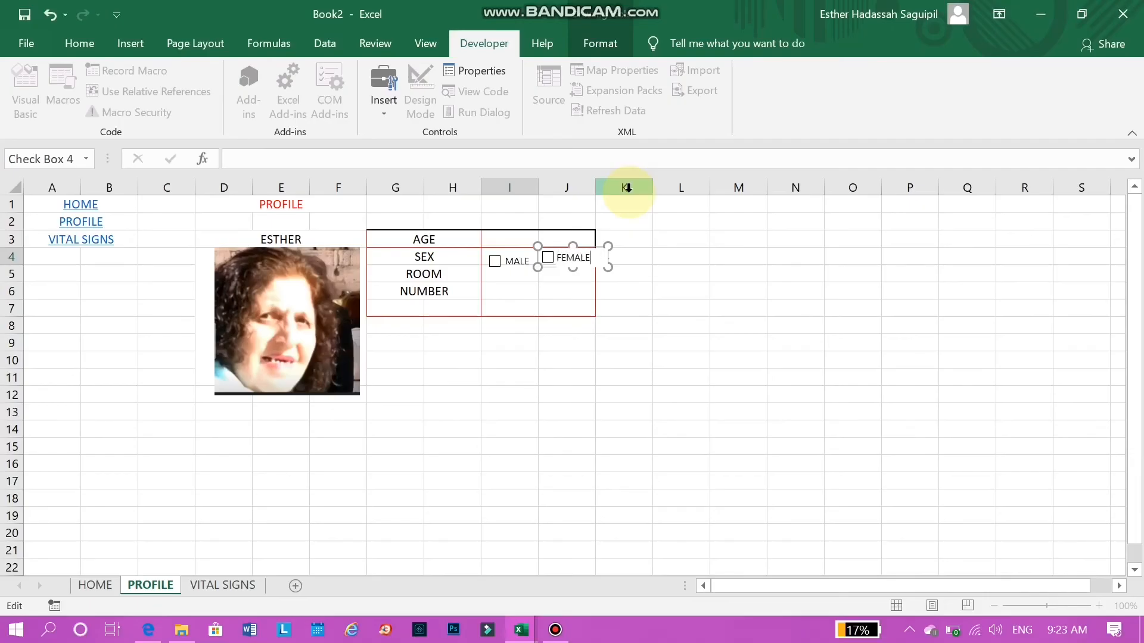
pyautogui.click(641, 256)
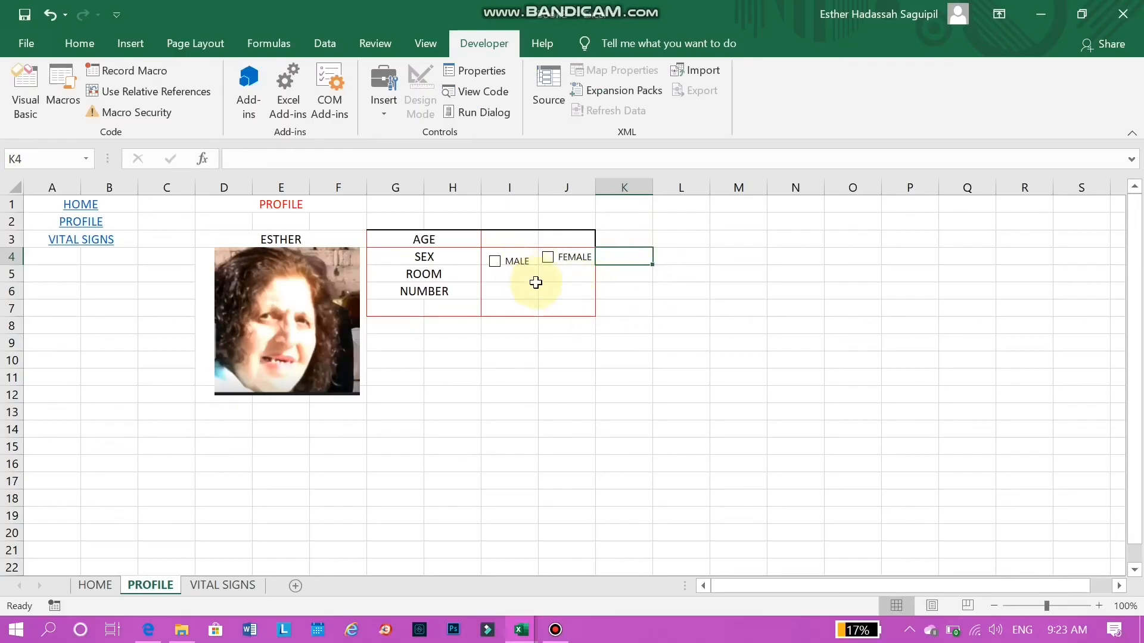
pyautogui.click(547, 258)
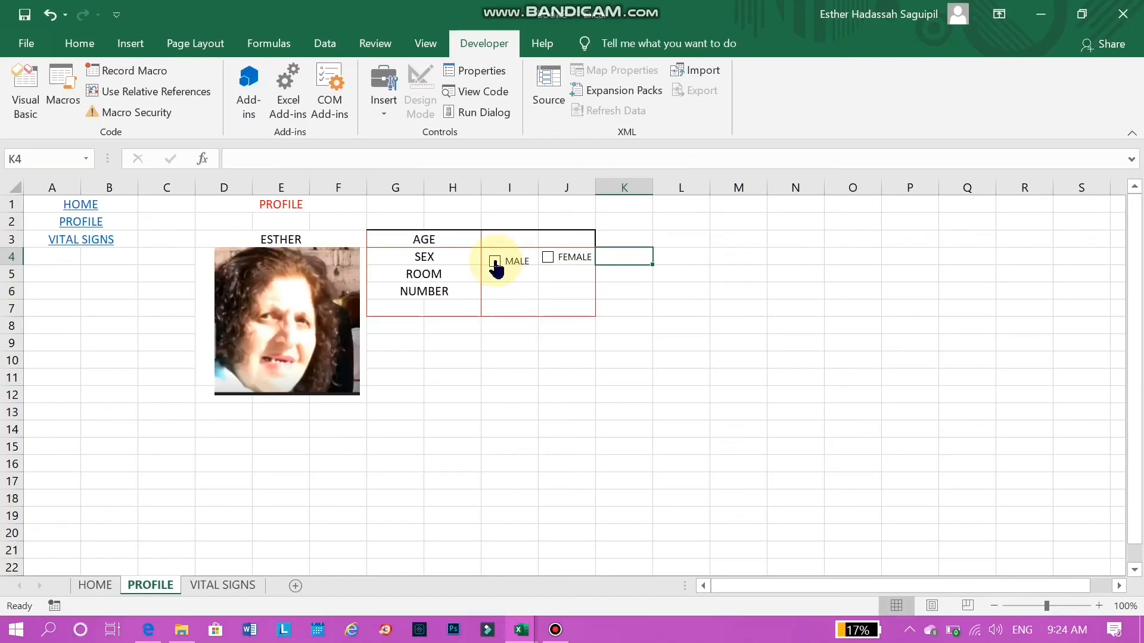
# Tick FEMALE in the SEX row and enter ROOM 8 and NUMBER 1
pyautogui.click(494, 261)
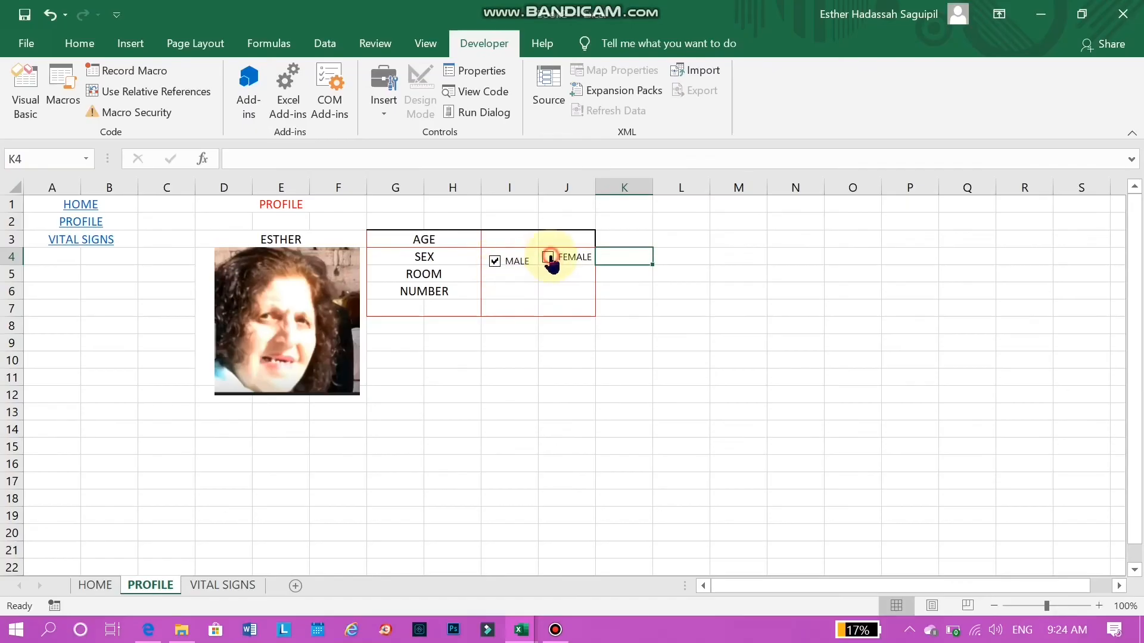
pyautogui.click(548, 260)
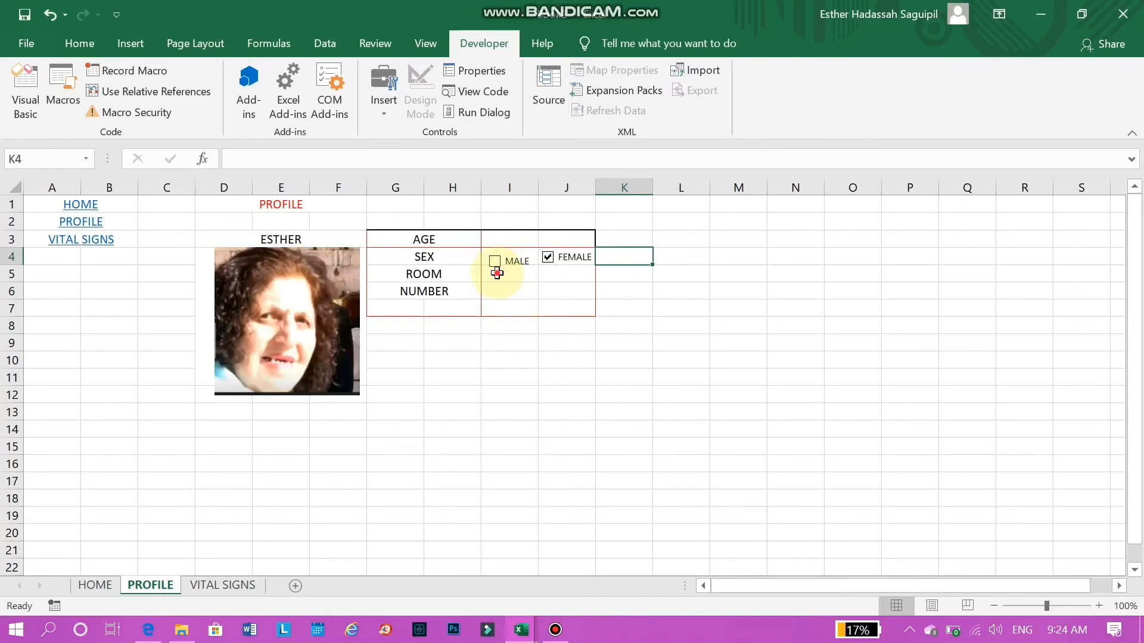
pyautogui.write('8')
pyautogui.click(510, 291)
pyautogui.write('0')
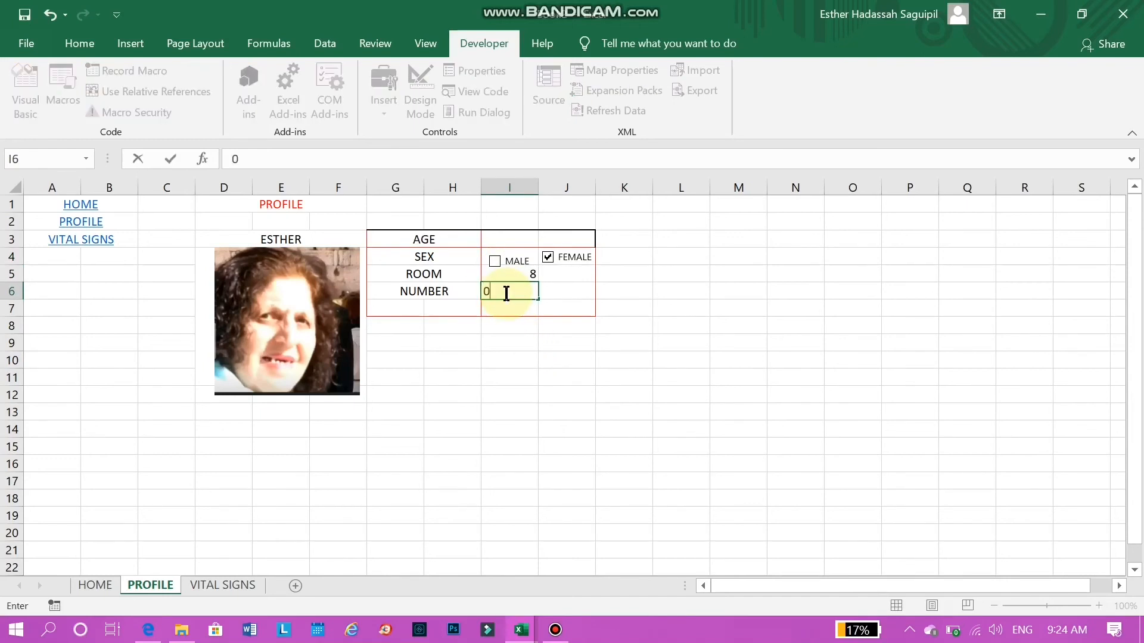
pyautogui.write('1')
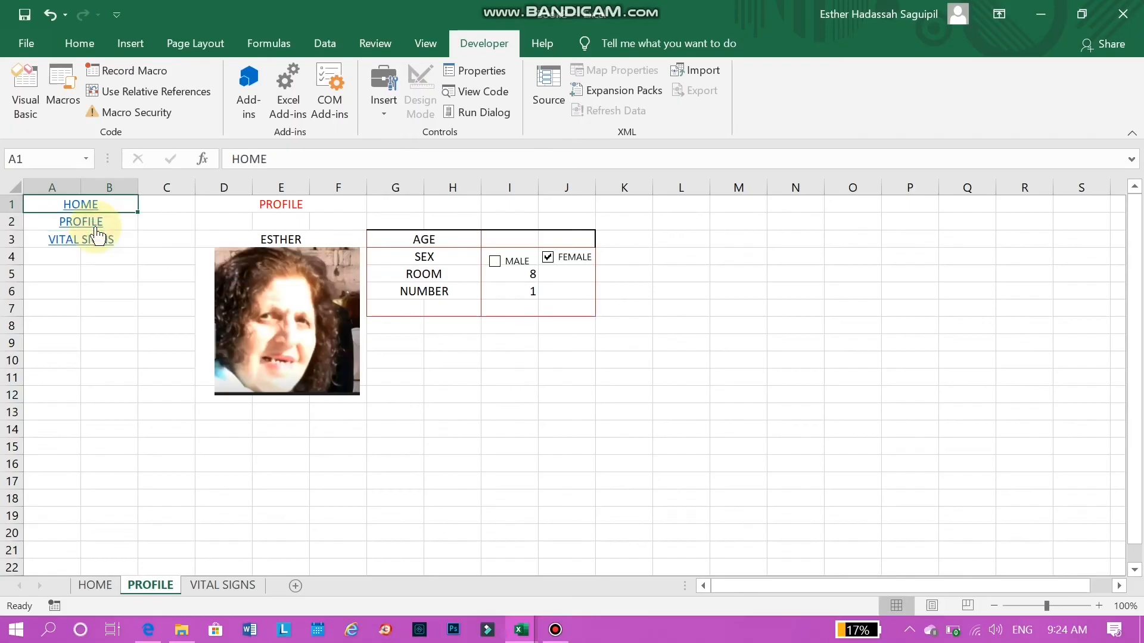
# Follow the VITAL SIGNS link, probe the blank sheet, then switch to the finished EMR's HOME dashboard
pyautogui.click(223, 585)
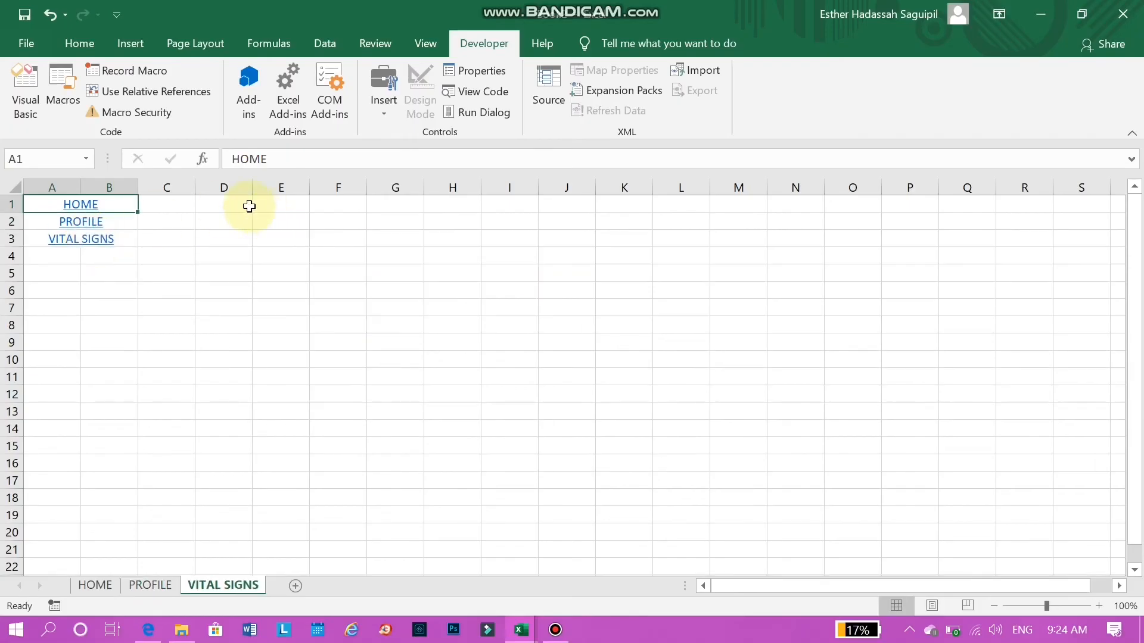
pyautogui.moveTo(249, 206); pyautogui.dragTo(336, 222)
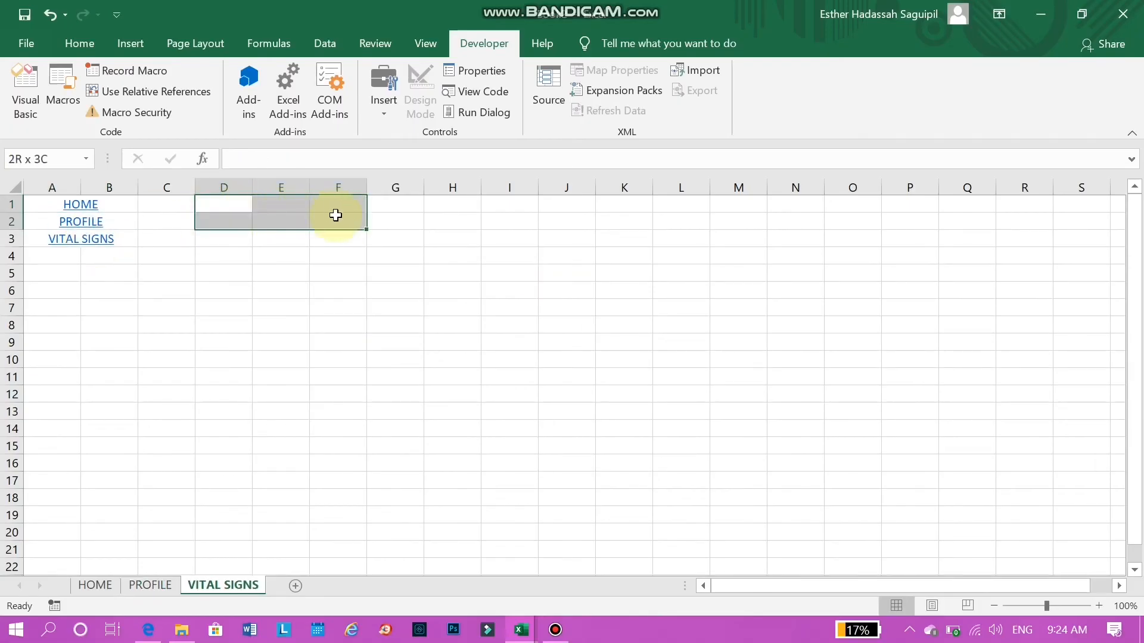
pyautogui.moveTo(336, 215); pyautogui.dragTo(366, 240)
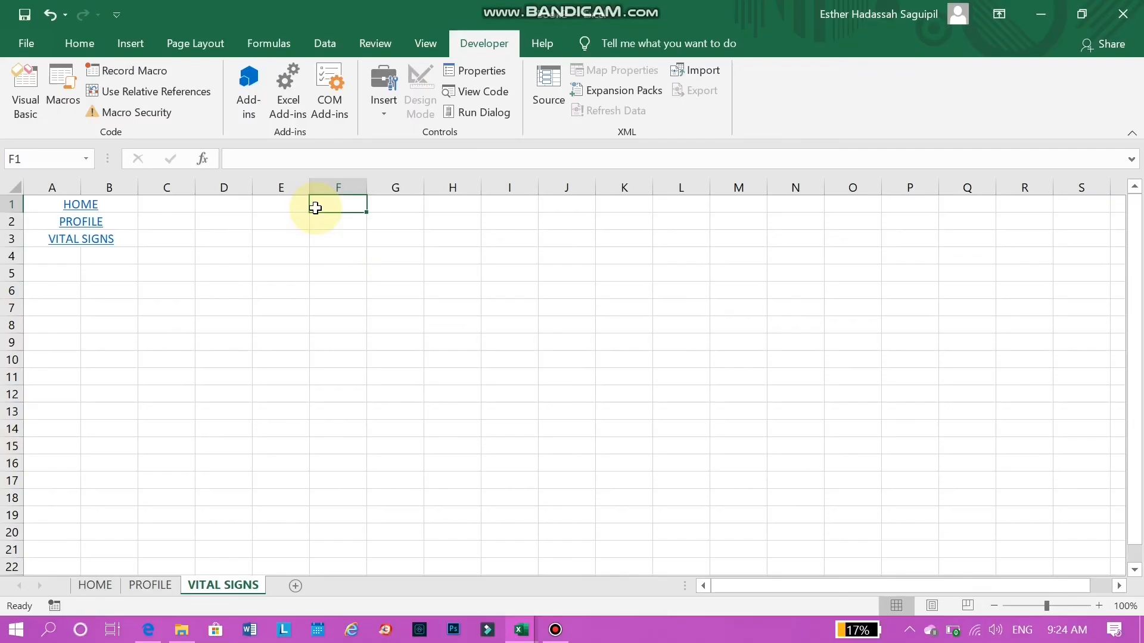
pyautogui.click(95, 585)
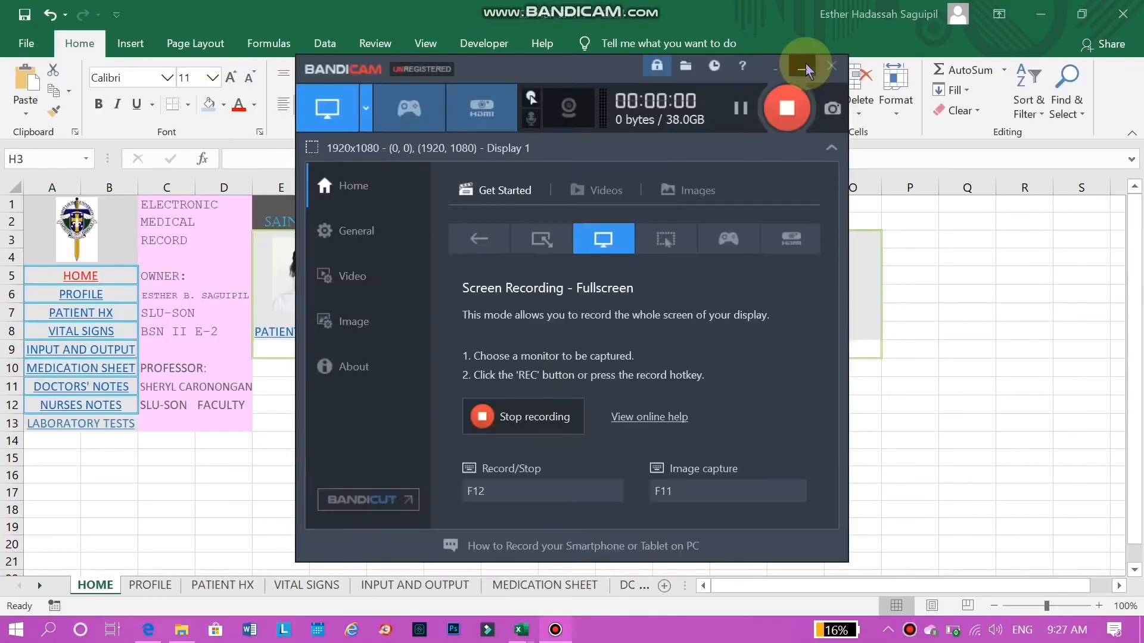
pyautogui.click(803, 67)
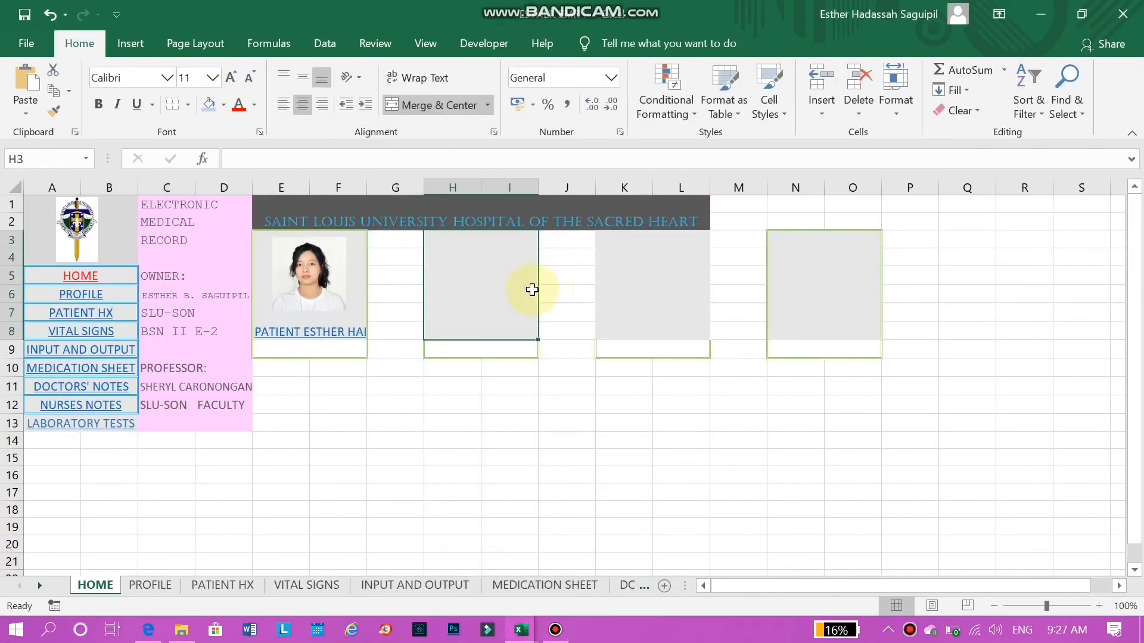
pyautogui.moveTo(307, 324)
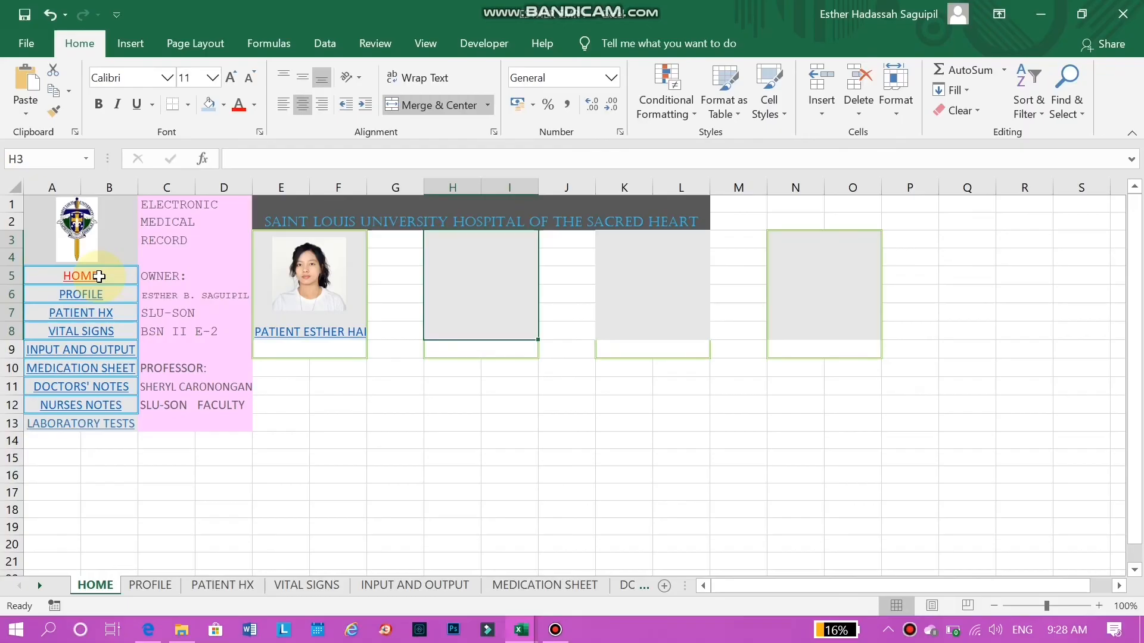
pyautogui.moveTo(125, 308)
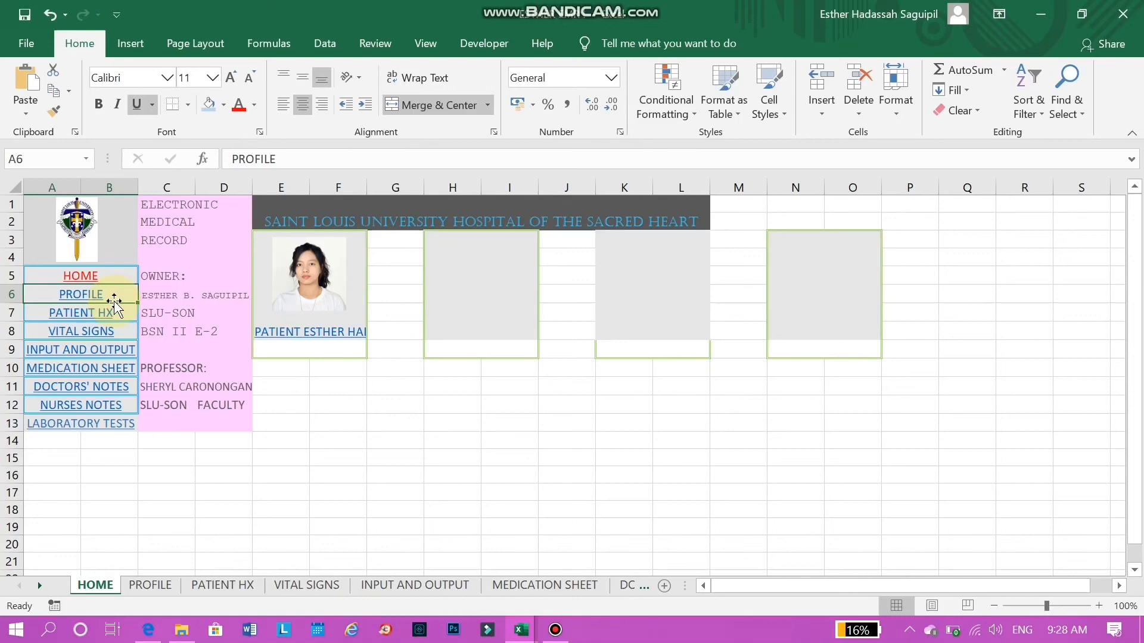
pyautogui.click(80, 275)
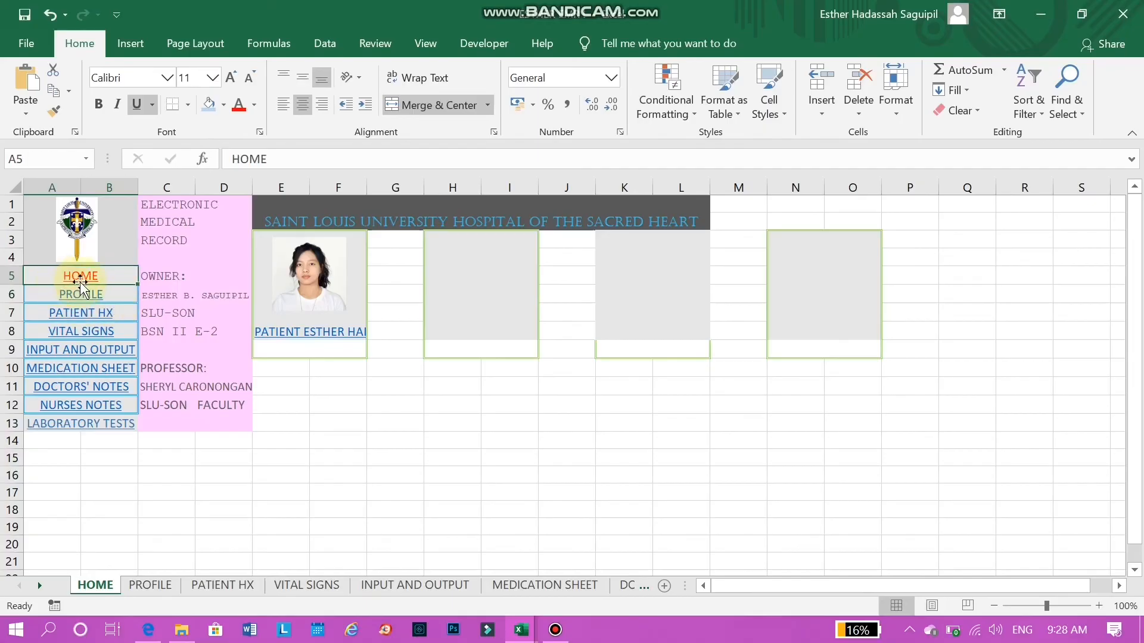
pyautogui.moveTo(80, 275)
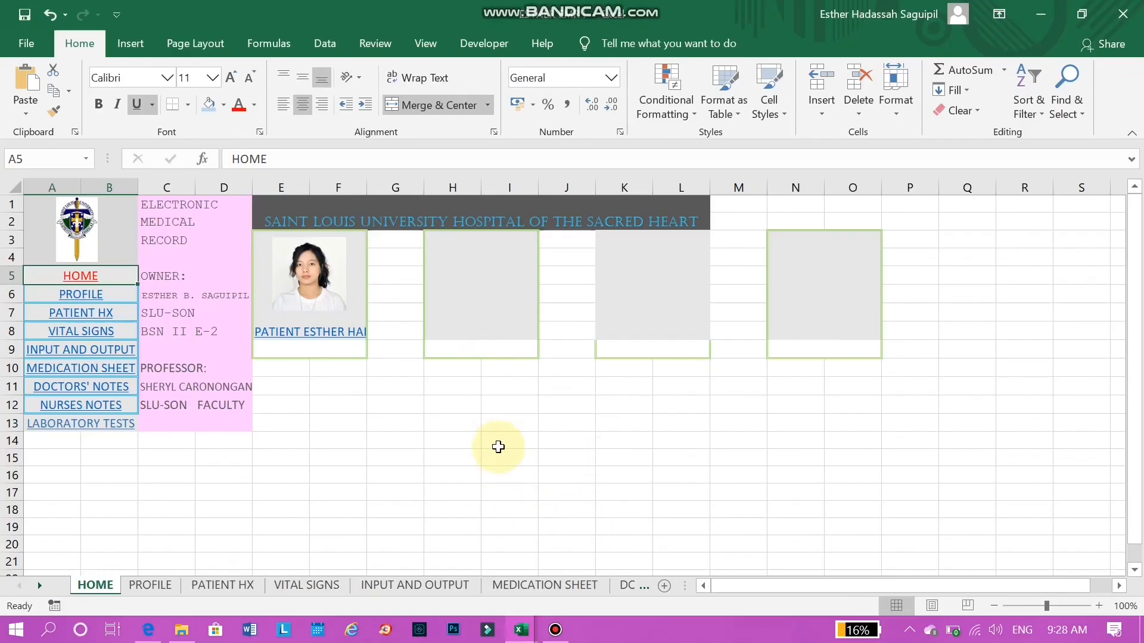
pyautogui.moveTo(465, 426)
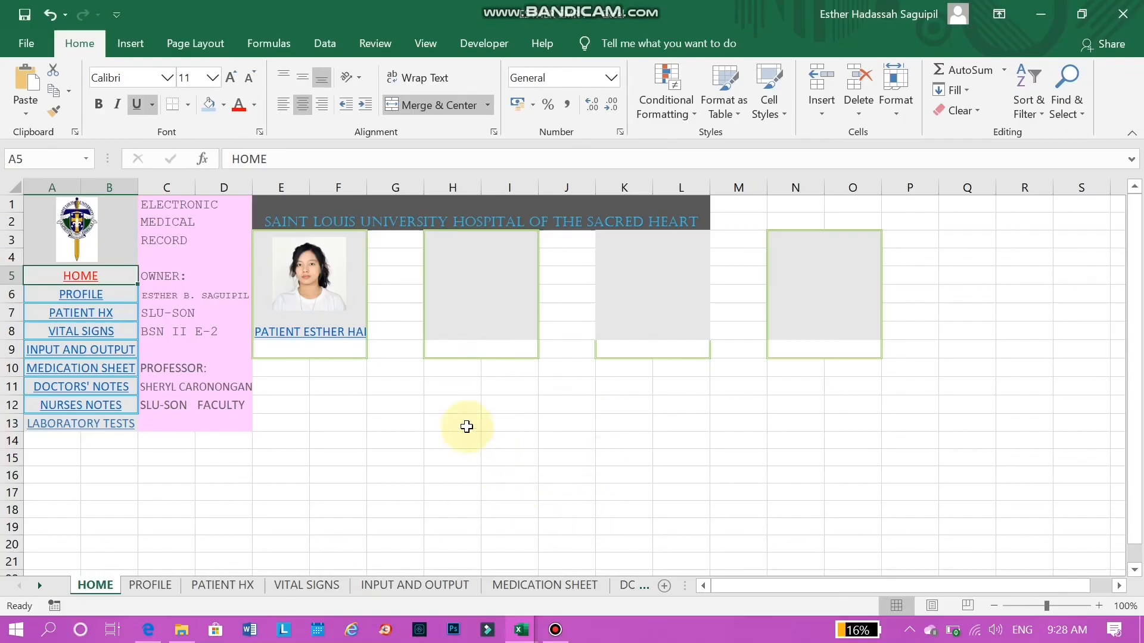
pyautogui.click(223, 222)
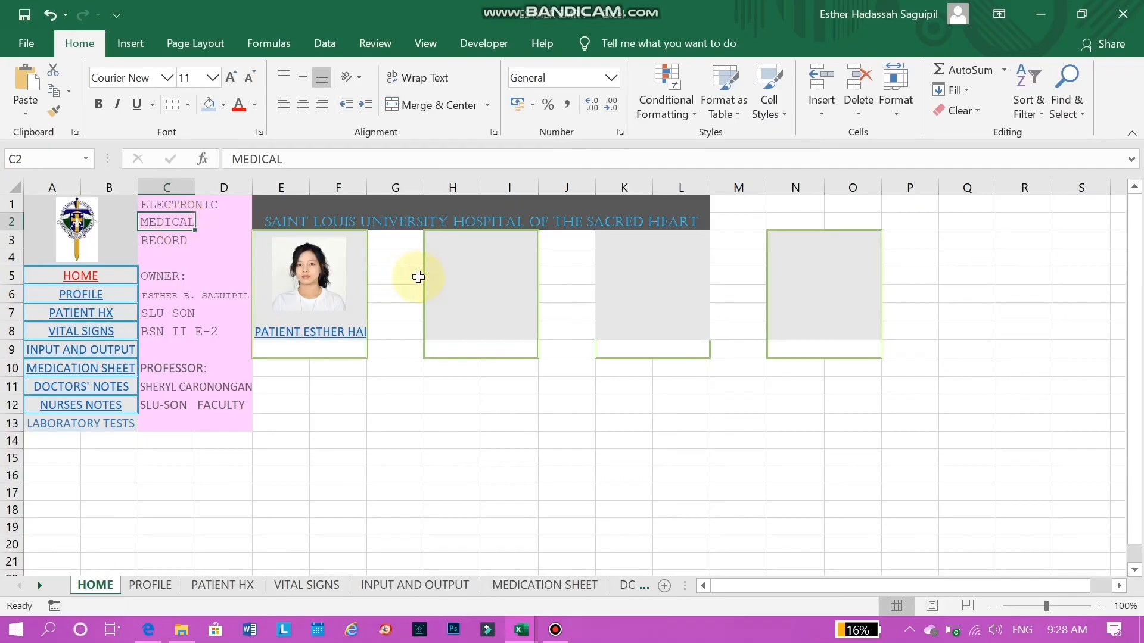
pyautogui.moveTo(614, 495)
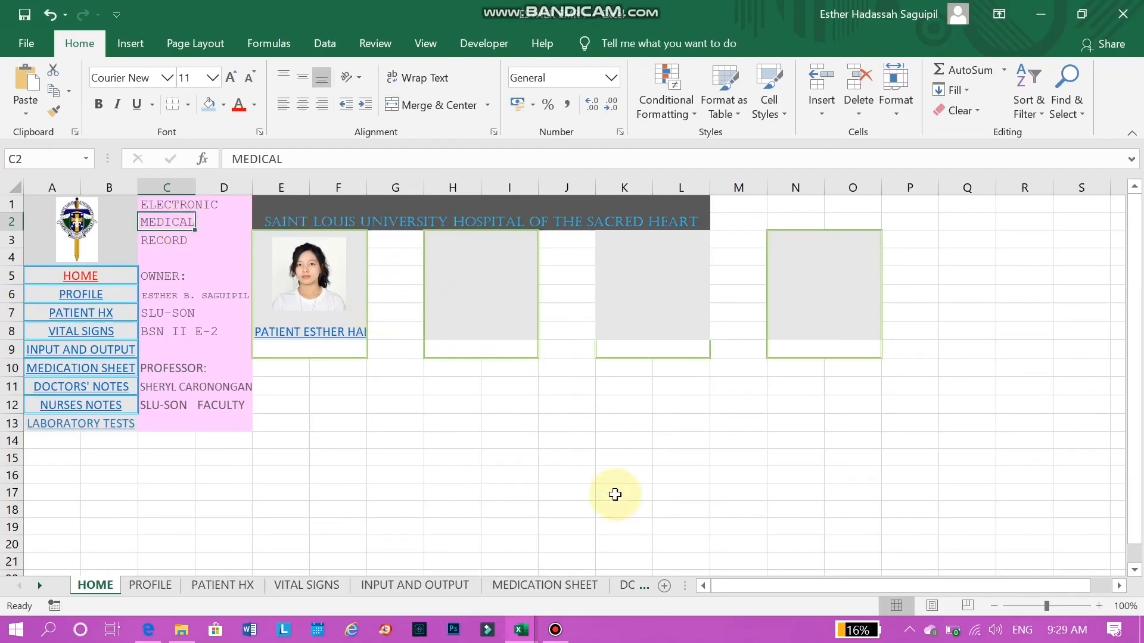